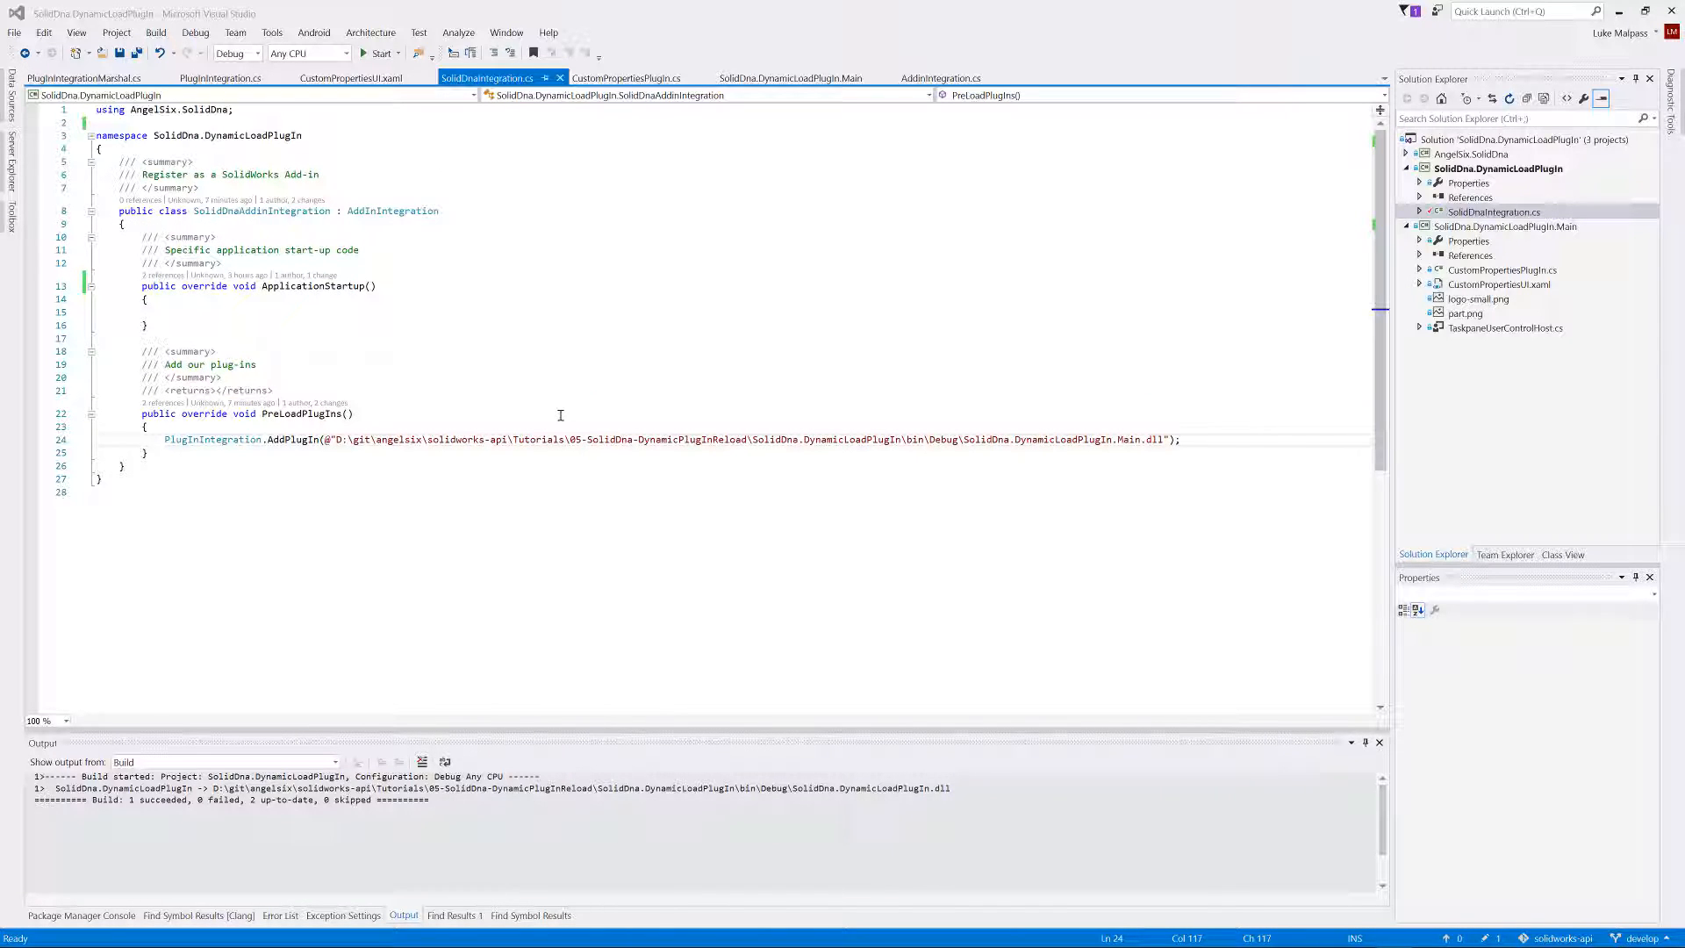
mouse_move(305, 325)
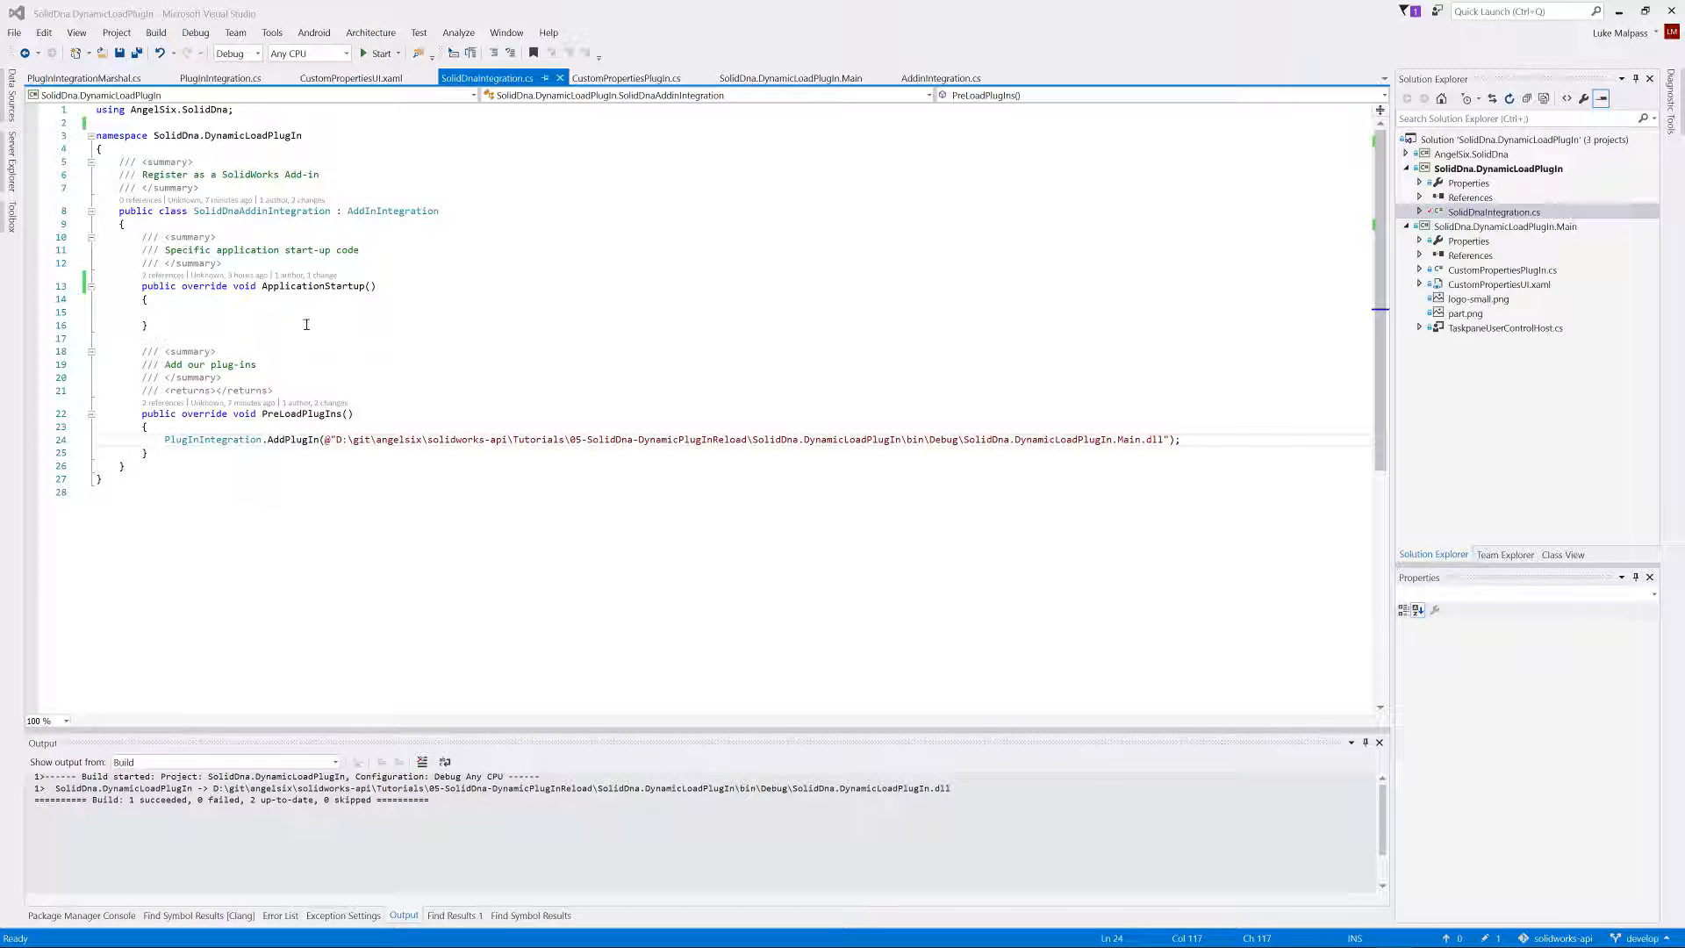
mouse_move(764, 320)
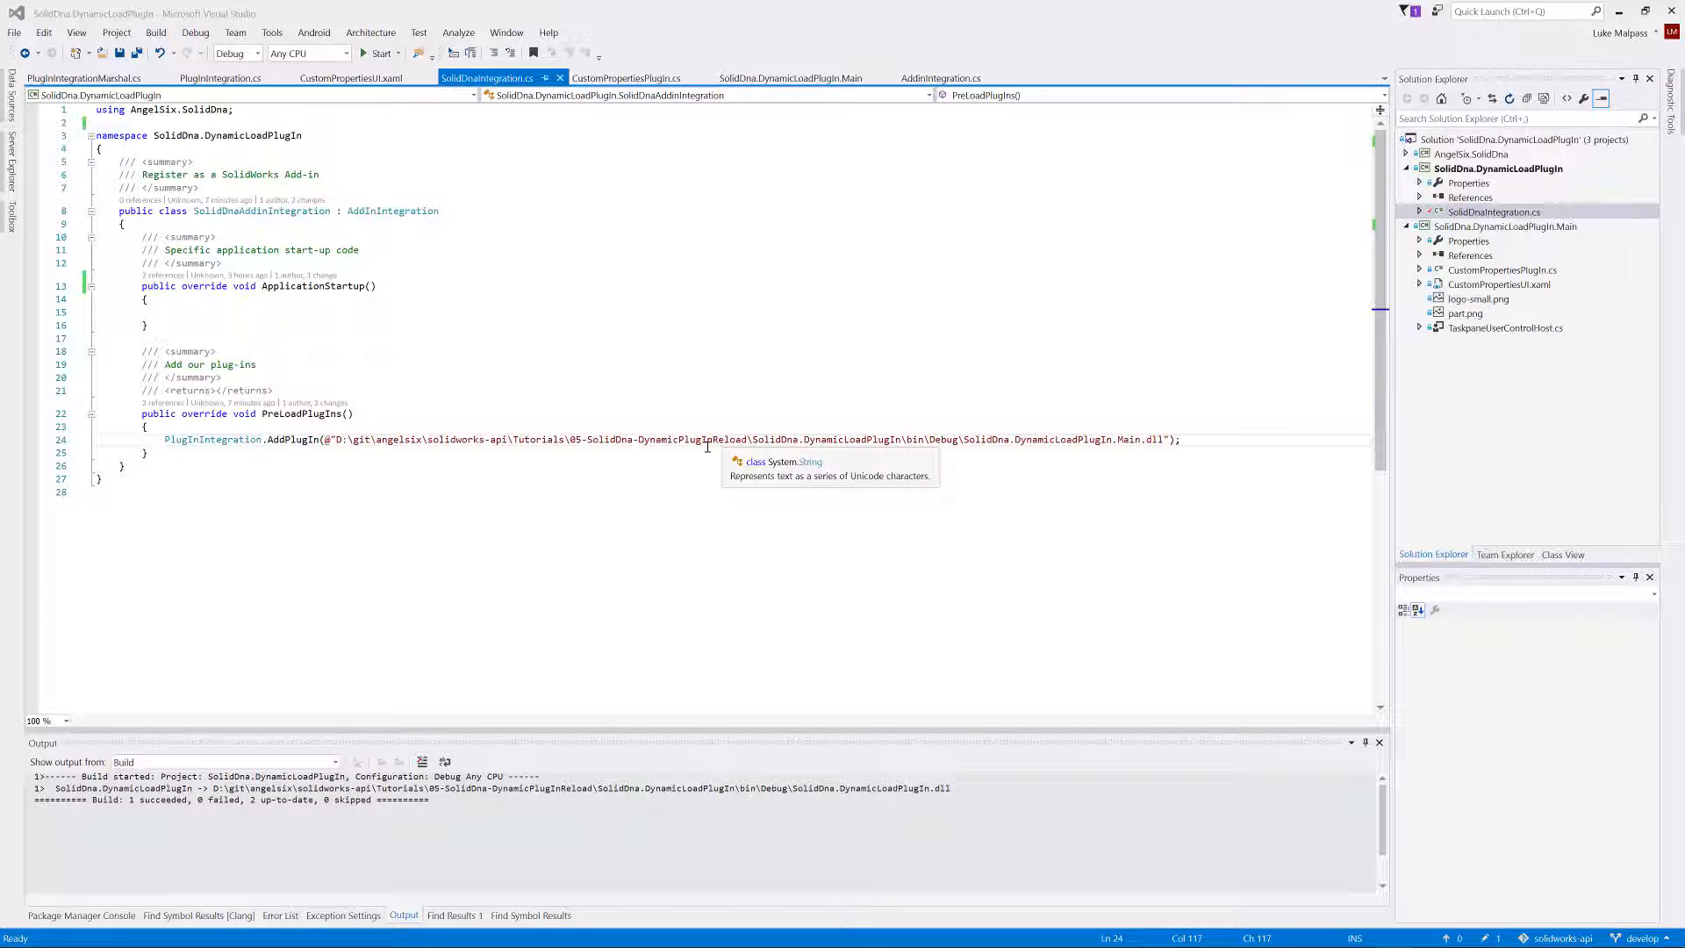
mouse_move(620, 470)
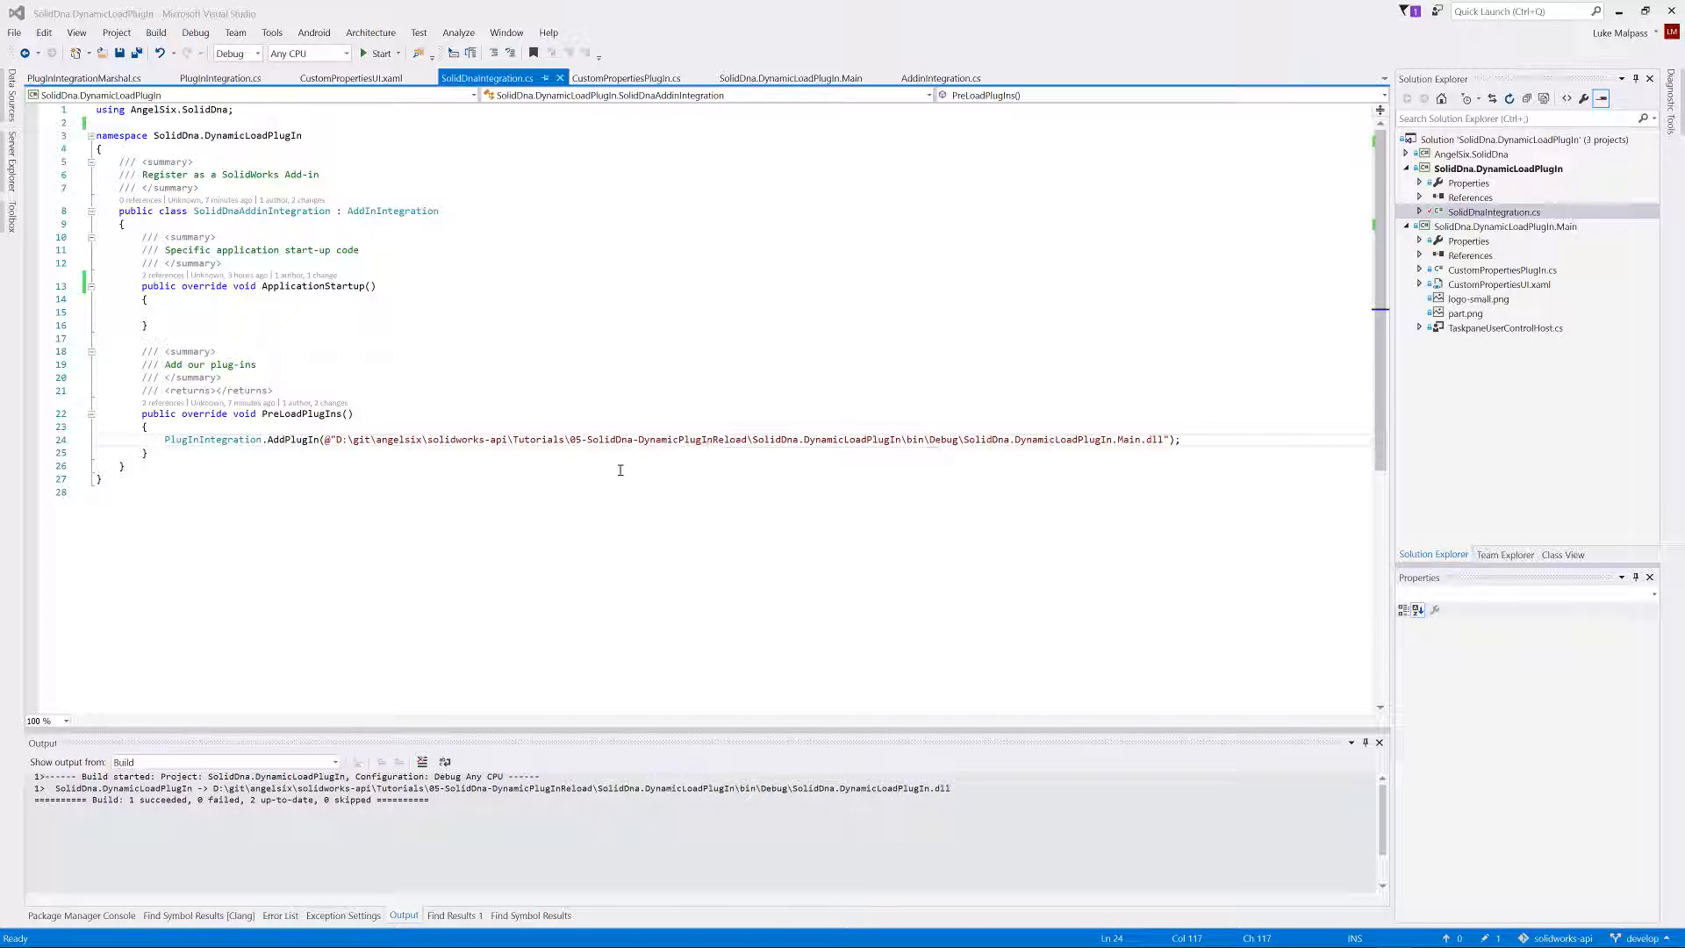
mouse_move(688, 469)
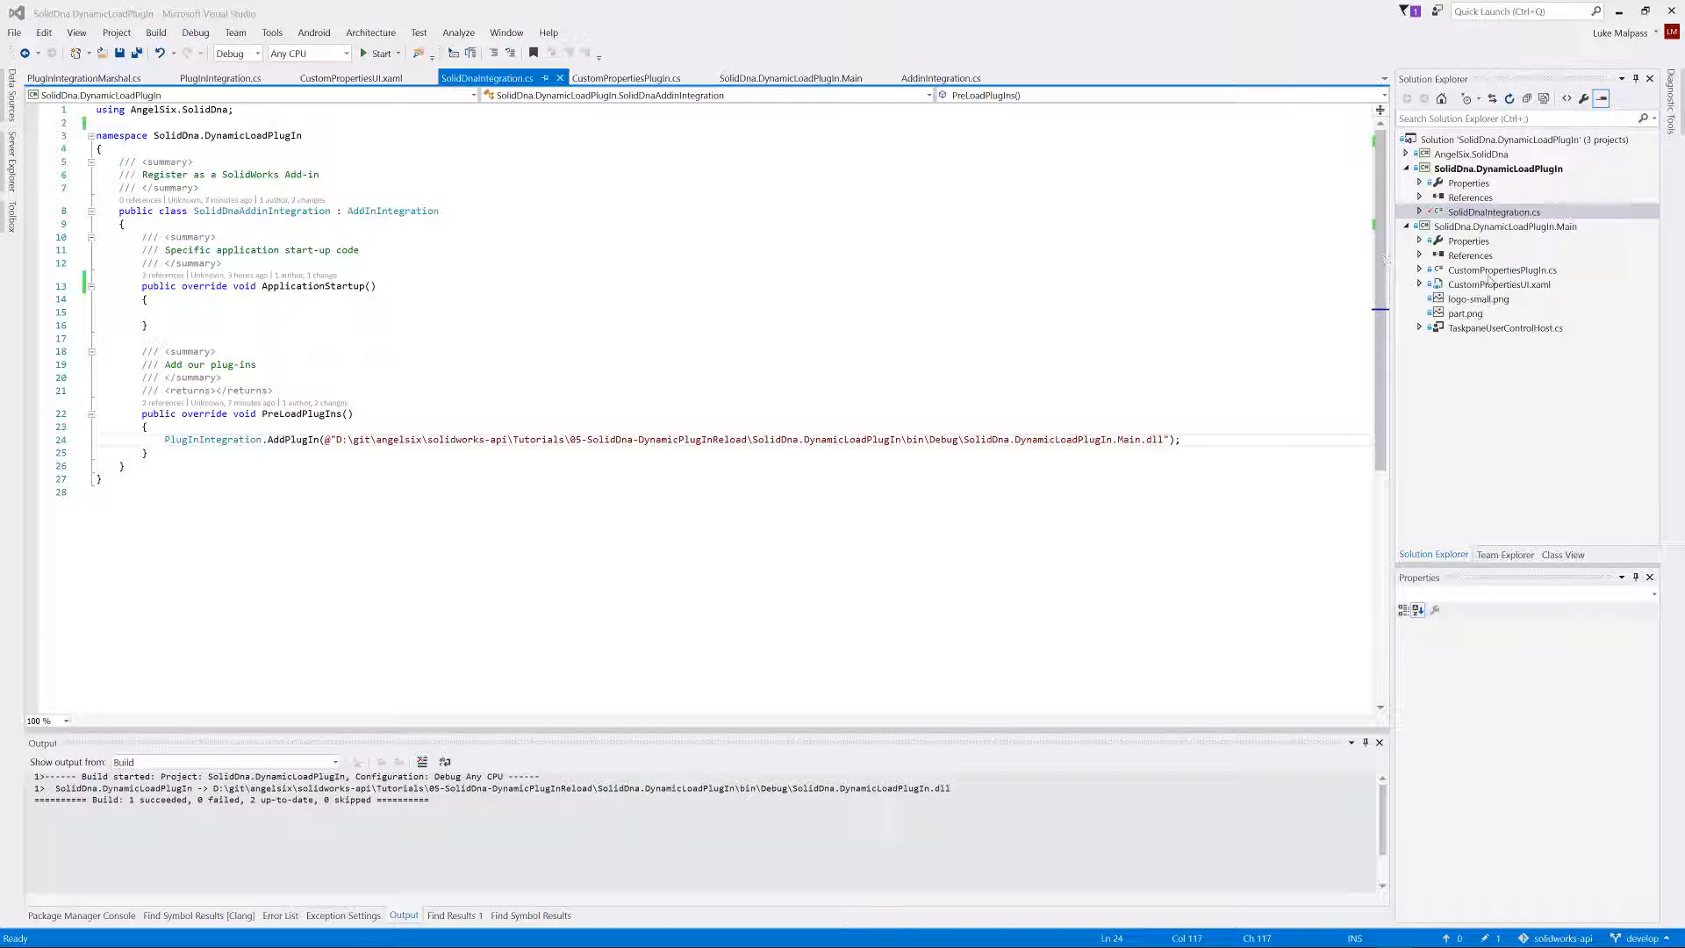
- Show CustomPropertiesPlugIn.cs from the SolidDna.DynamicLoadPlugIn.Main project in the editor
left_click(626, 78)
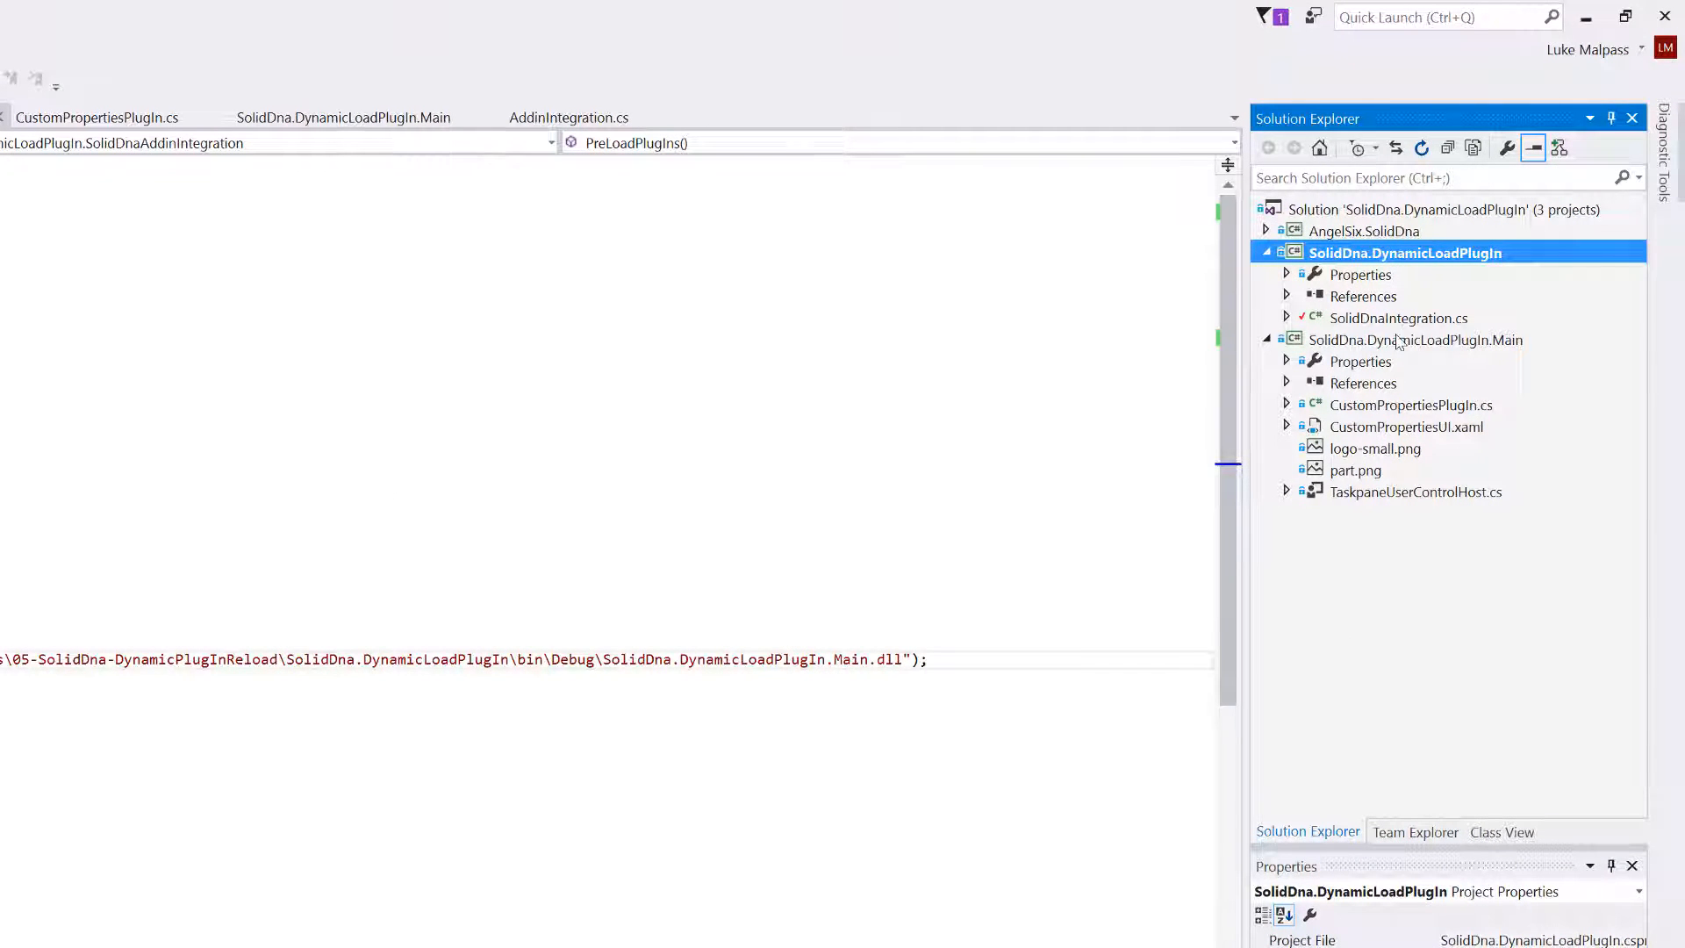
left_click(1398, 317)
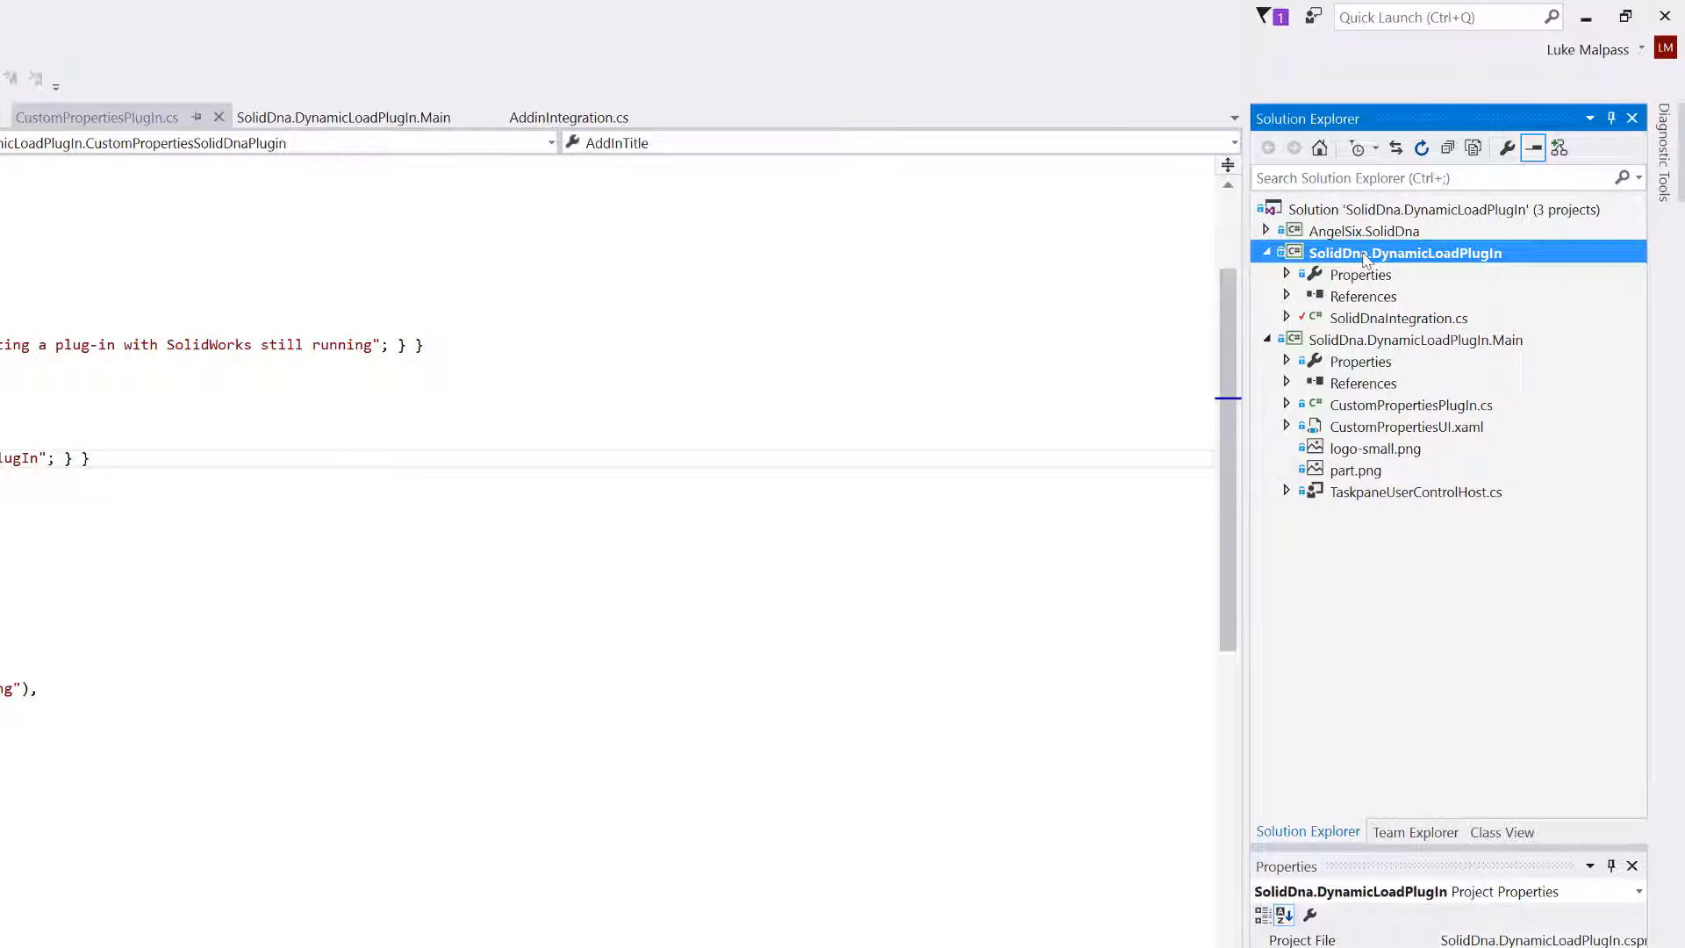
left_click(1409, 405)
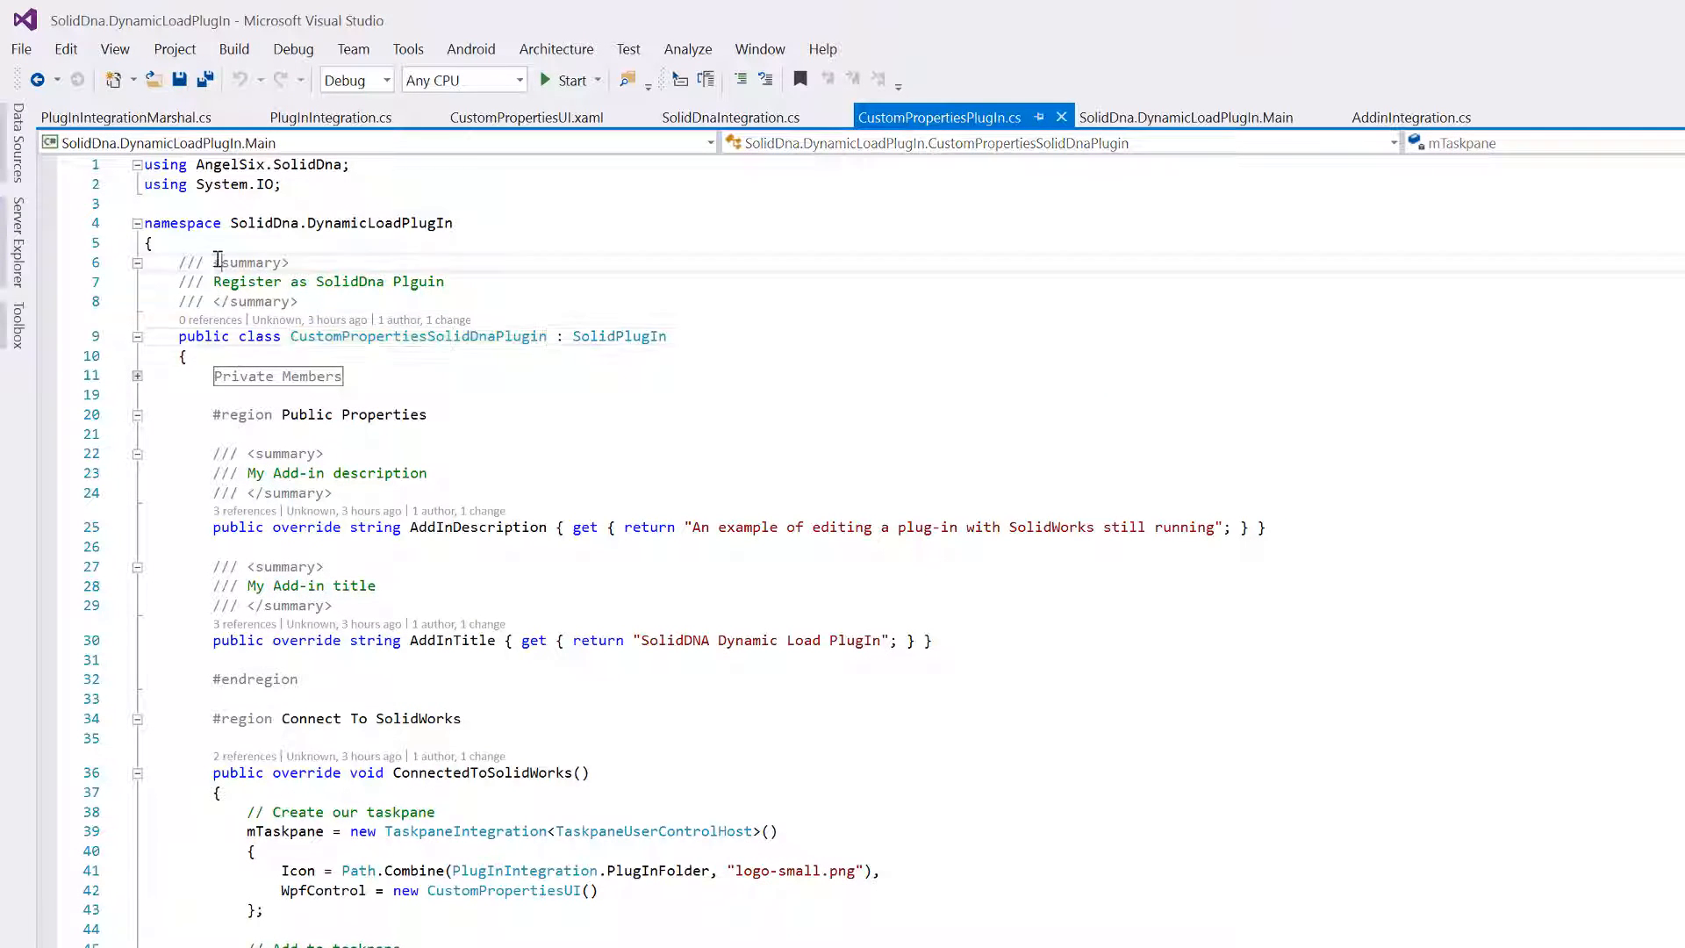
- Return to the loader's SolidDnaIntegration.cs and save it
left_click(731, 118)
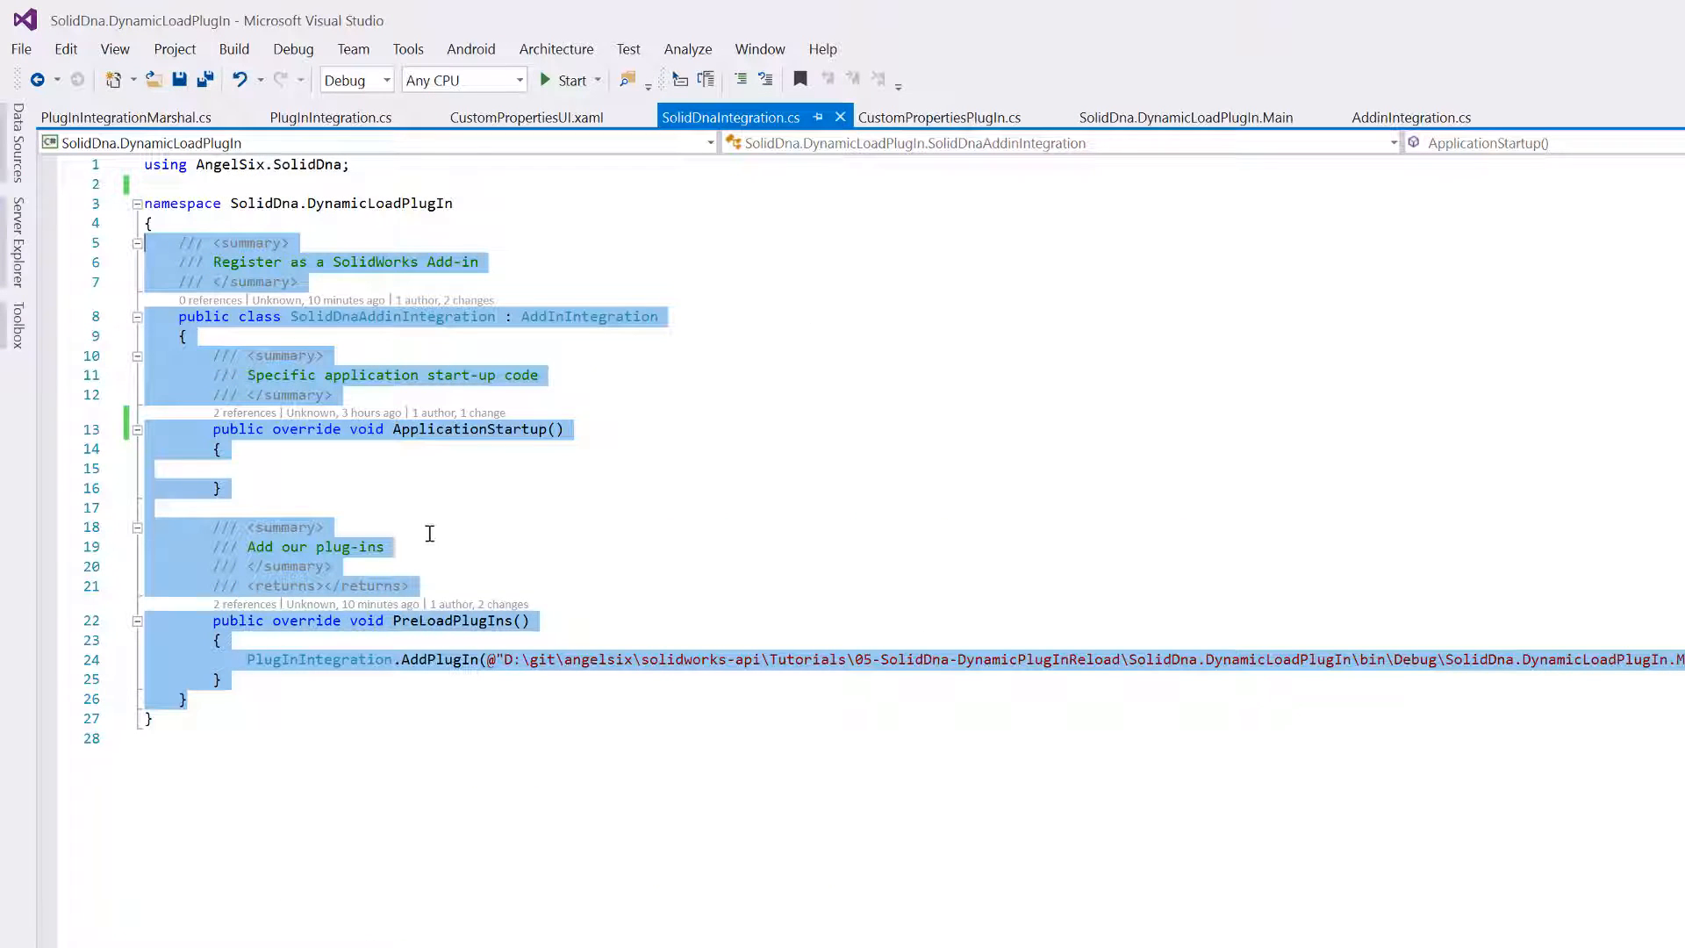
left_click(939, 117)
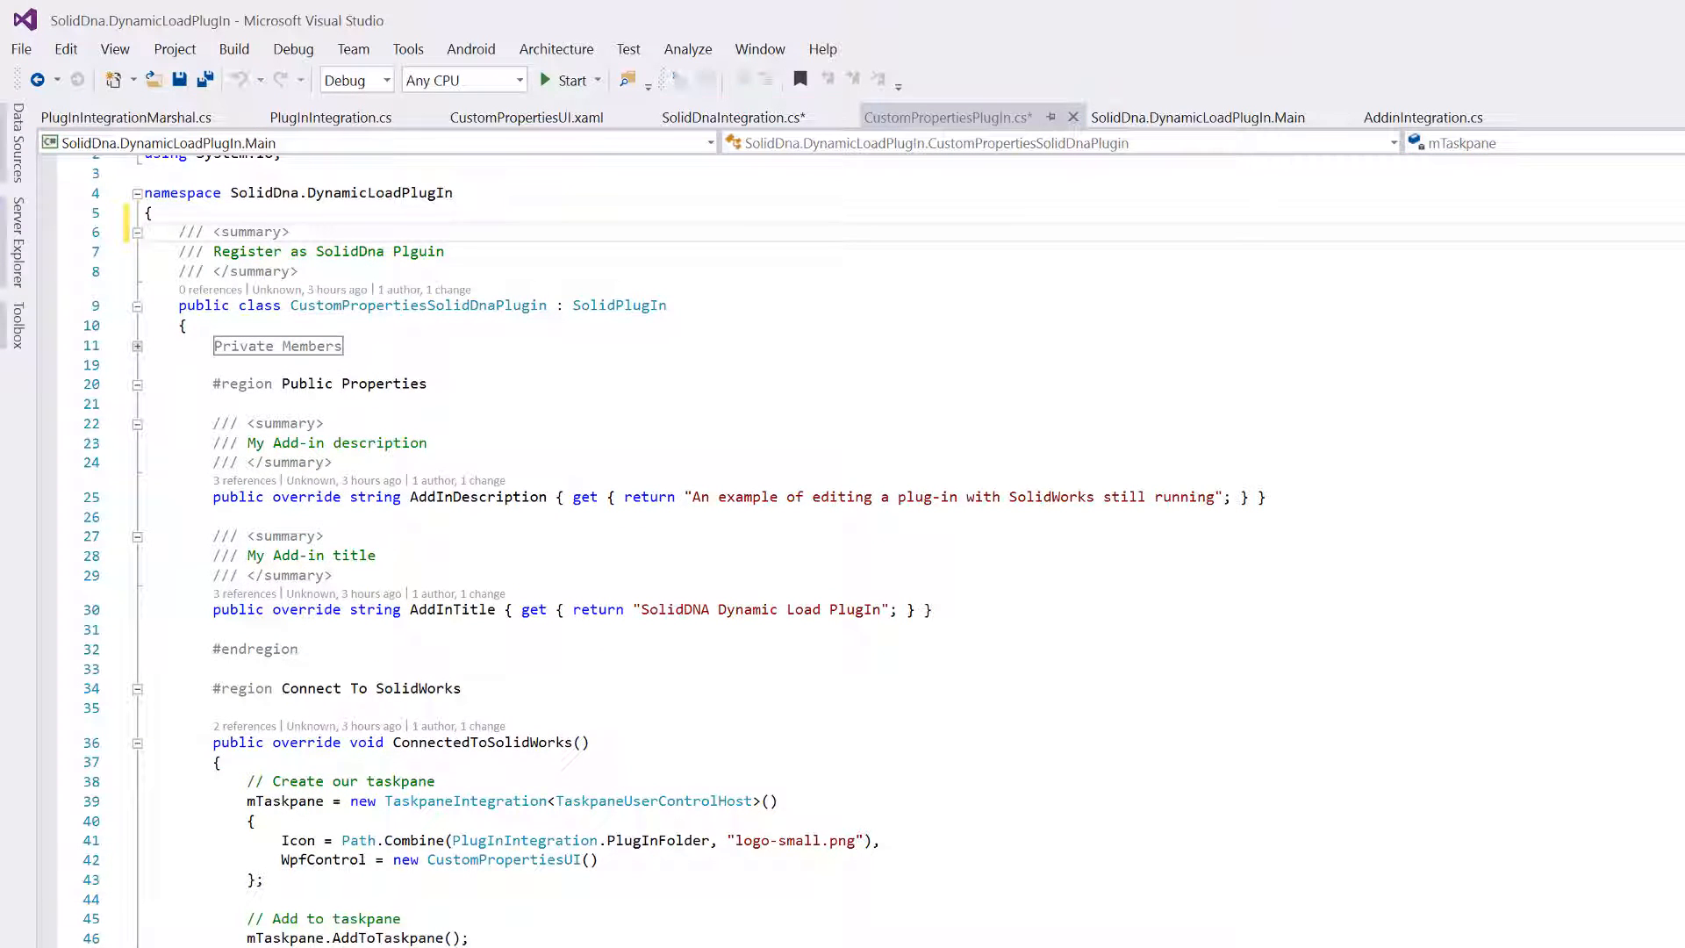
left_click(730, 117)
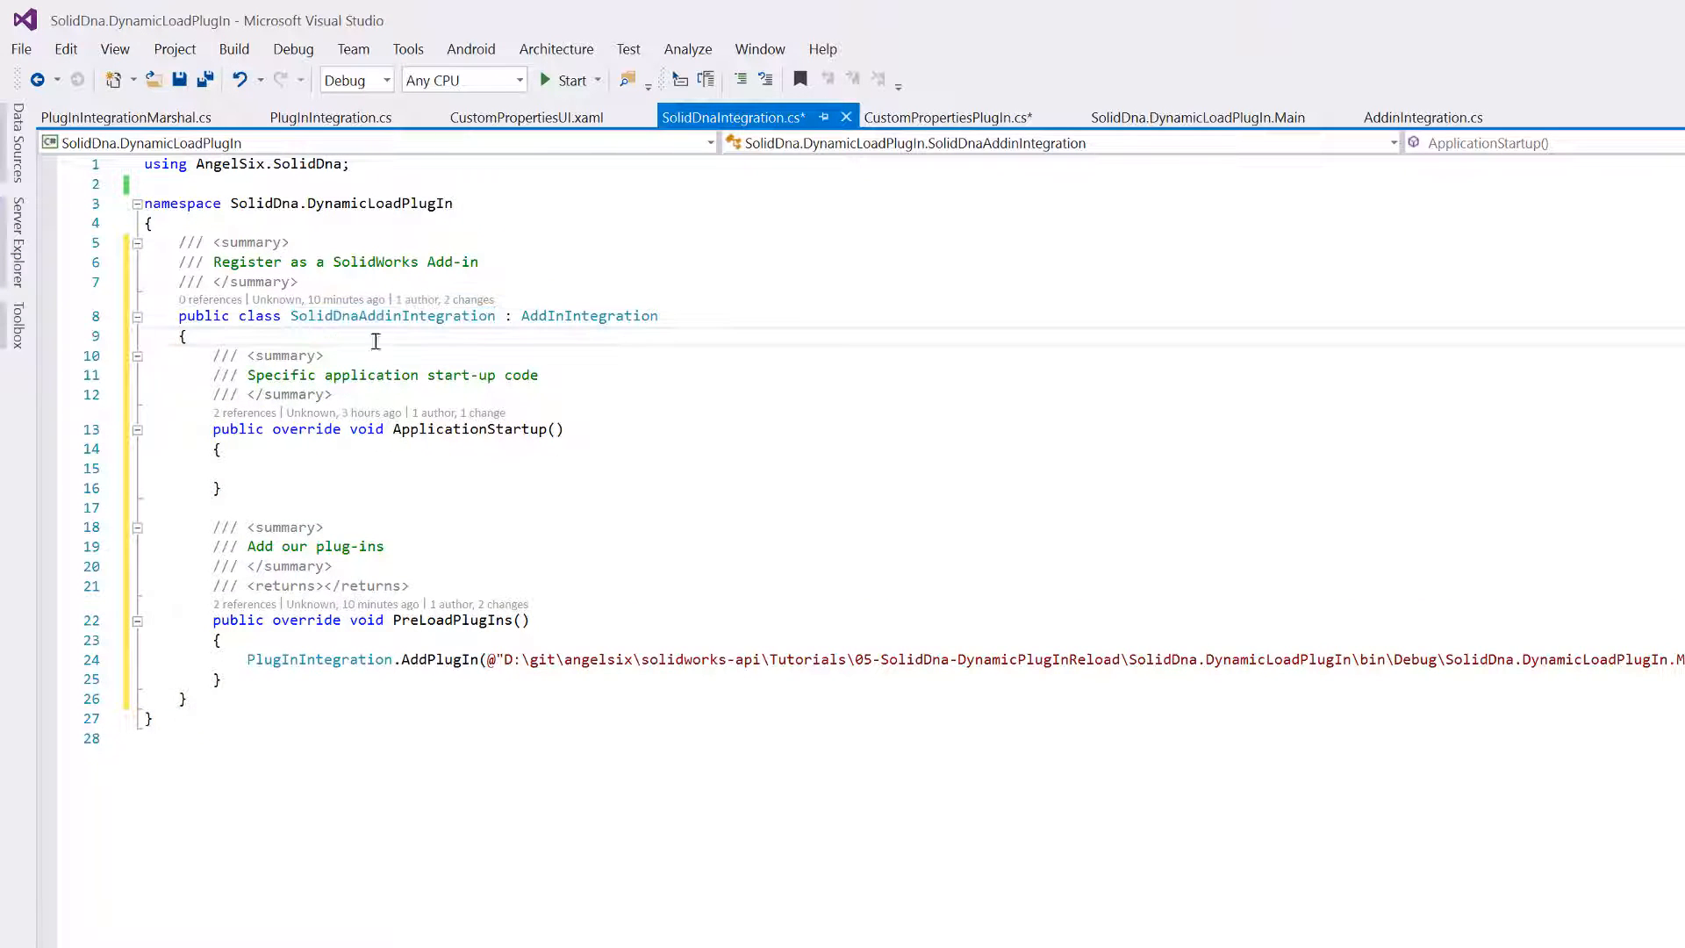
key("ctrl+s")
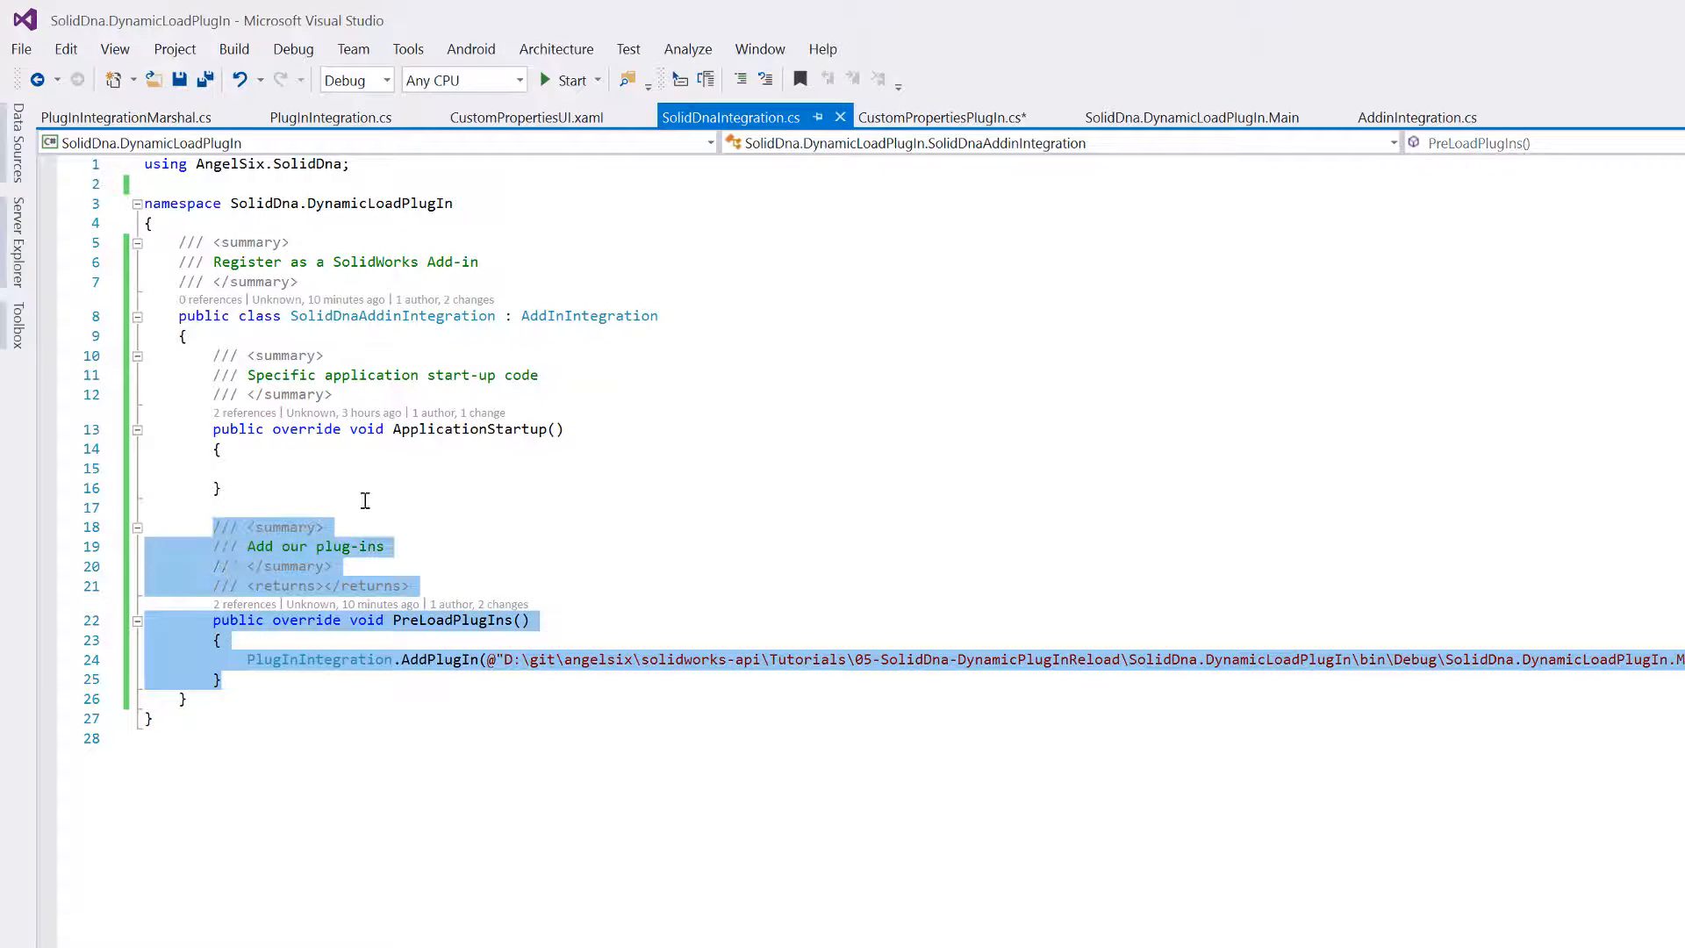
- Start a new 'PlugInIntegration' line in PreLoadPlugIns above the path-based AddPlugIn
left_click(502, 486)
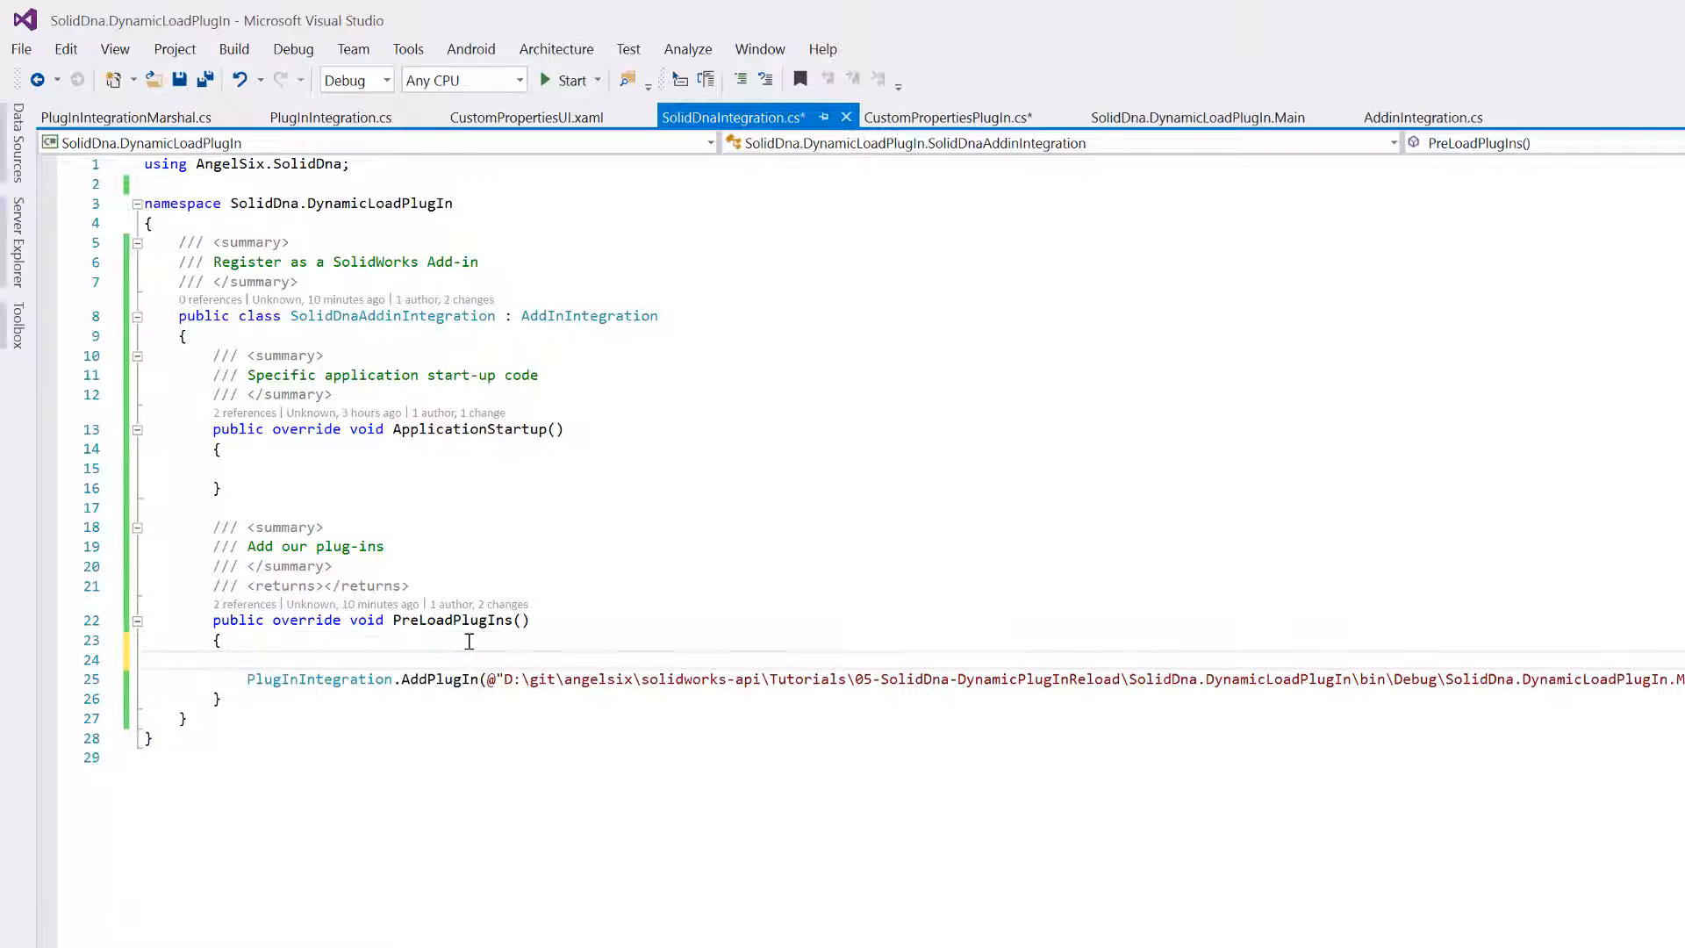
type("PlugInIntegration")
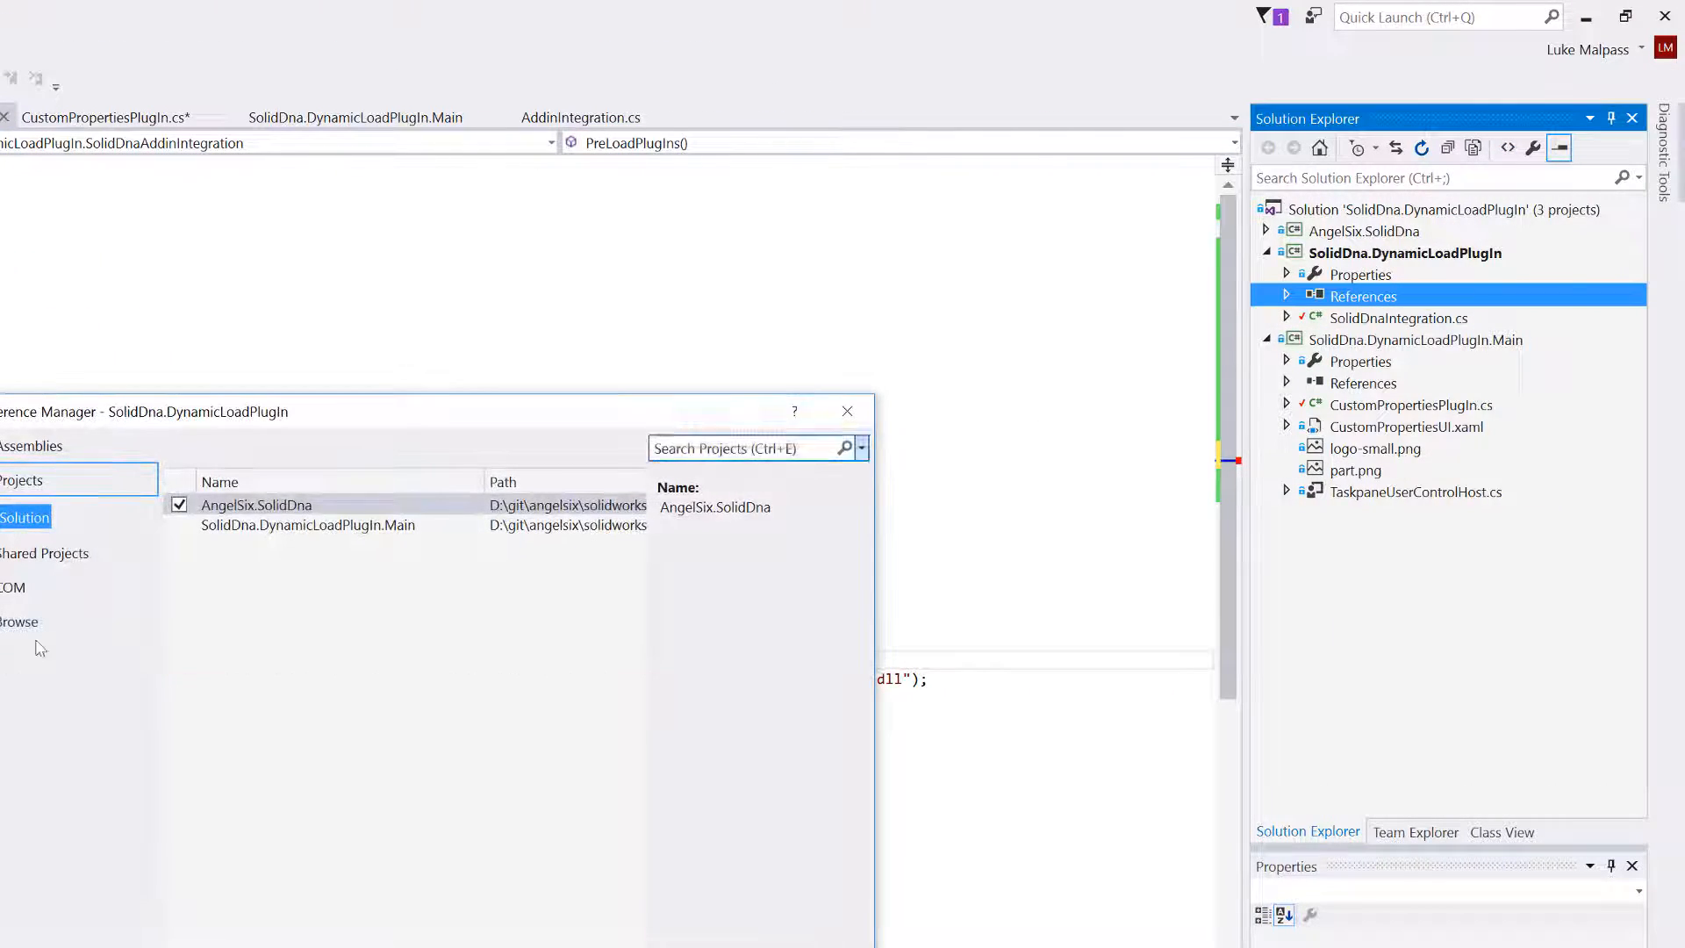
- Reference SolidDna.DynamicLoadPlugIn.Main from the loader project
left_click(179, 525)
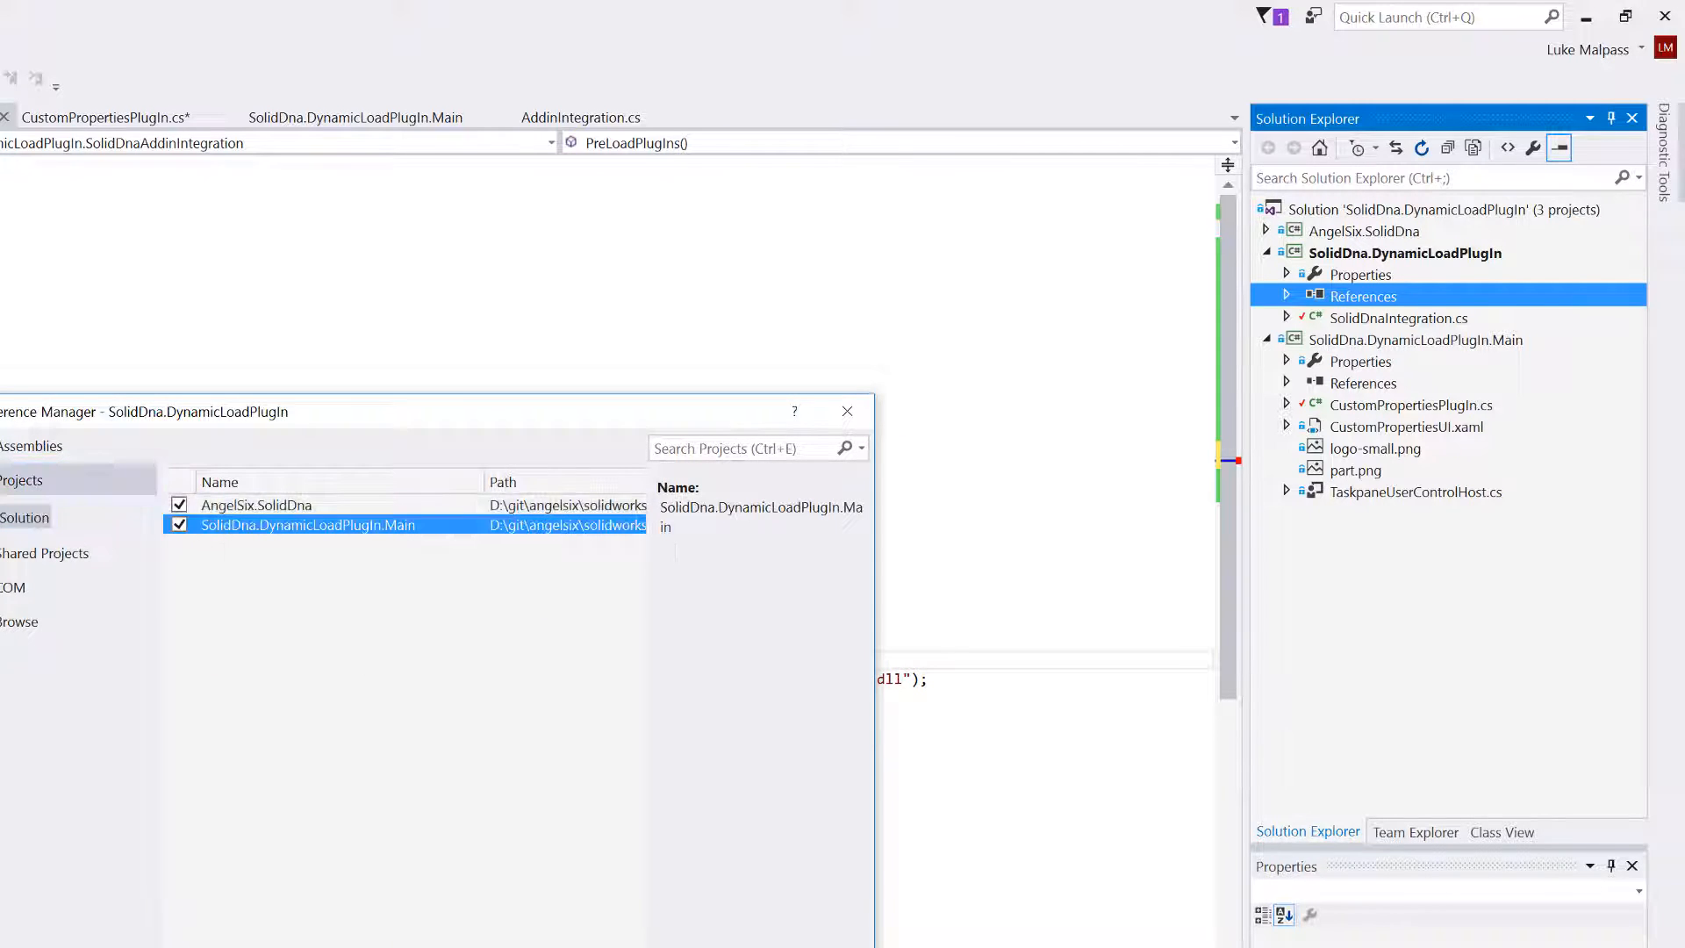
left_click(1287, 295)
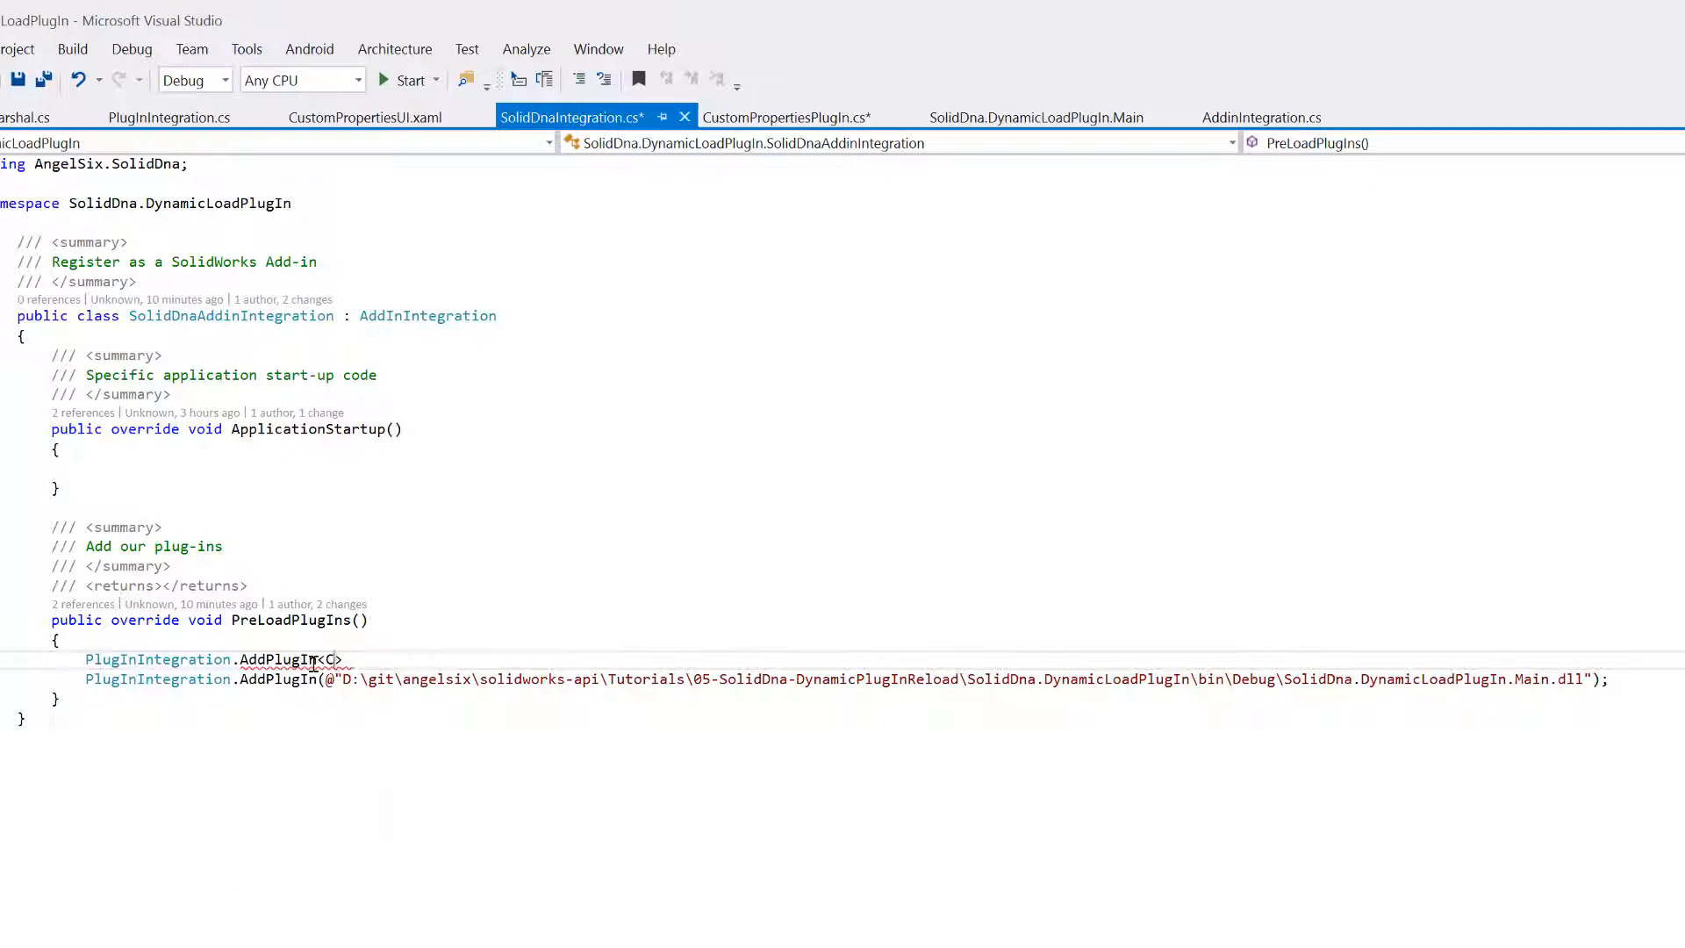
- Complete the call as AddPlugIn<CustomPropertiesSolidDnaPlugin>(); registering the plug-in by type
type("CustomPropertiesSolidDnaPlugin")
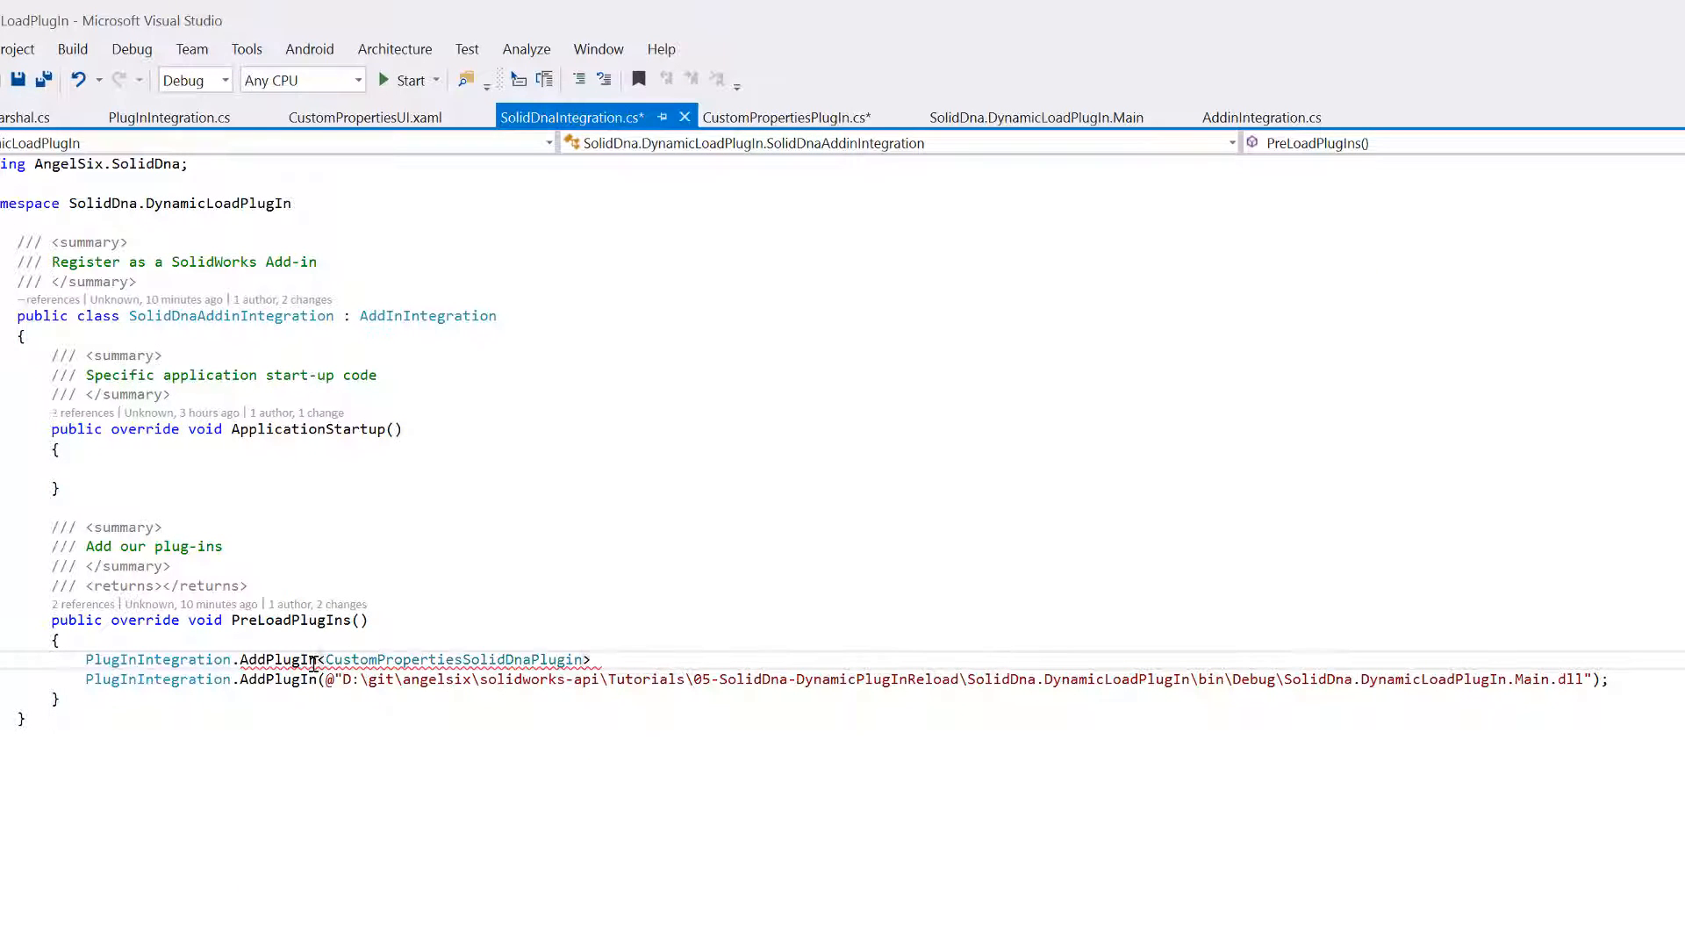
type("();")
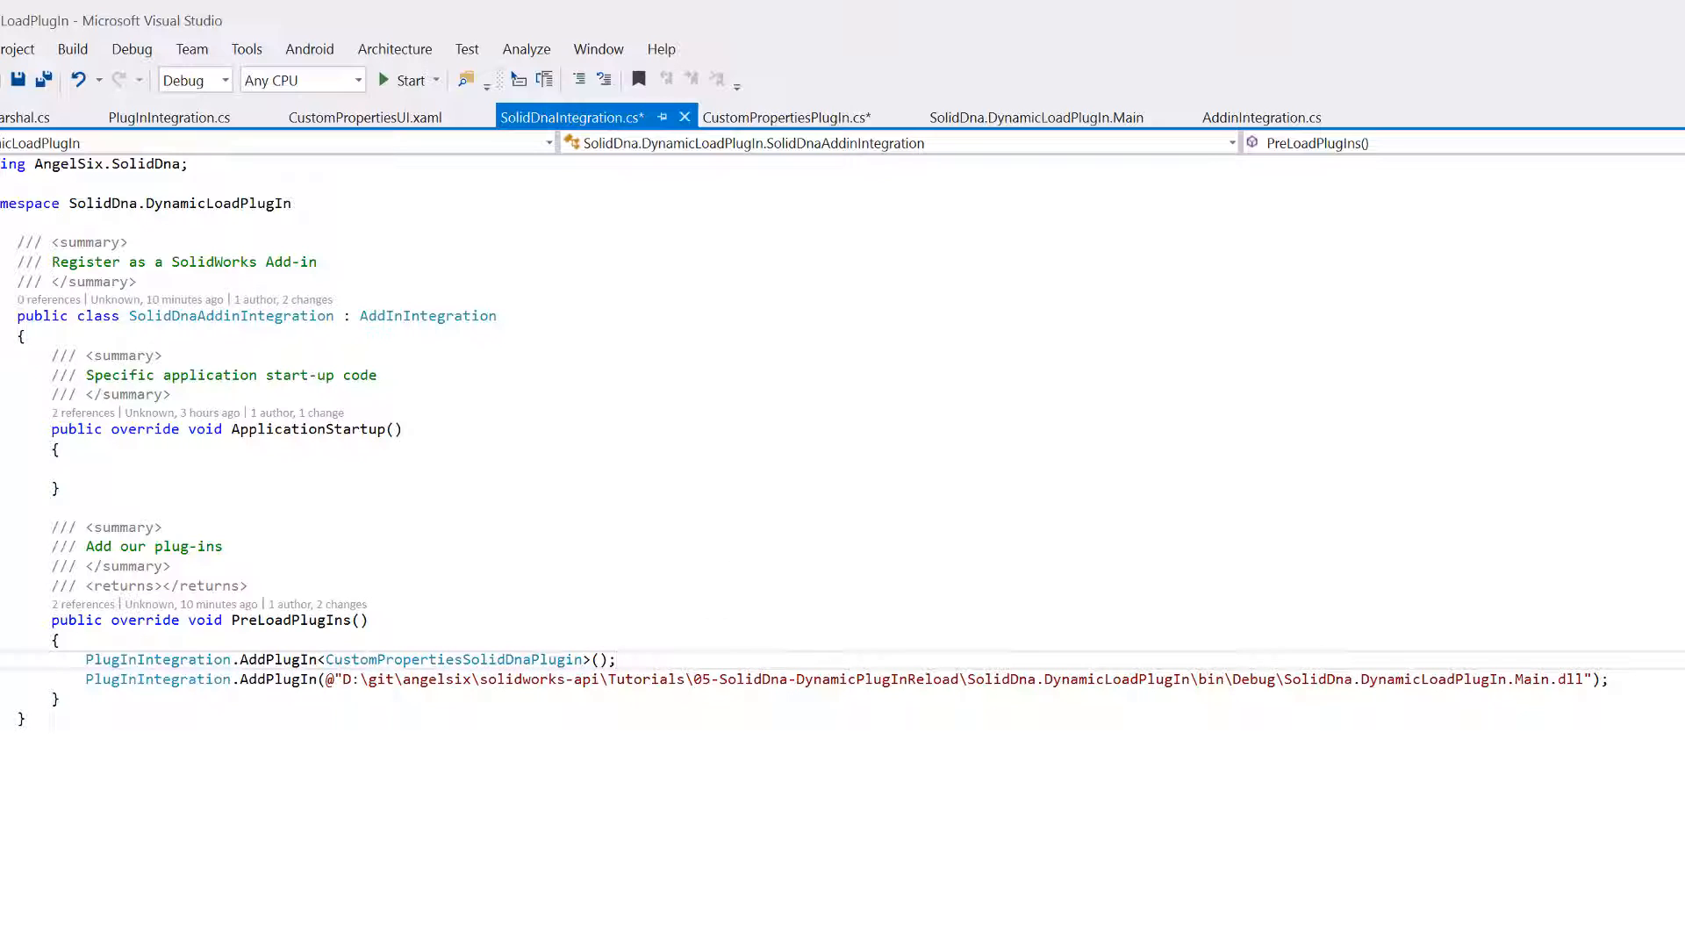
left_click(787, 117)
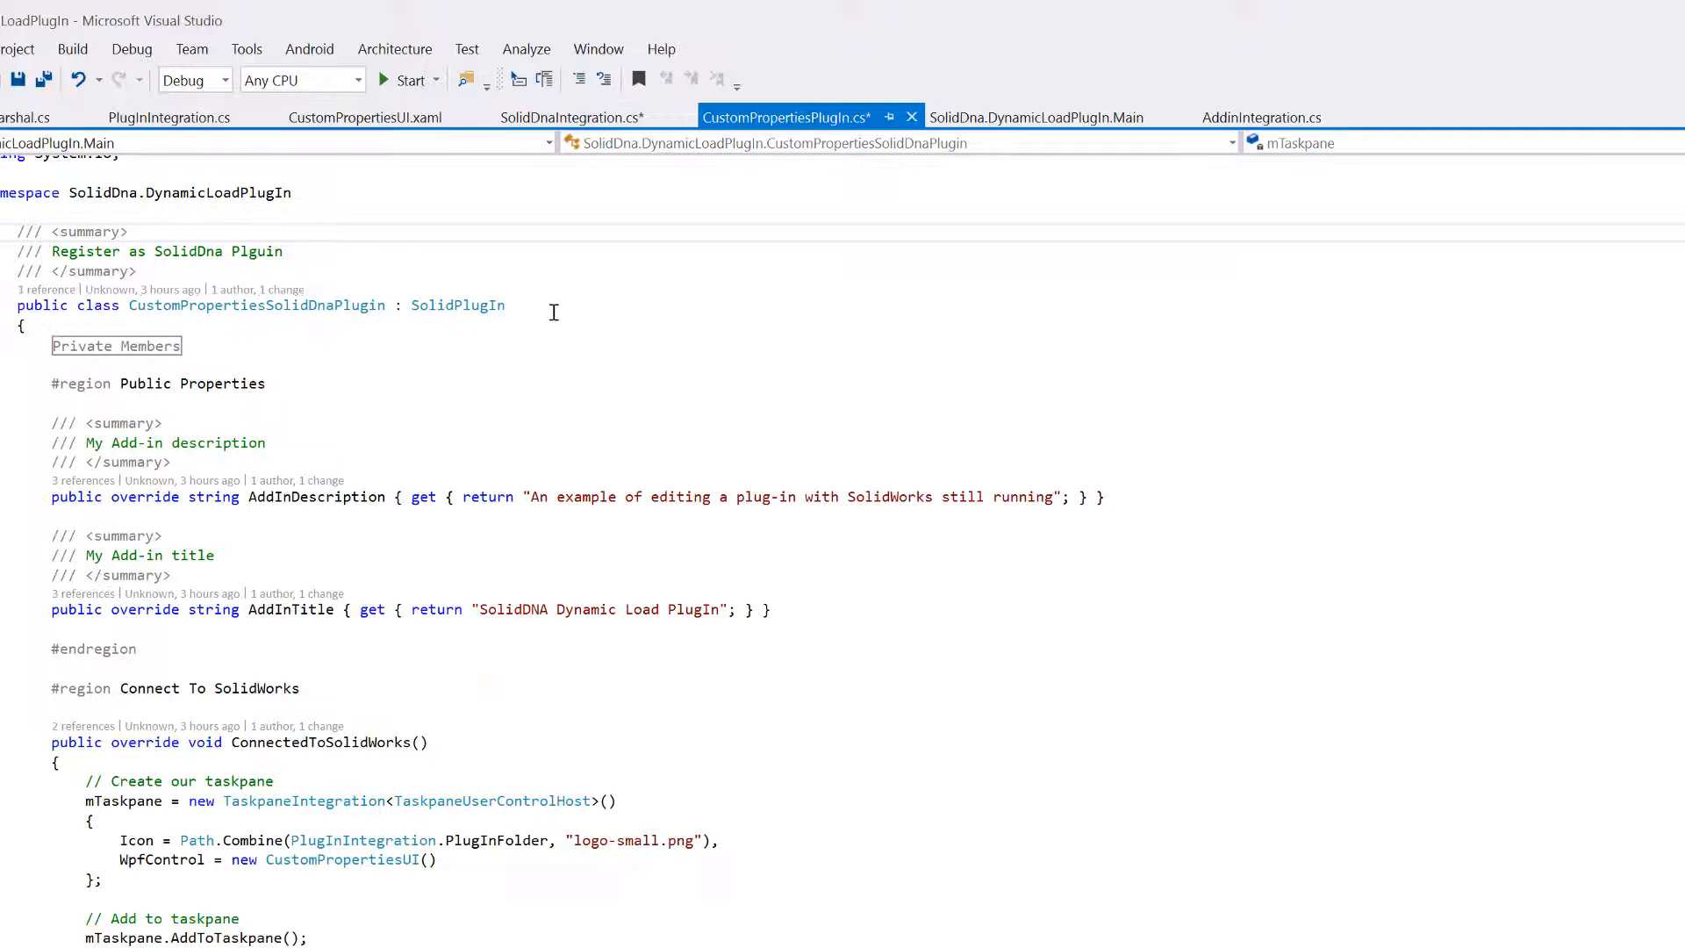
mouse_move(256, 306)
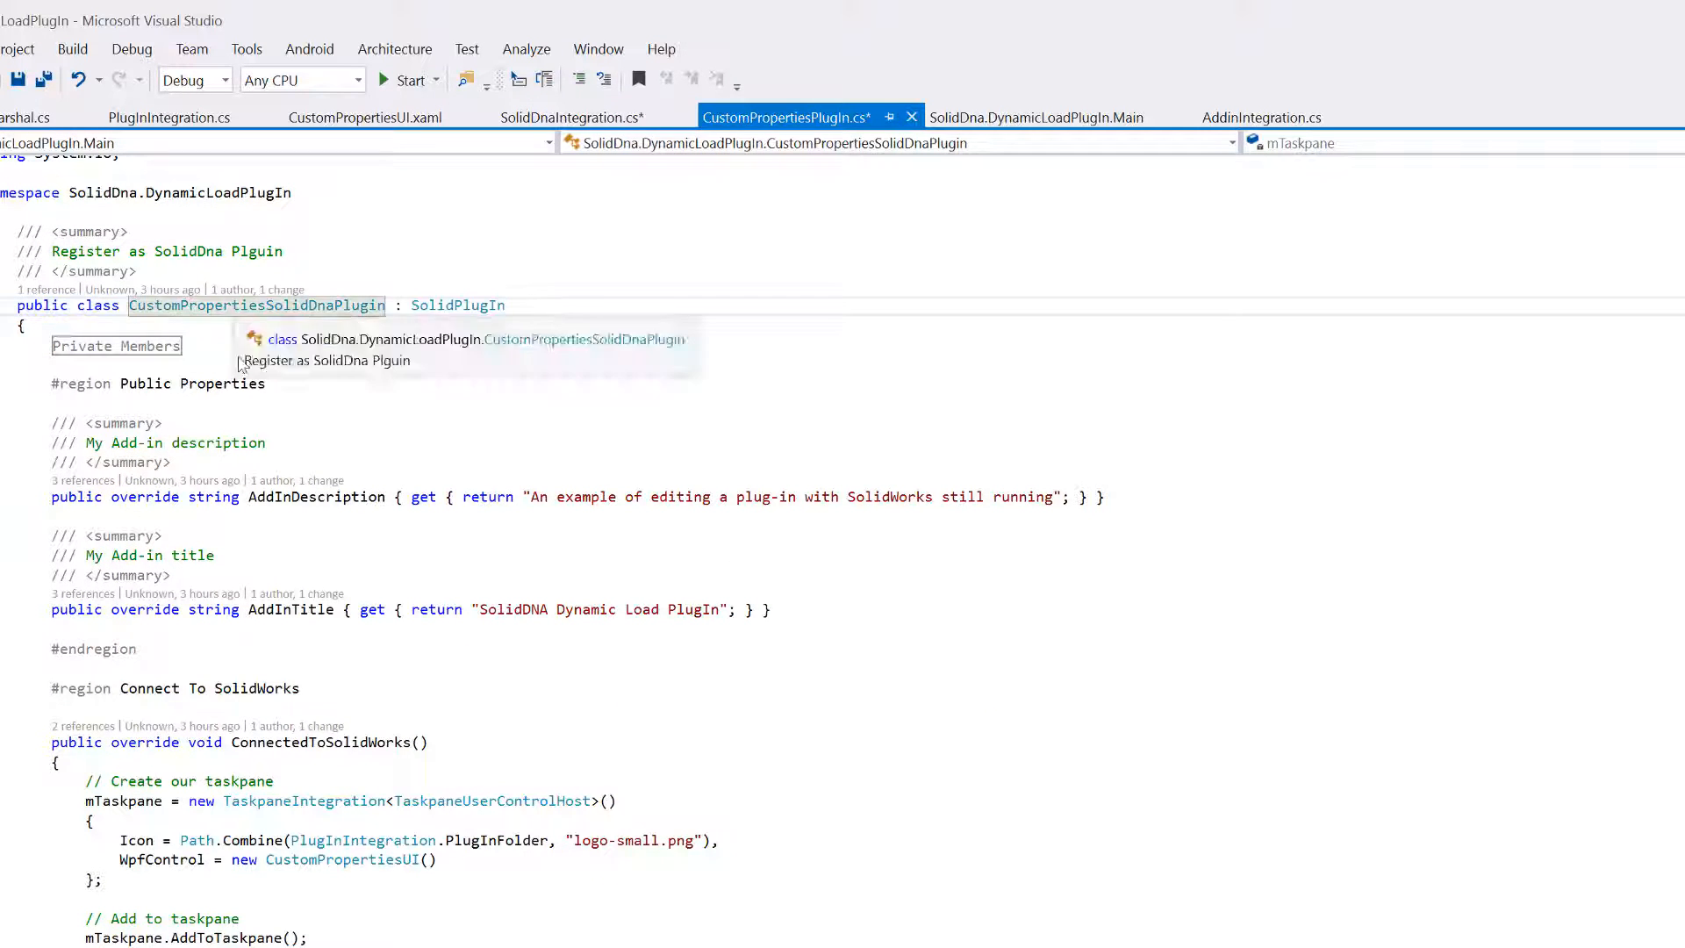
left_click(569, 118)
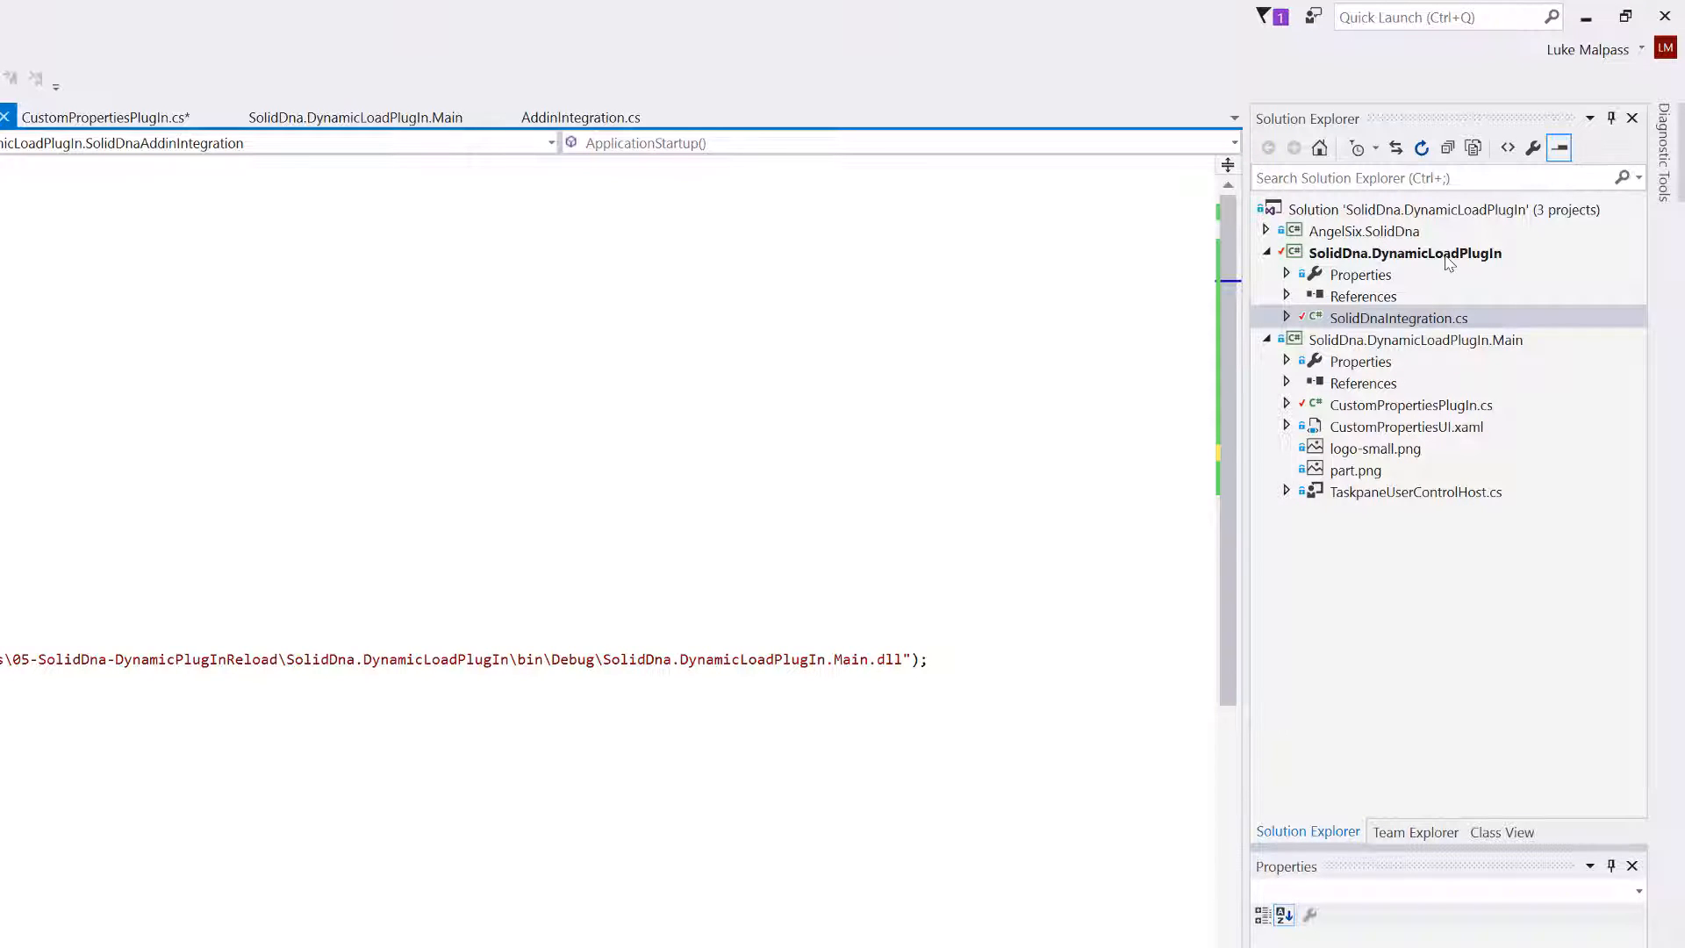
- Check the loader's bin\Debug folder on disk holds SolidDna.DynamicLoadPlugIn.Main.dll beside the loader DLL
right_click(1404, 253)
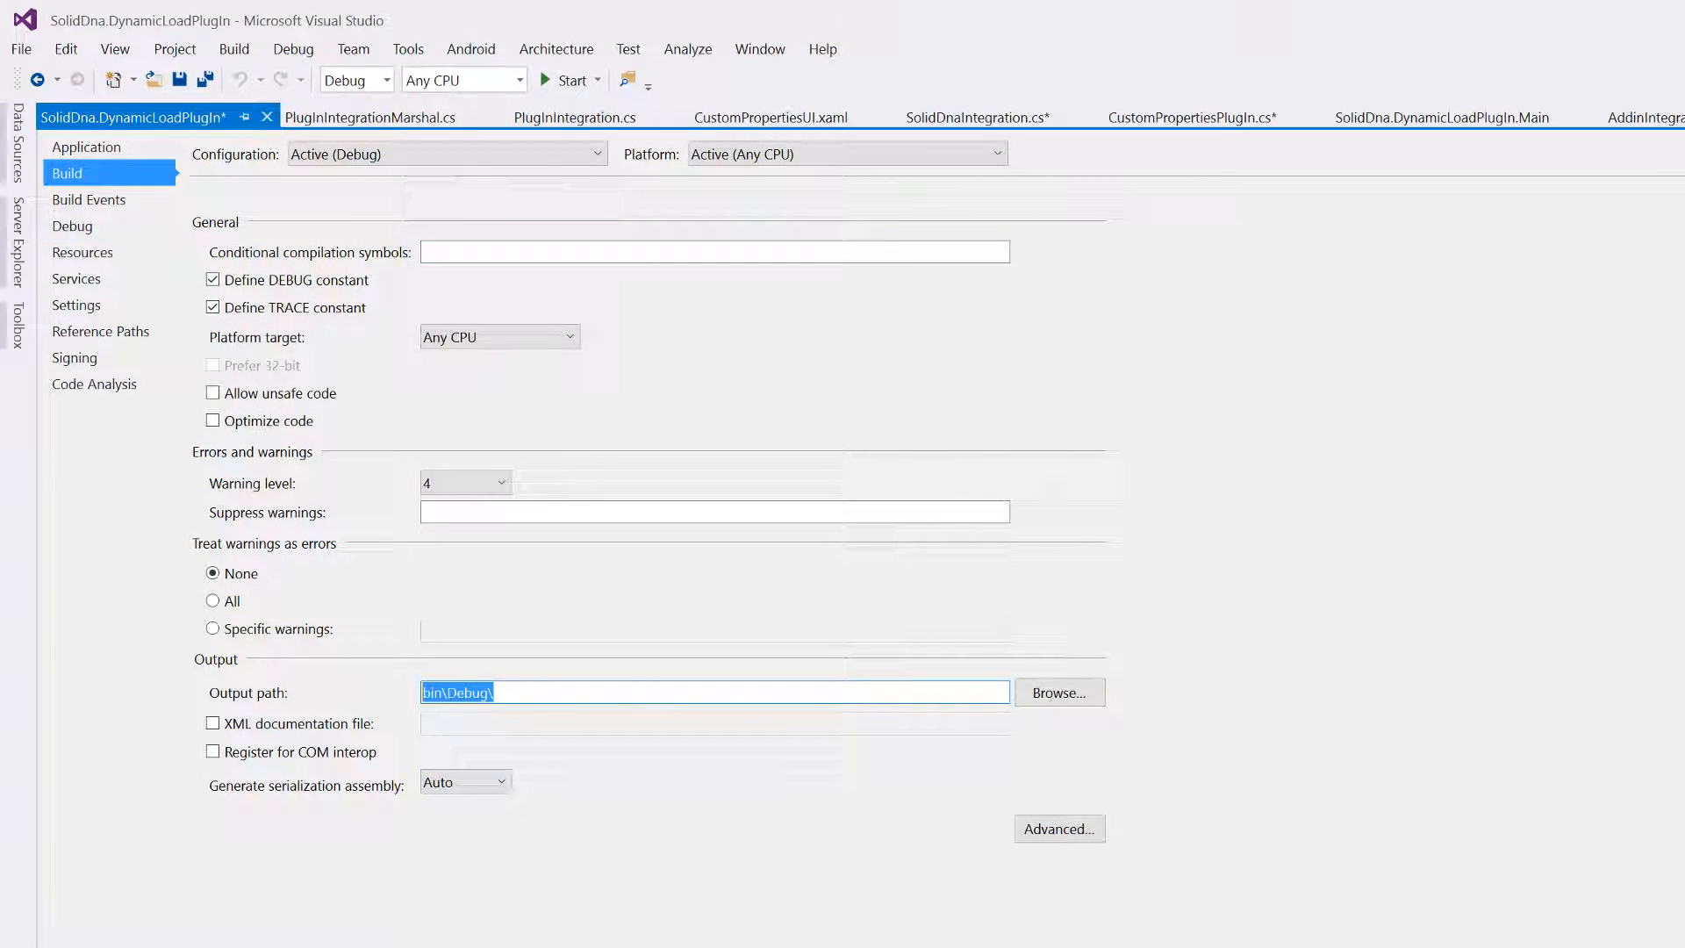
right_click(1580, 253)
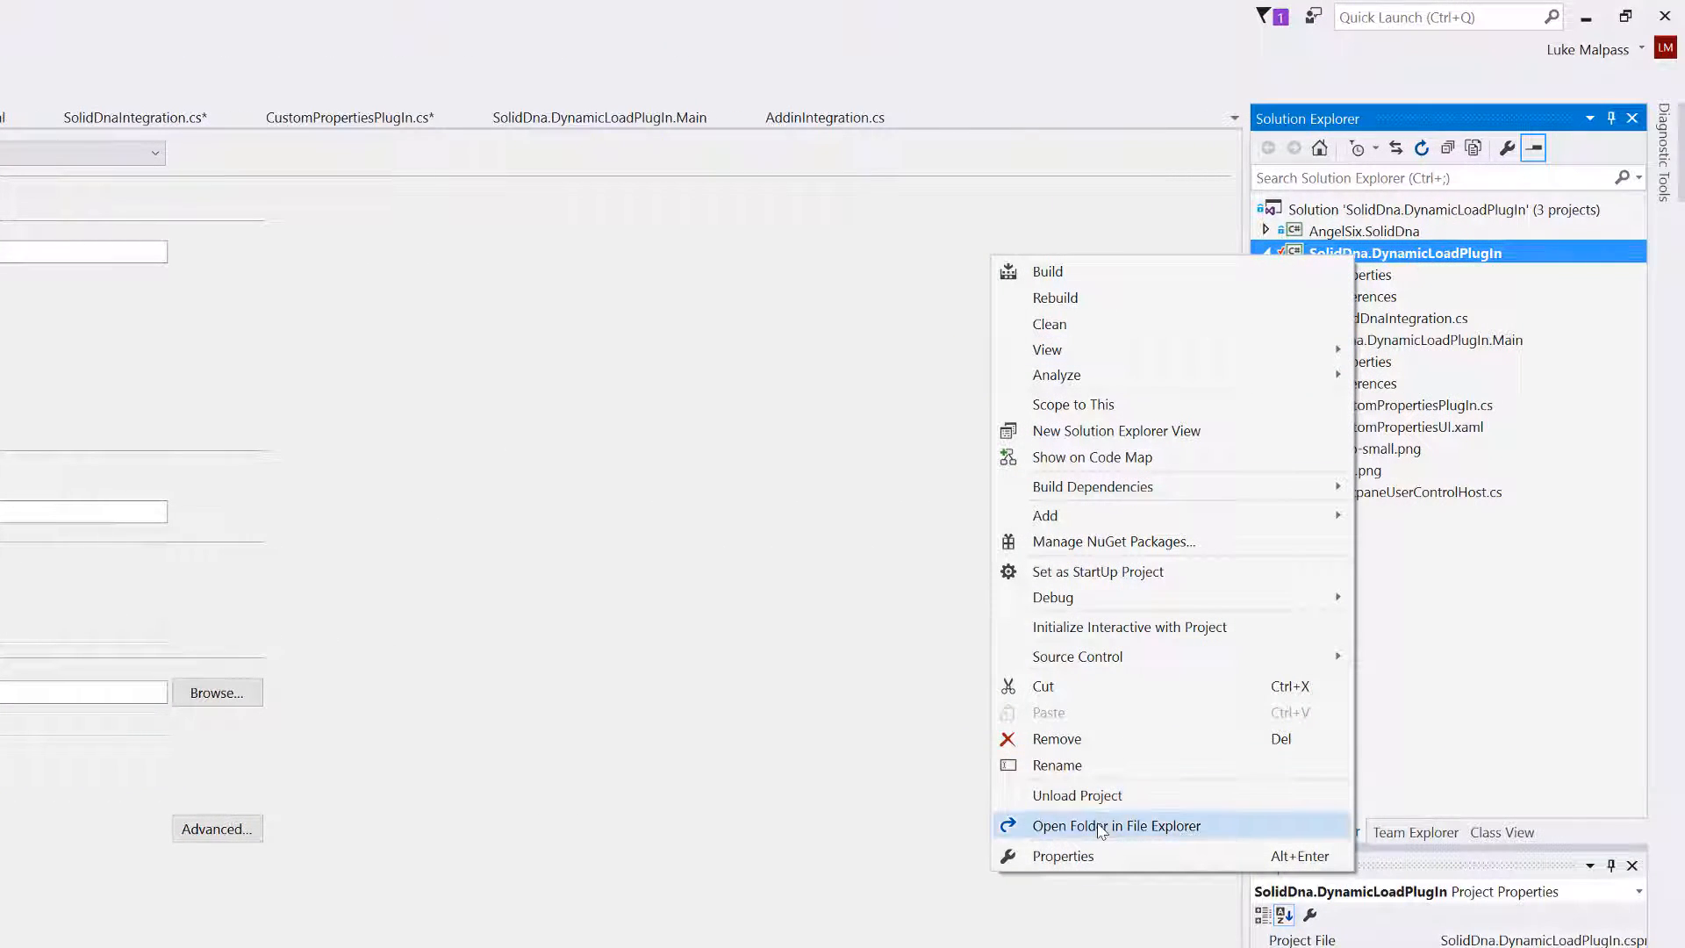
left_click(1116, 825)
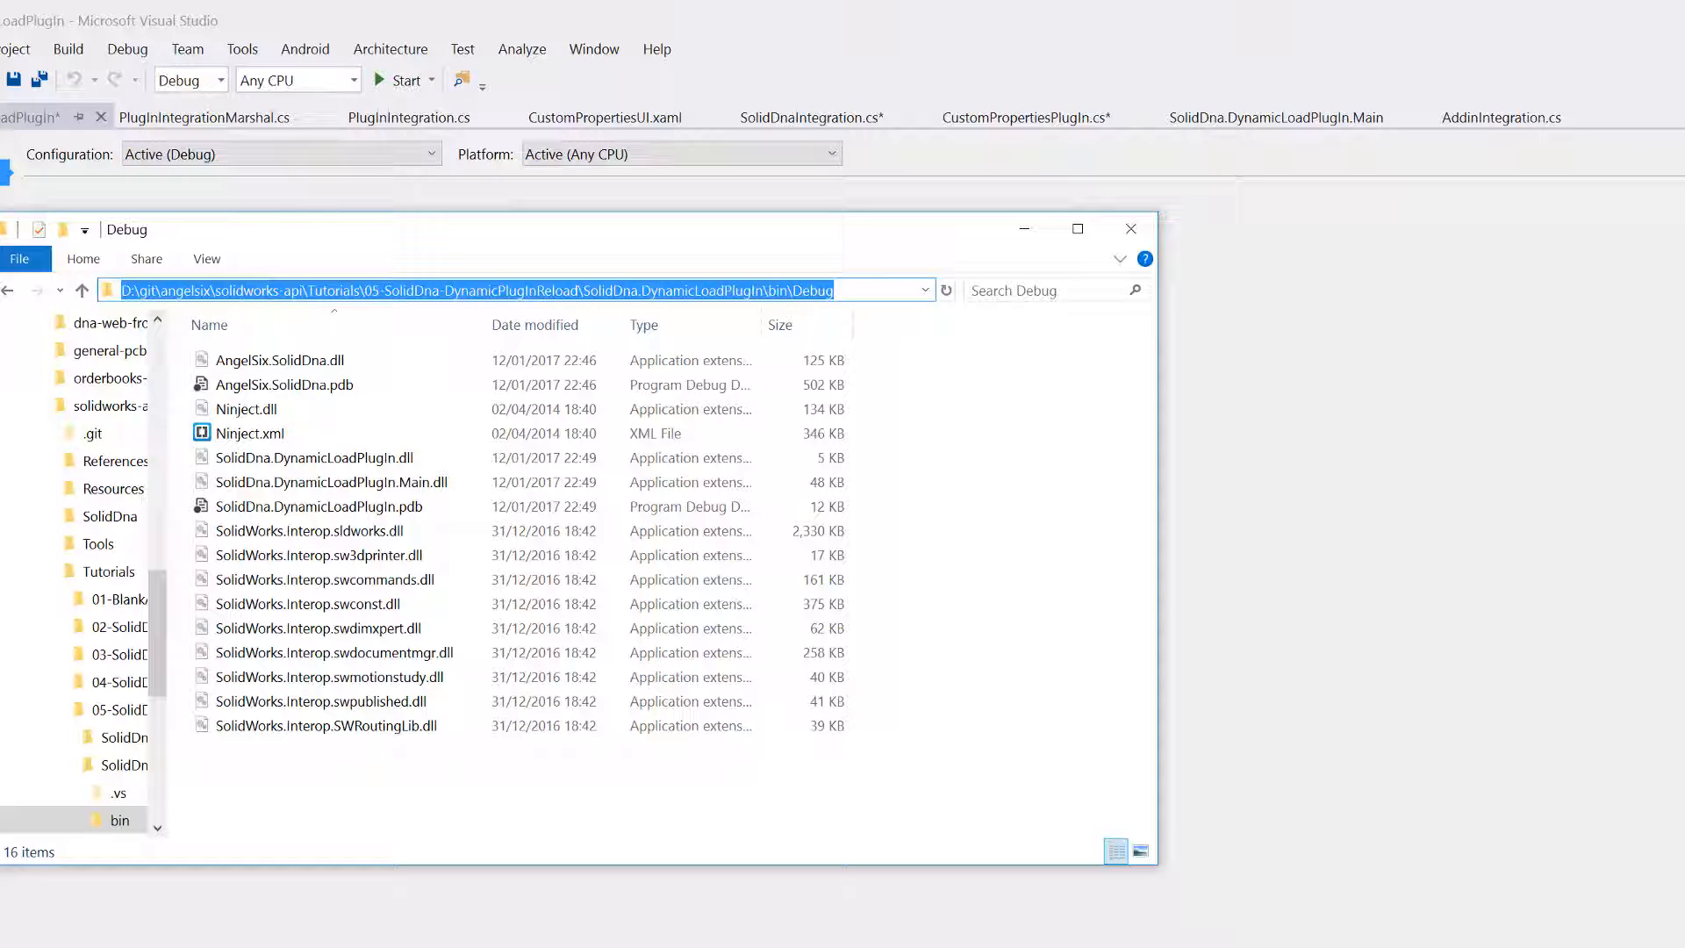
left_click(558, 290)
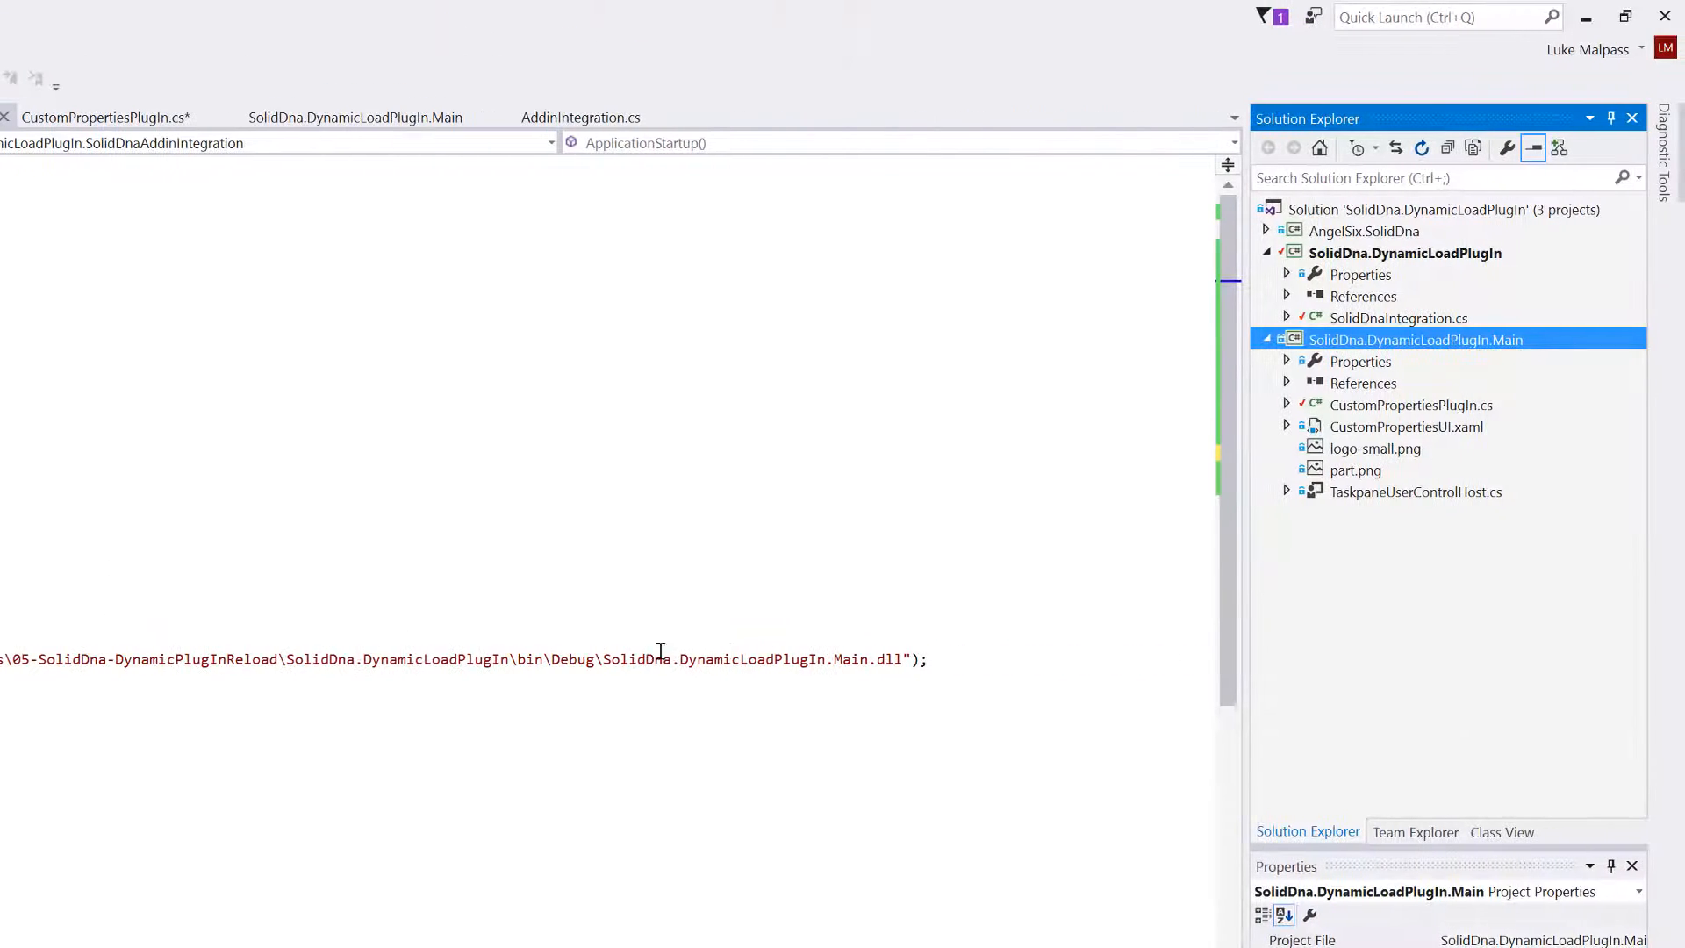
- Set the Main project's Build output path to ..\SolidDna.DynamicLoadPlugIn\bin\Debug\
double_click(1414, 339)
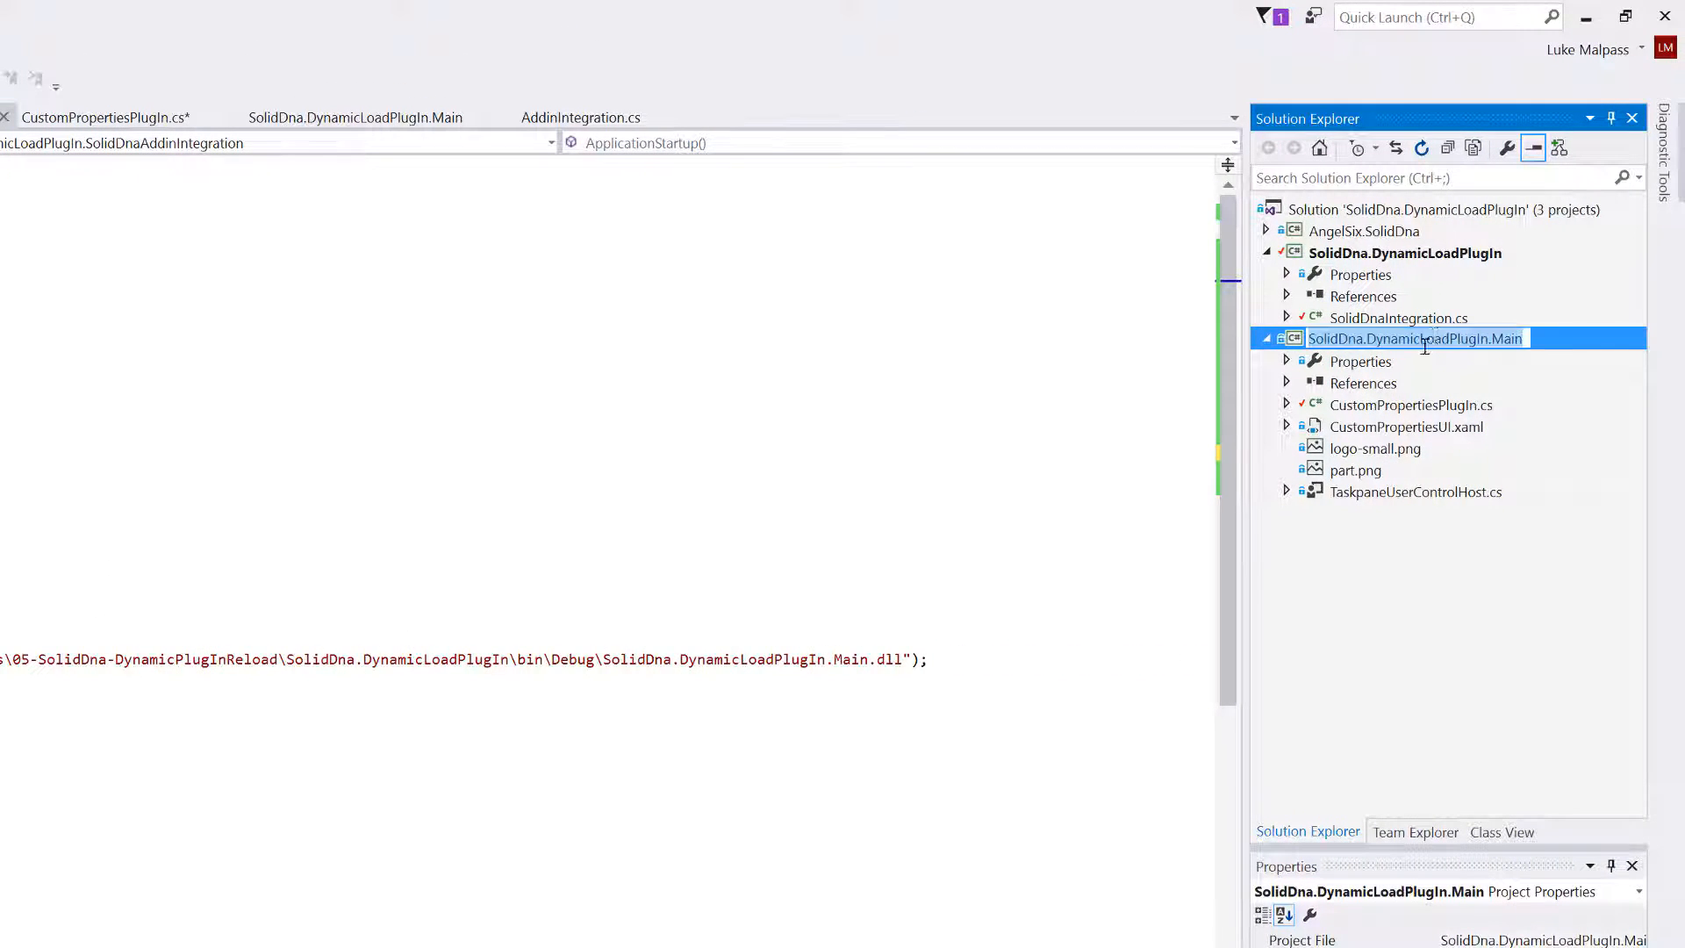
right_click(1415, 337)
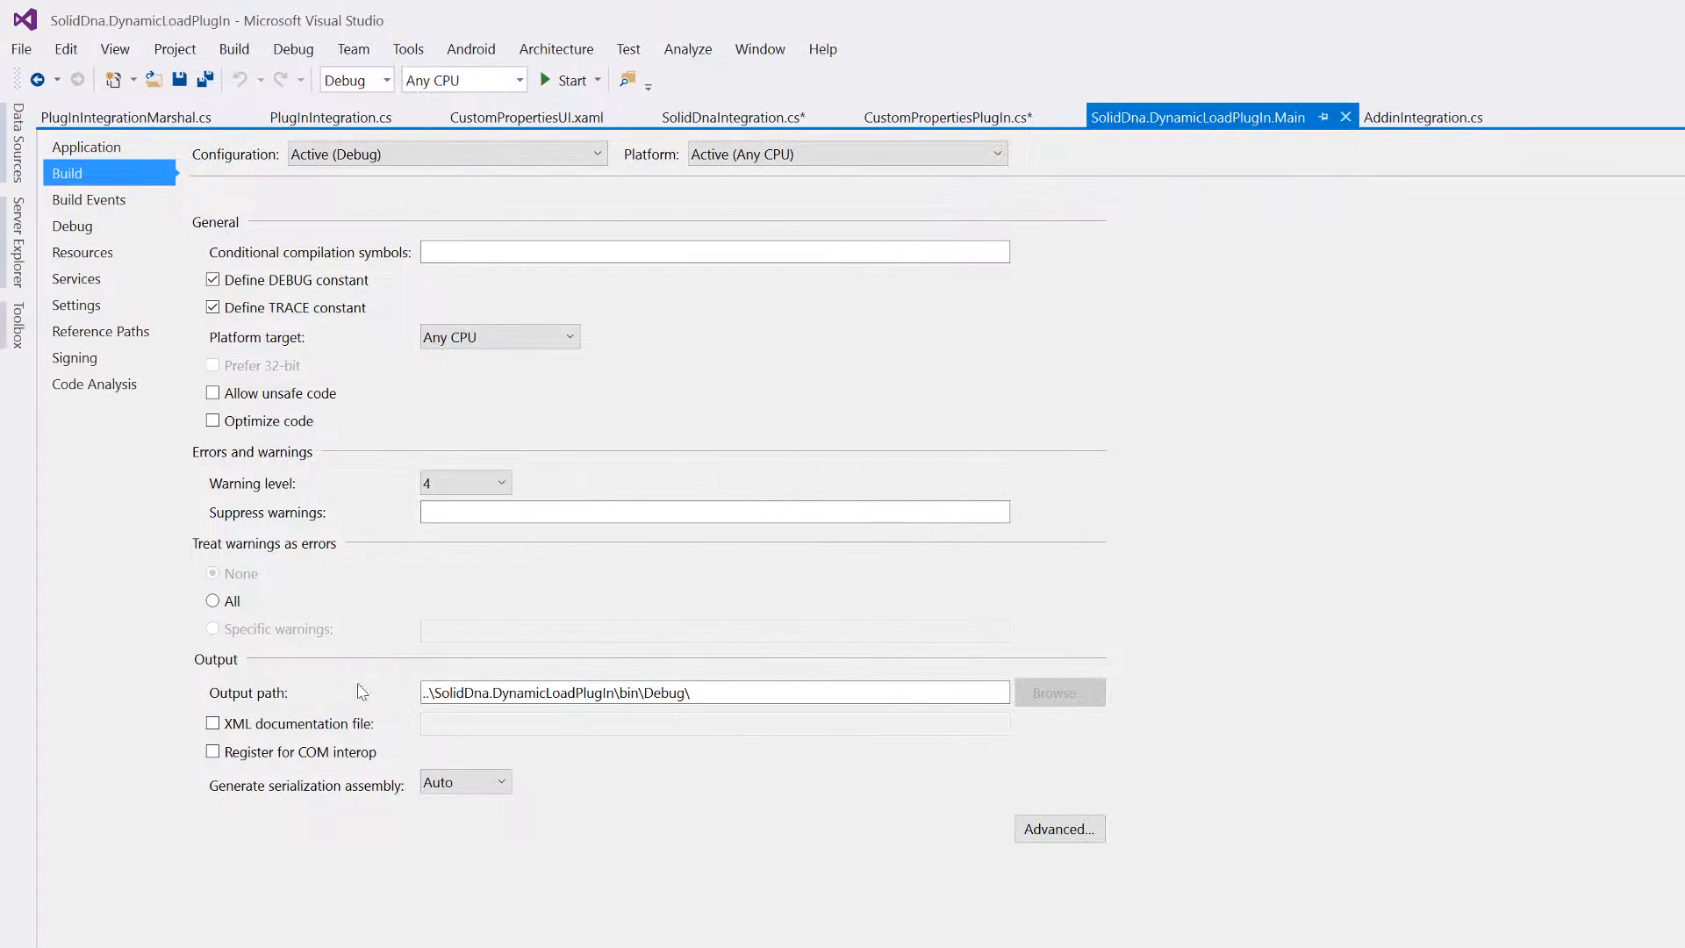
left_click(714, 692)
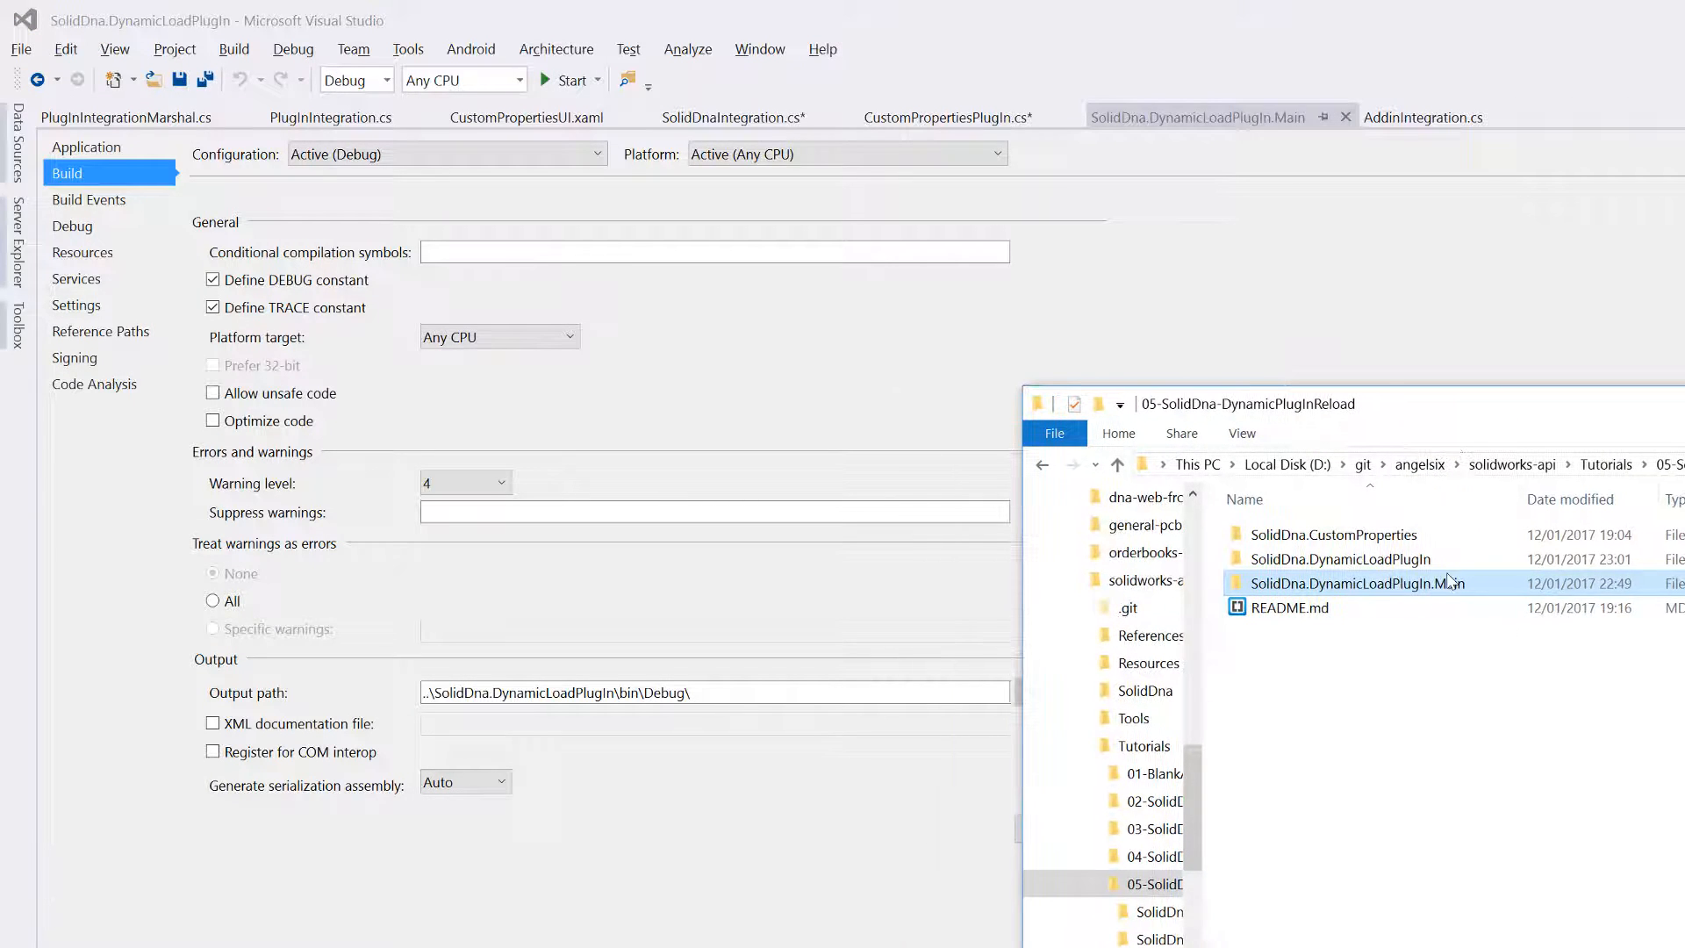
double_click(1357, 583)
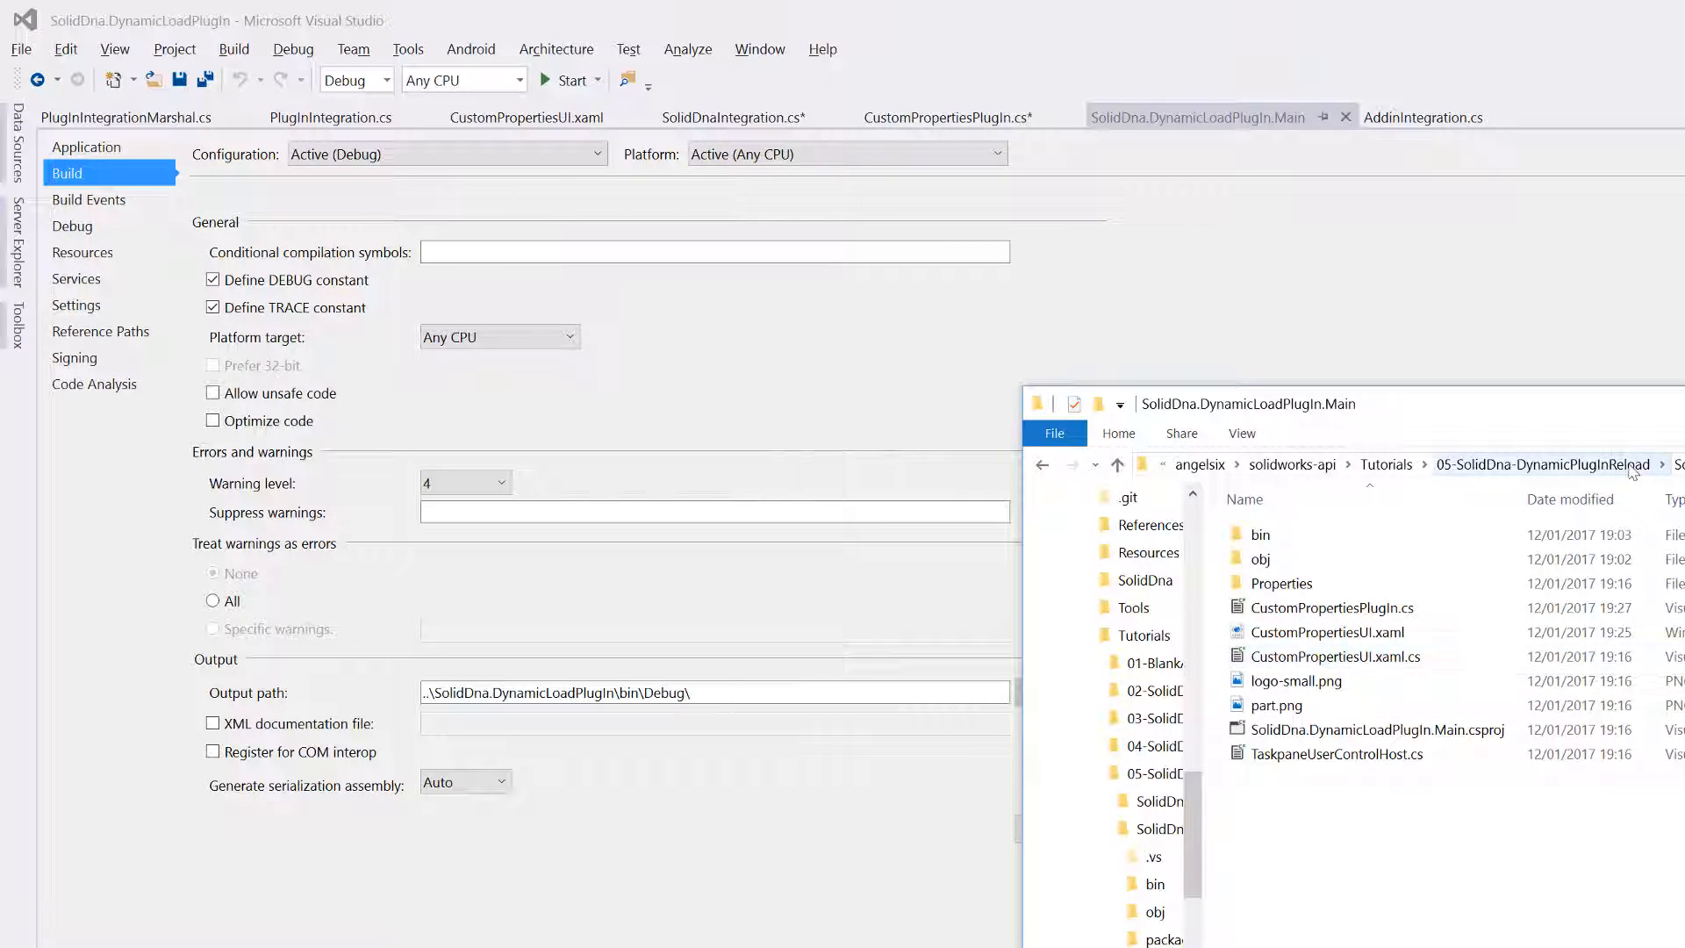
left_click(1116, 464)
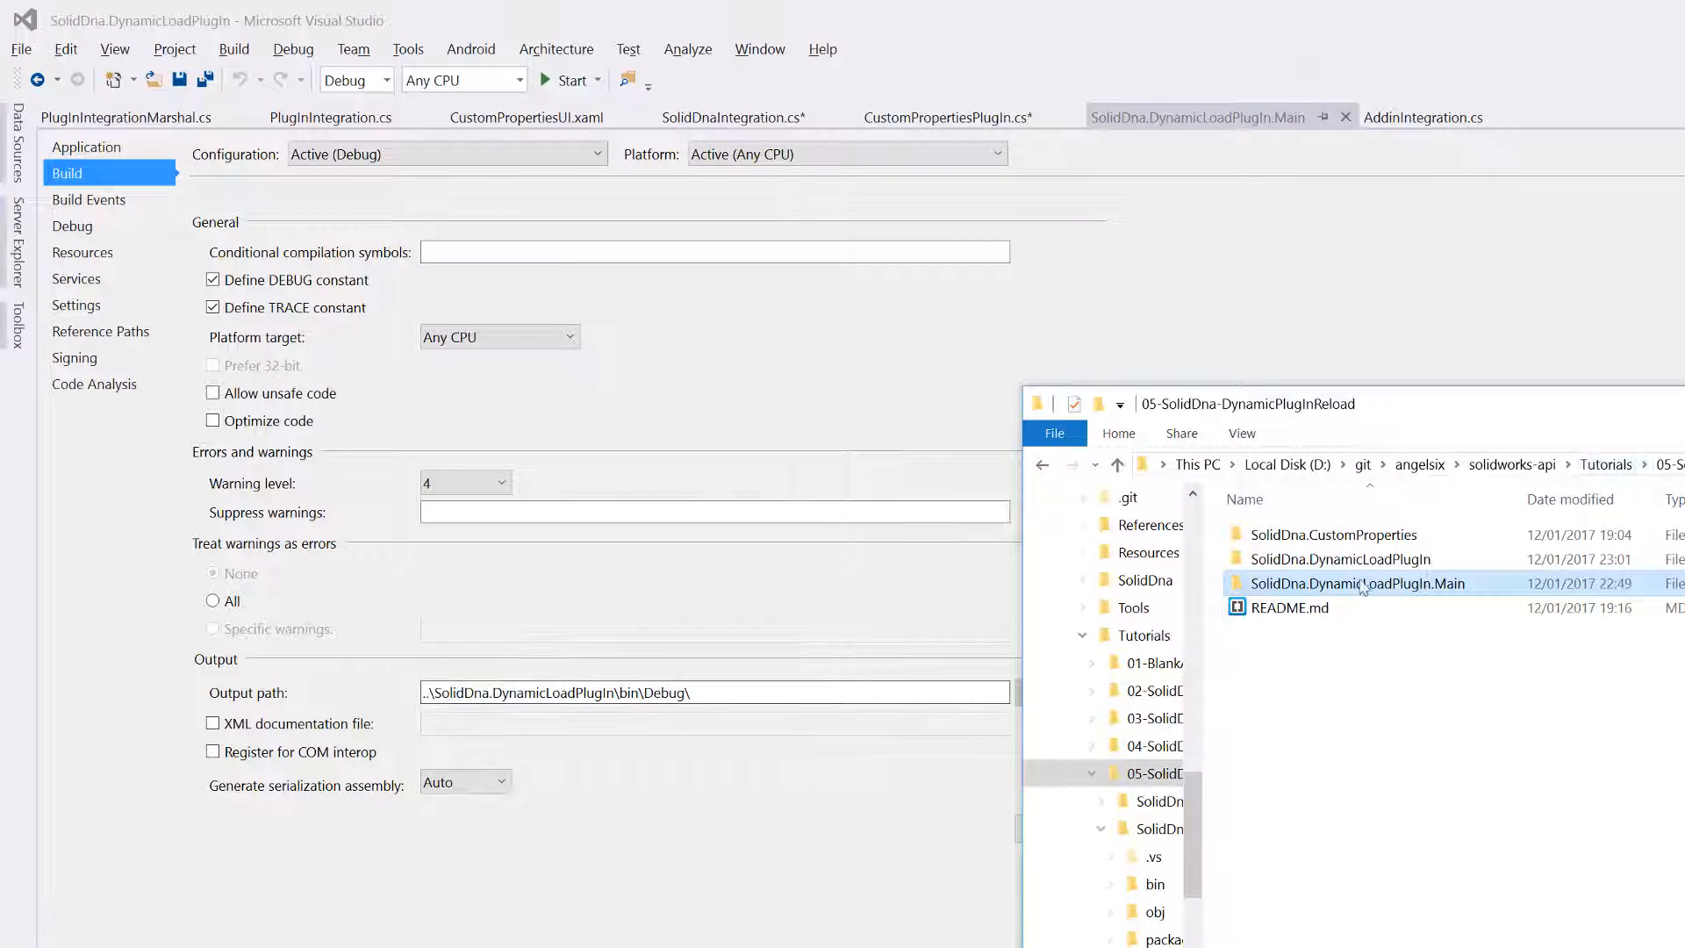
double_click(1339, 558)
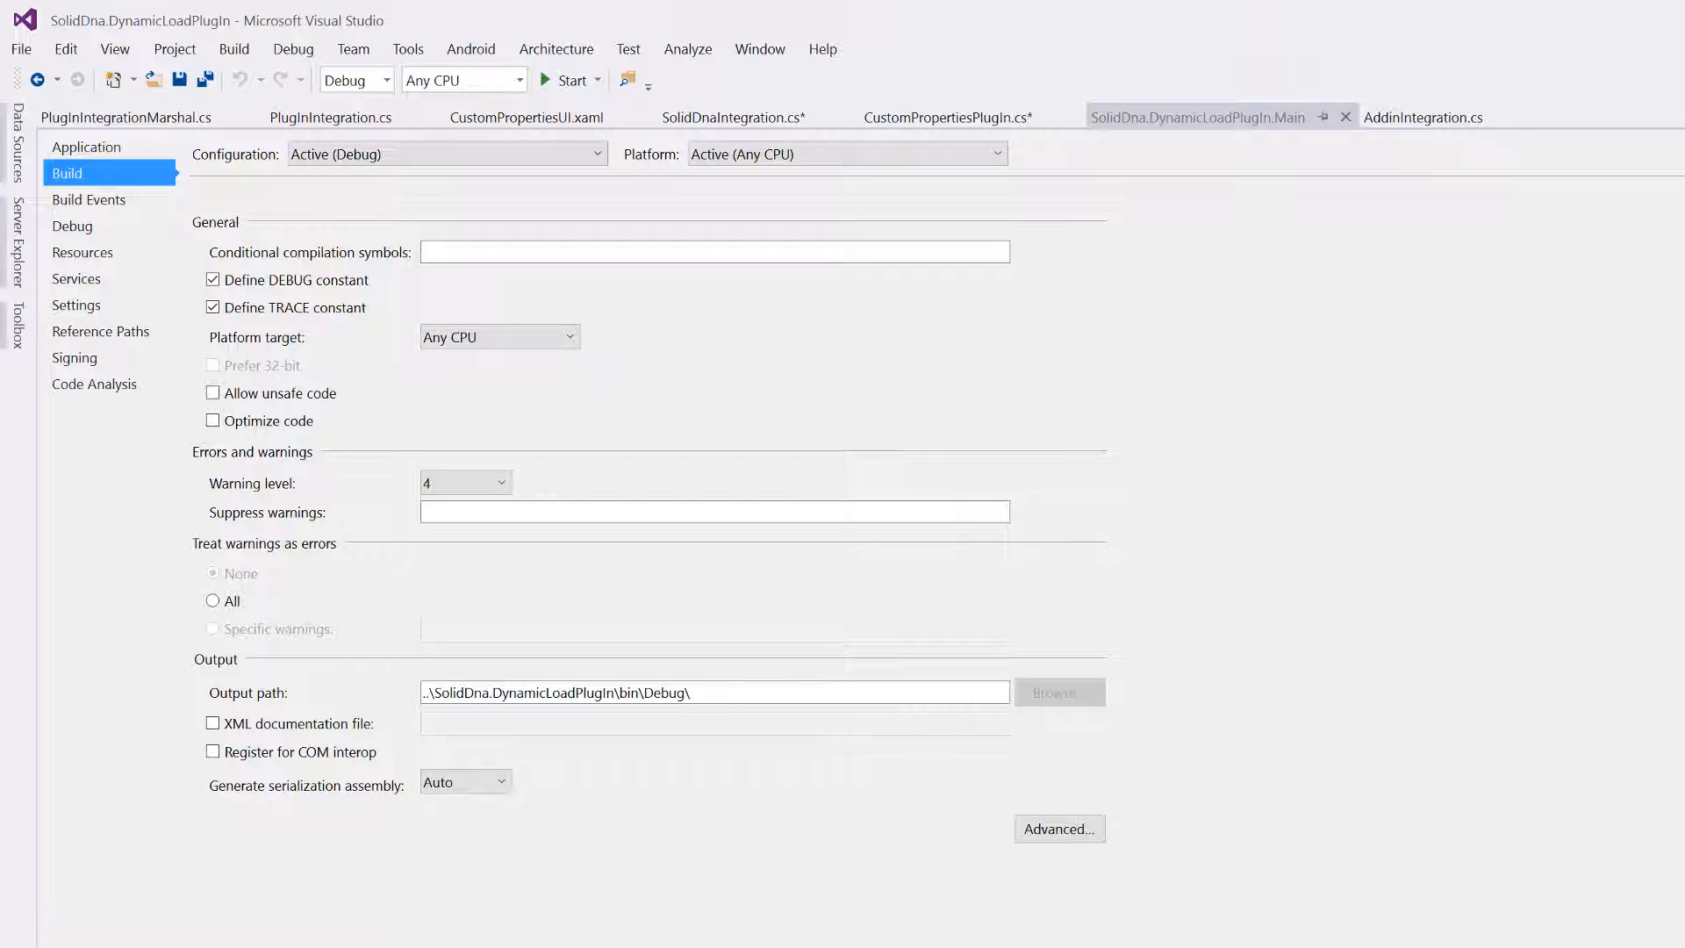
left_click(714, 692)
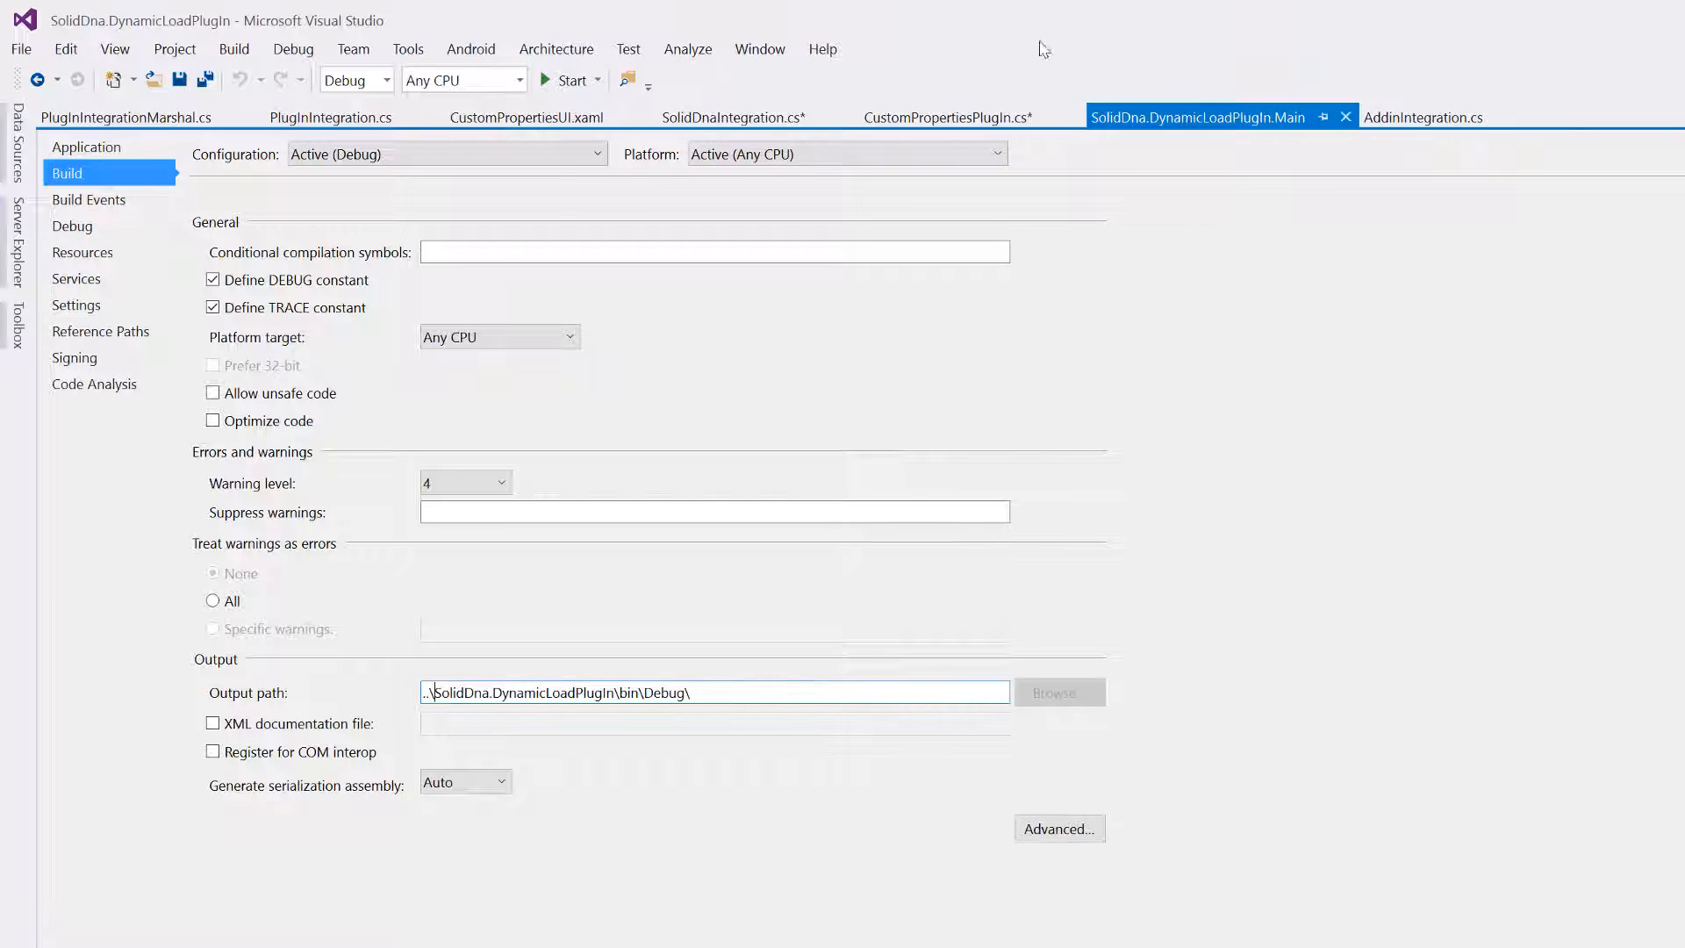
left_click(730, 118)
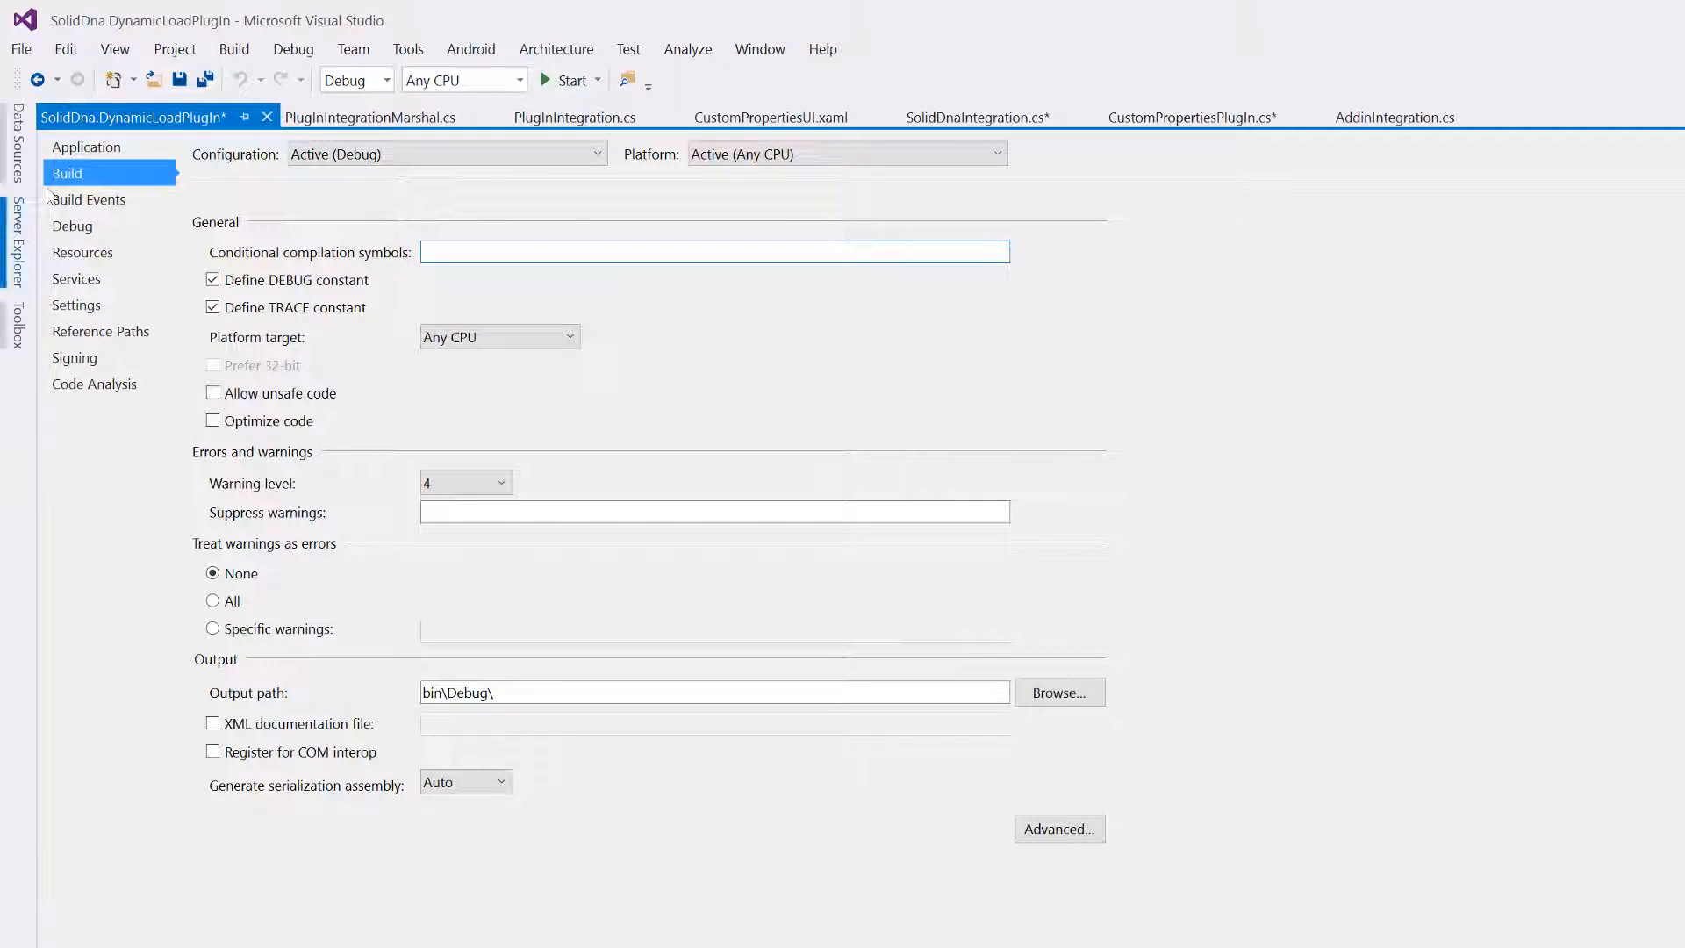
- Review the loader project's Application and Build property pages
left_click(86, 146)
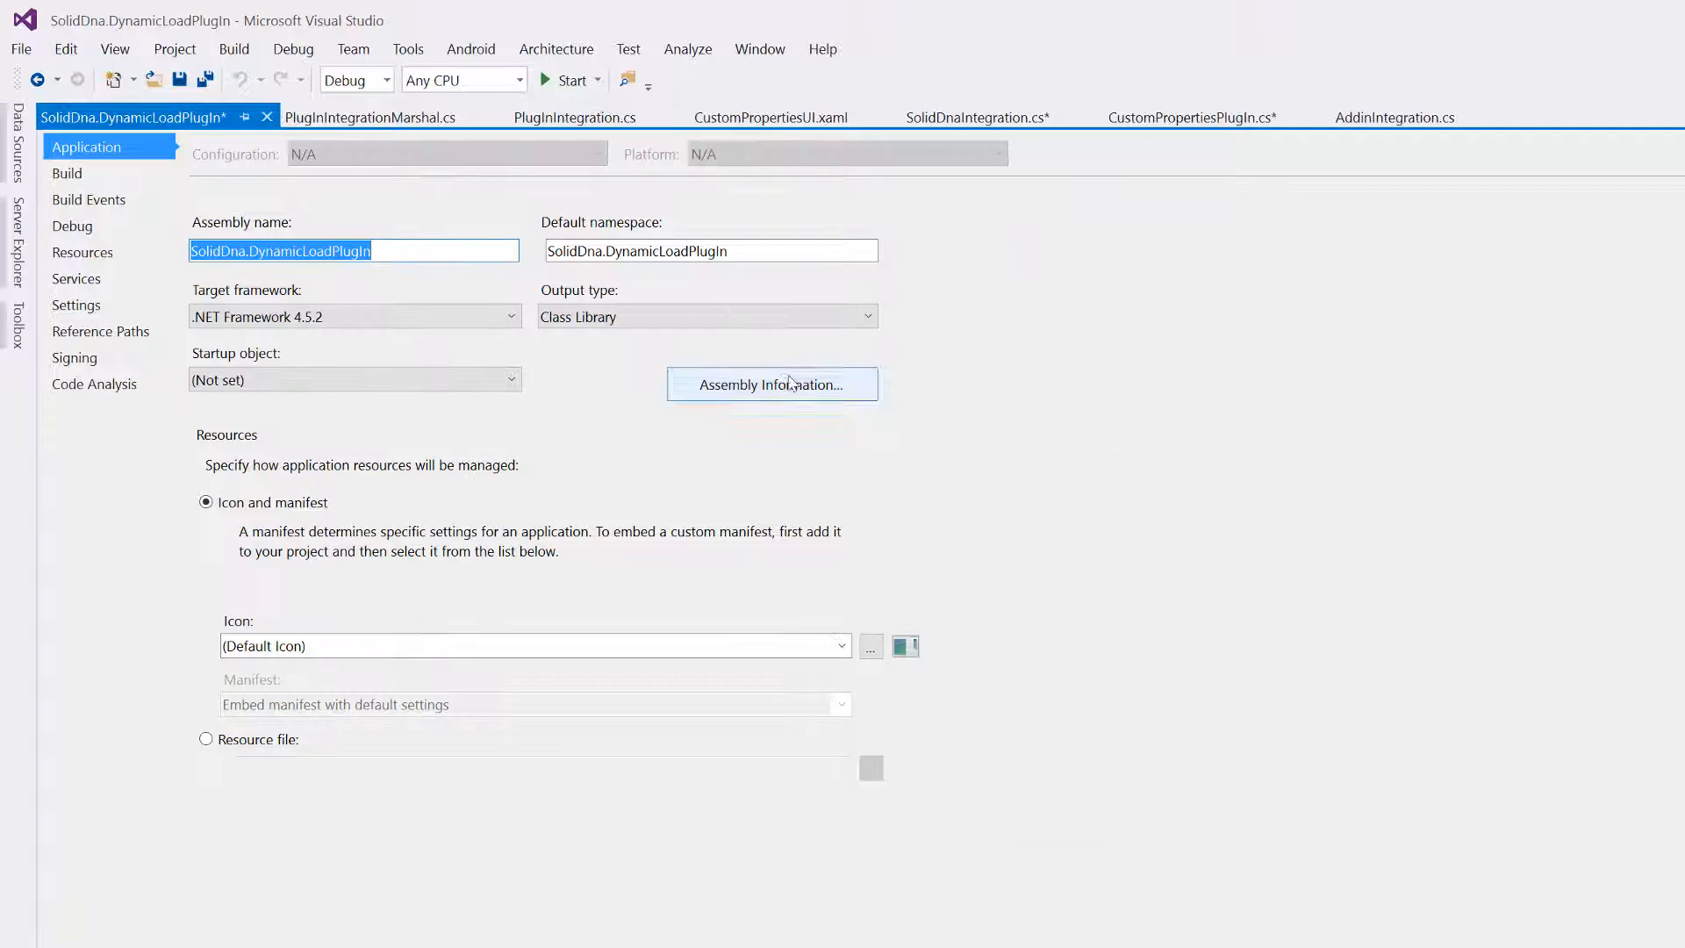
left_click(772, 384)
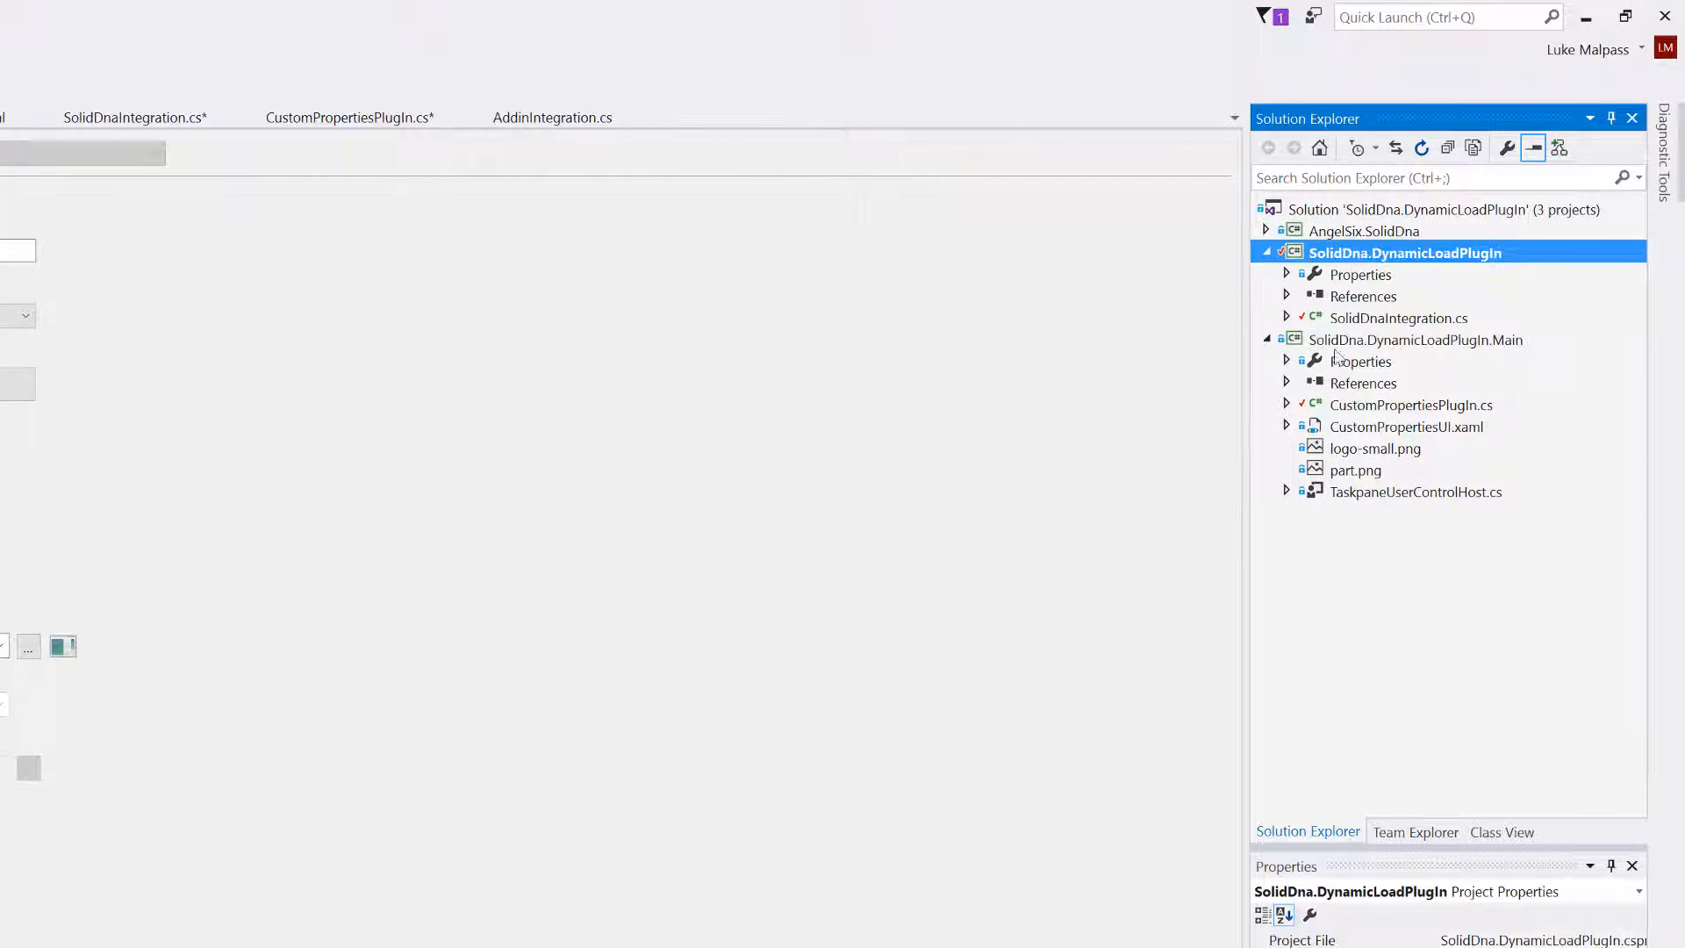
- Bring up the loader's SolidDnaIntegration.cs and the Main project's TaskpaneUserControlHost.cs
double_click(1399, 318)
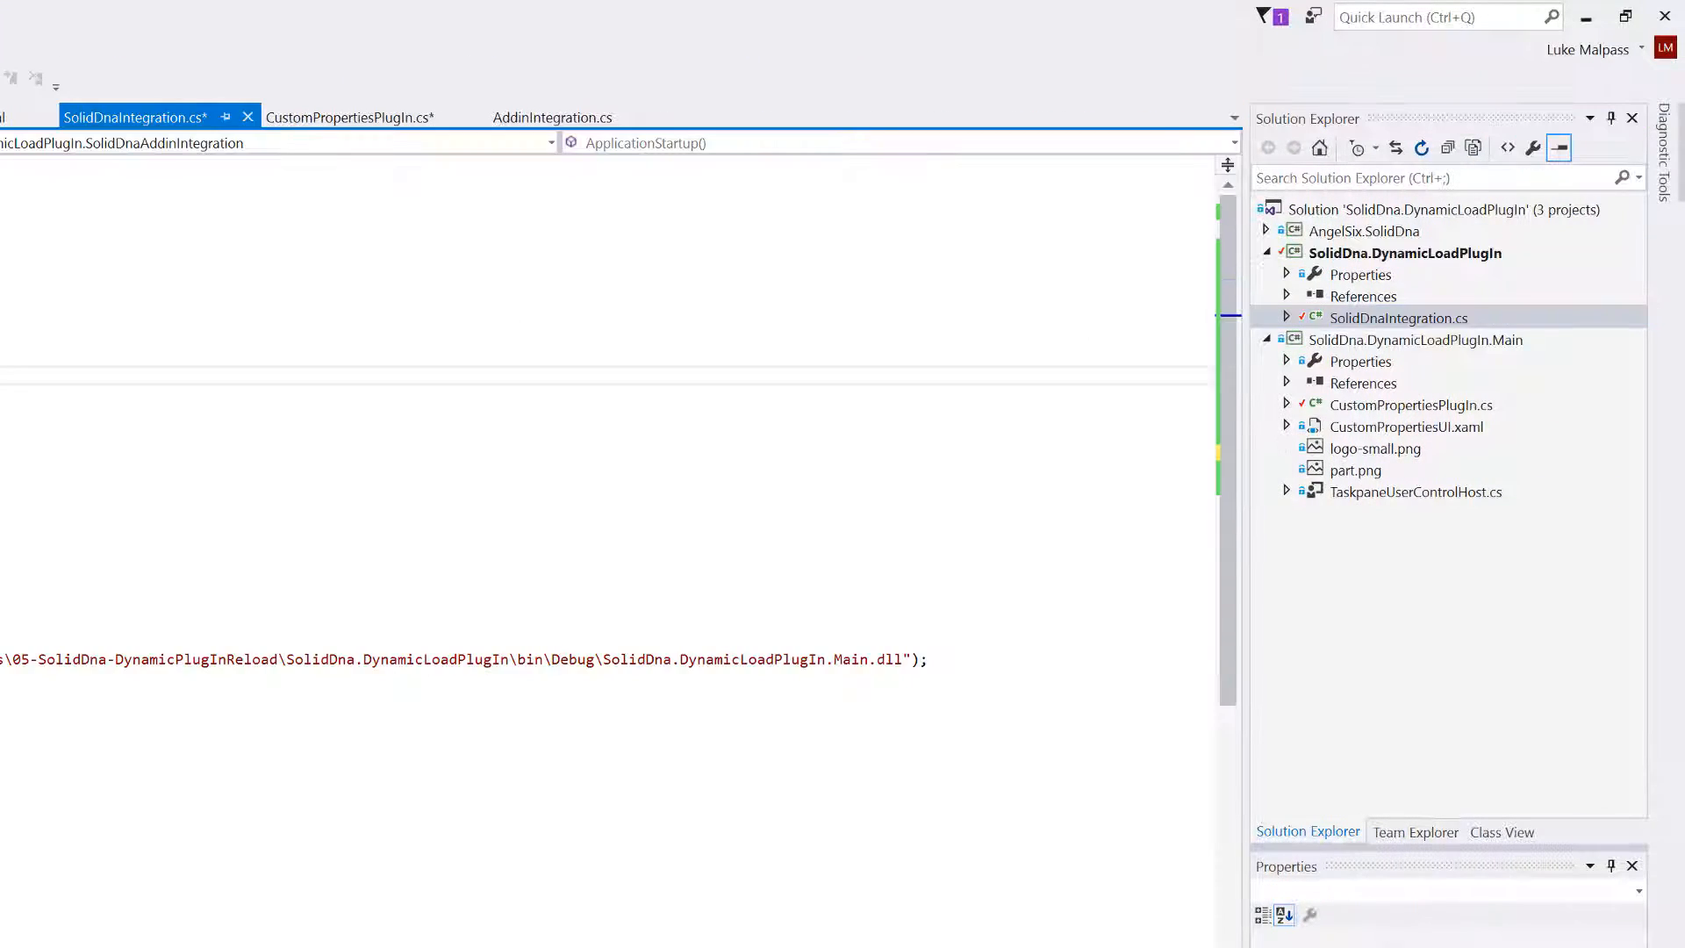
left_click(1415, 338)
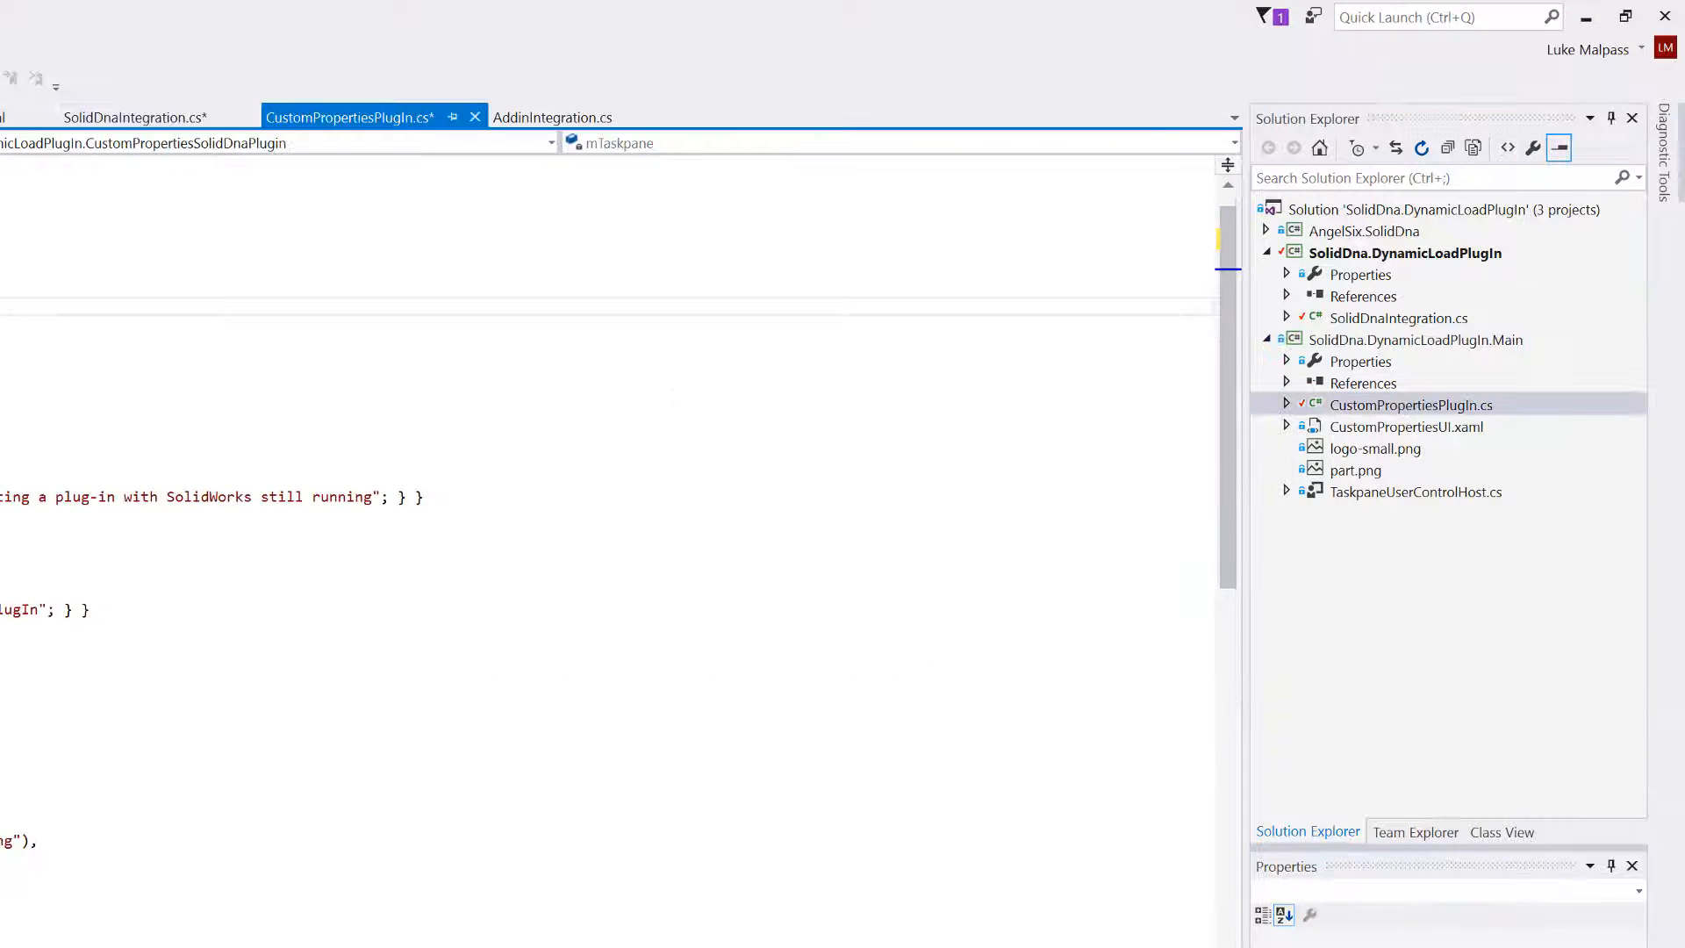
left_click(1415, 491)
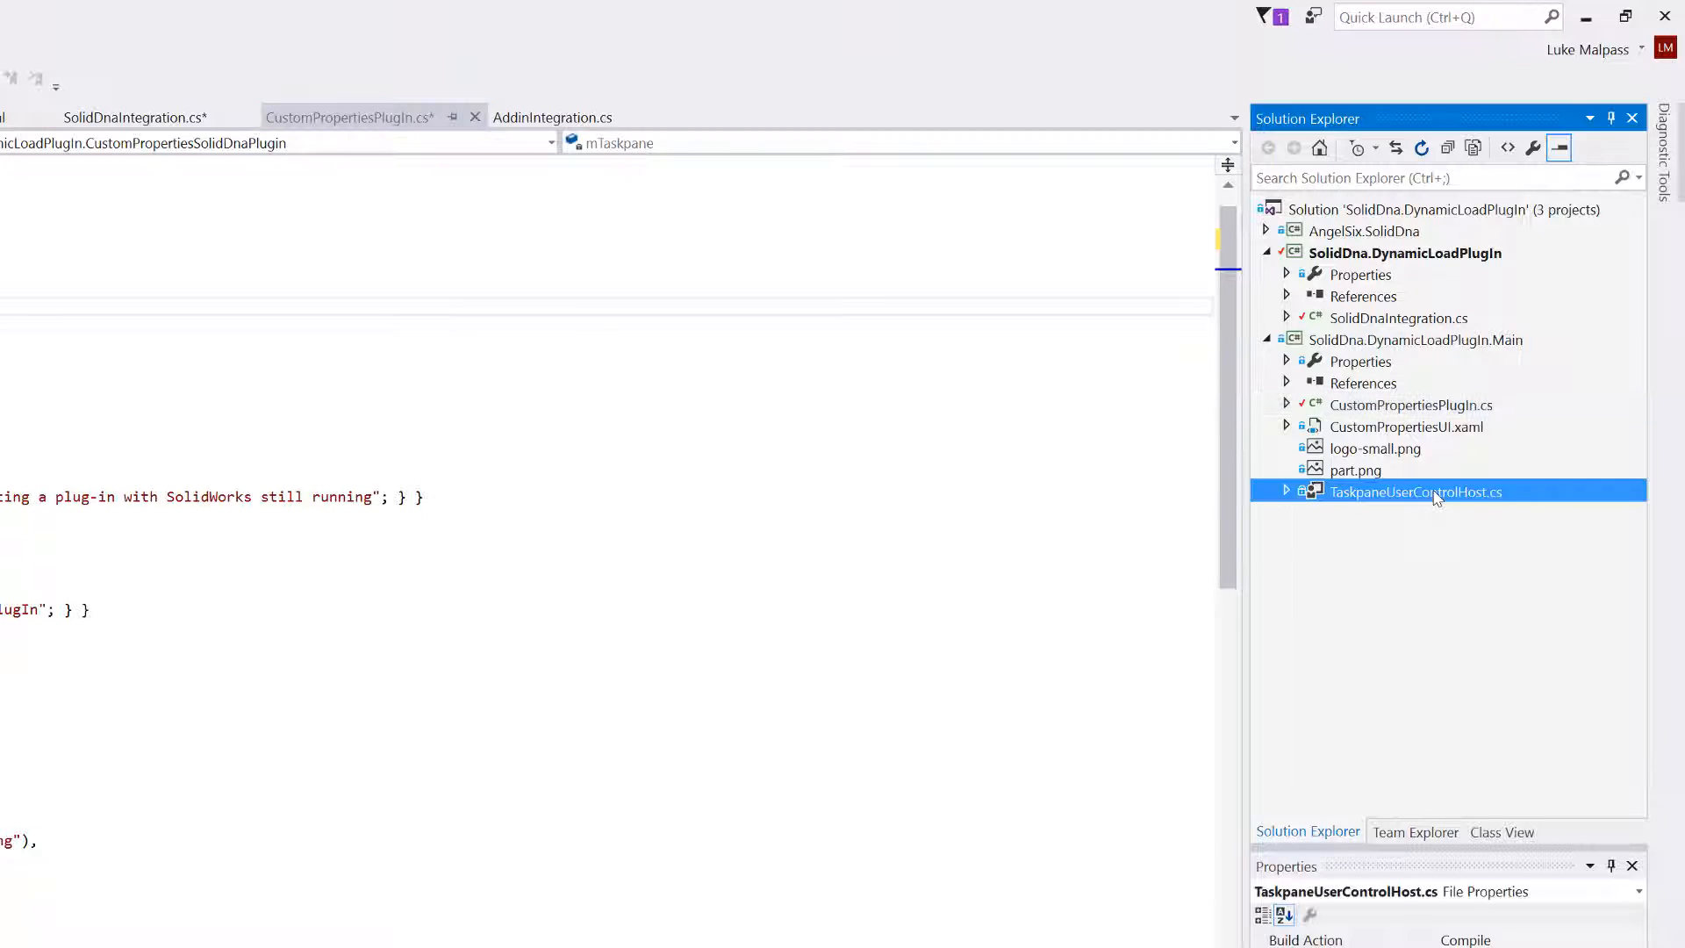
double_click(1415, 492)
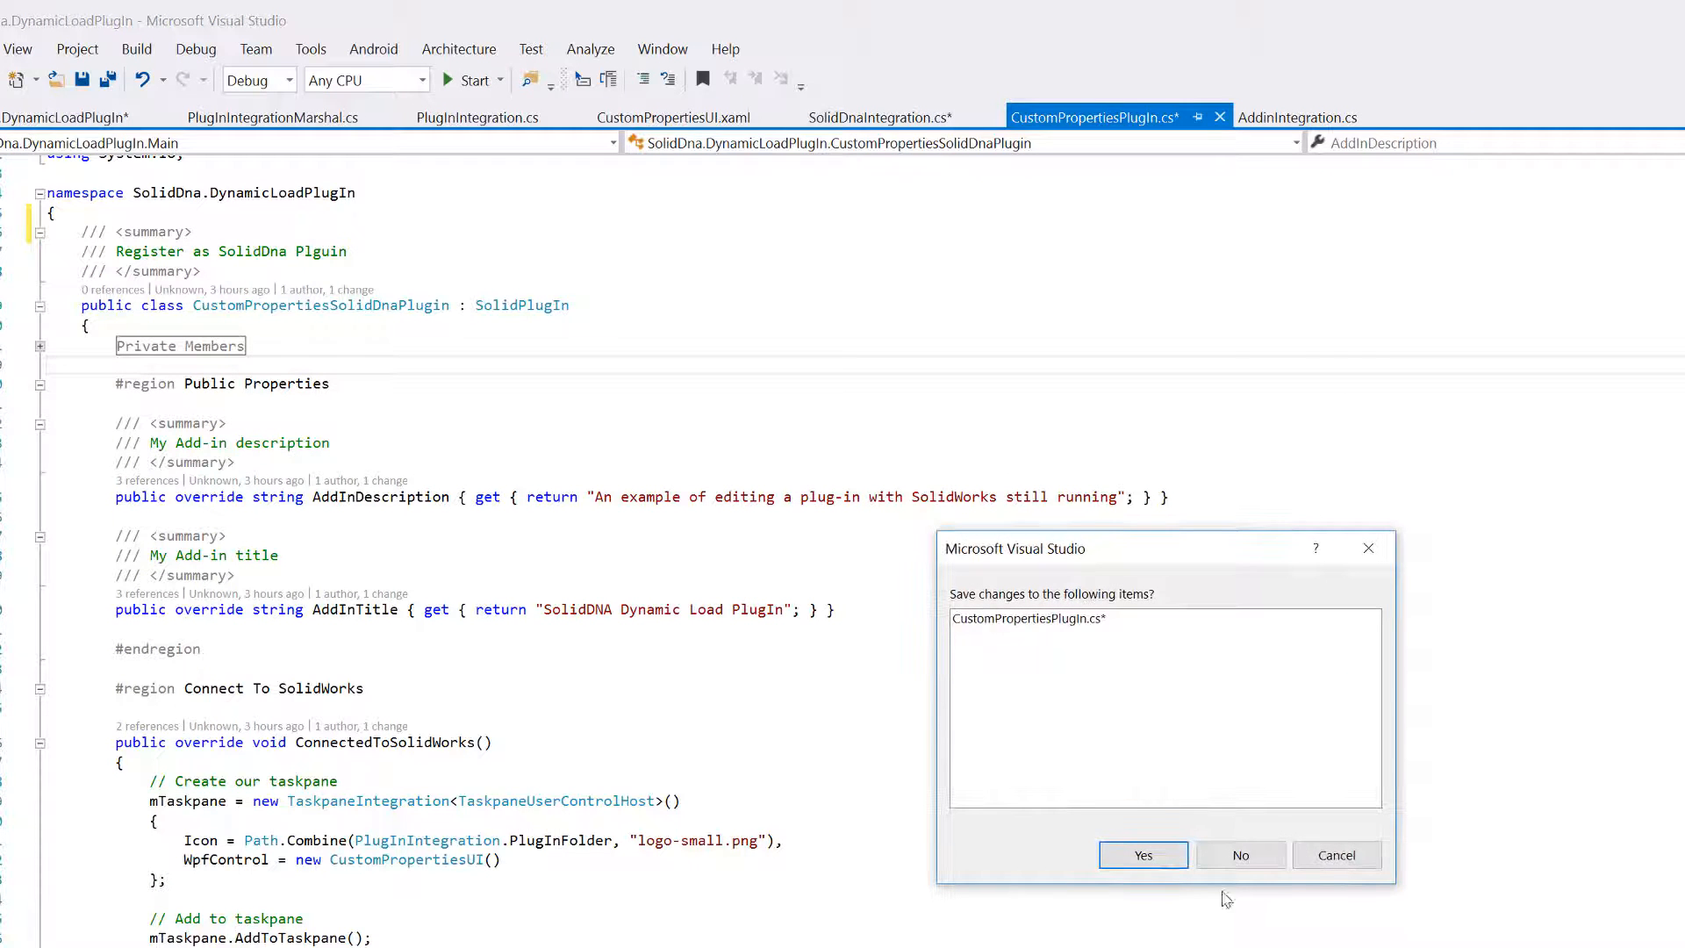
- Cancel the save prompt and return to SolidDnaIntegration.cs with its path-based AddPlugIn
left_click(1141, 855)
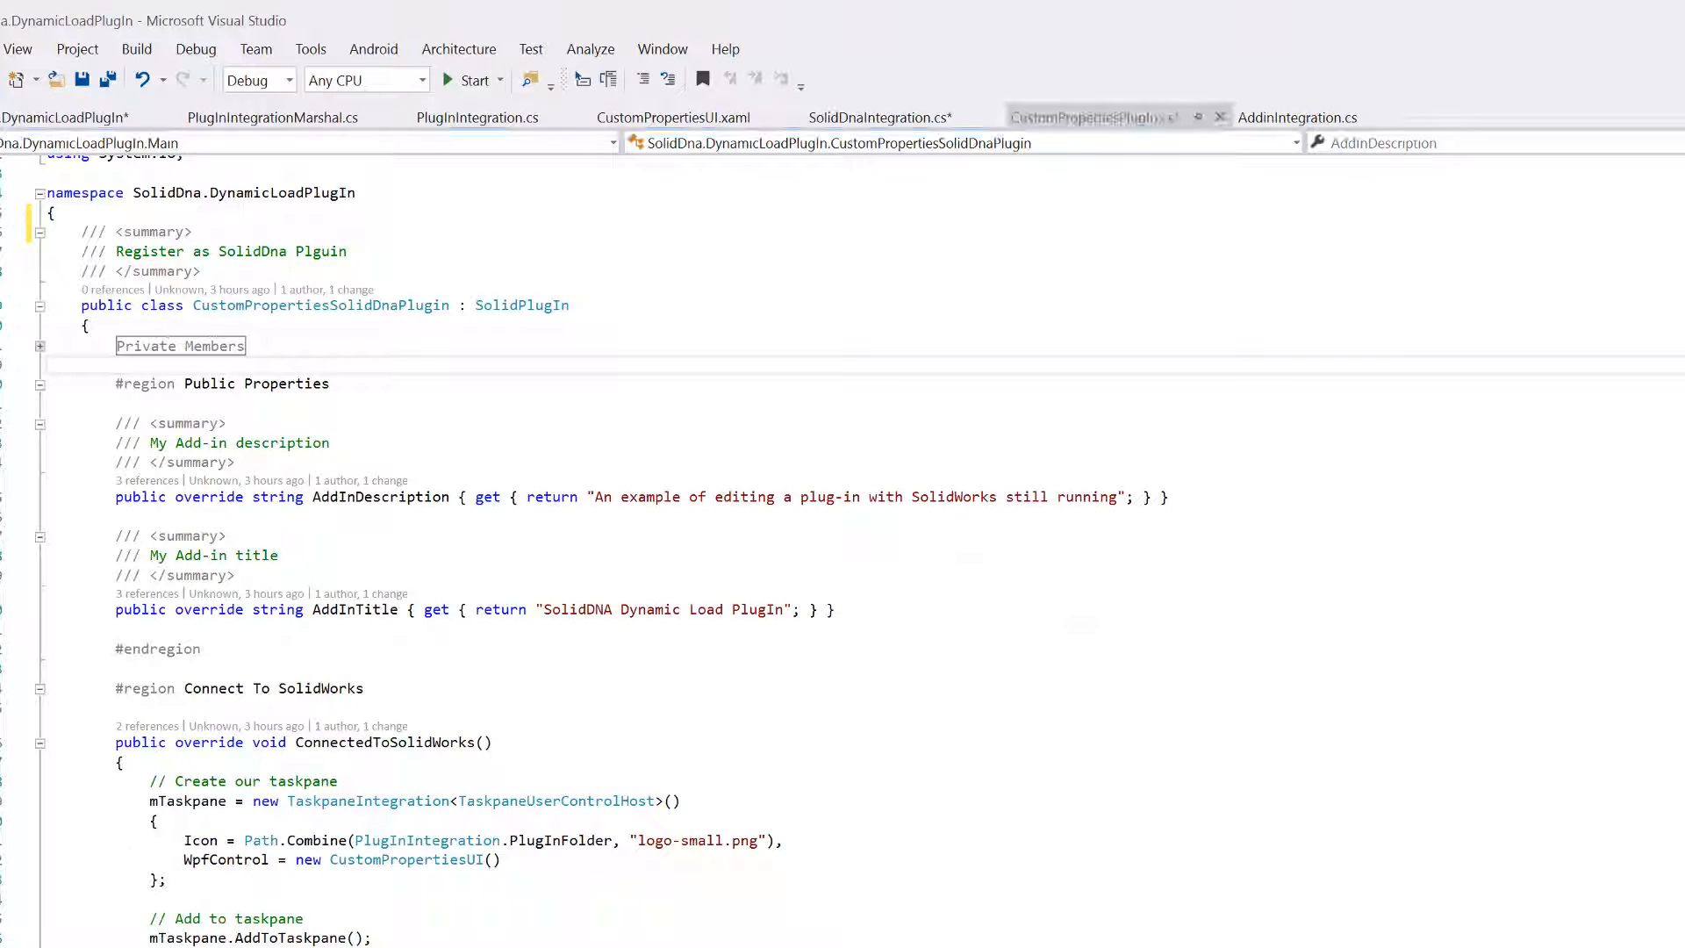
left_click(875, 116)
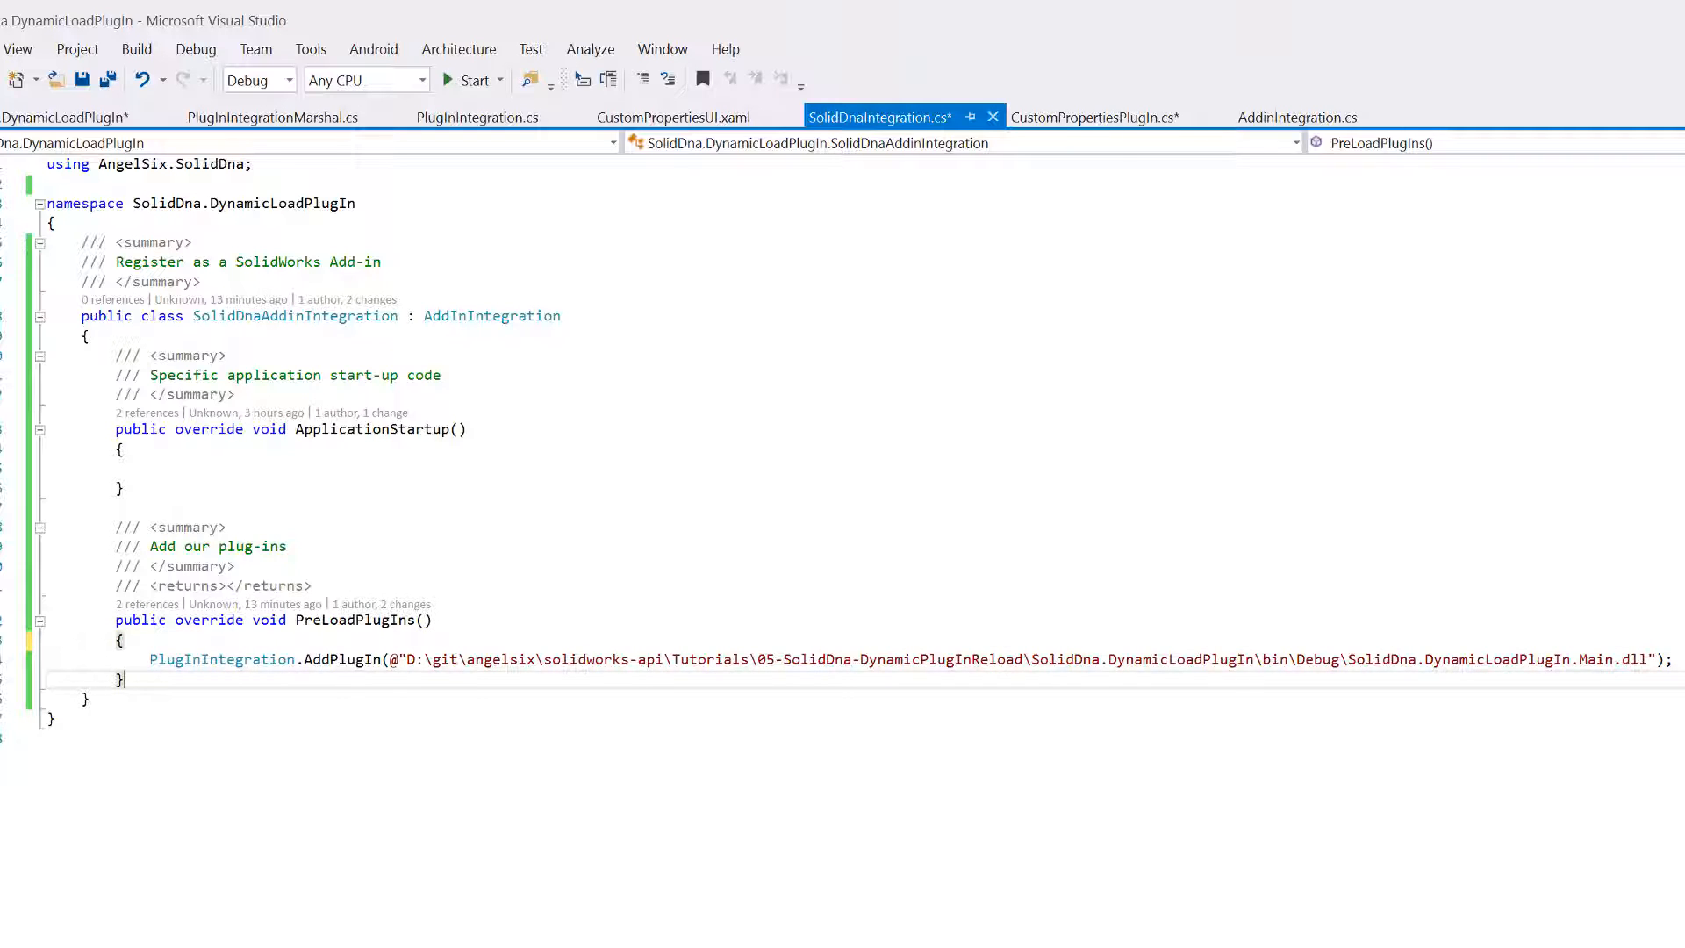
- Look over CustomPropertiesPlugIn.cs and its AddInIntegration base class
left_click(1094, 117)
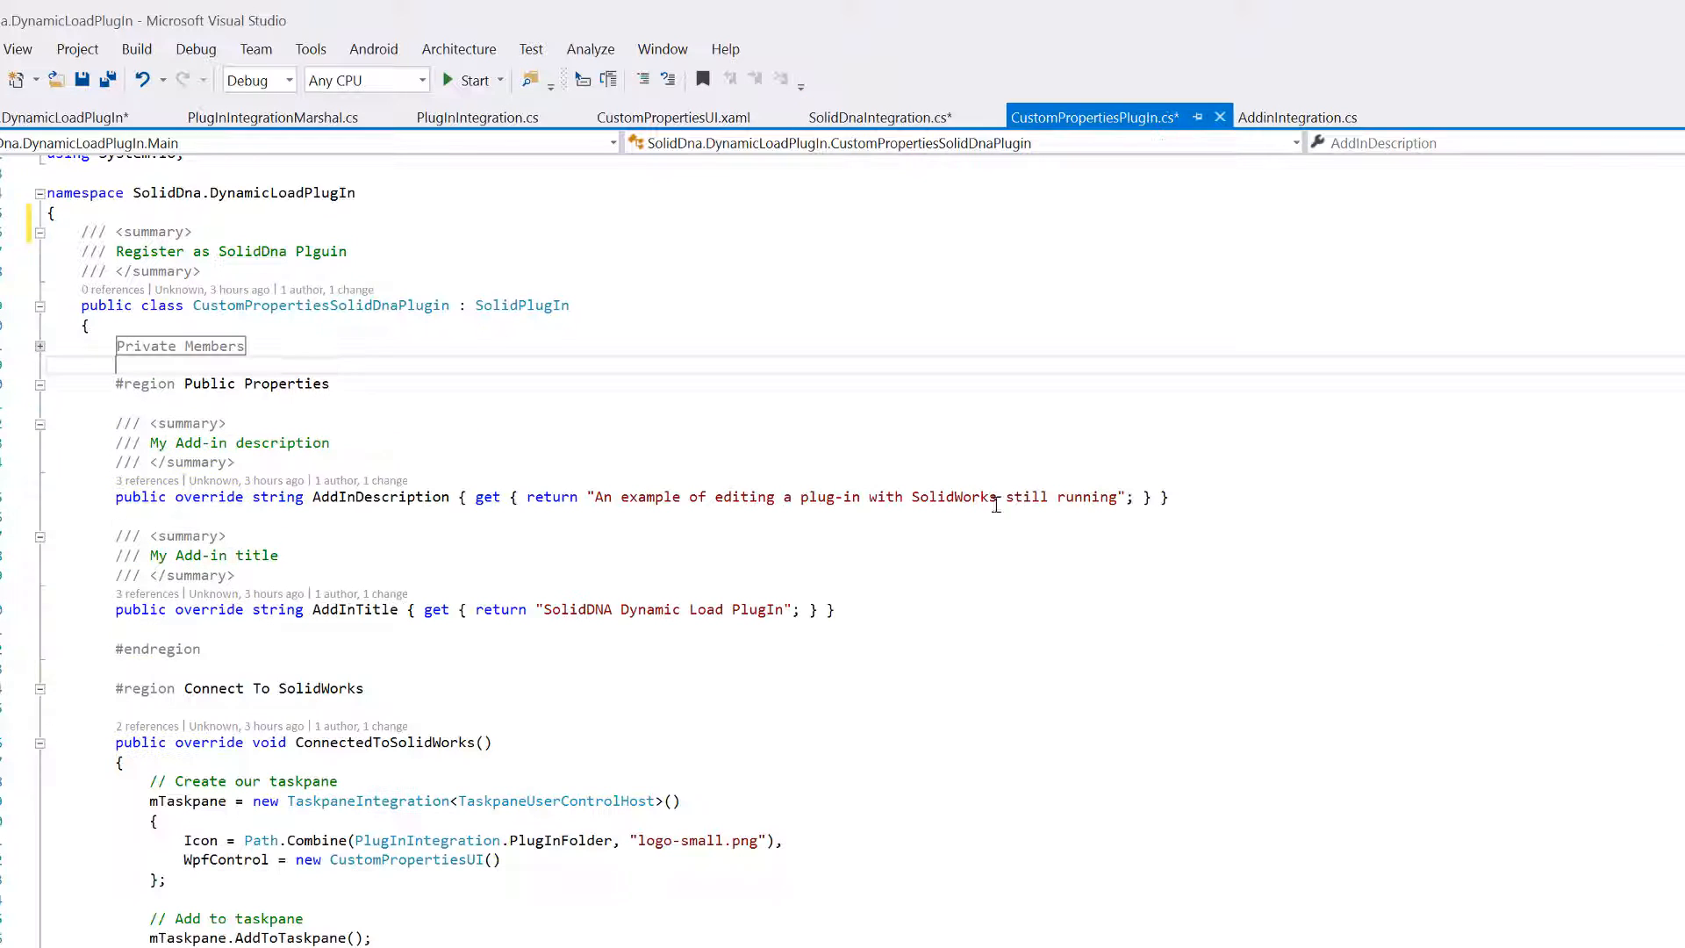
scroll("down", 3)
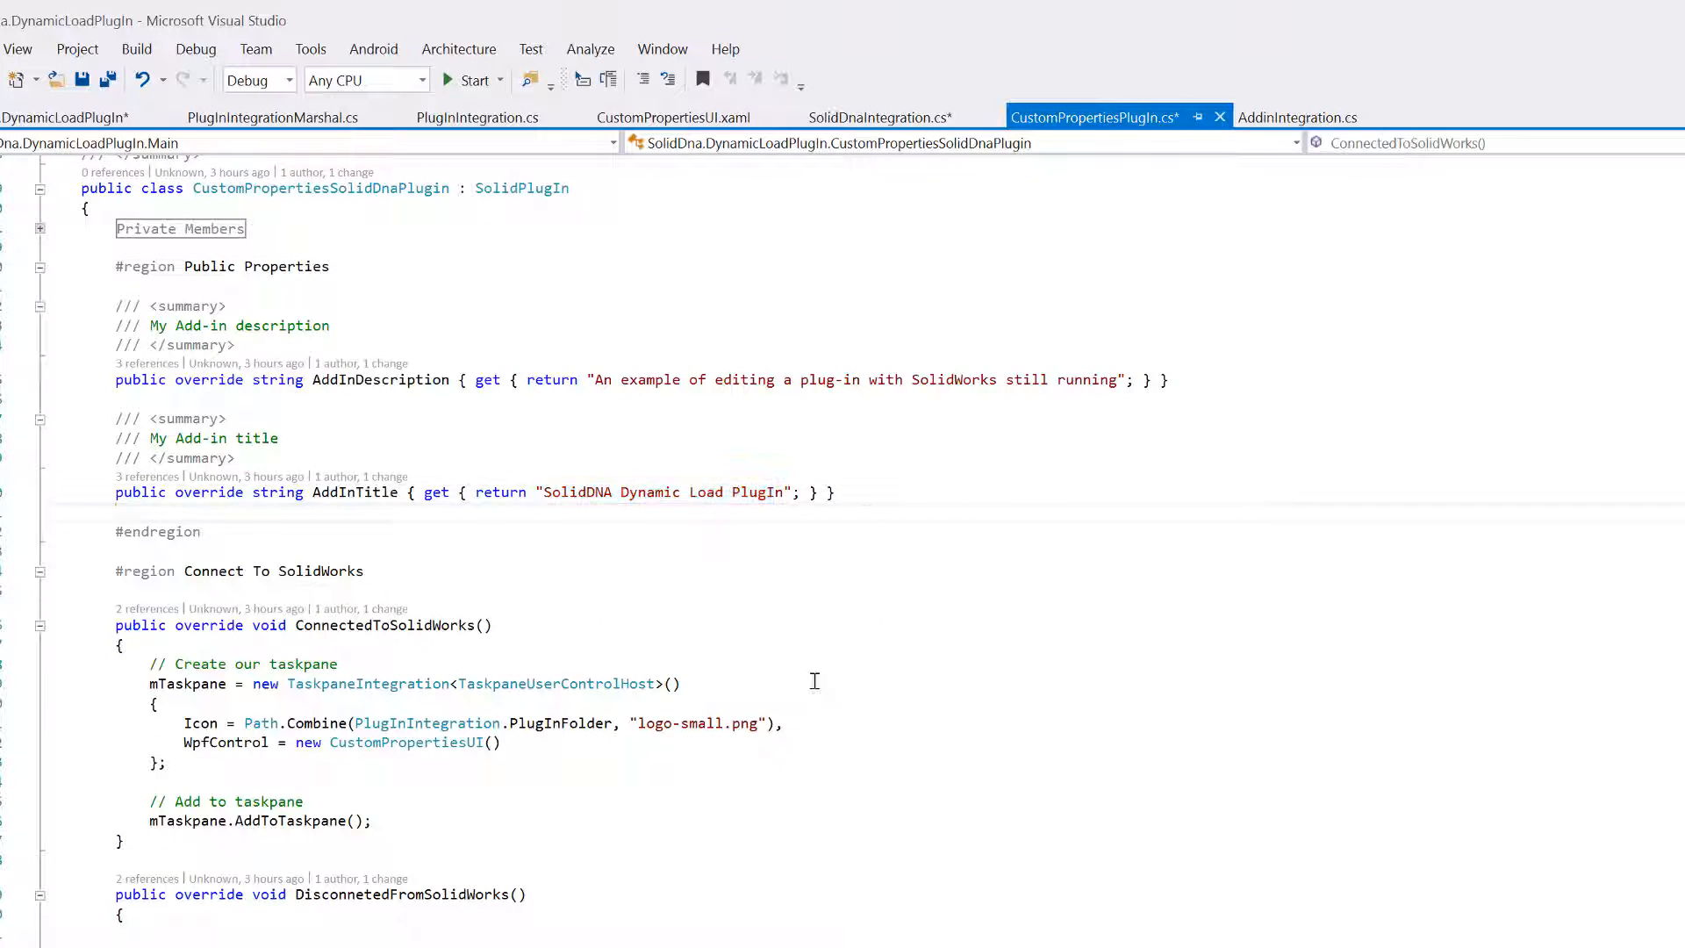
scroll("down", 3)
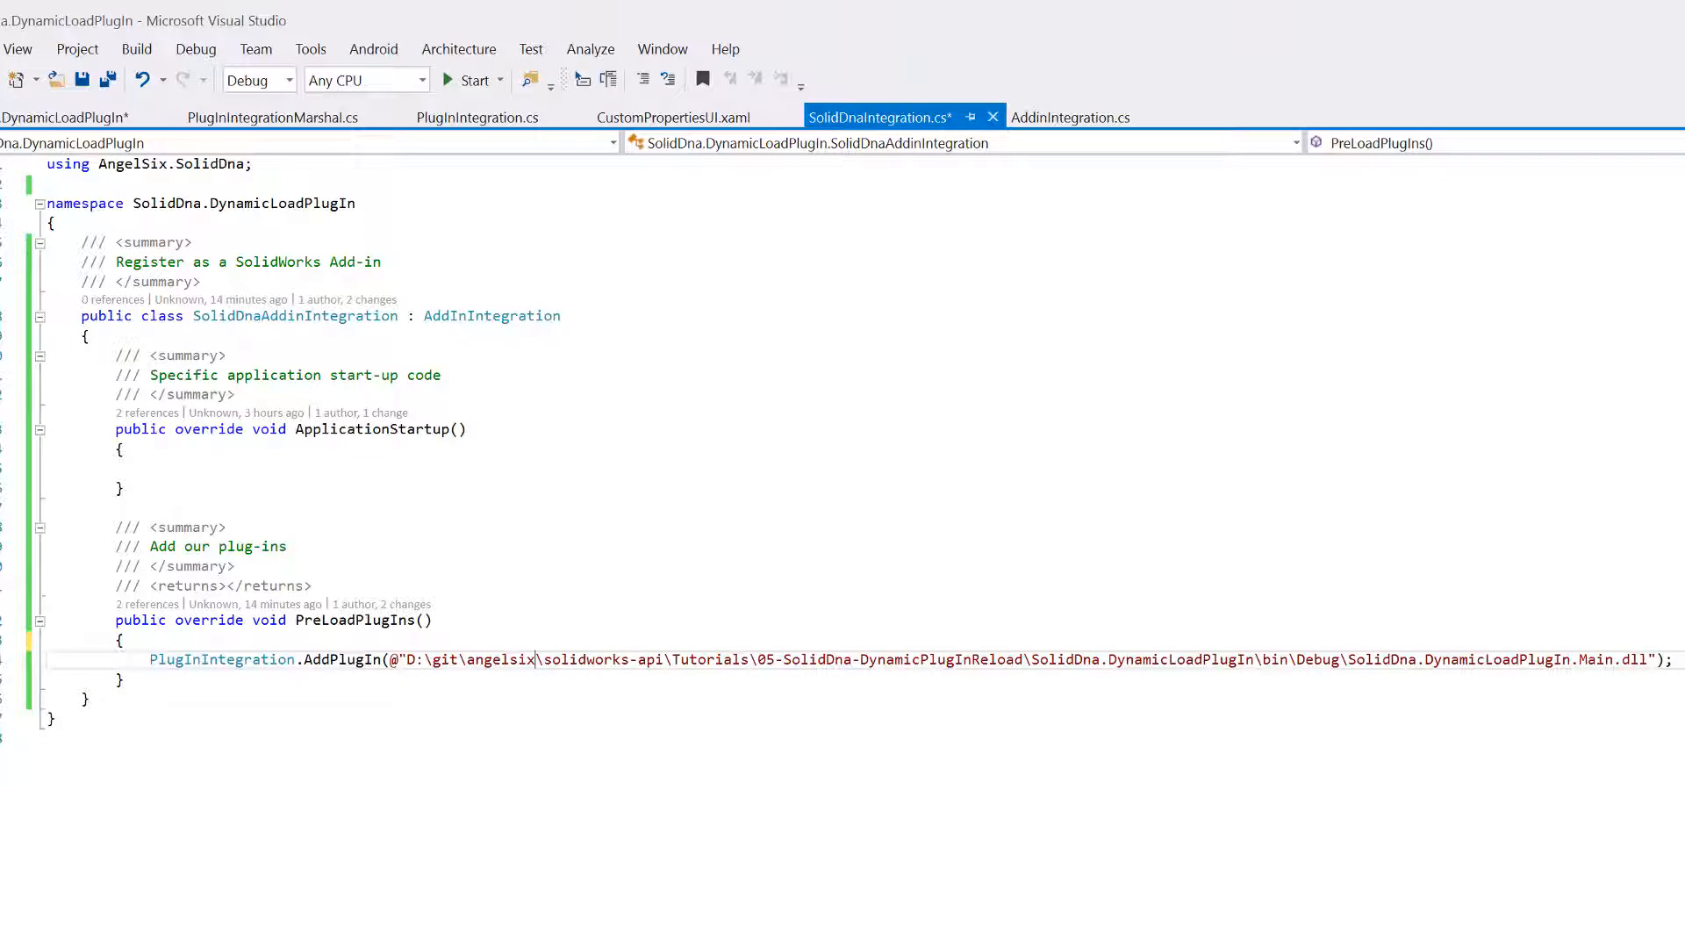
left_click(418, 658)
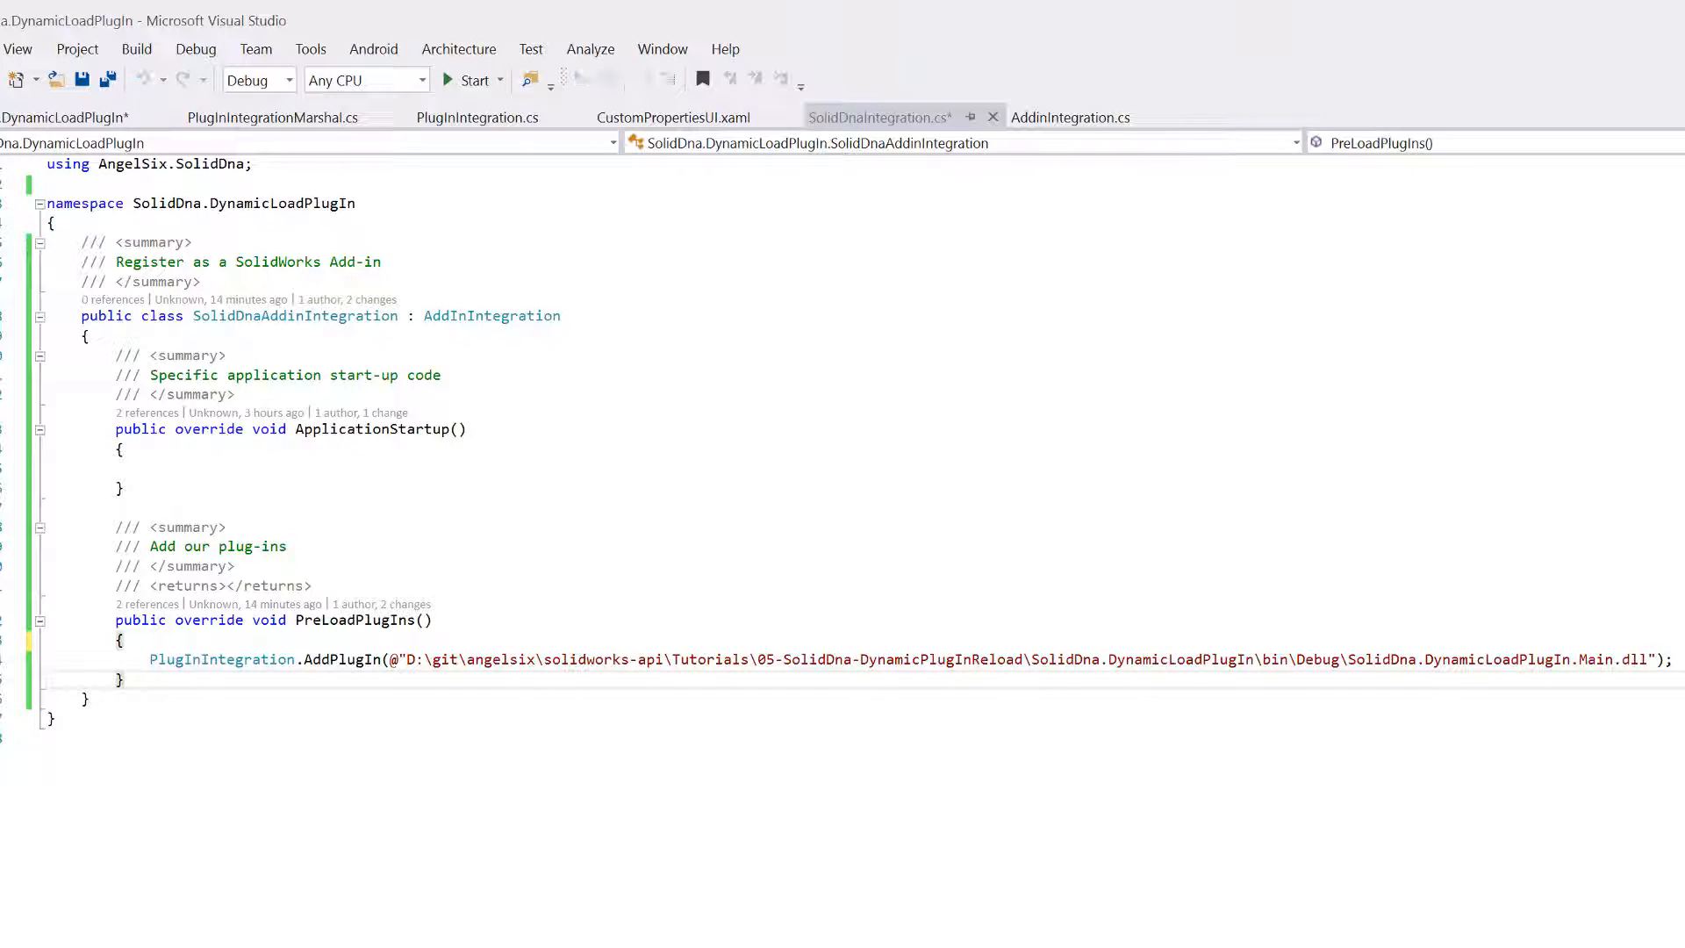
double_click(492, 314)
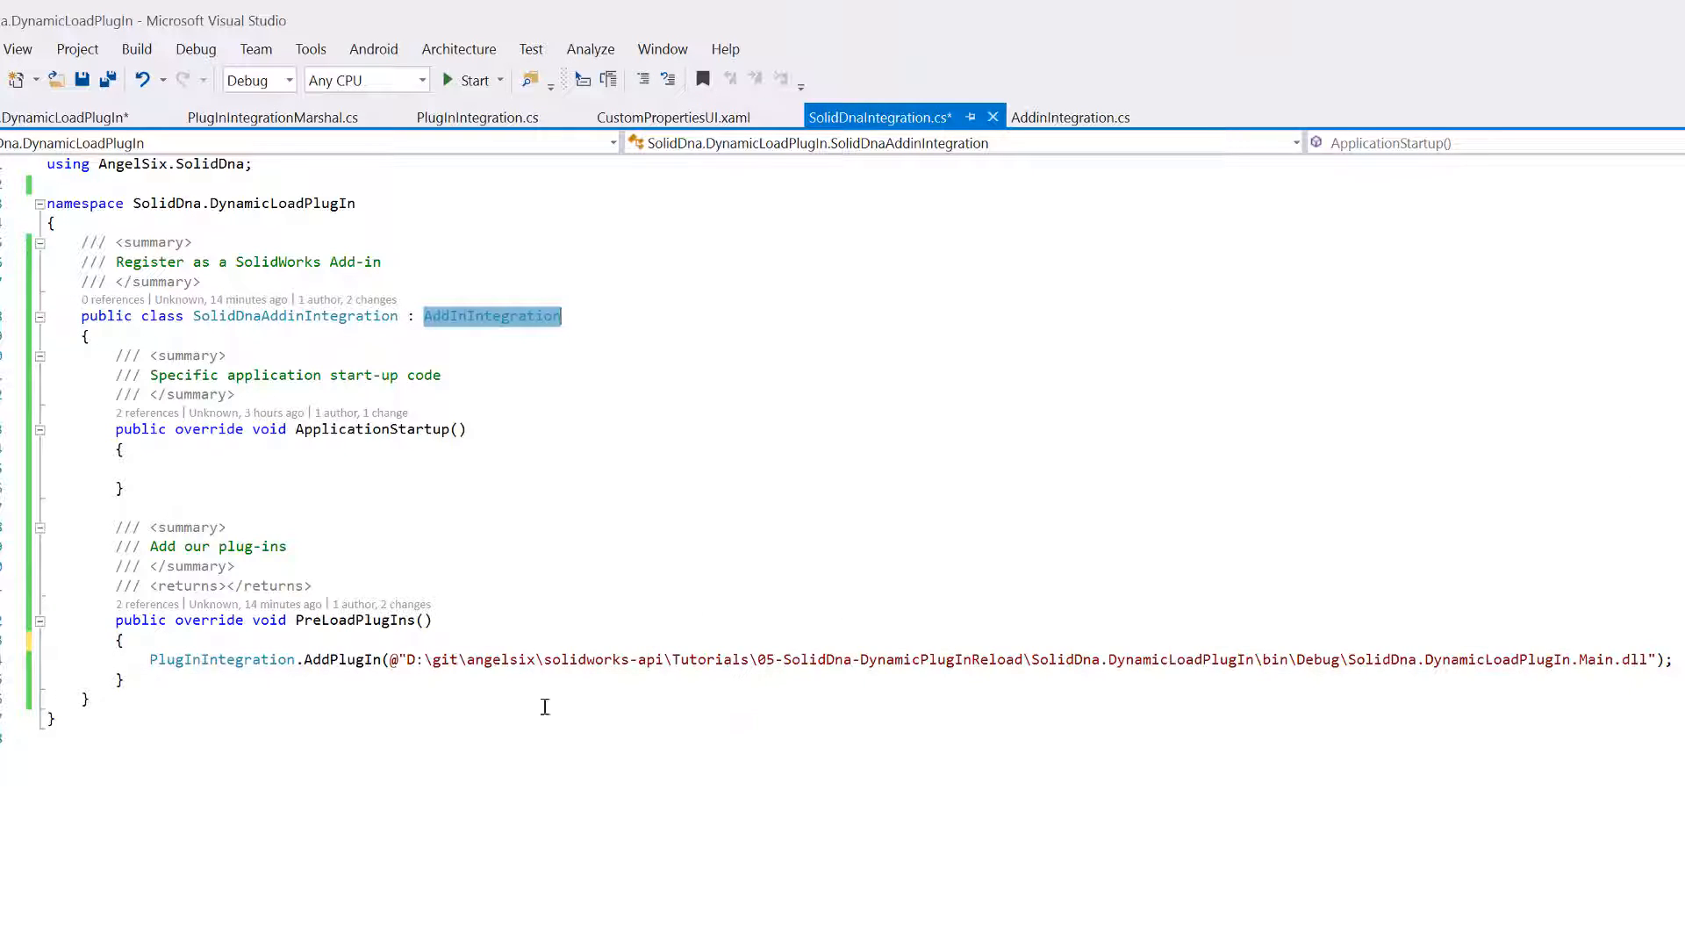
mouse_move(457, 821)
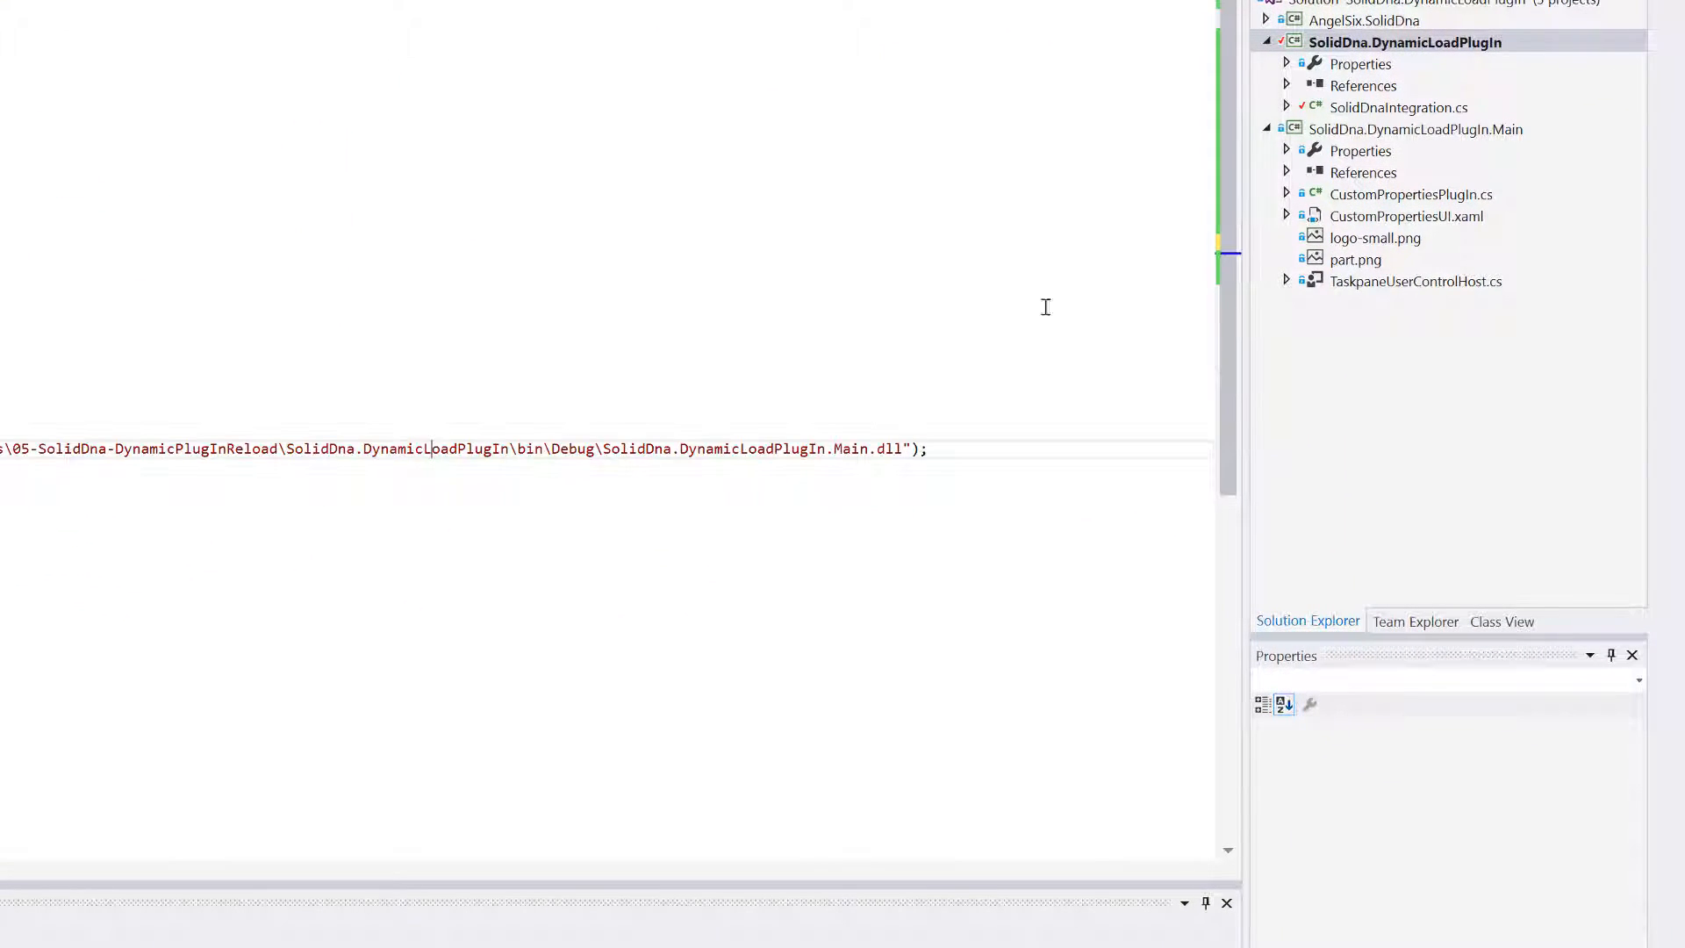
- Confirm SolidDna.DynamicLoadPlugIn.Main.dll sits in the loader's bin\Debug folder on disk
right_click(1404, 42)
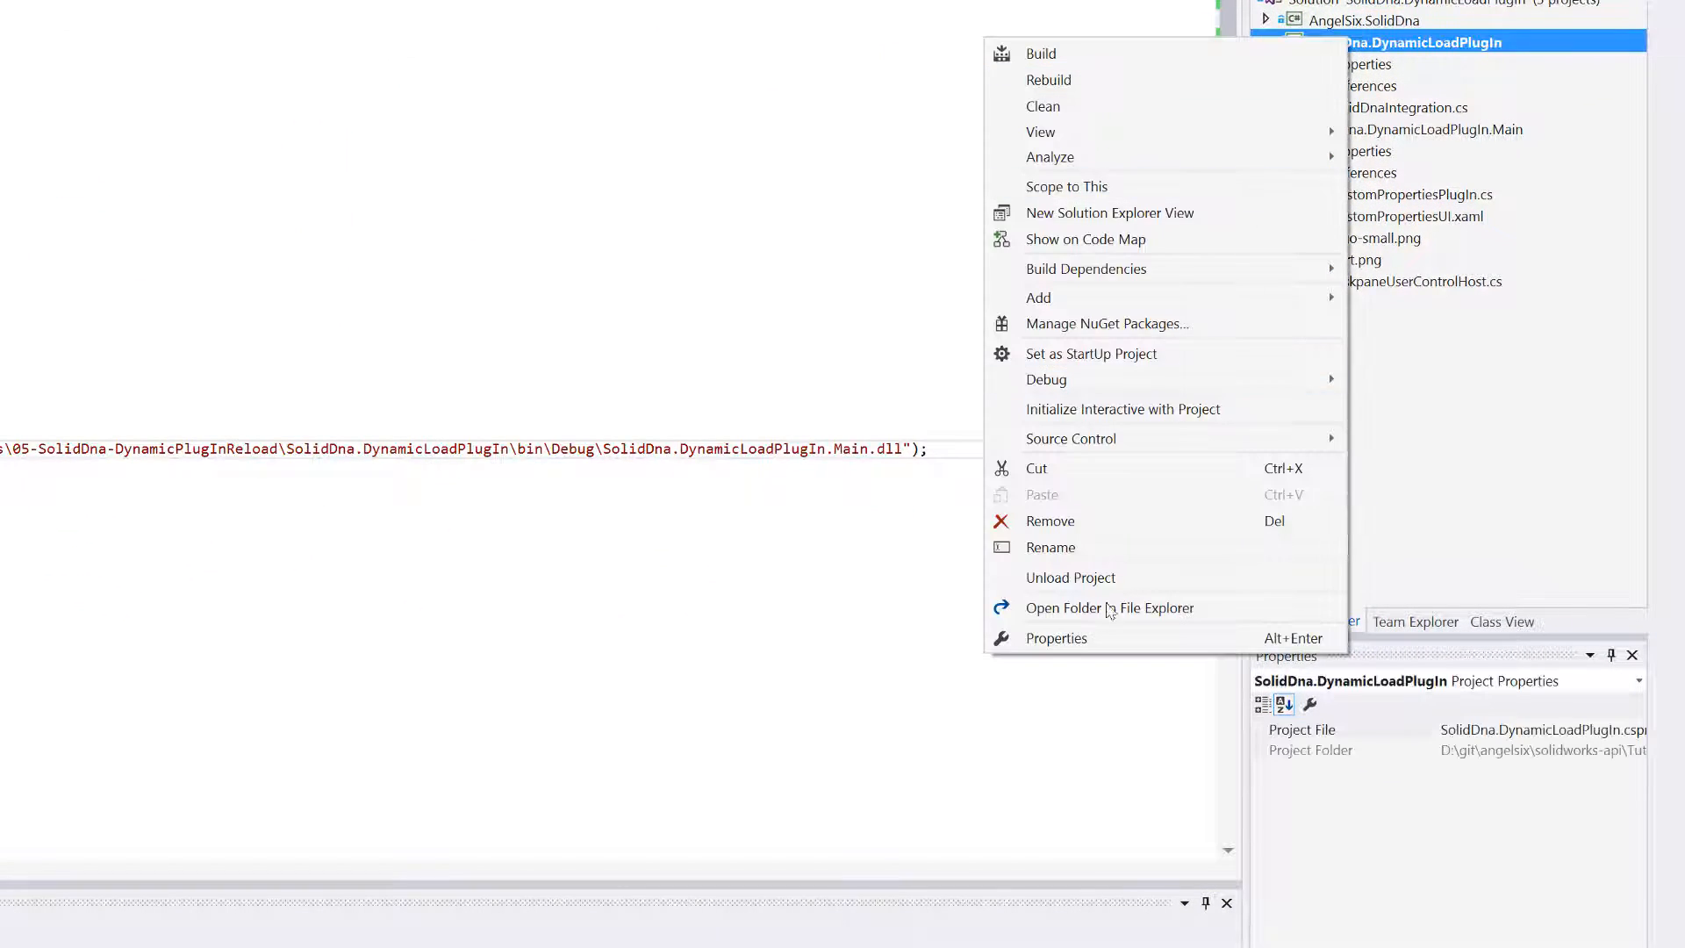
mouse_move(1109, 607)
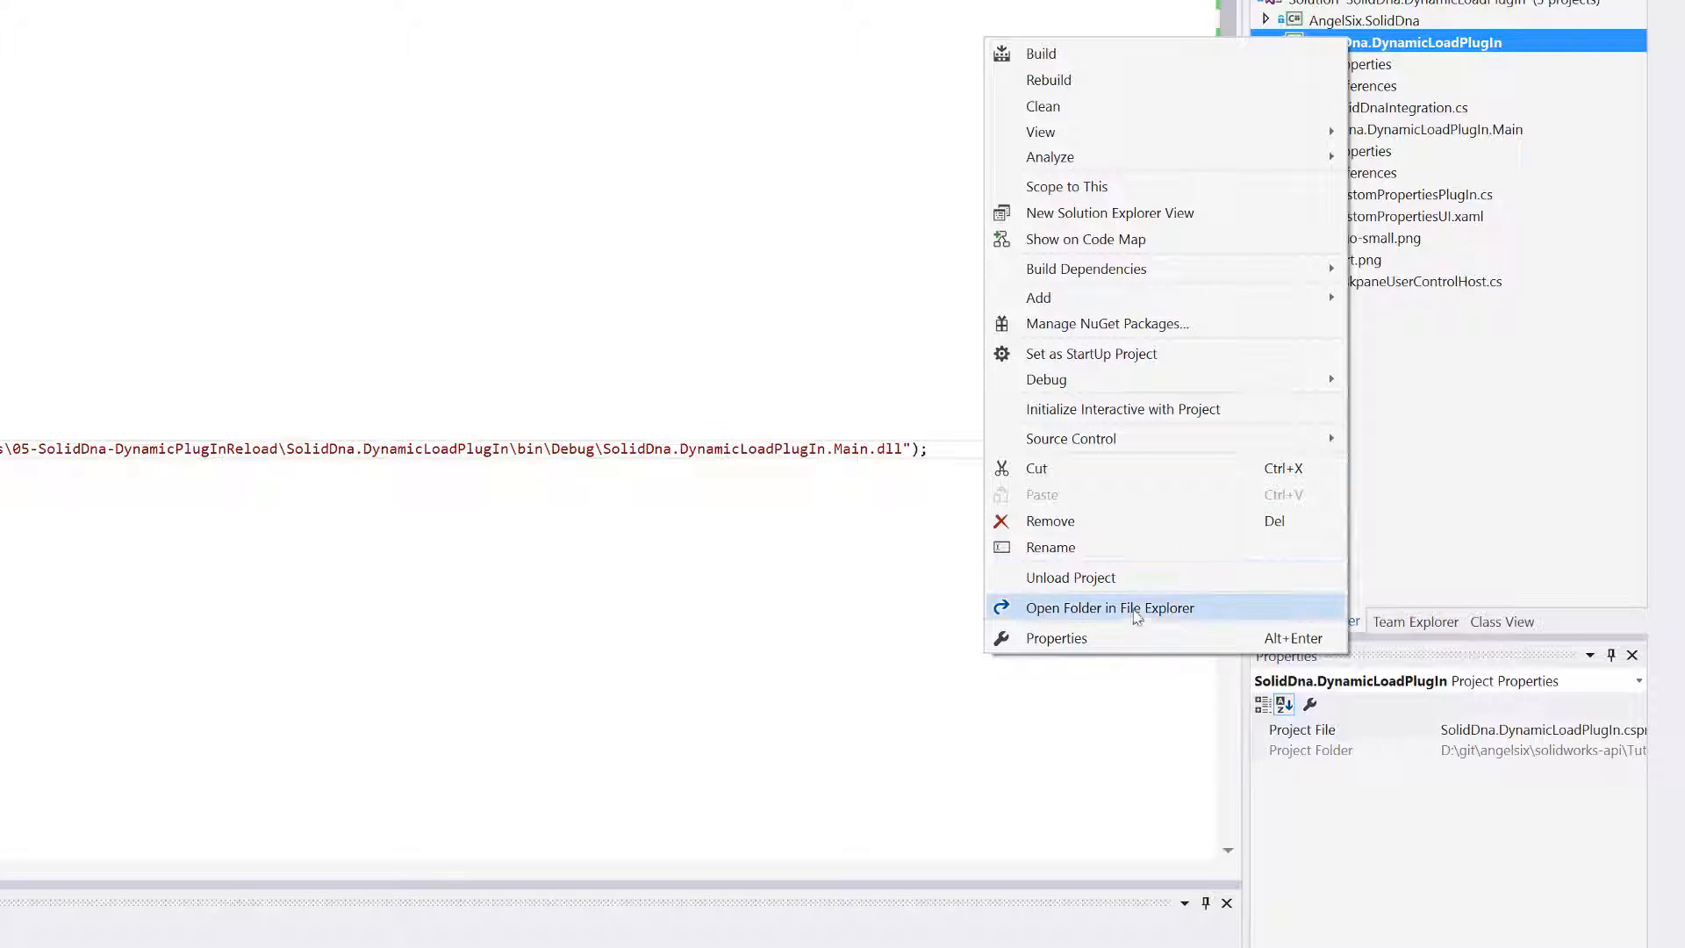
left_click(1109, 608)
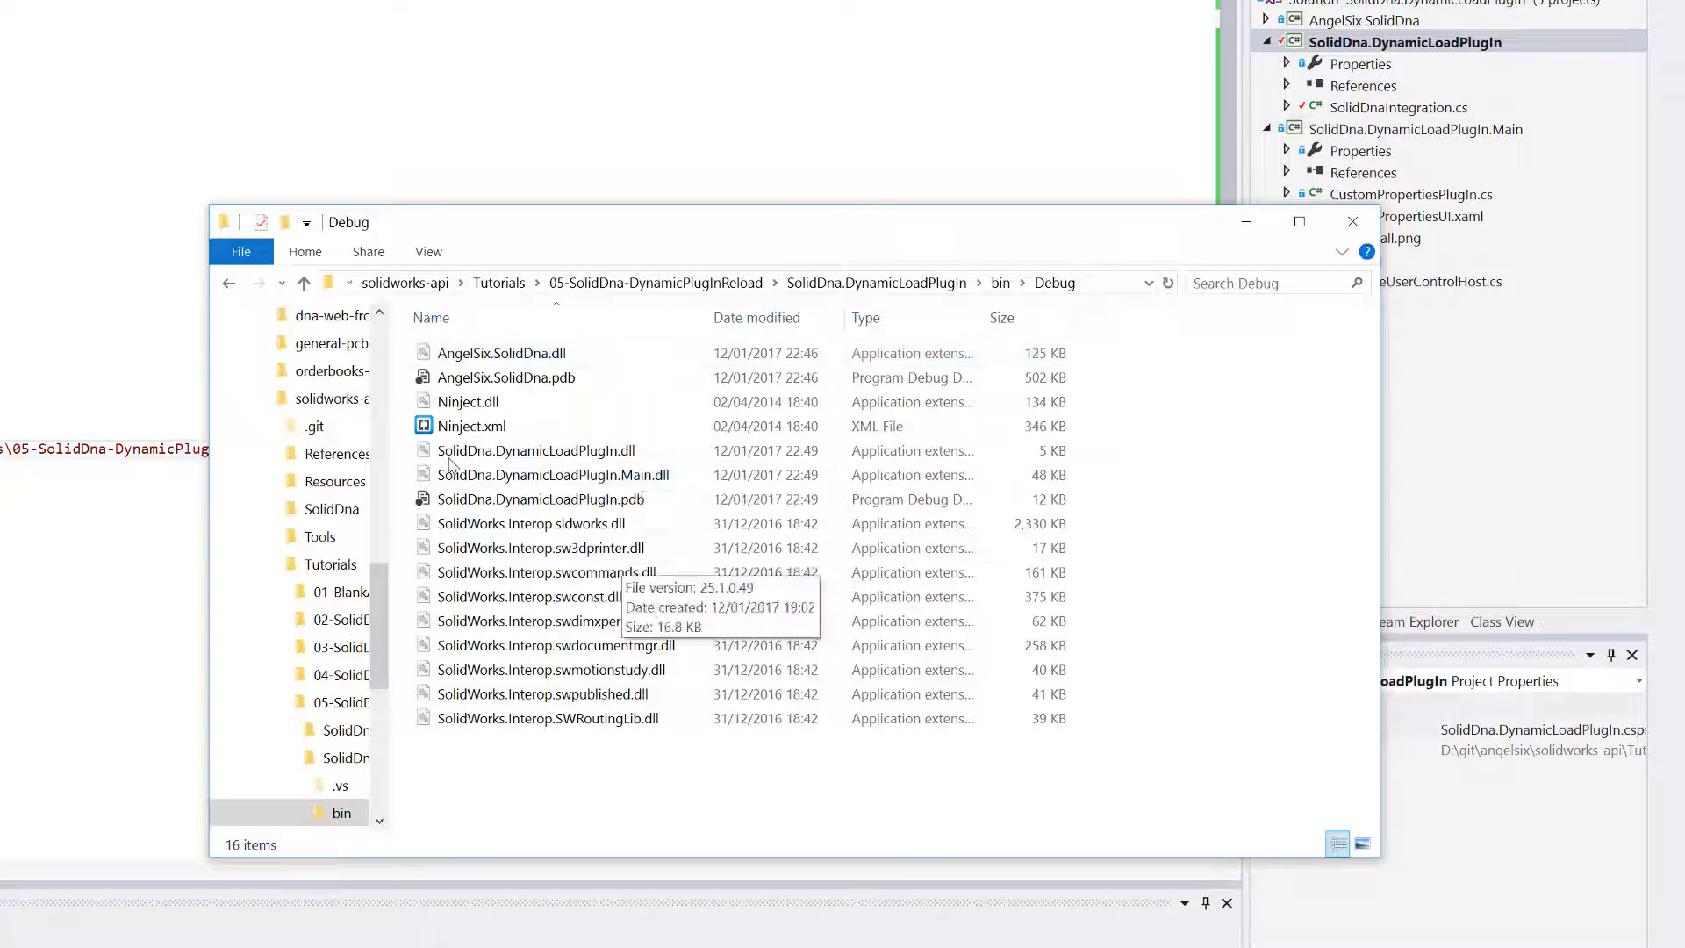
left_click(555, 476)
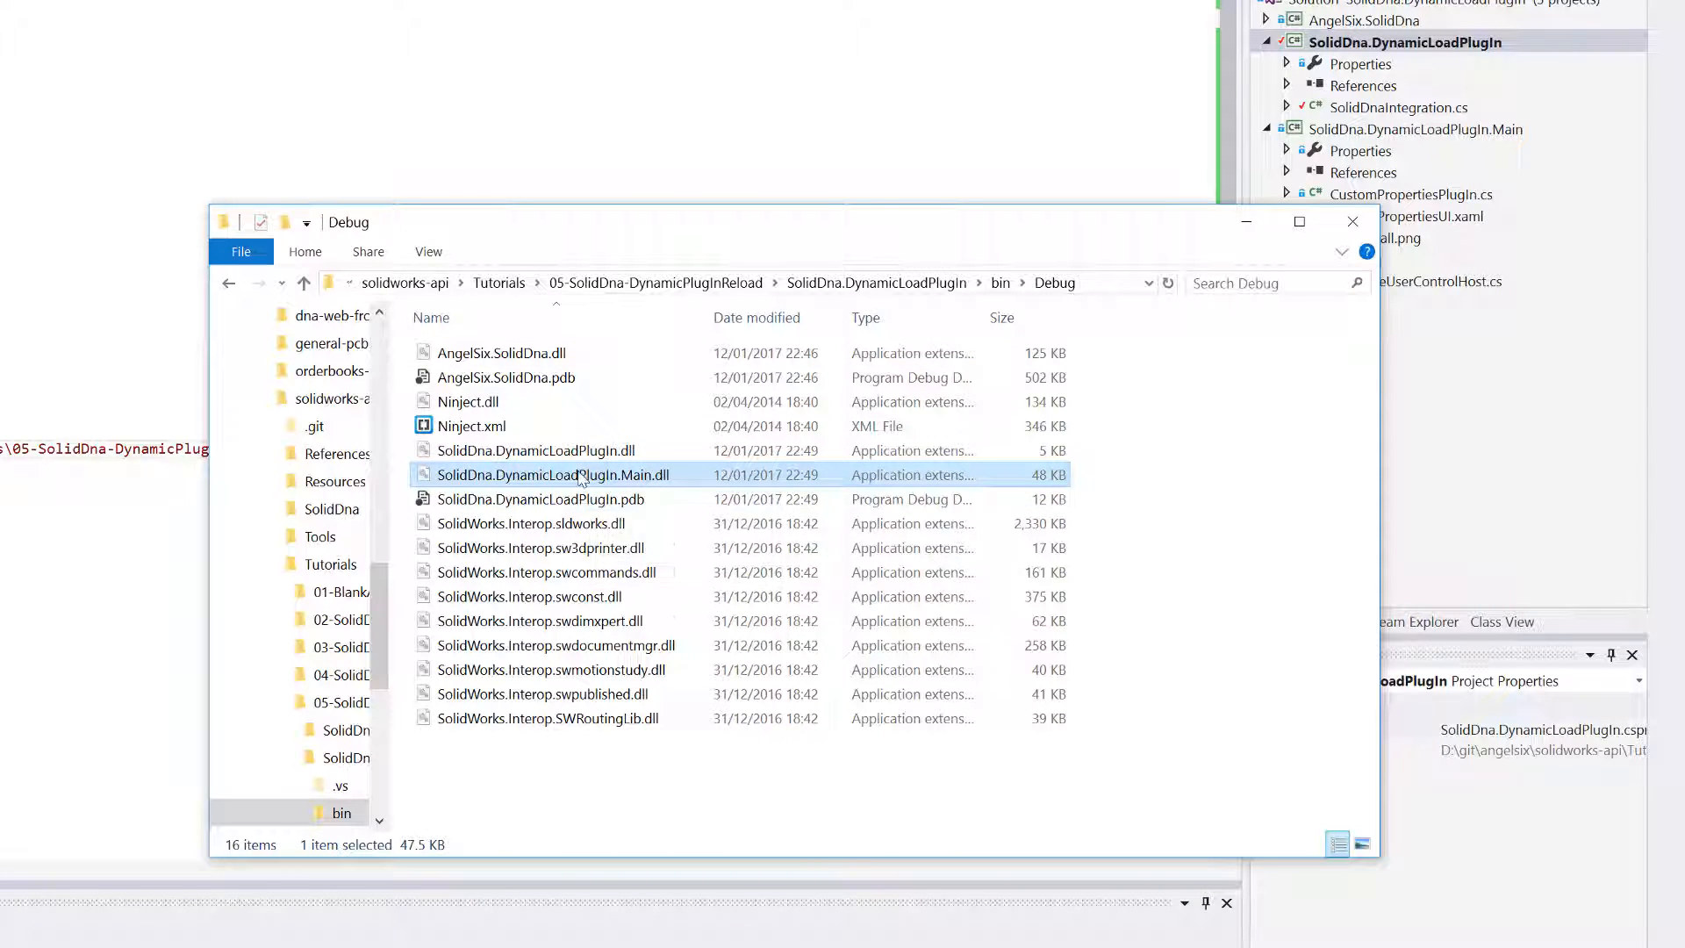
right_click(554, 476)
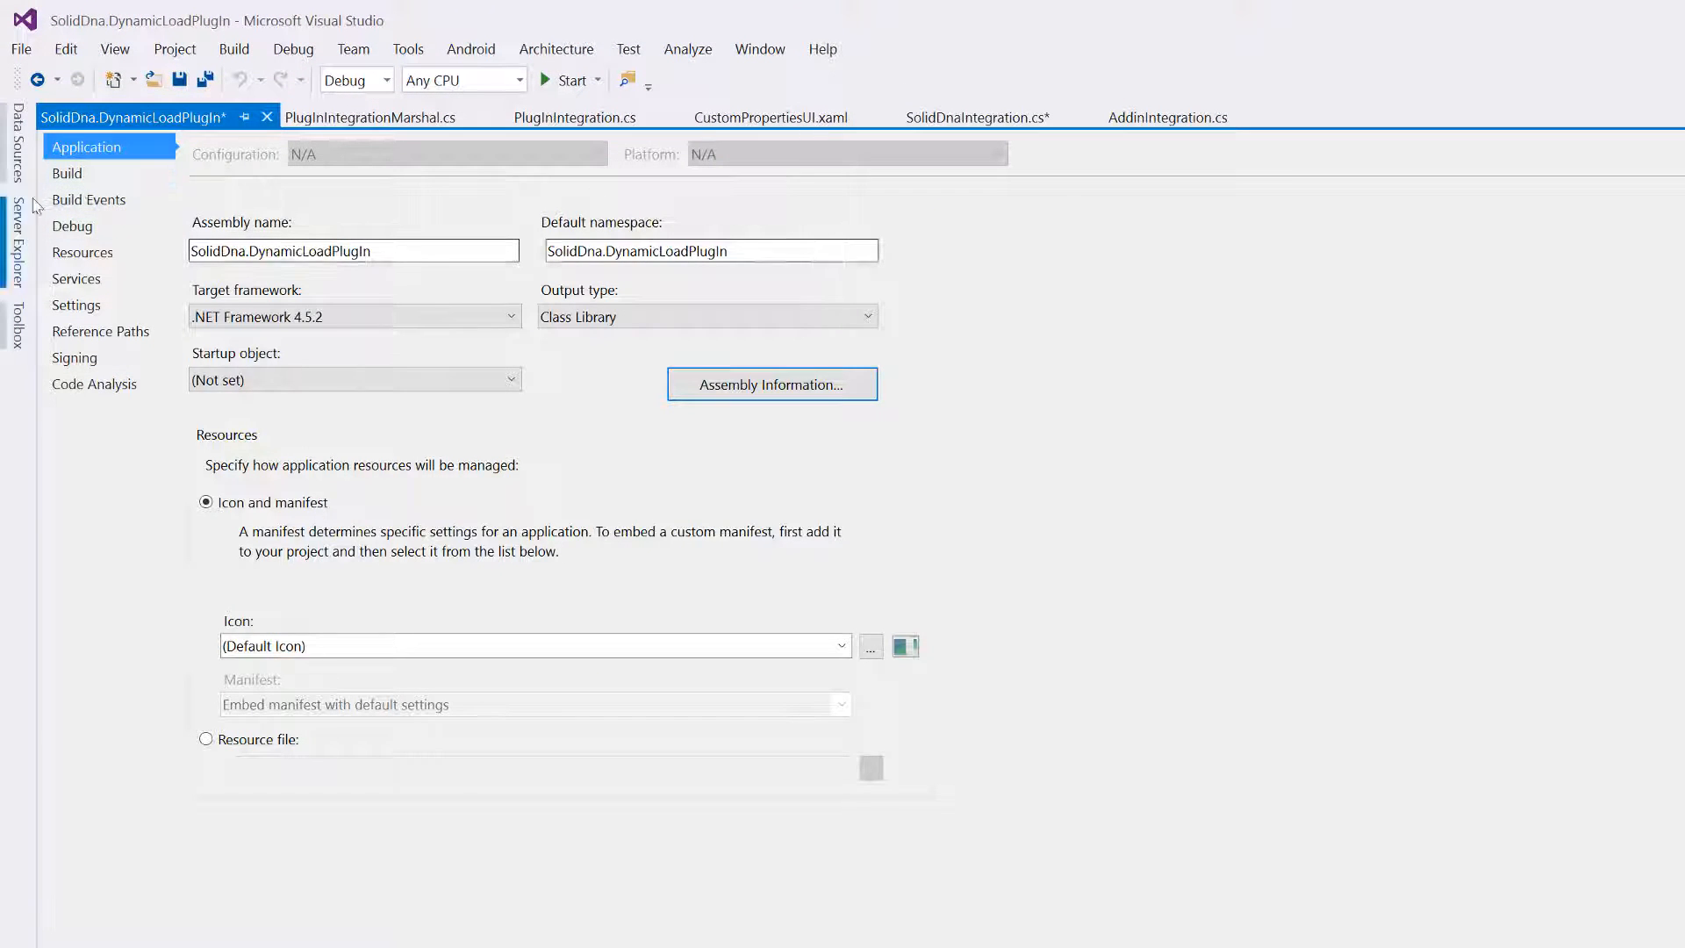
- Verify the debug start program is SLDWORKS.exe and start SOLIDWORKS under the debugger
left_click(67, 174)
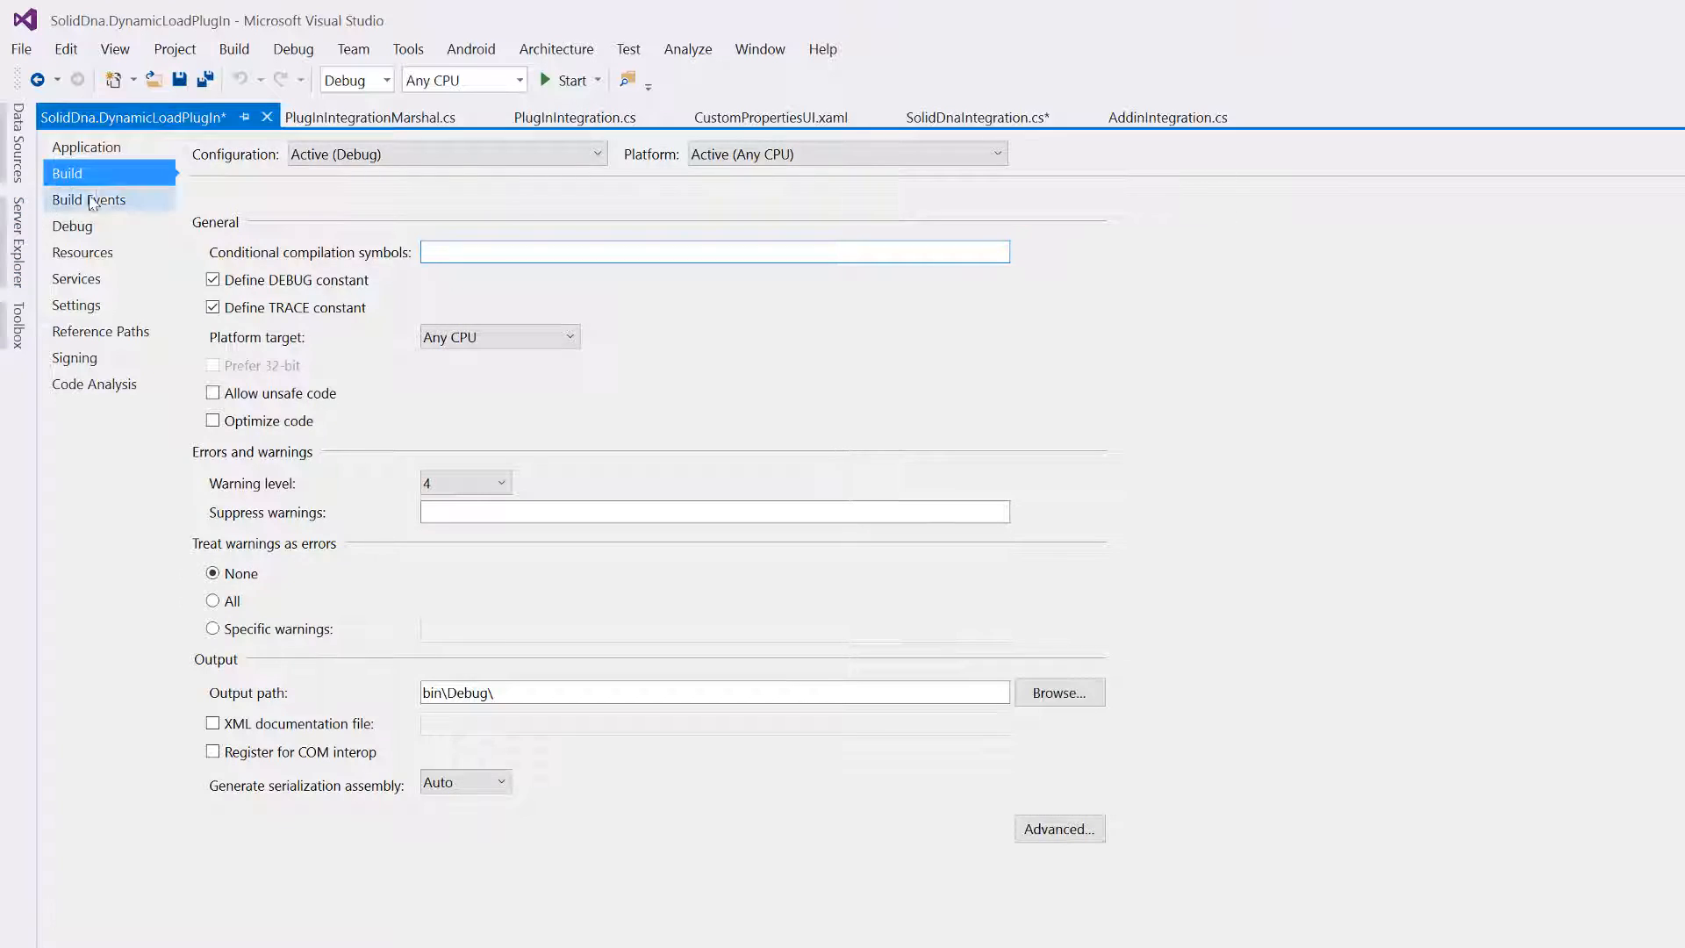
left_click(74, 226)
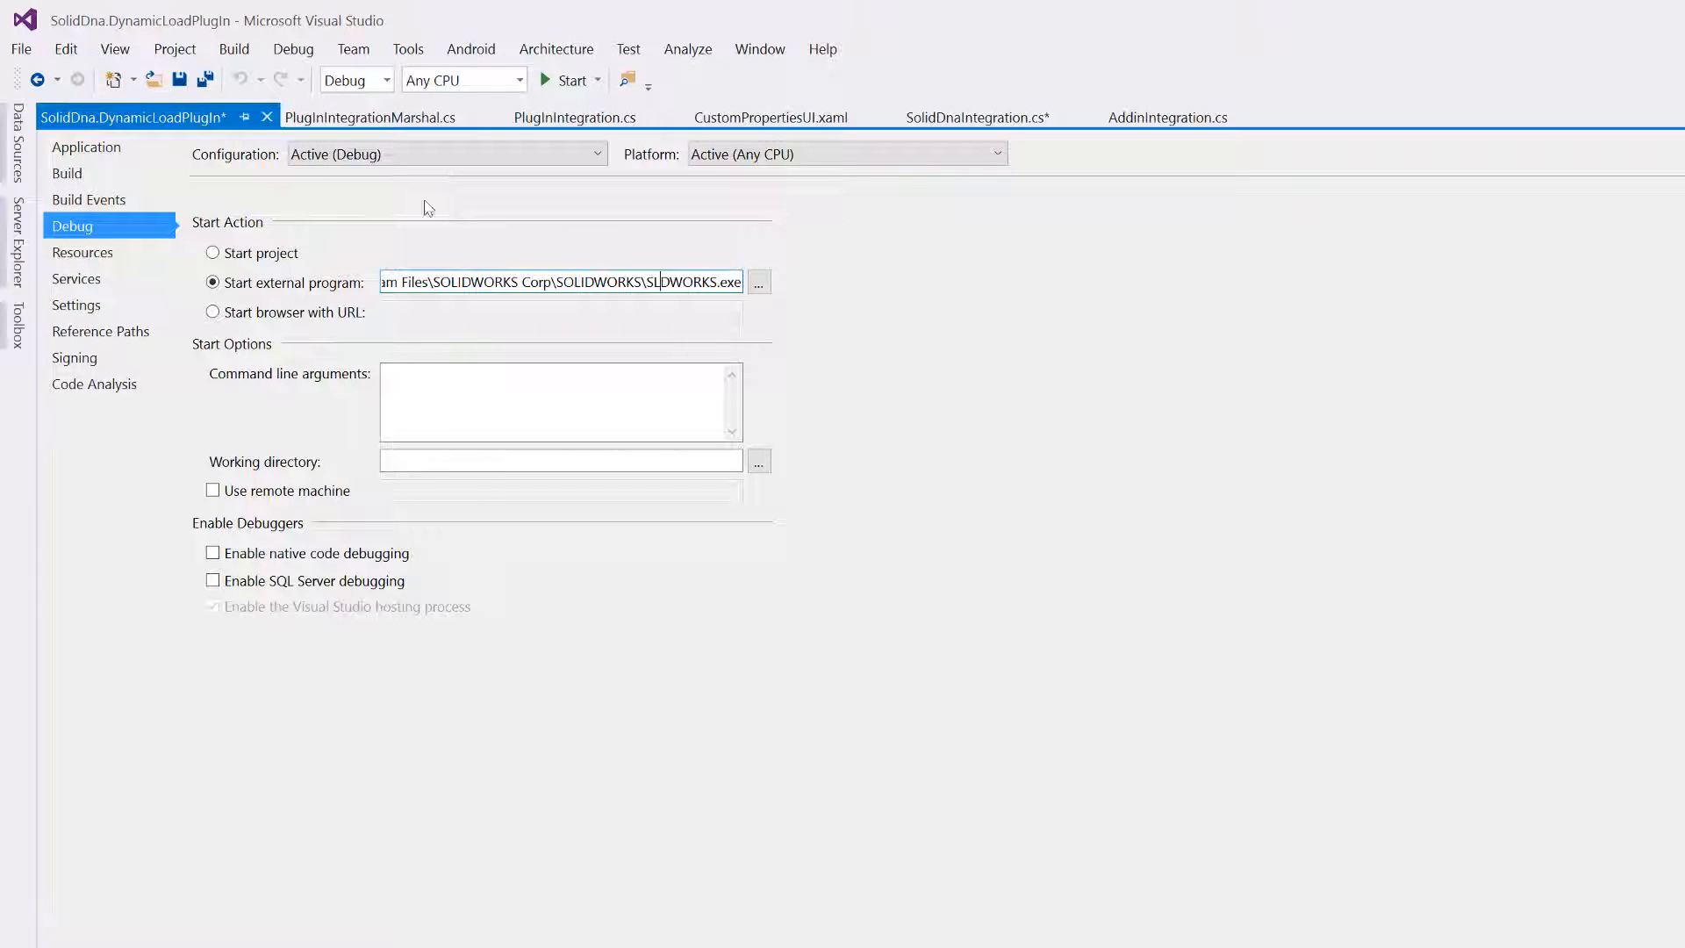
left_click(731, 117)
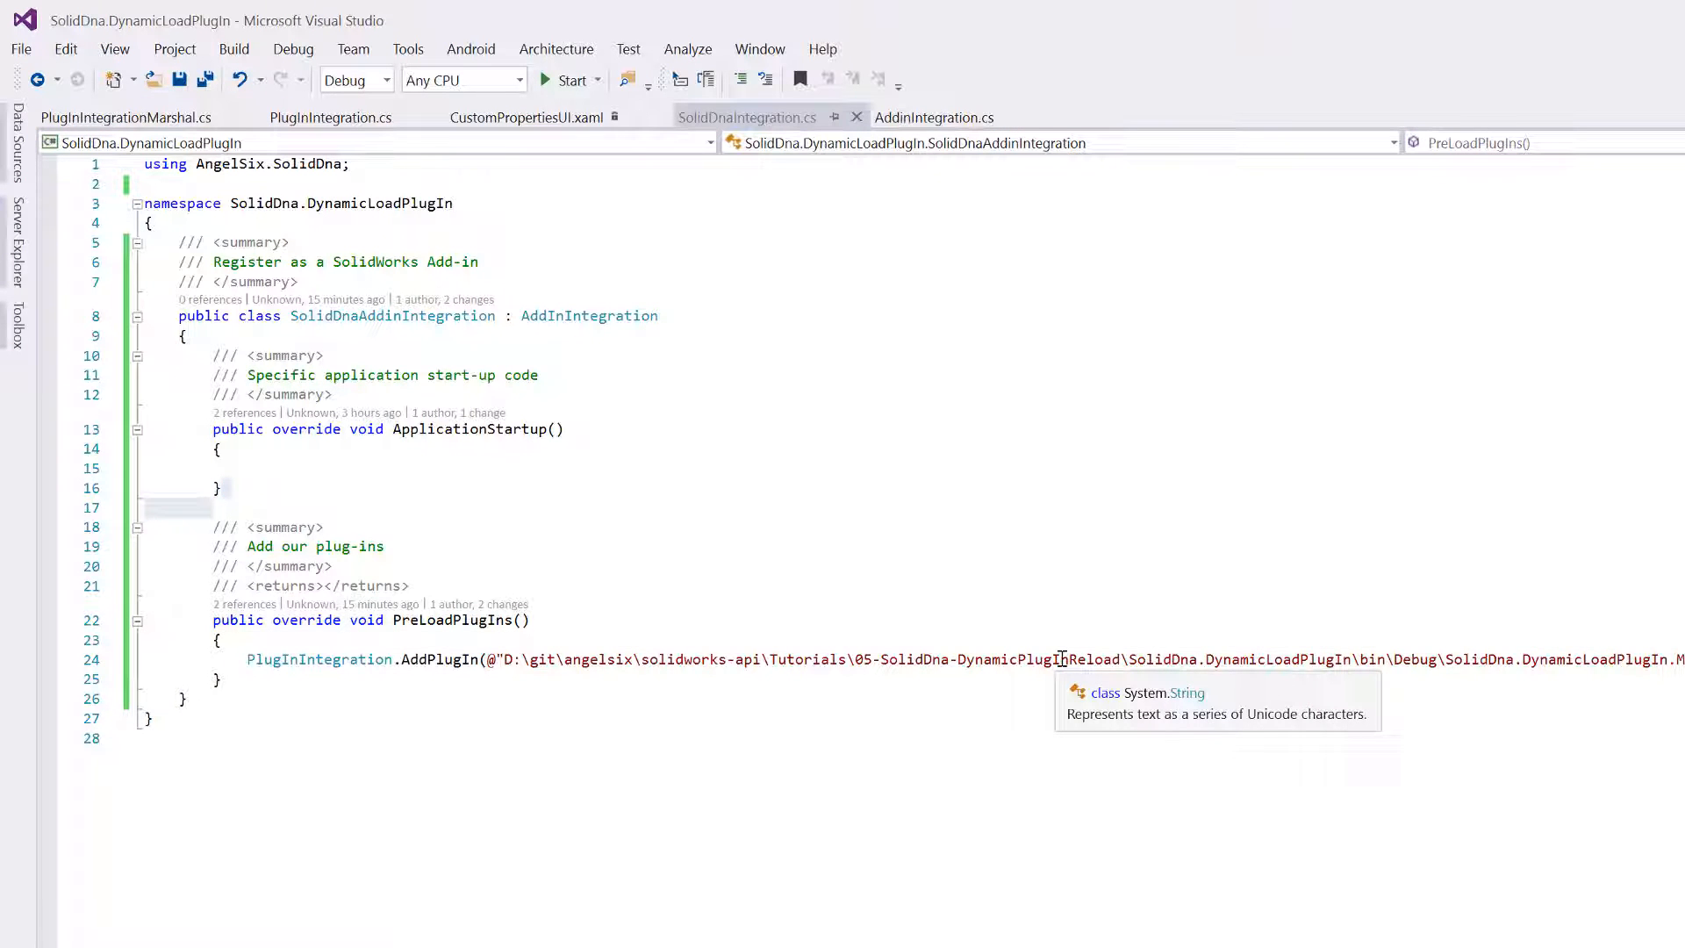
left_click(569, 79)
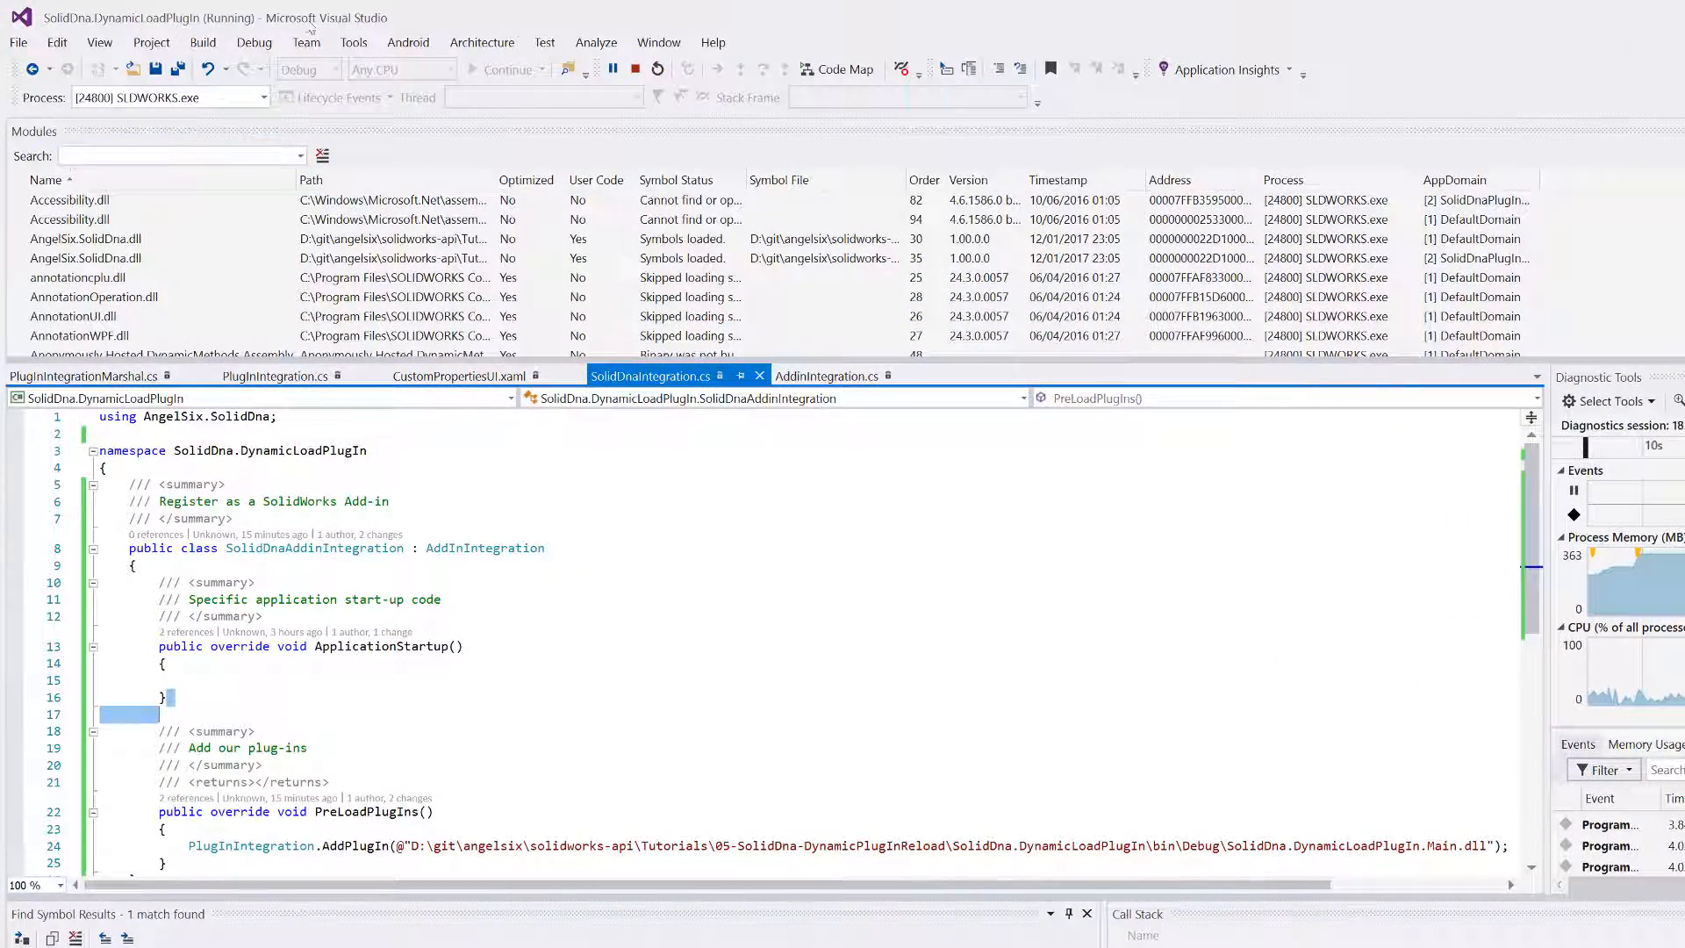
- Find SolidDna.DynamicLoadPlugIn.Main.dll in the Modules list, loaded in SolidDnaPlugInDomain, versus the loader DLL
left_click(253, 42)
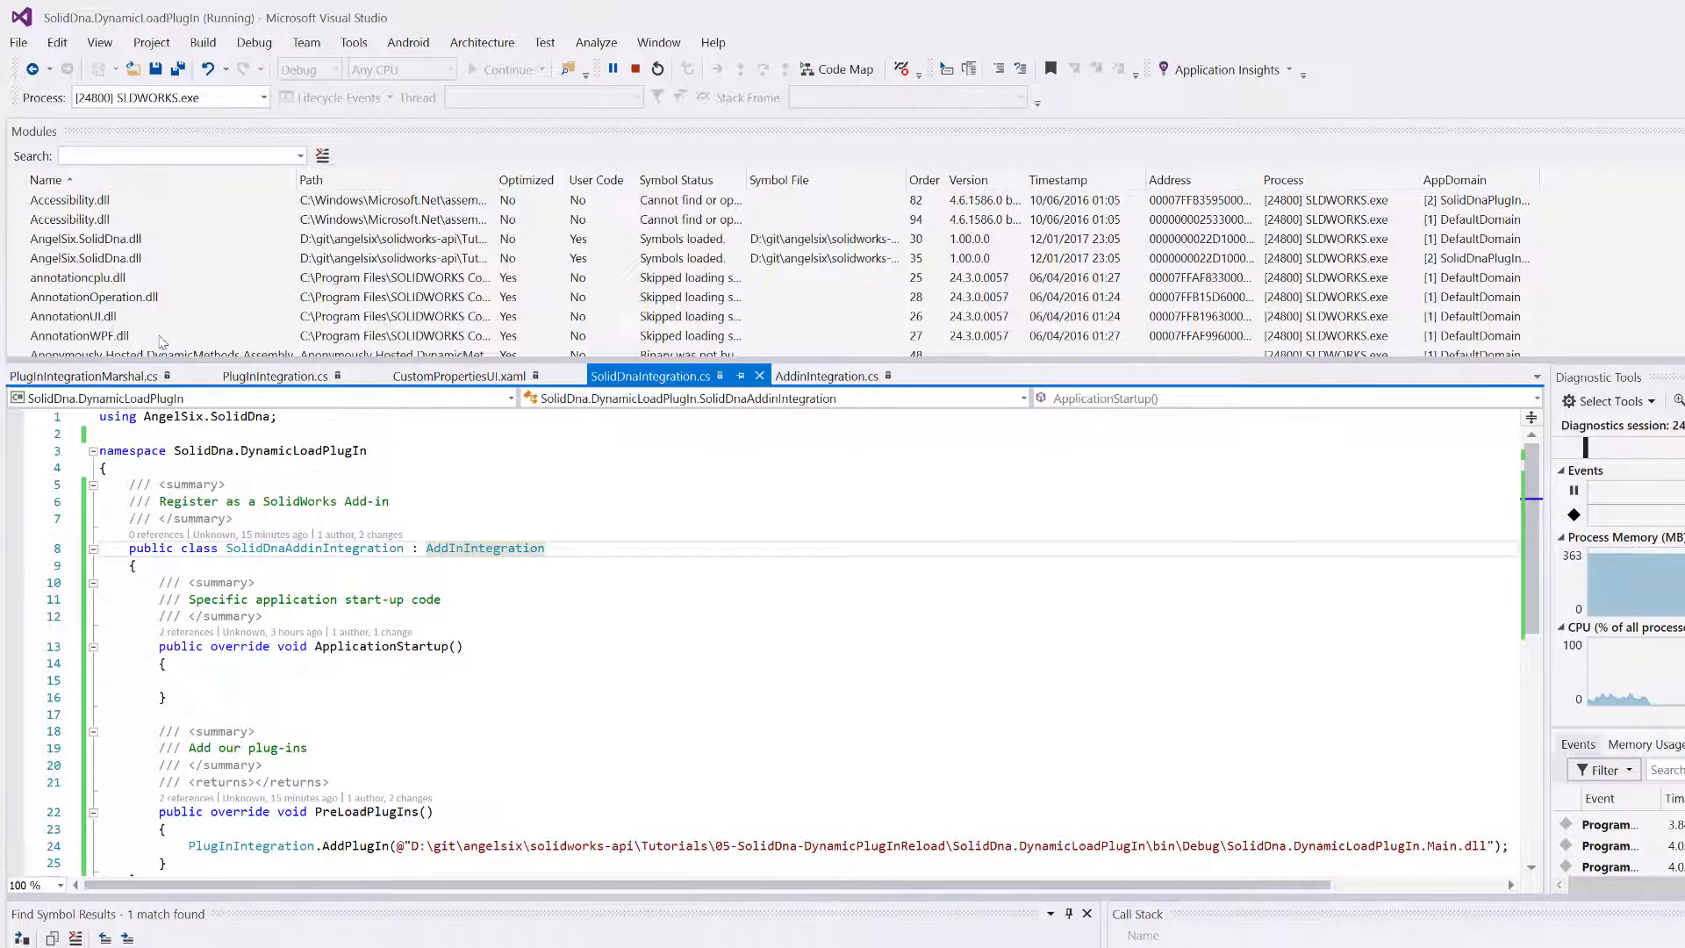
scroll("down", 3)
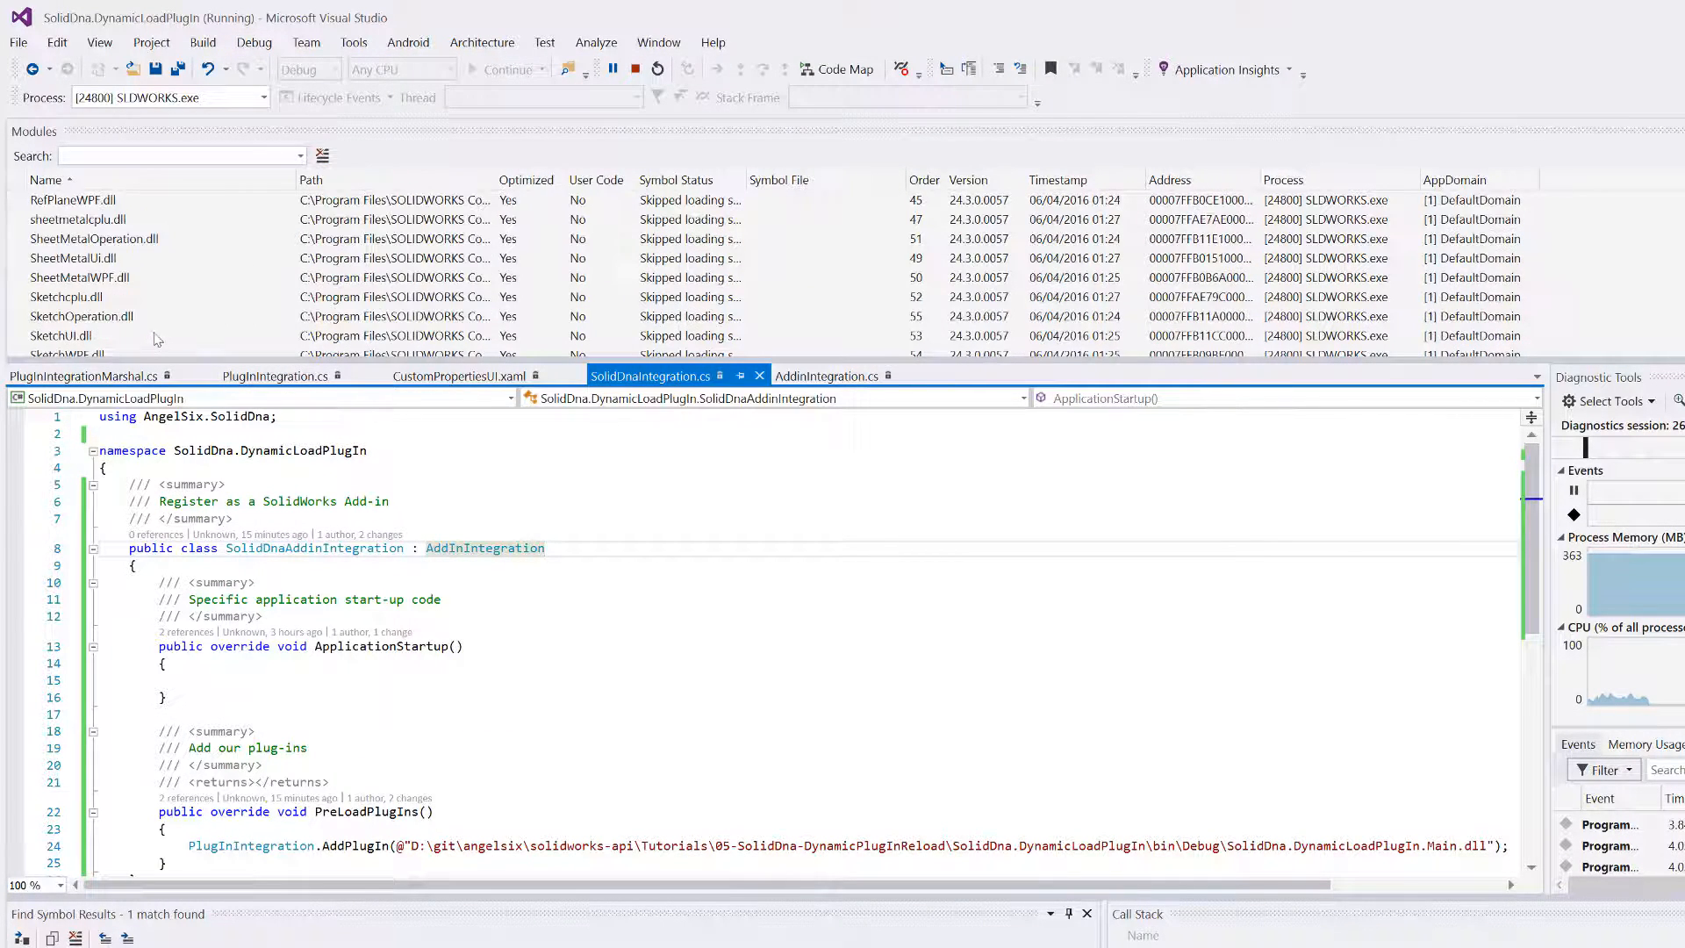
left_click(130, 258)
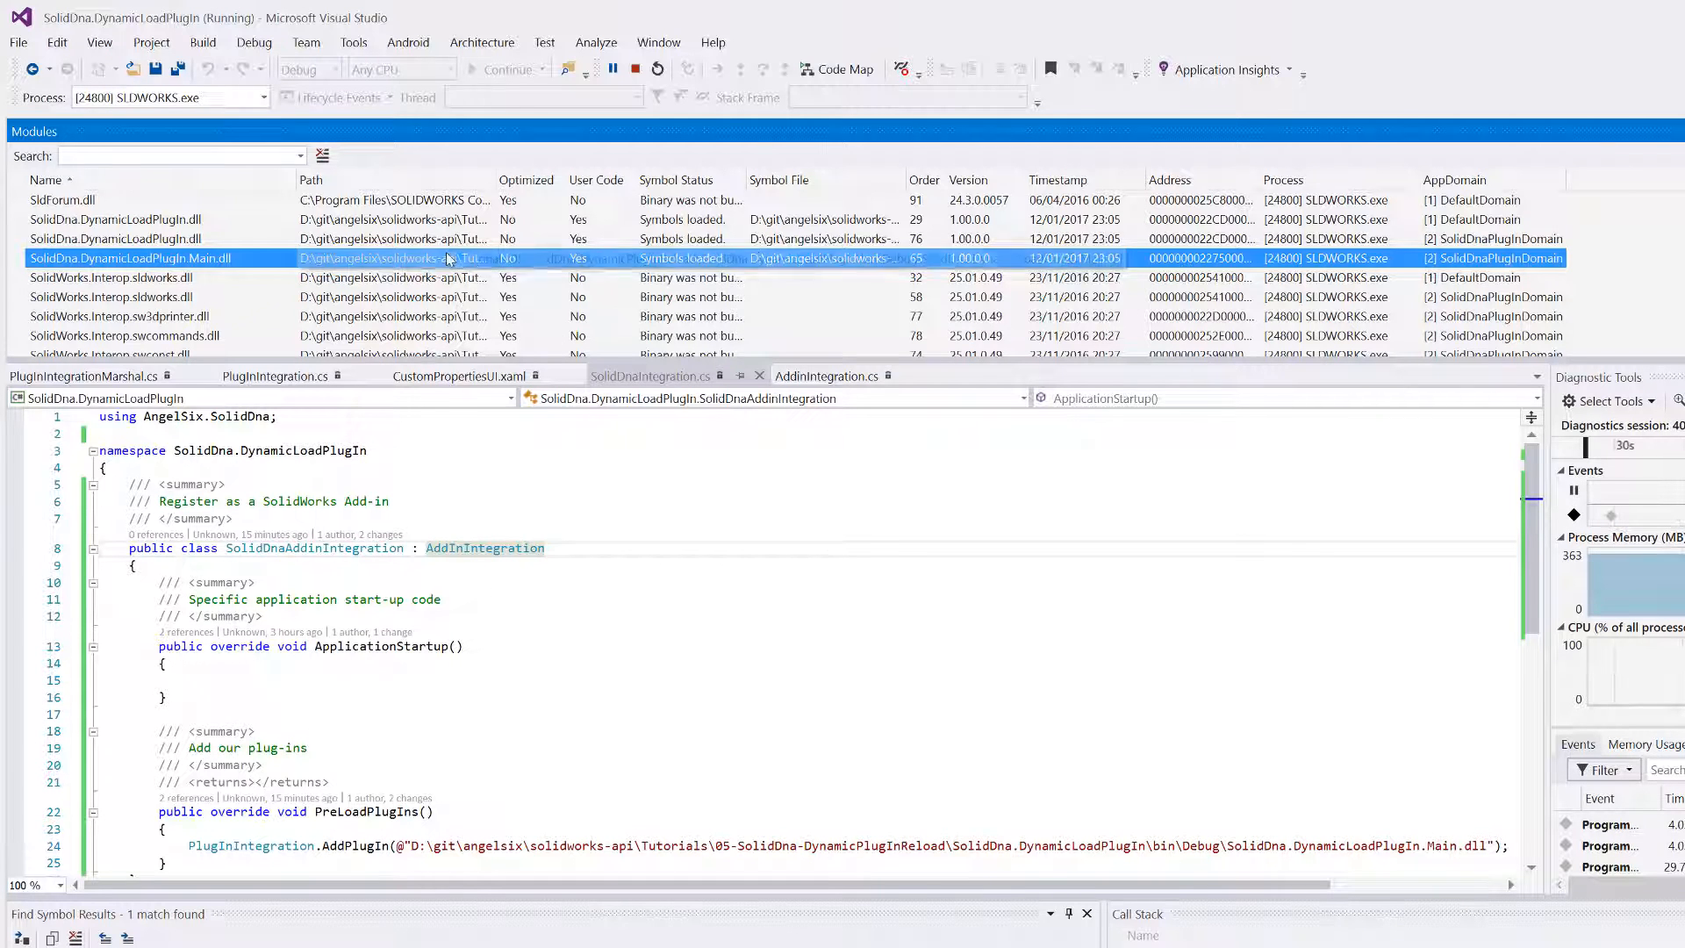
left_click(81, 375)
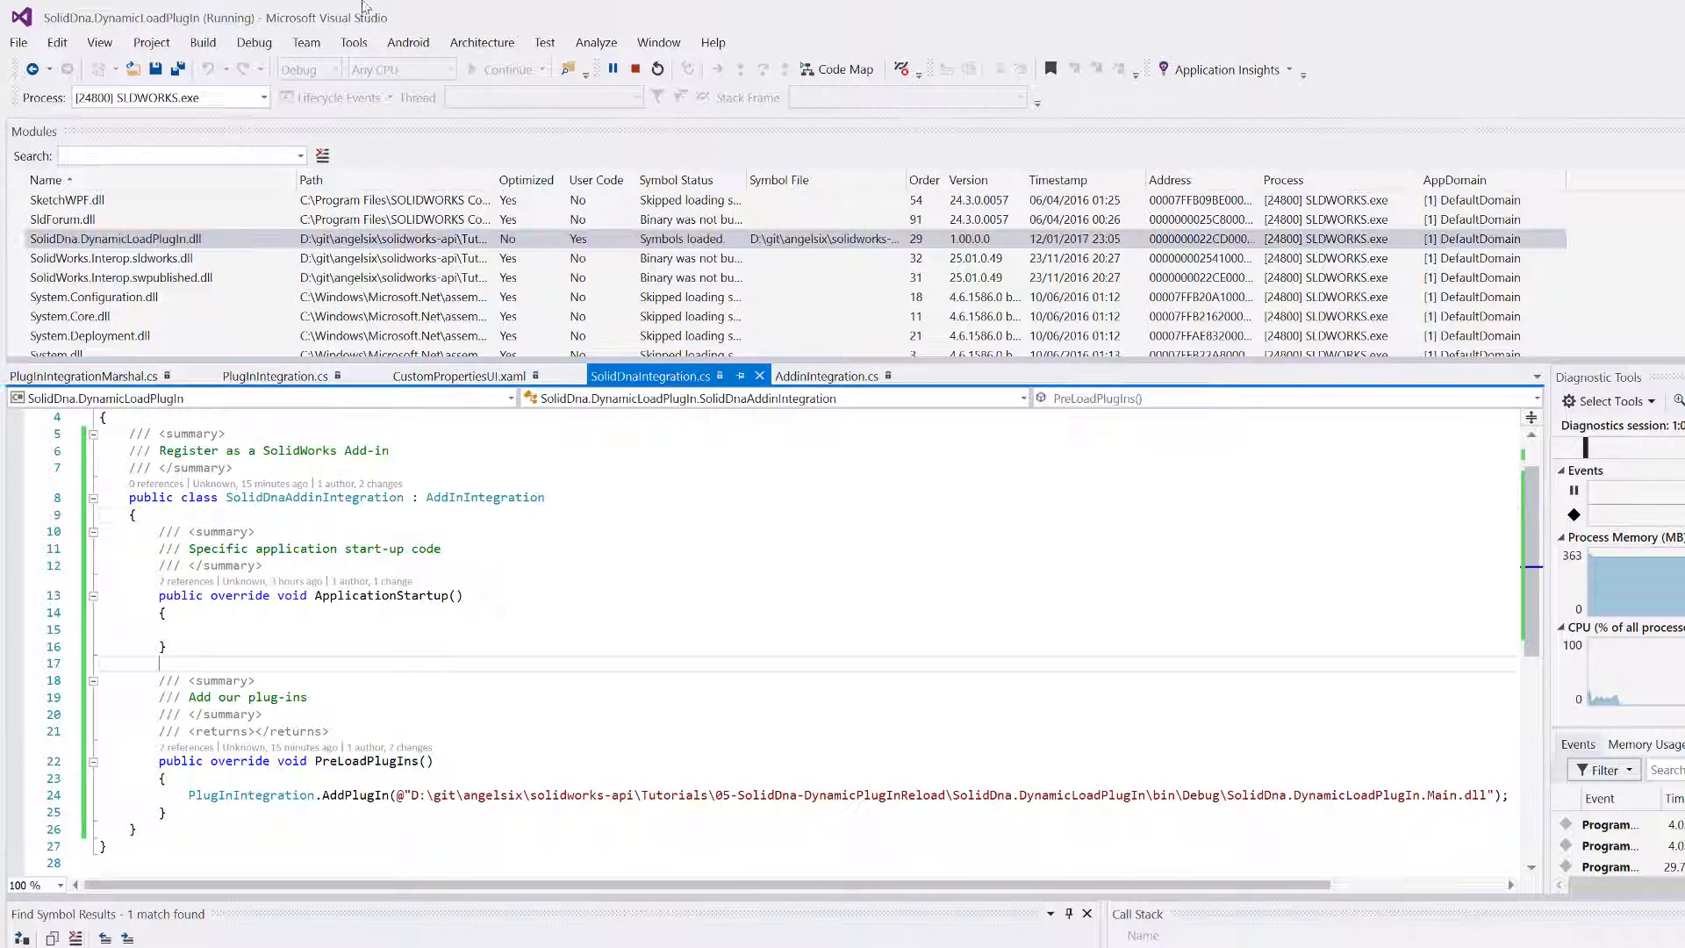
mouse_move(635, 68)
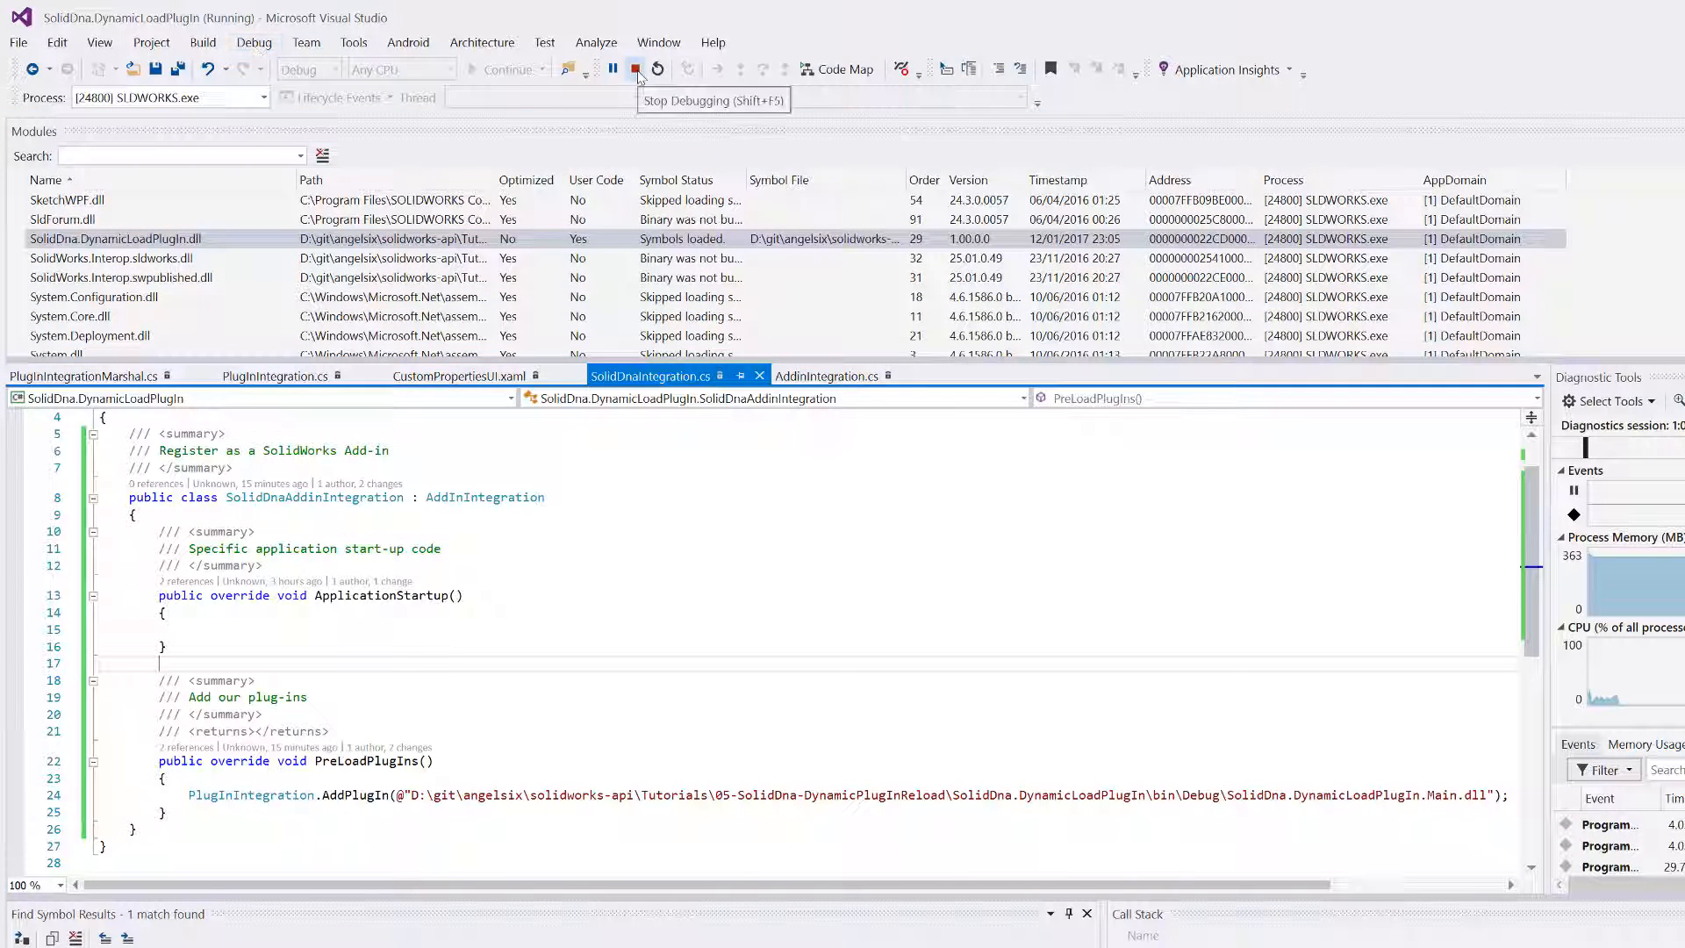
- Stop debugging the SOLIDWORKS session and rebuild the solution with the edited title
left_click(253, 42)
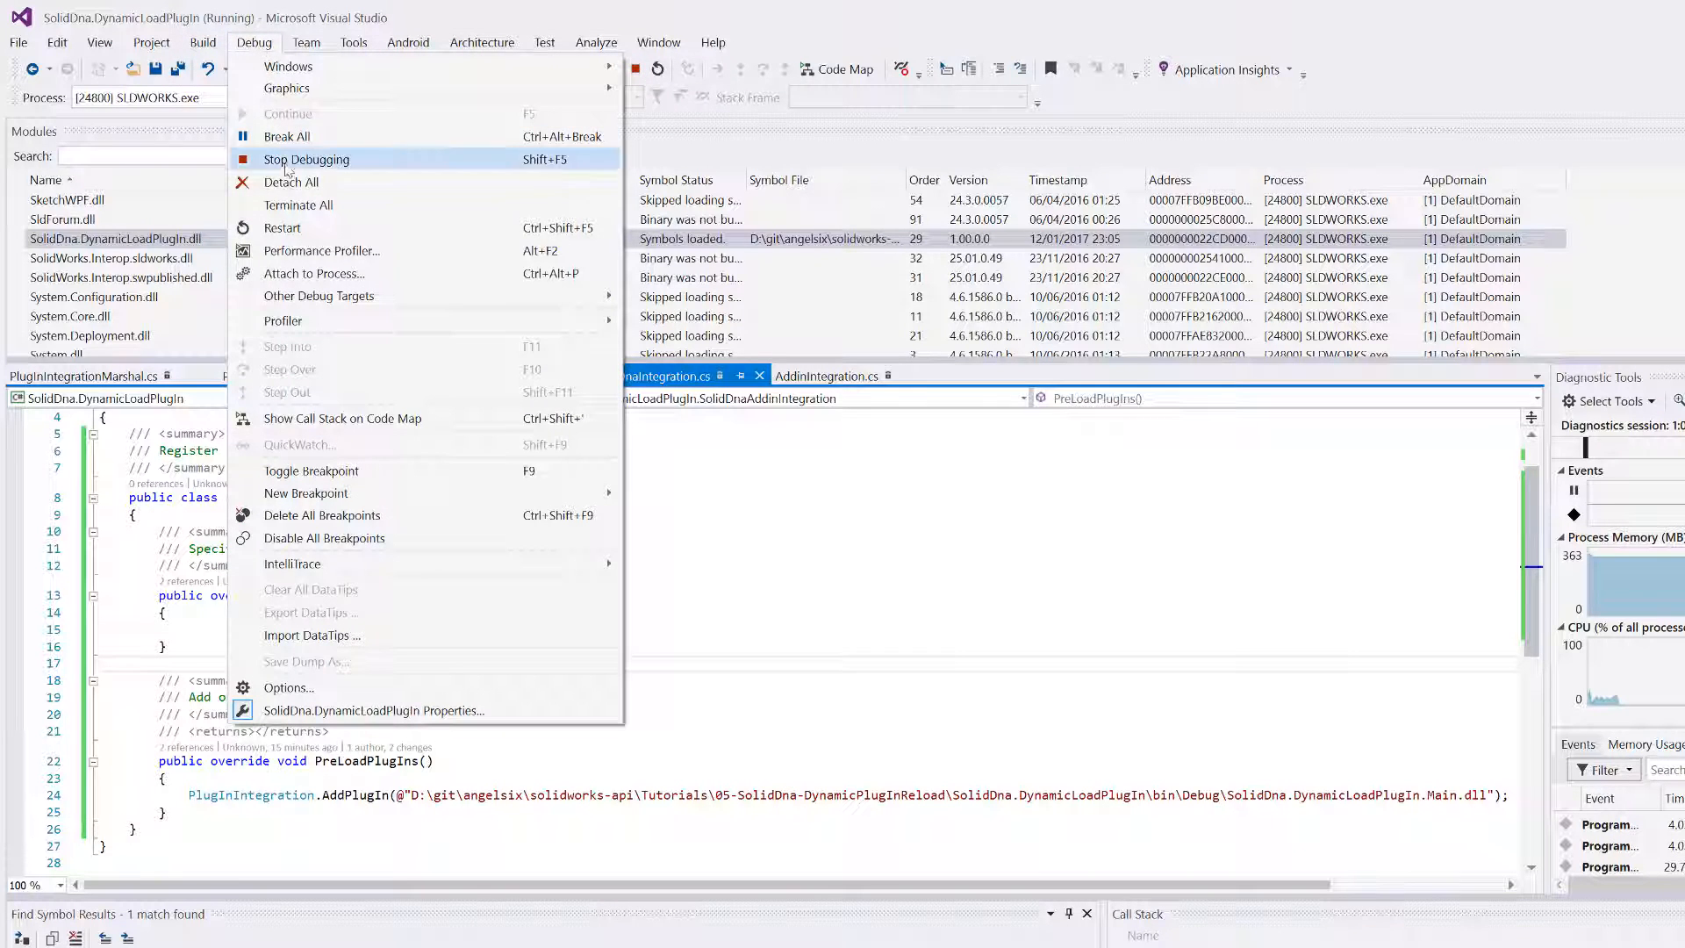
left_click(305, 159)
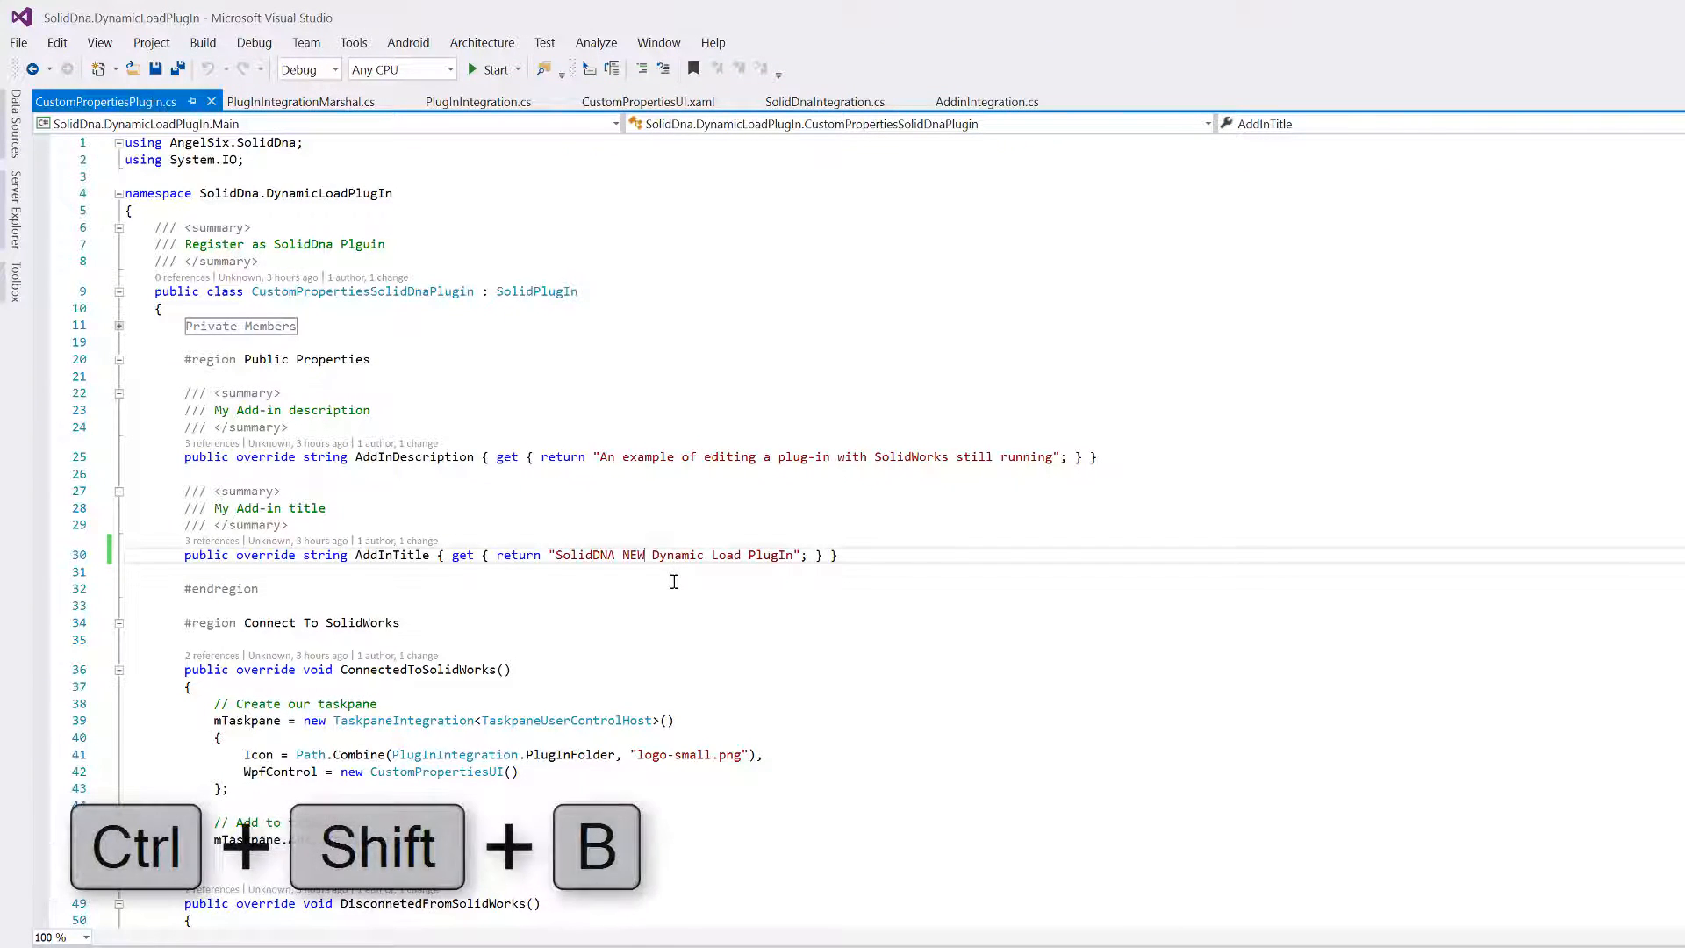
key("ctrl+shift+b")
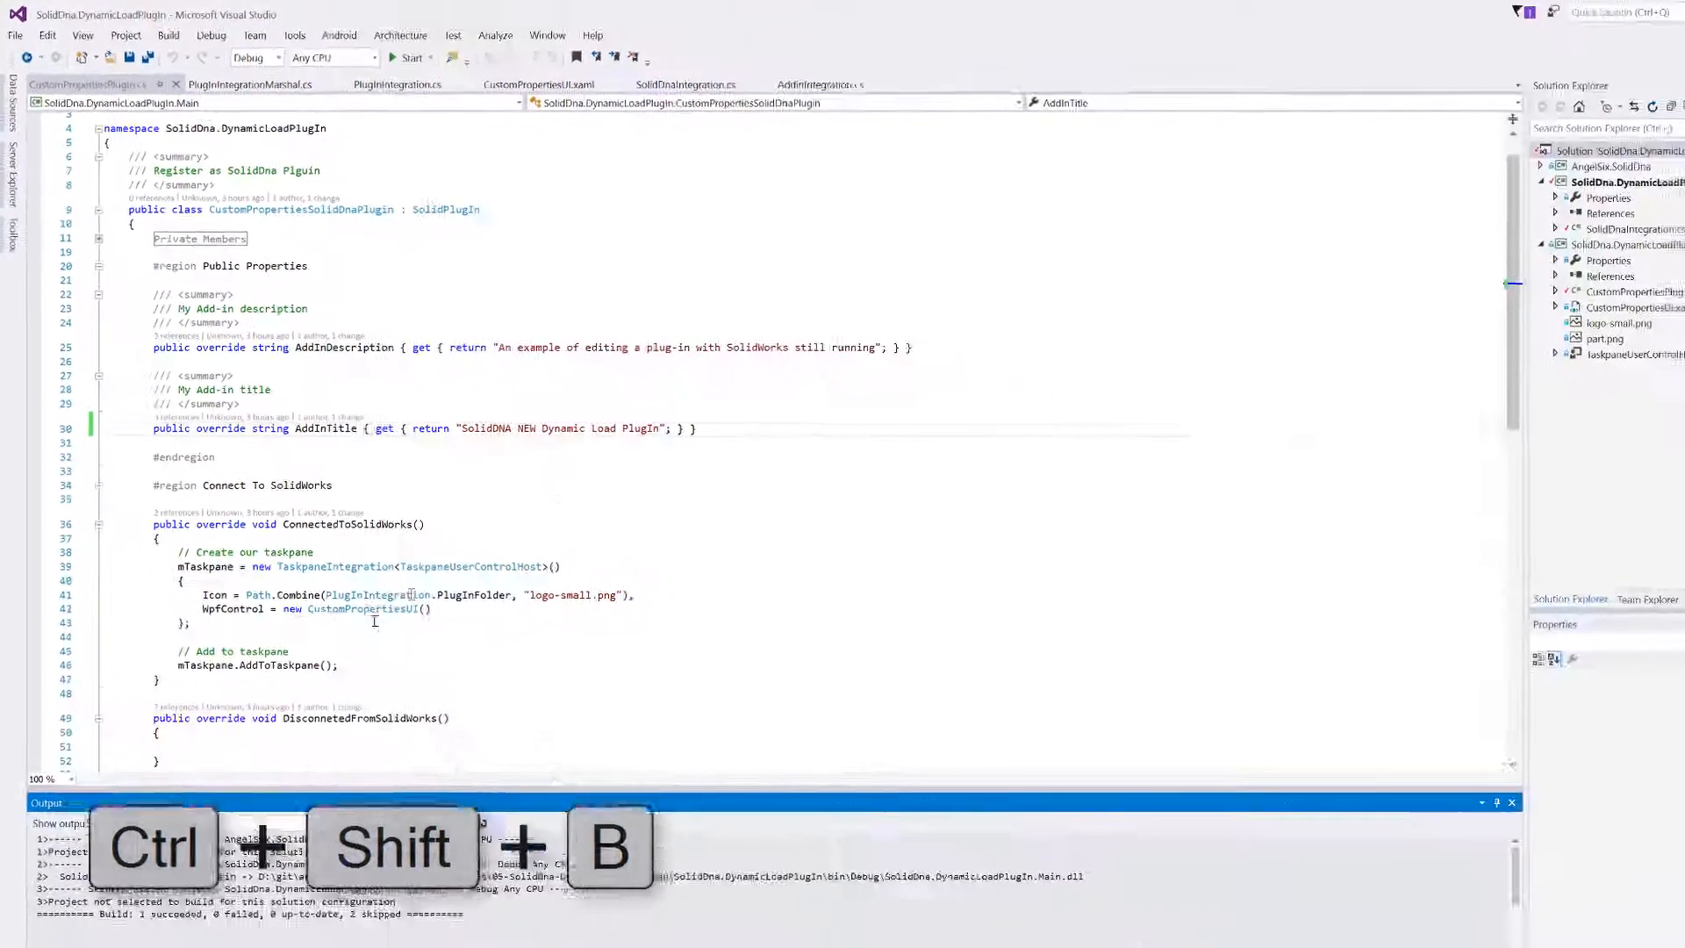
key("ctrl+shift+b")
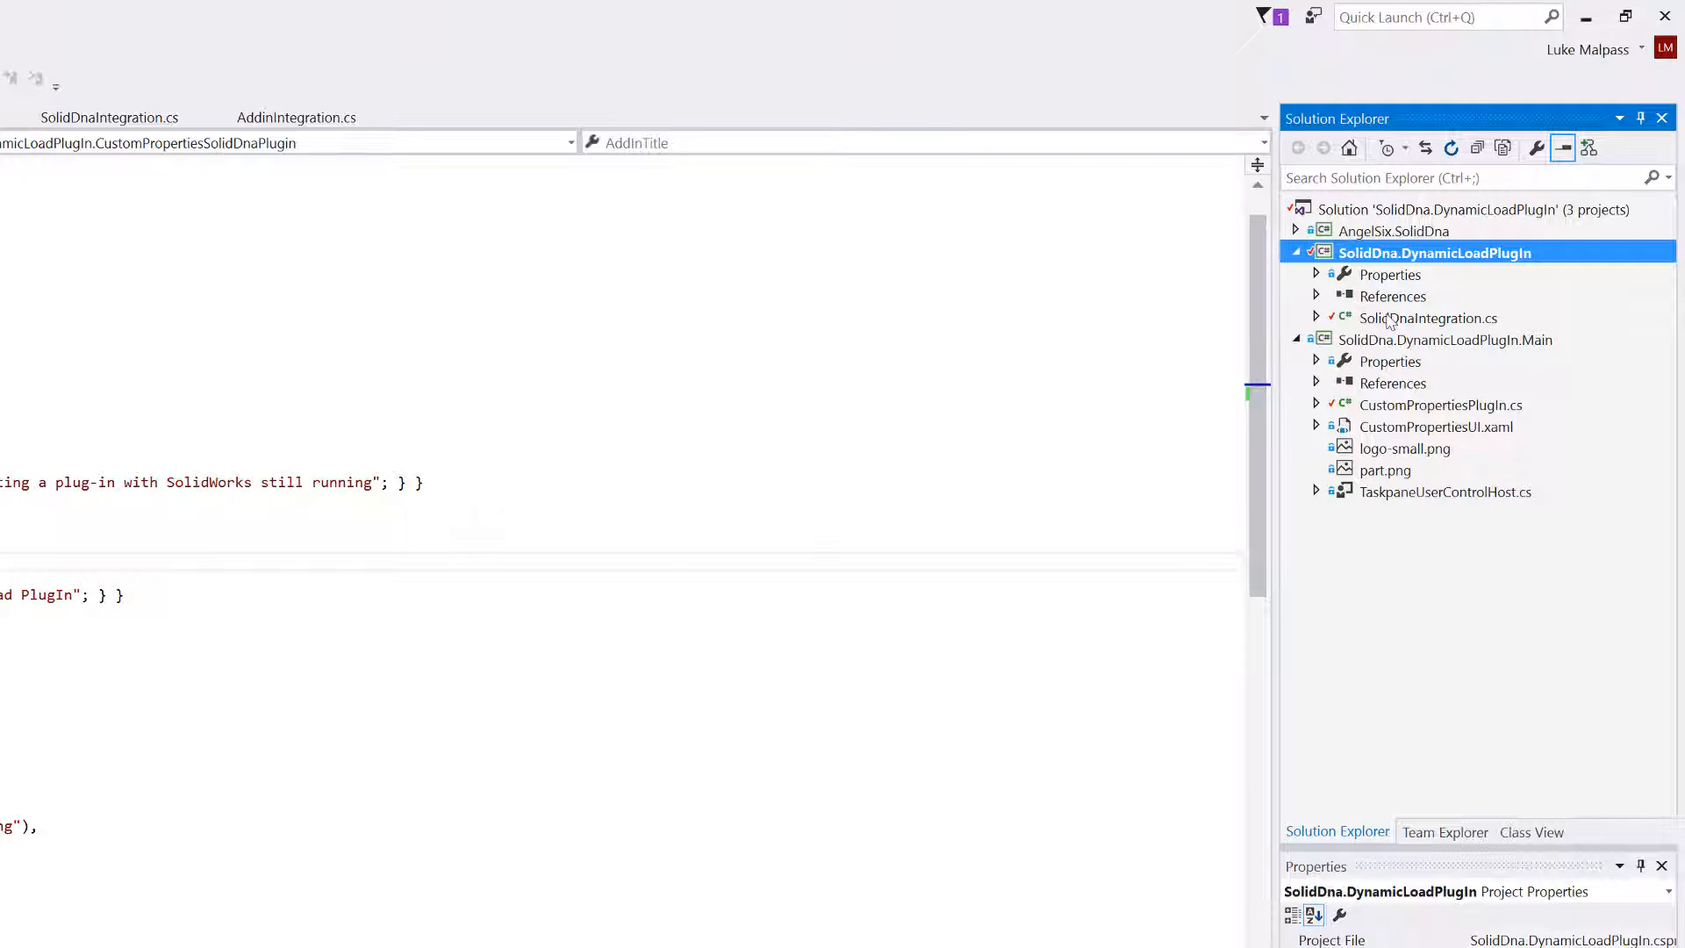
- Select the loader project in Solution Explorer and show its SolidDnaIntegration.cs file
left_click(1392, 230)
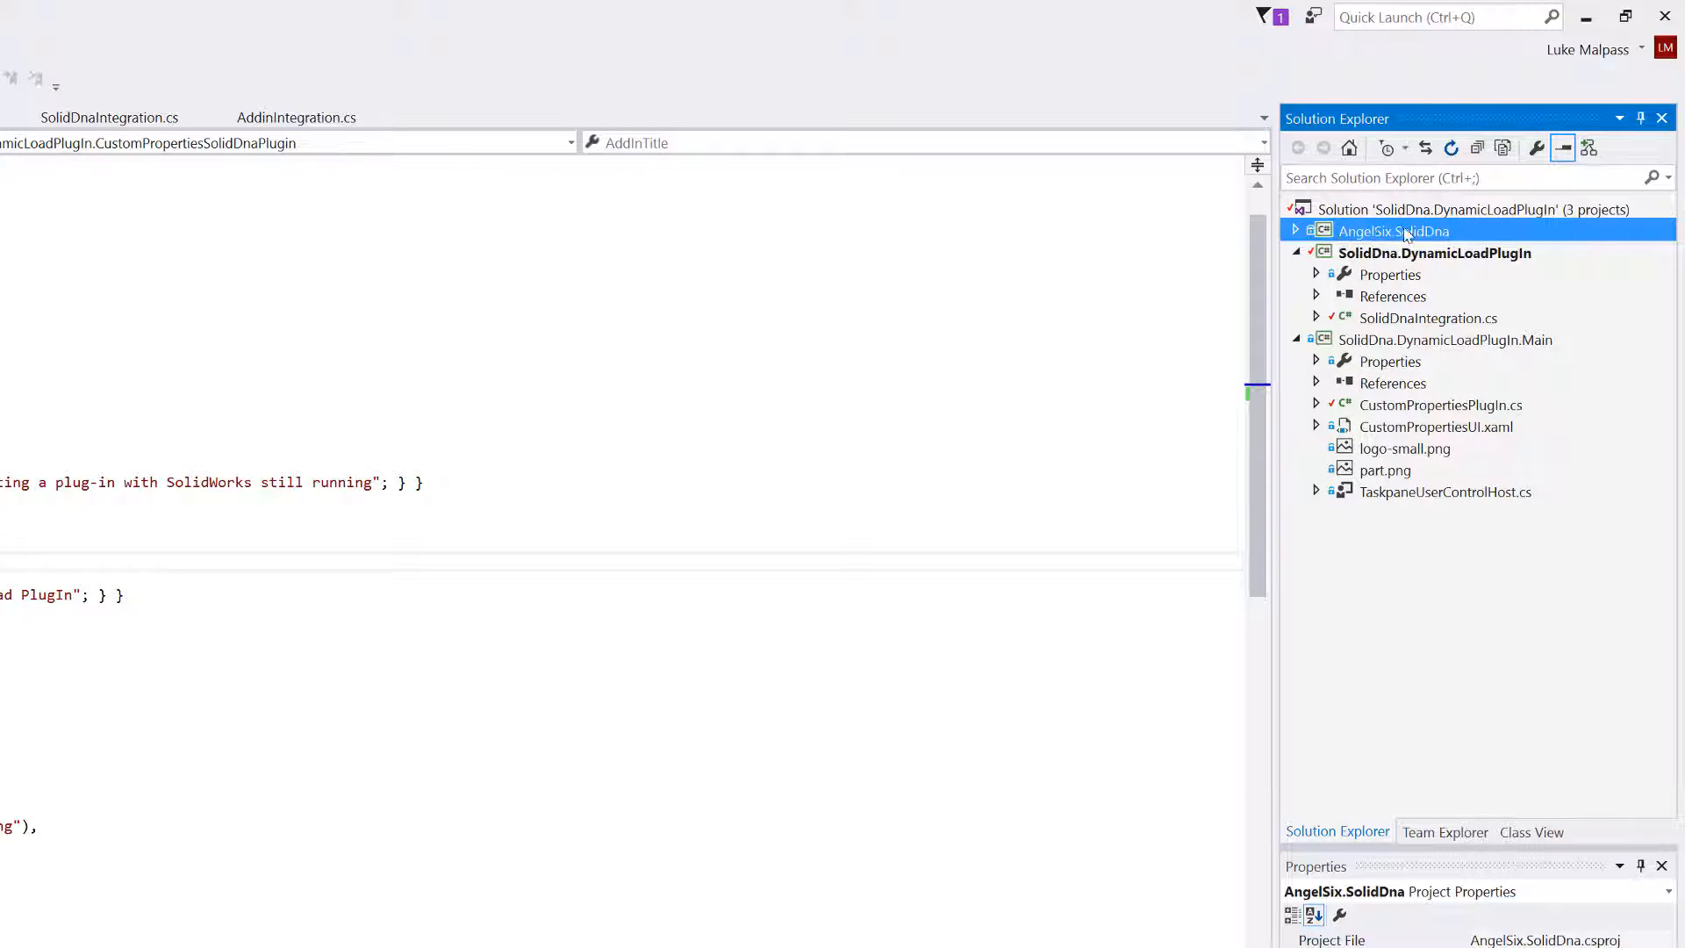
left_click(1434, 253)
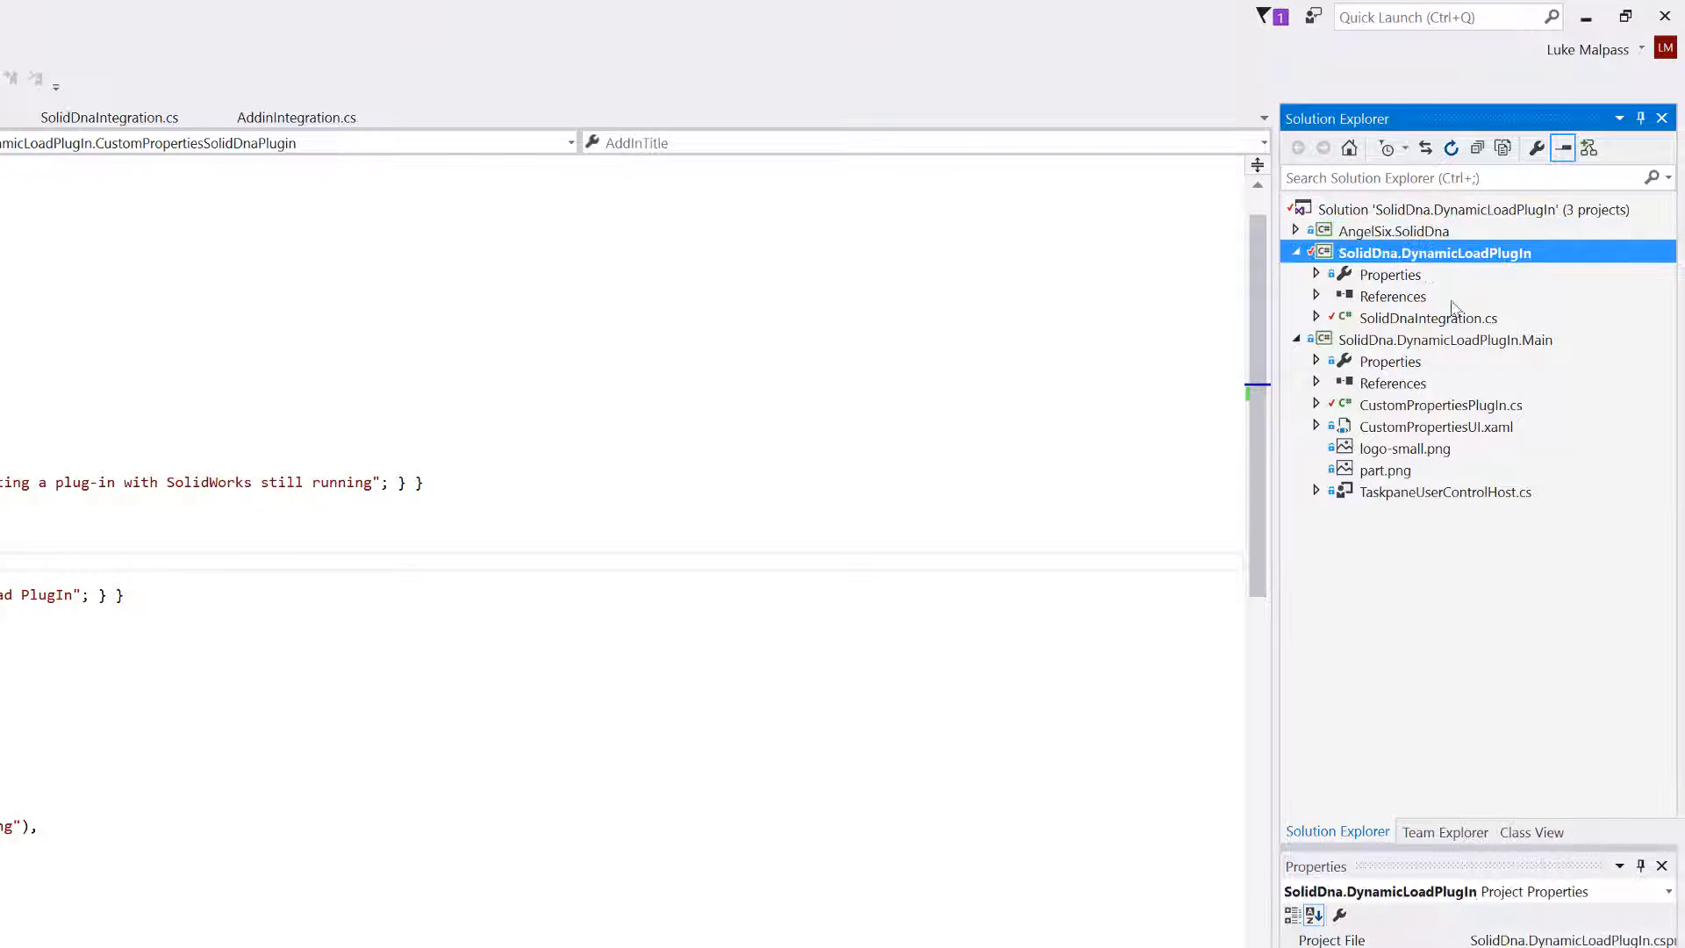
double_click(1428, 318)
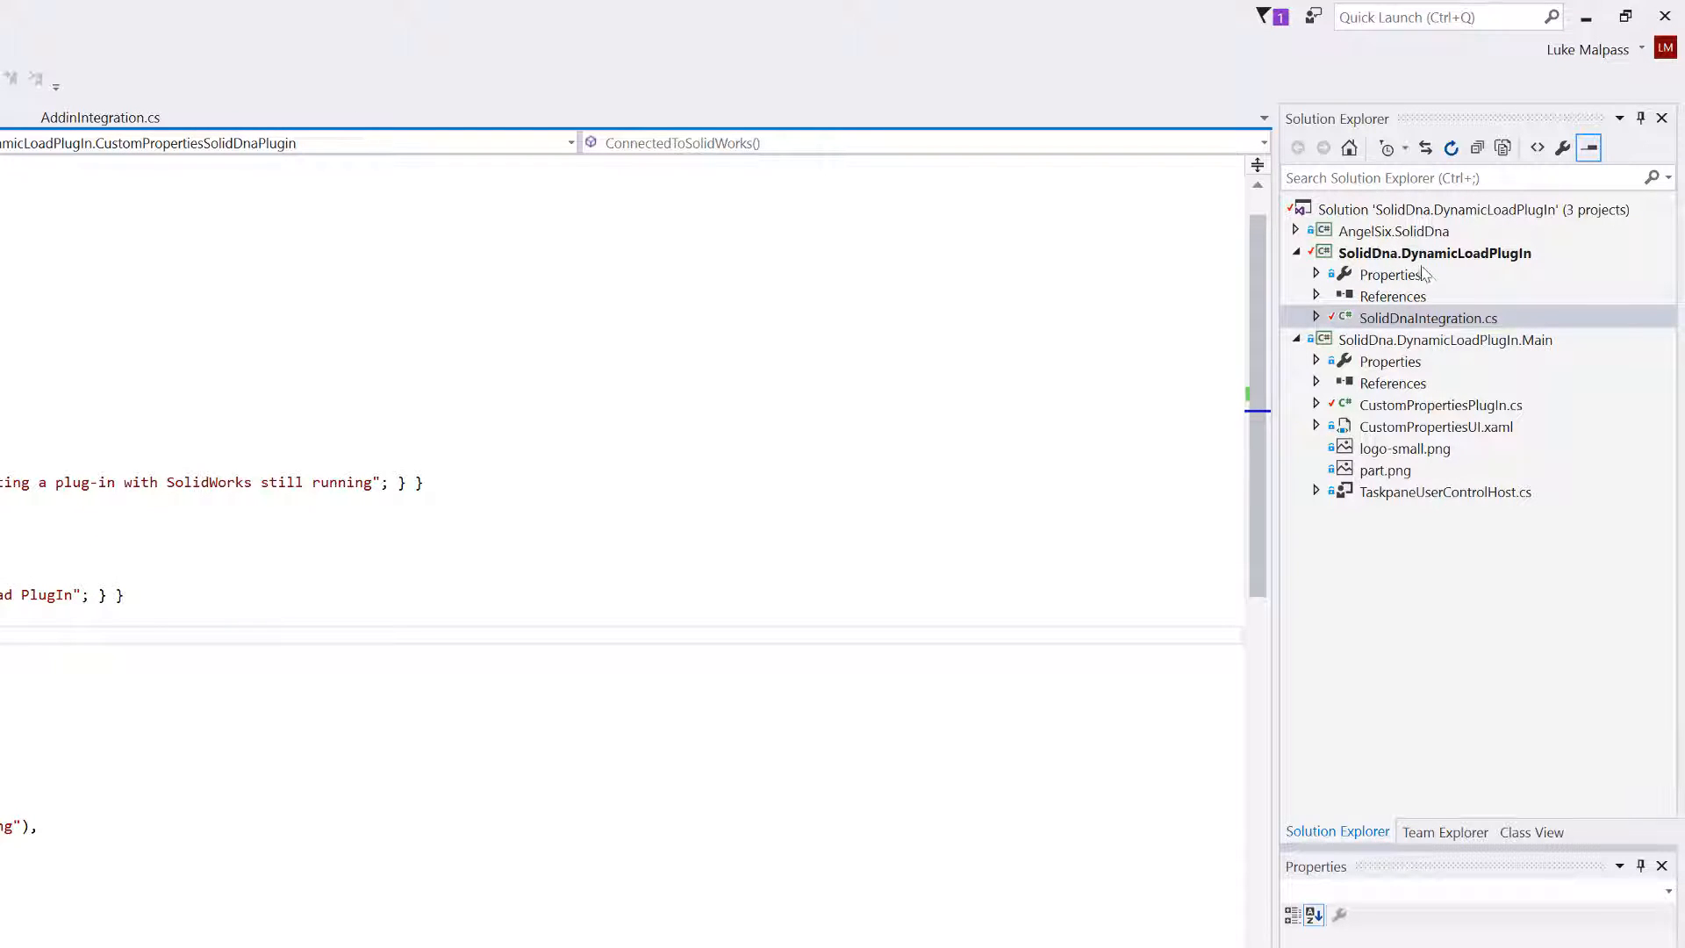
mouse_move(1265, 290)
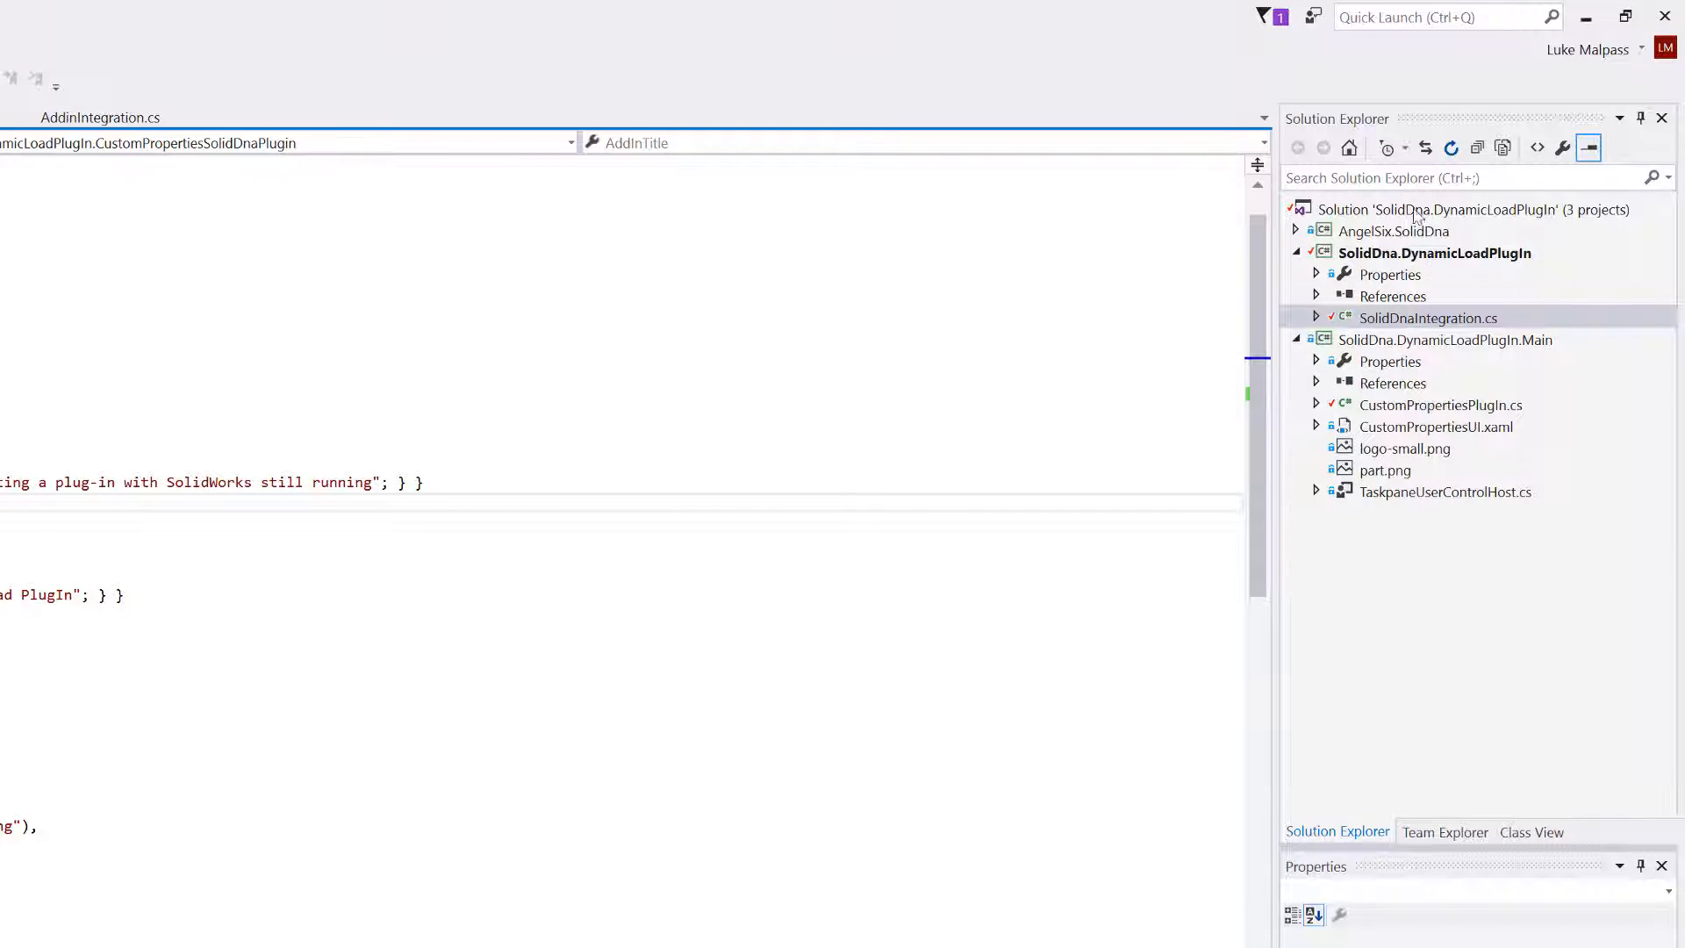
- In Configuration Manager, leave only the Main project's Build box checked and close
right_click(1472, 209)
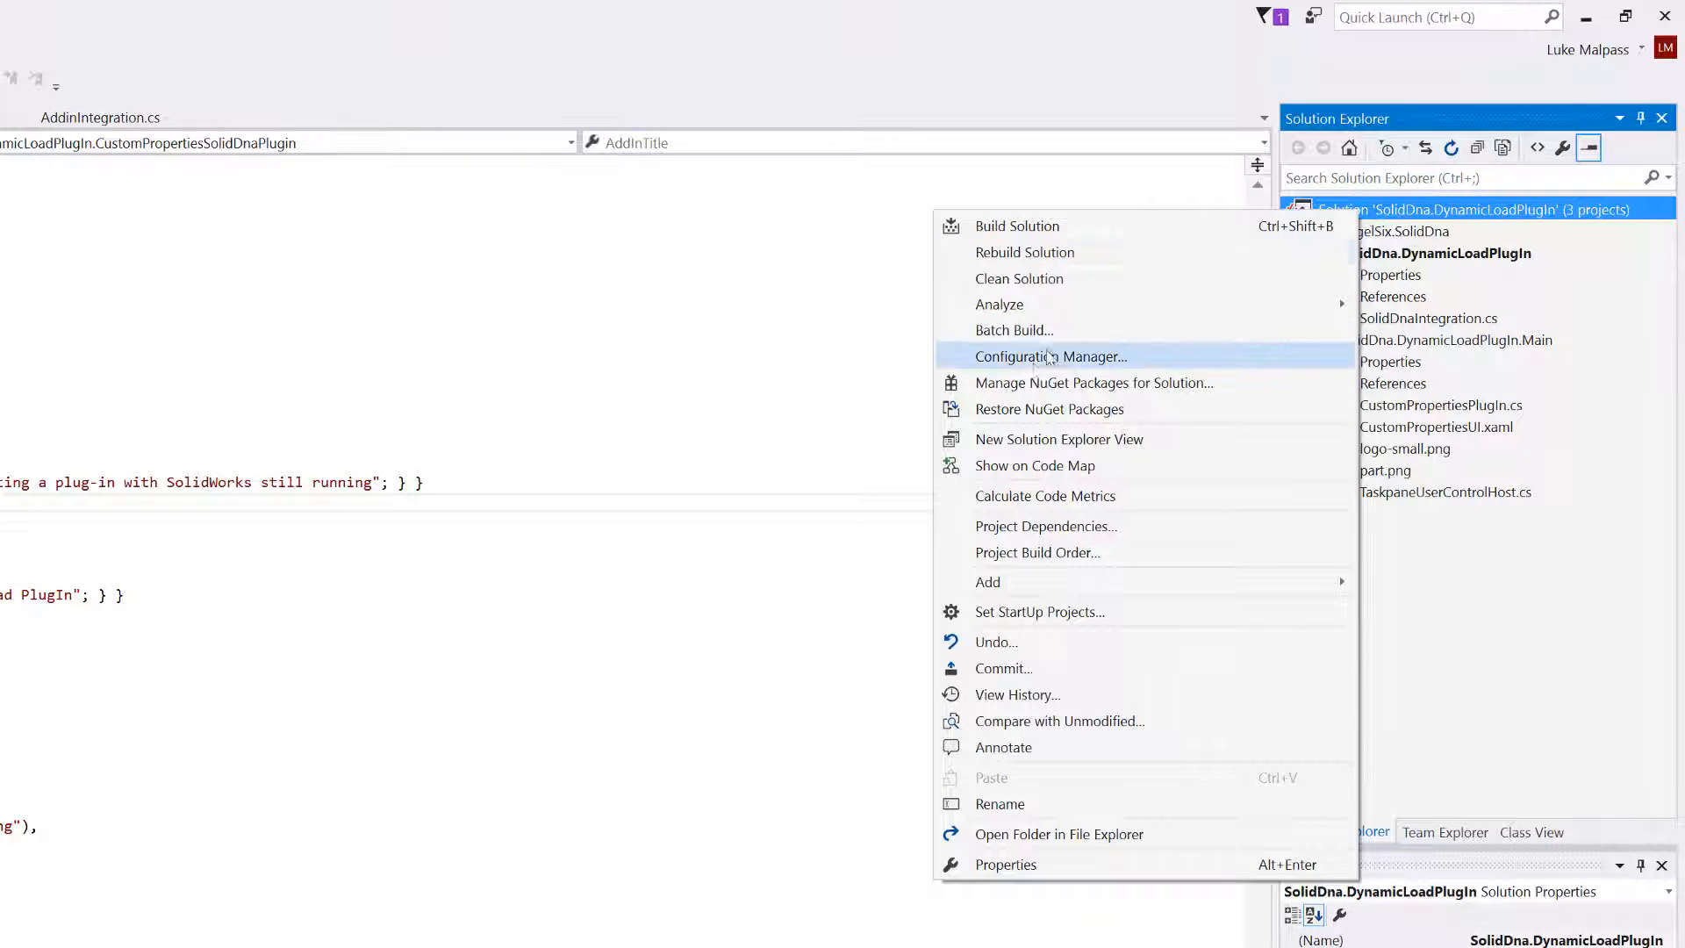
left_click(1052, 356)
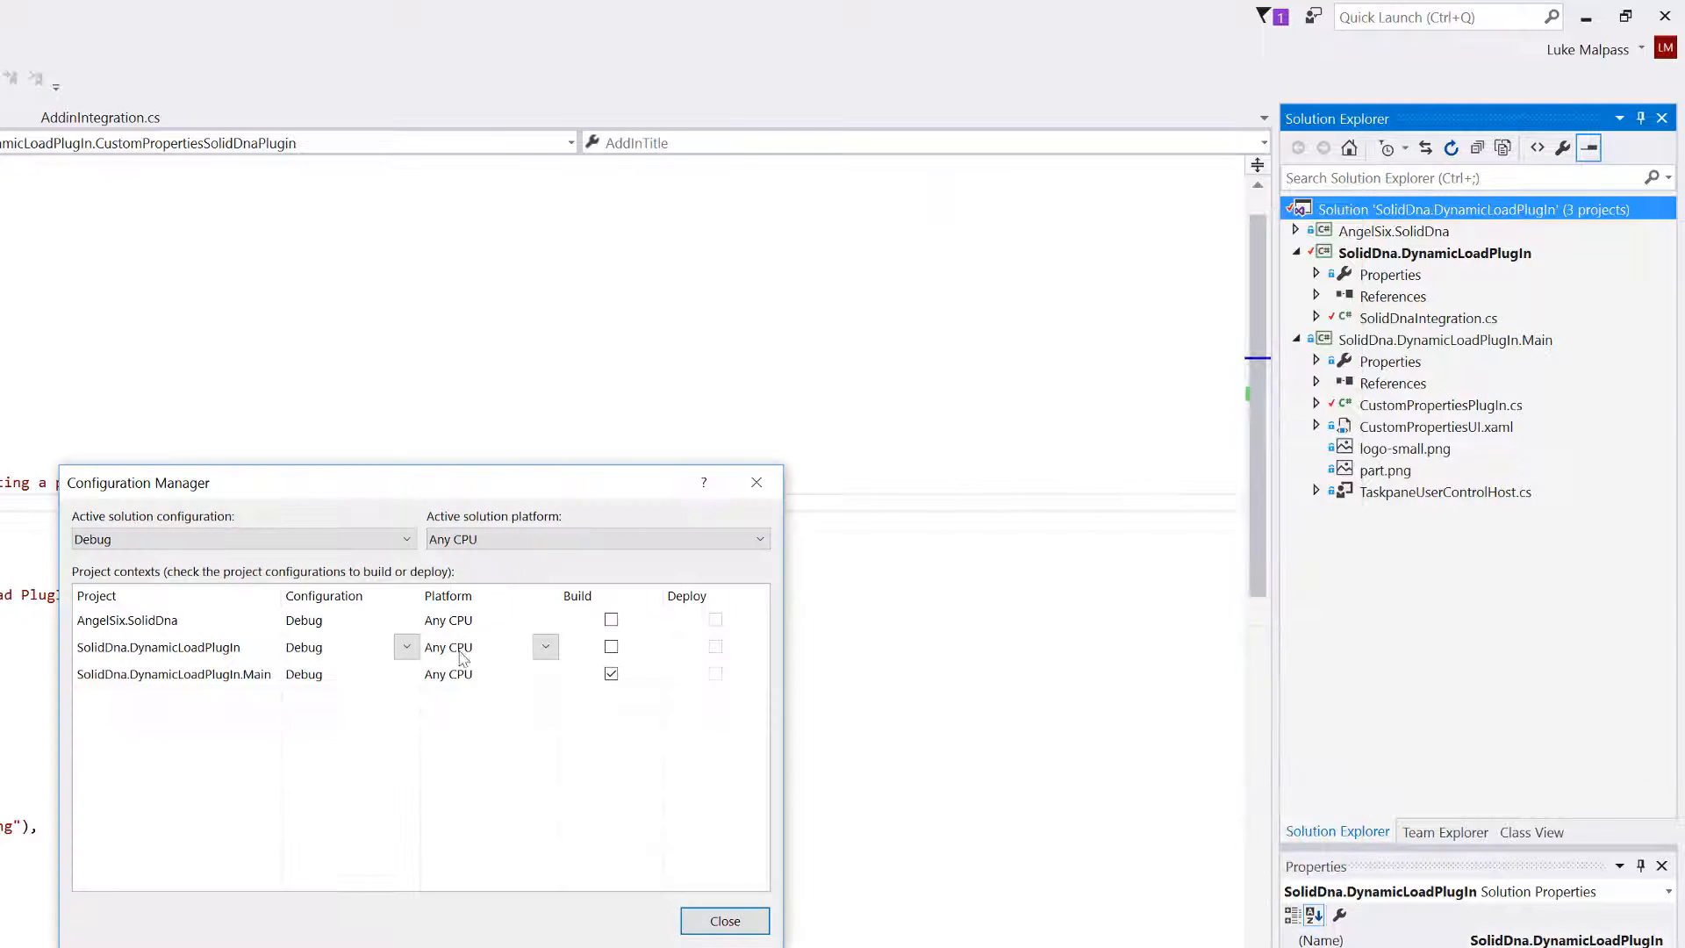
left_click(610, 646)
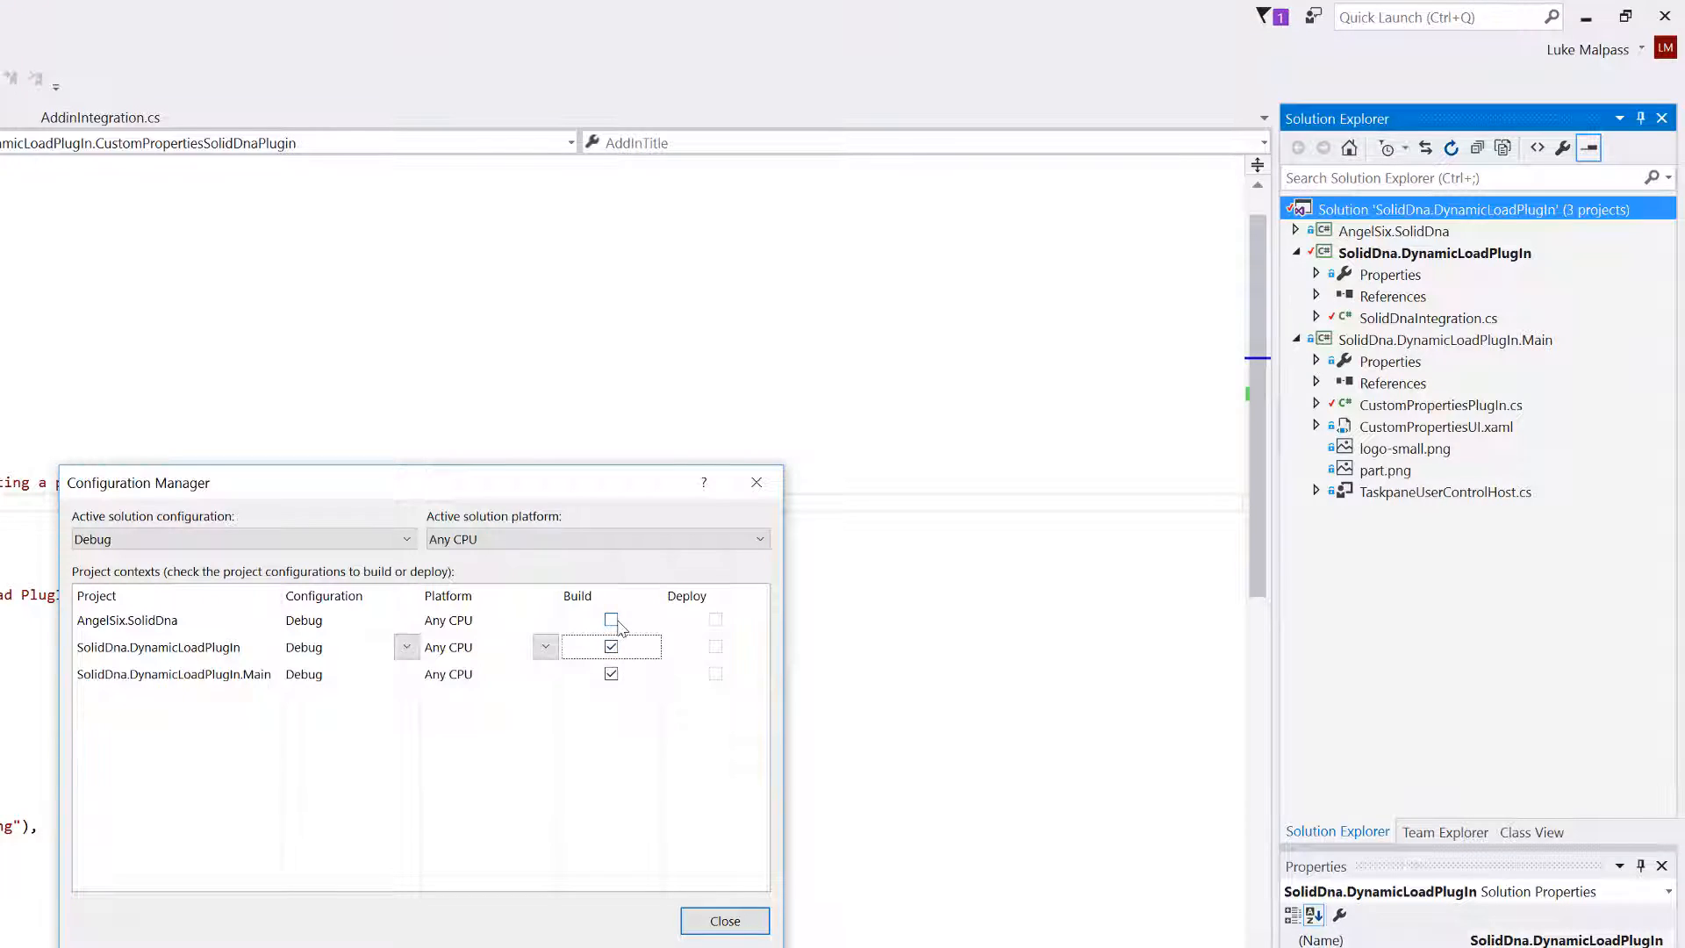
left_click(611, 648)
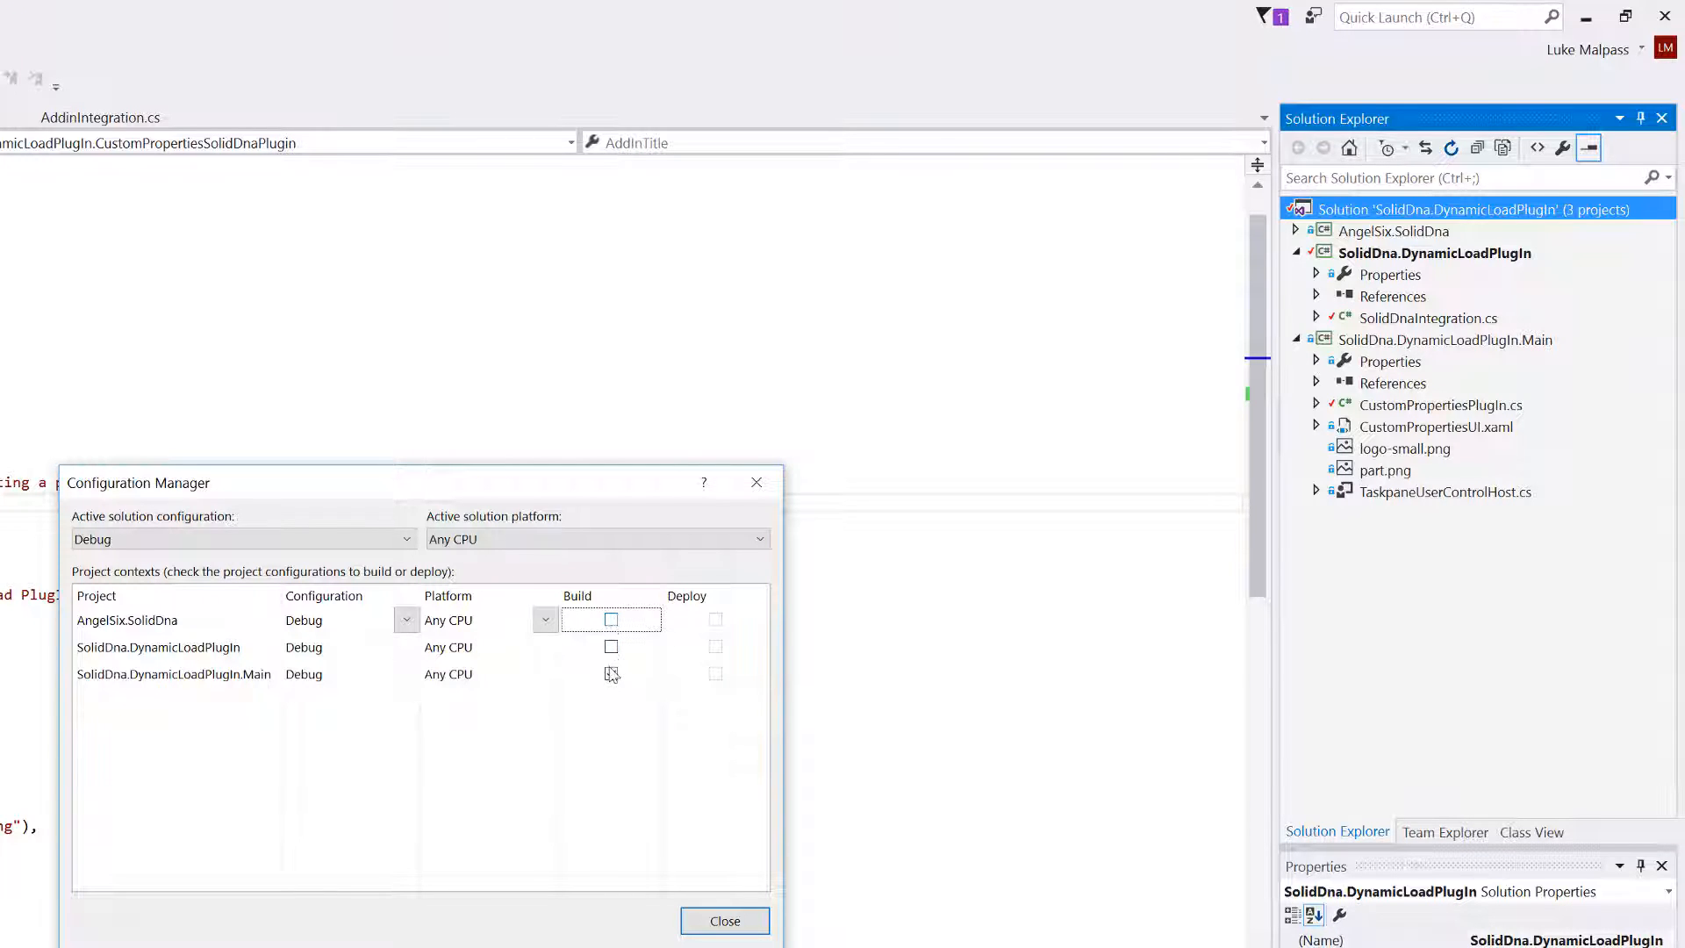
left_click(611, 674)
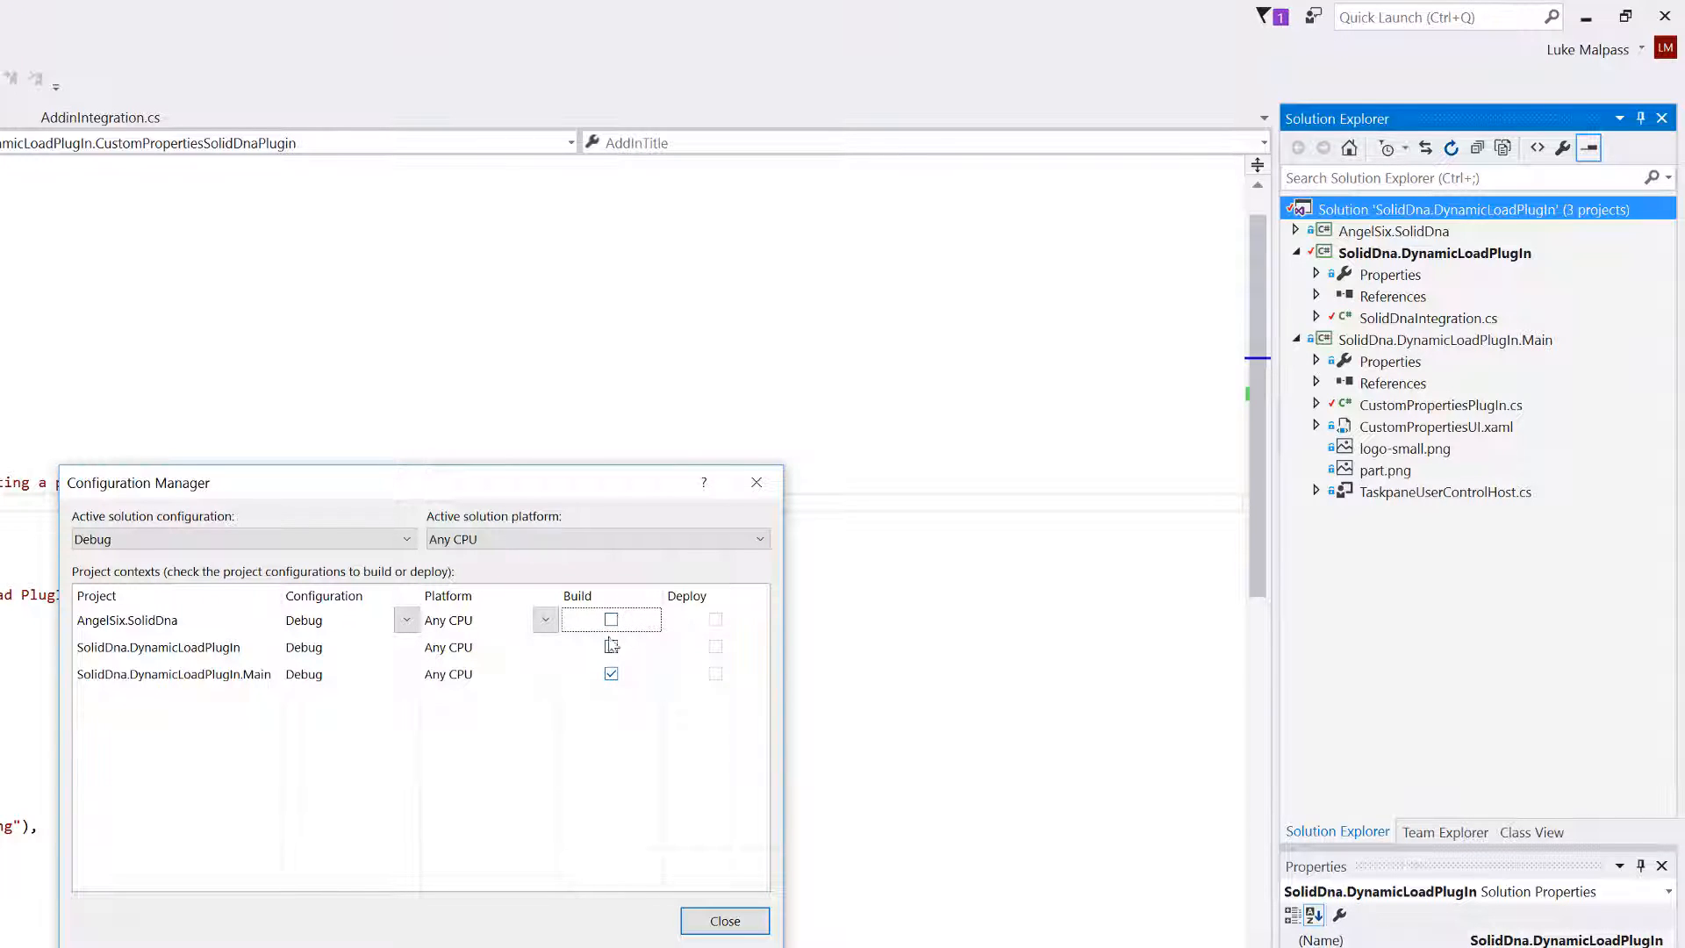
left_click(611, 646)
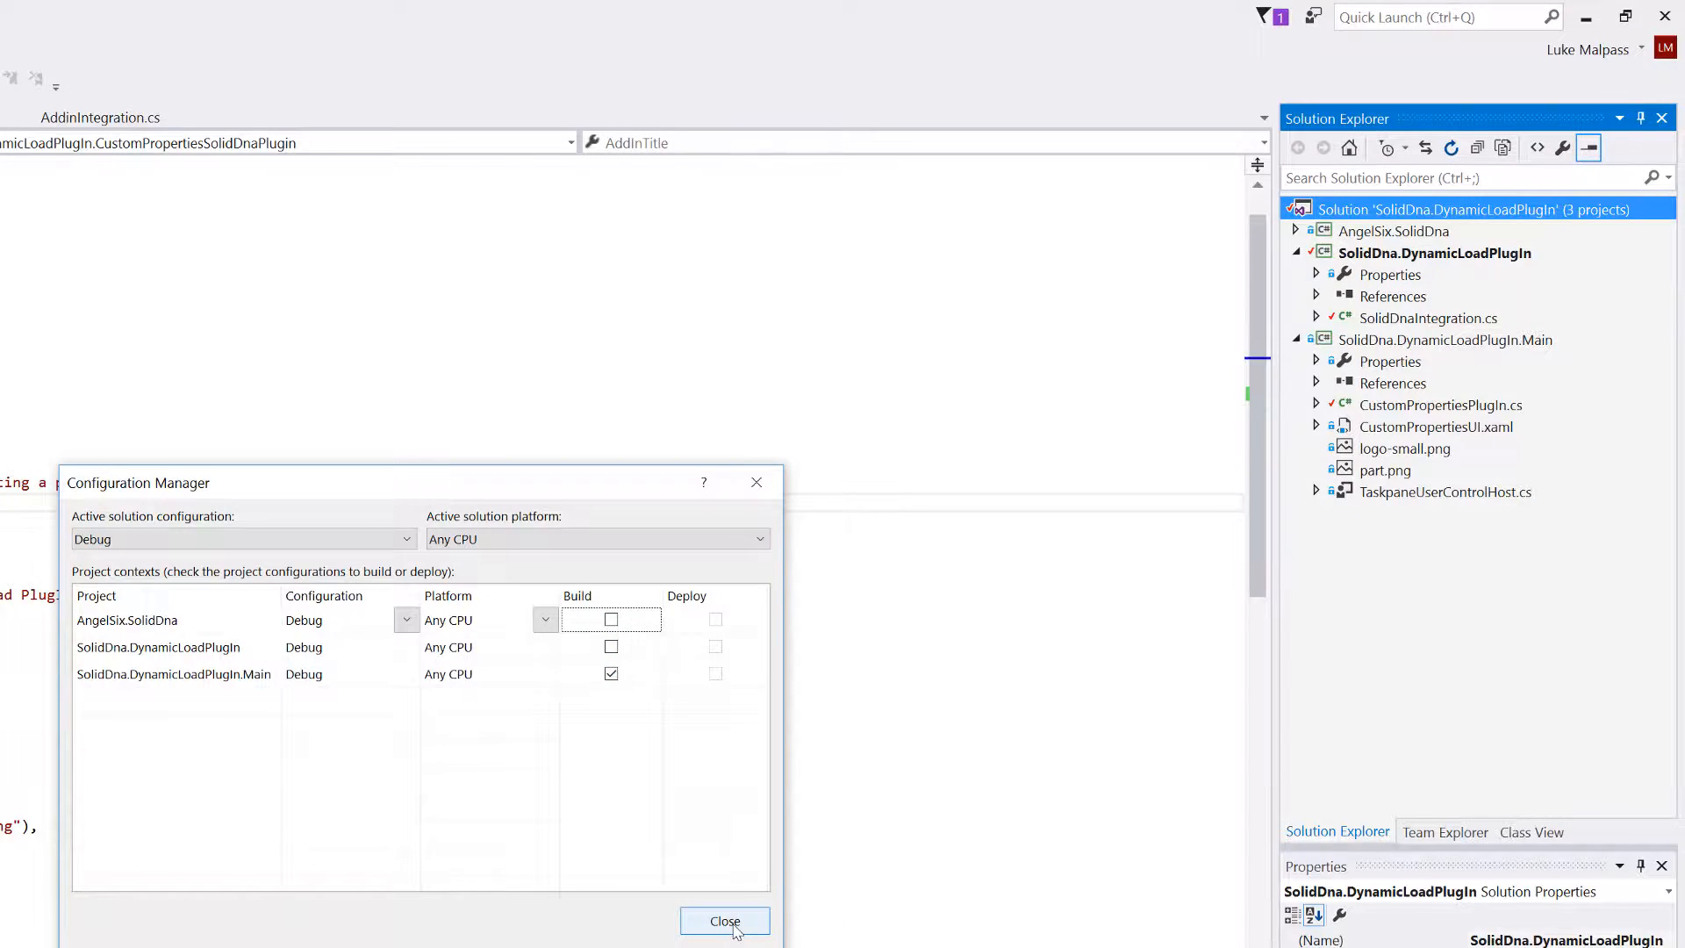
left_click(725, 921)
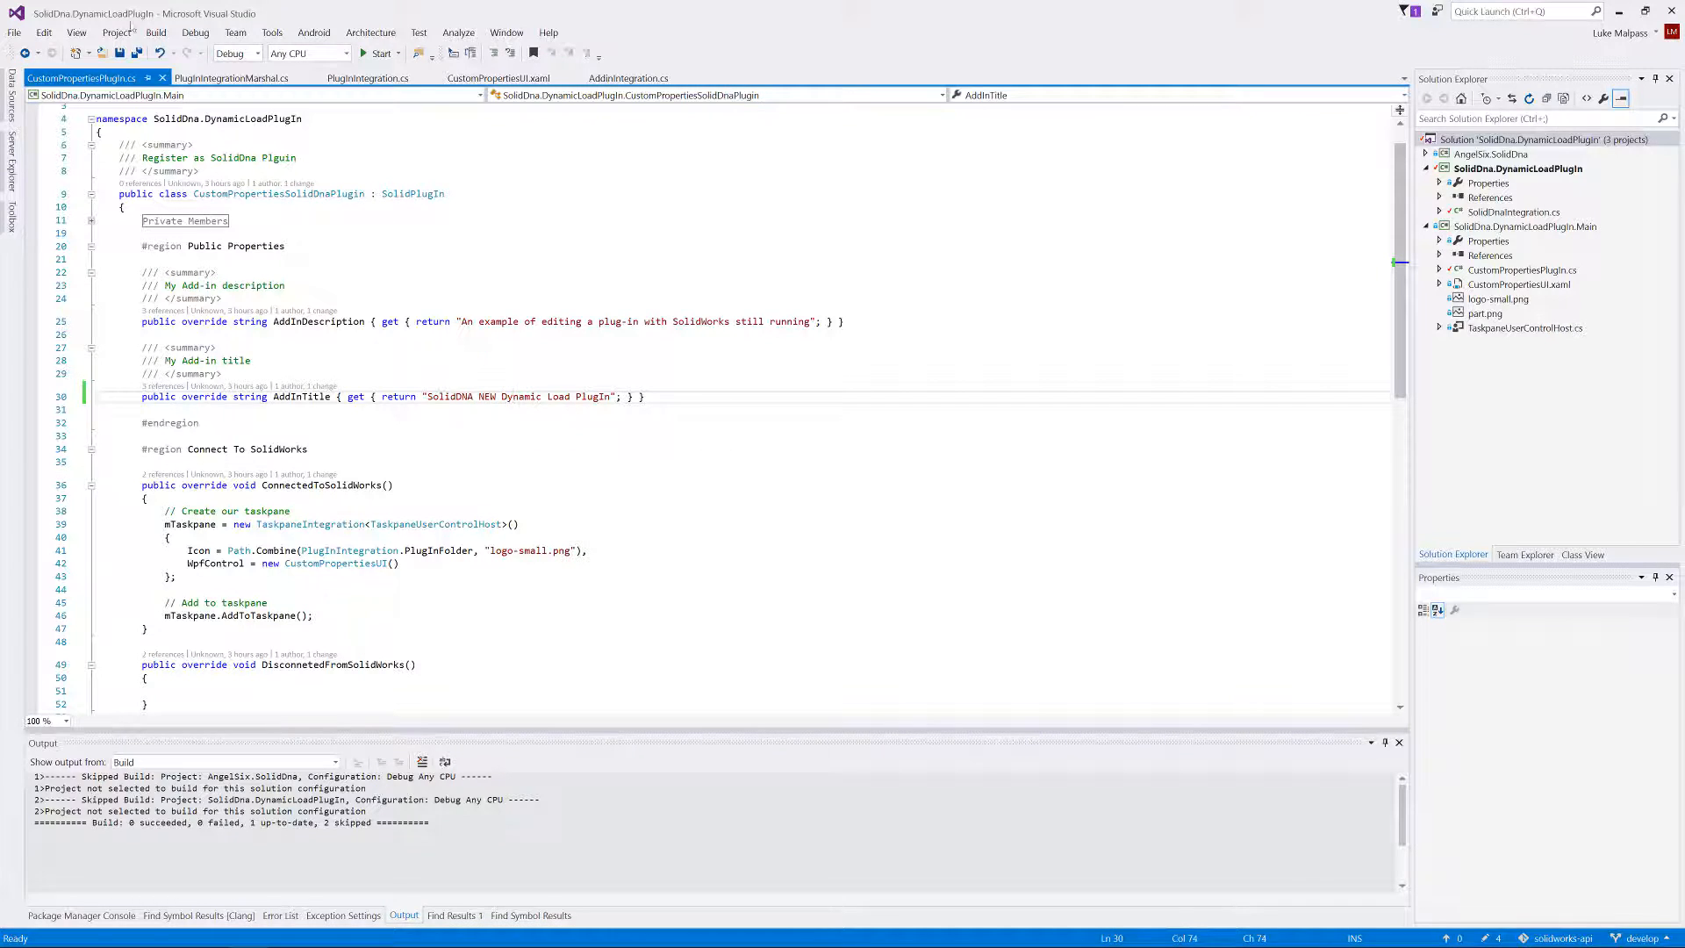
- Attach the debugger to the running SLDWORKS.exe process
left_click(195, 31)
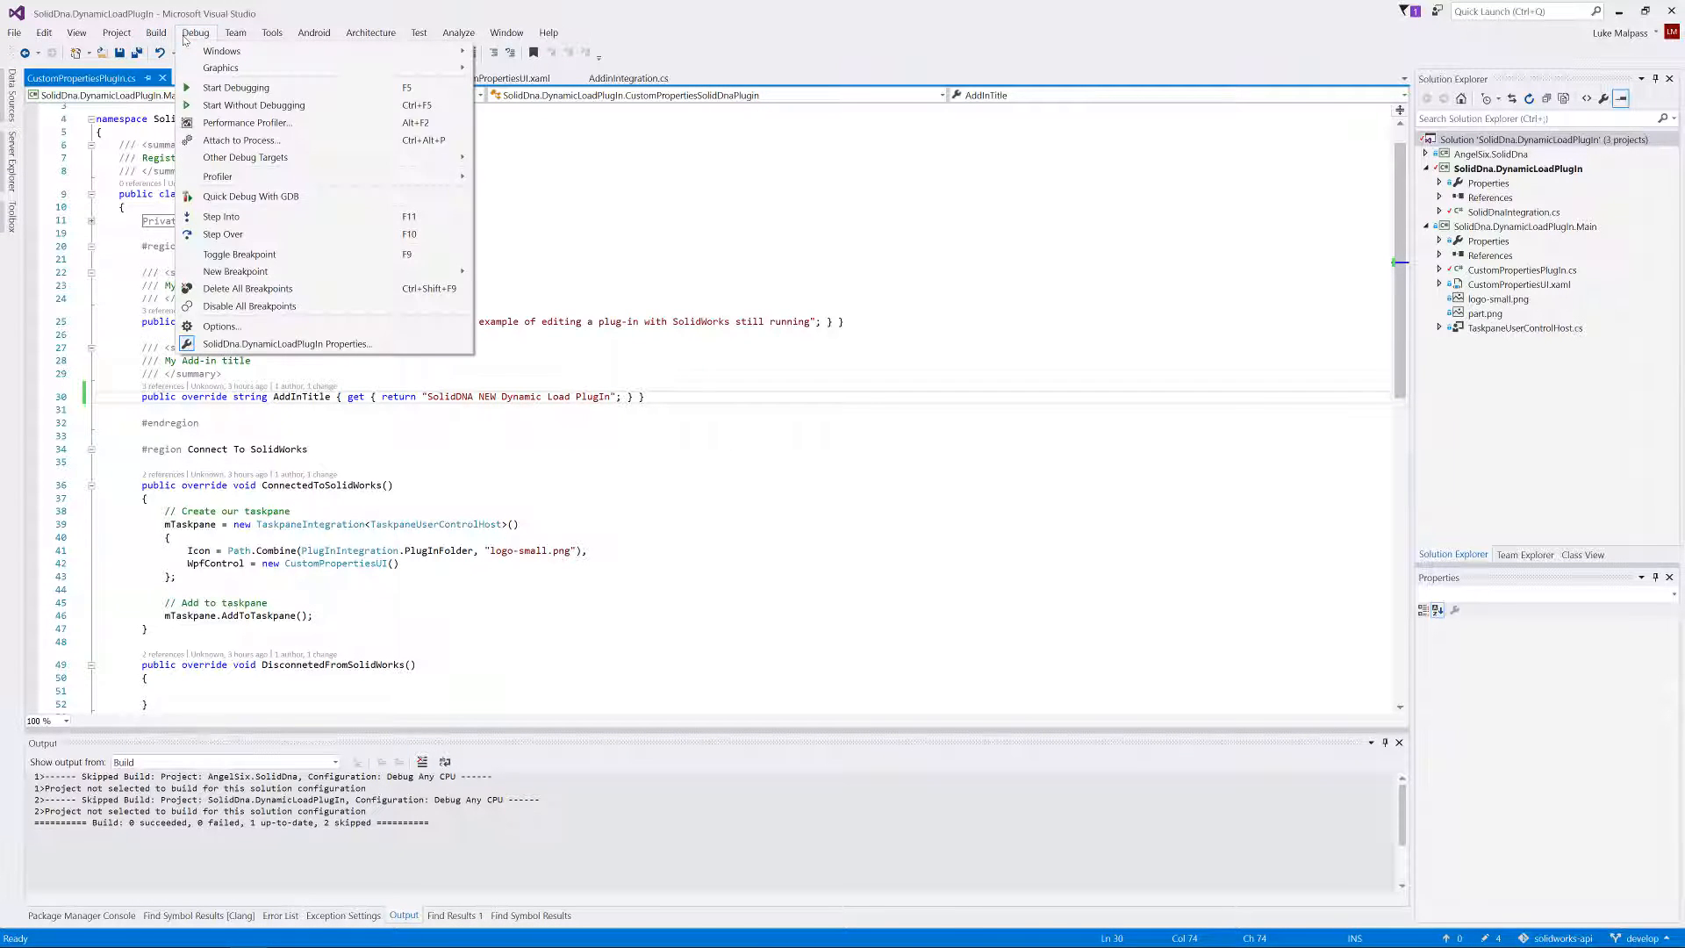
left_click(240, 141)
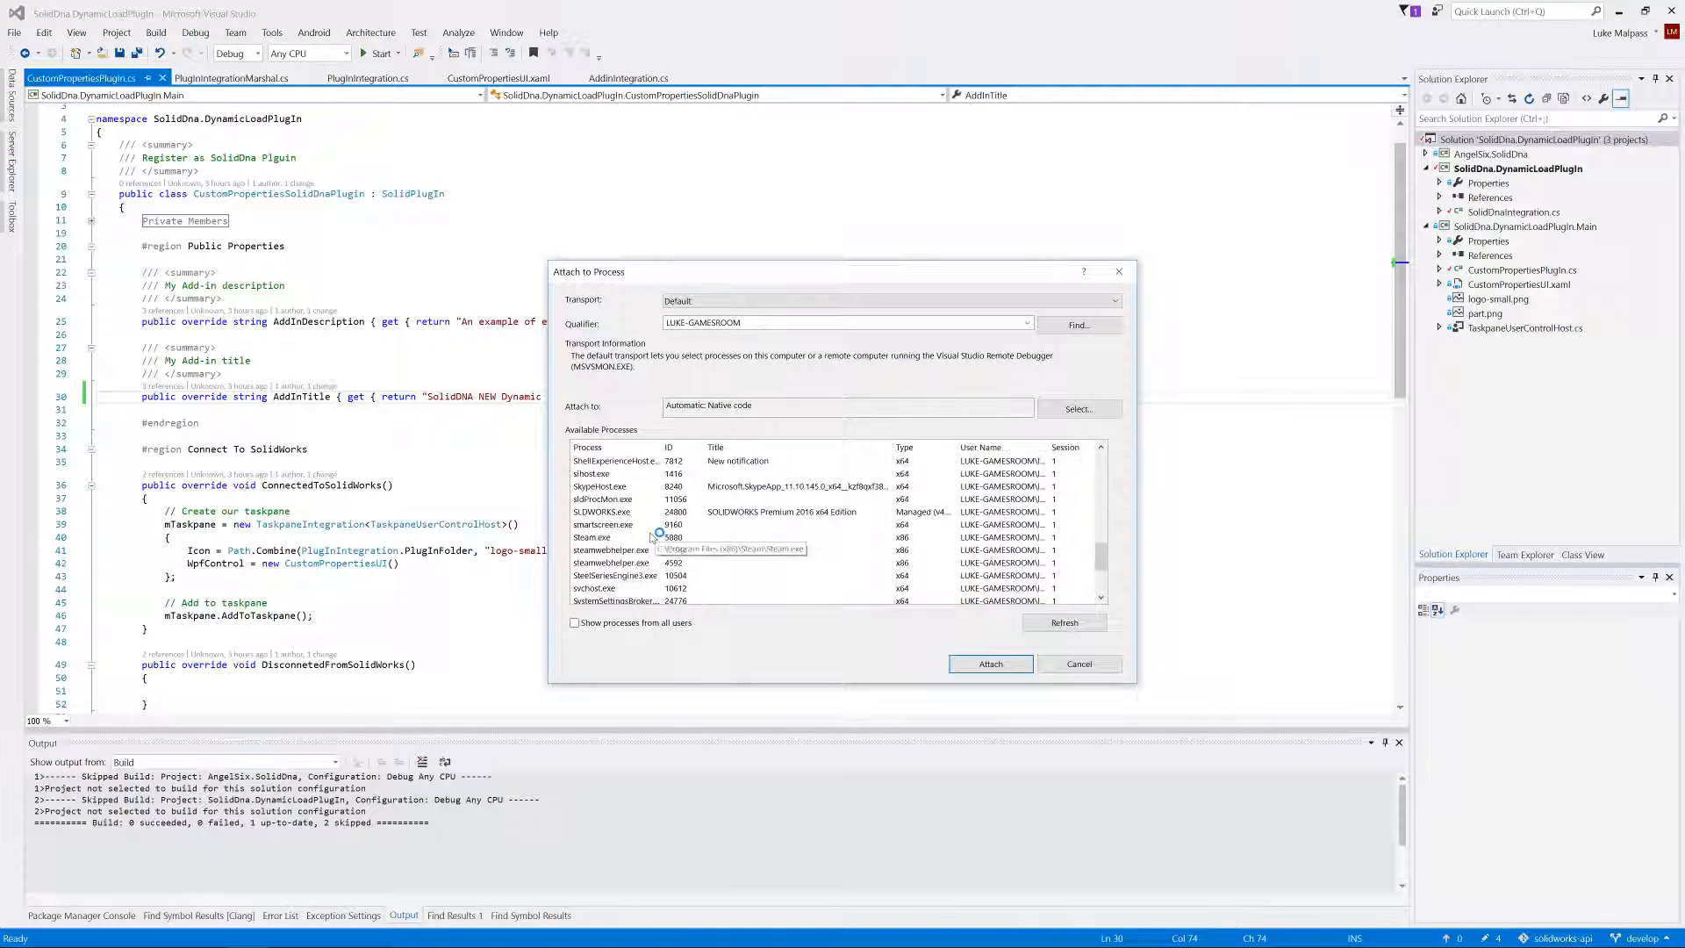
left_click(989, 664)
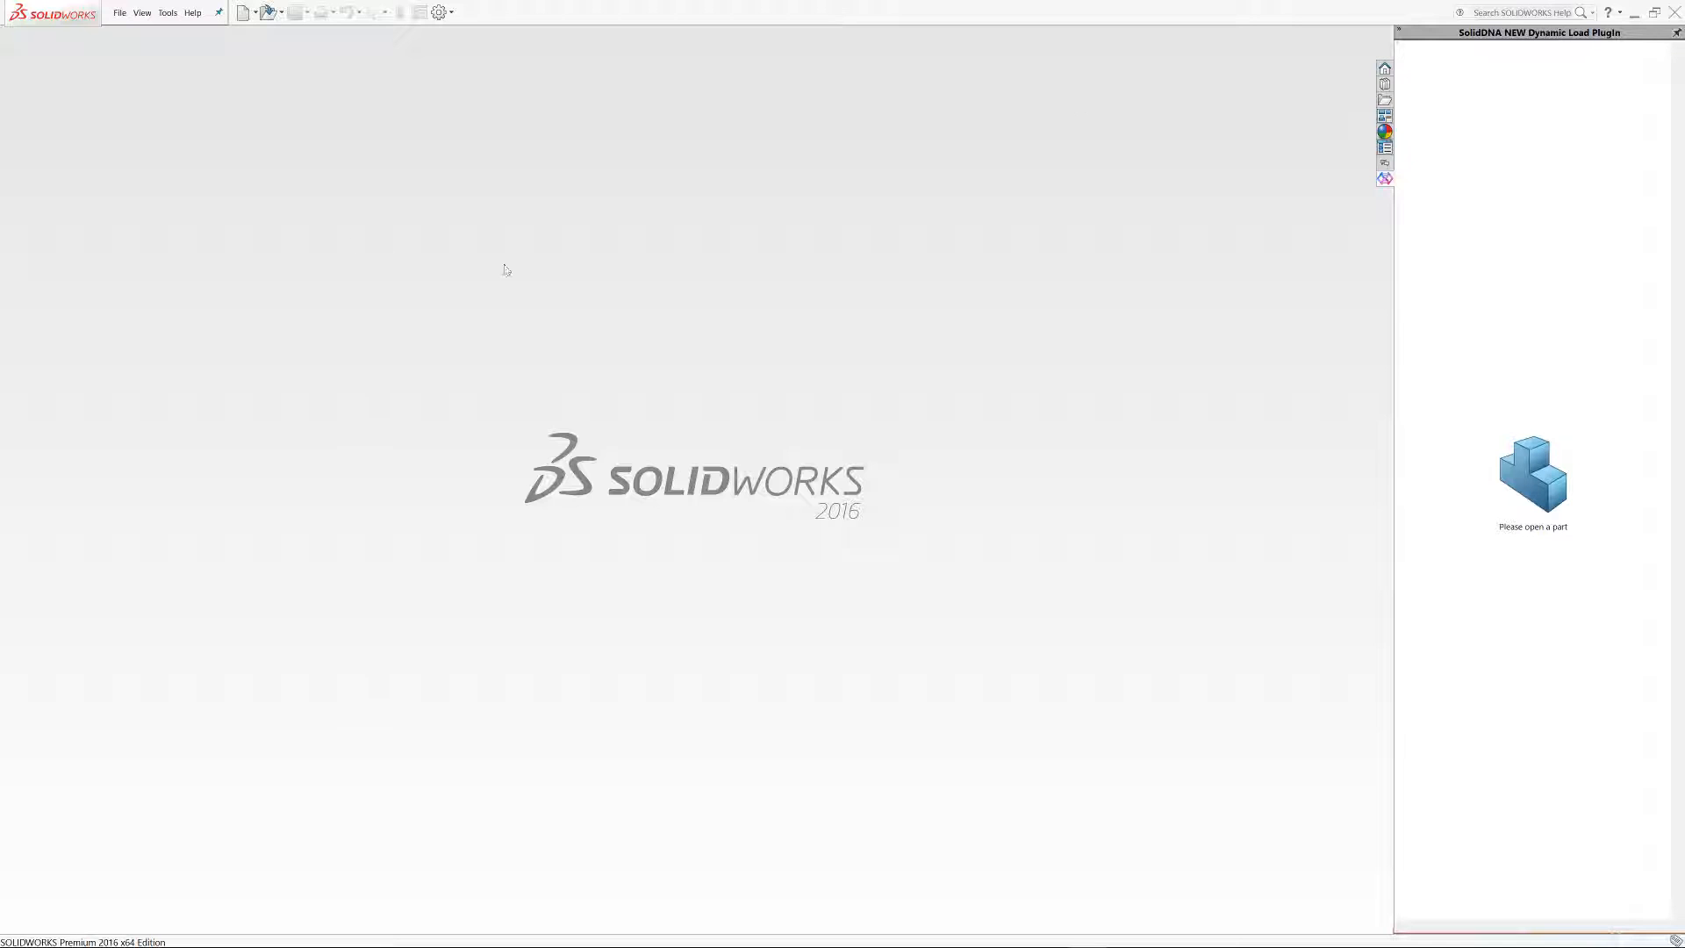
mouse_move(484, 265)
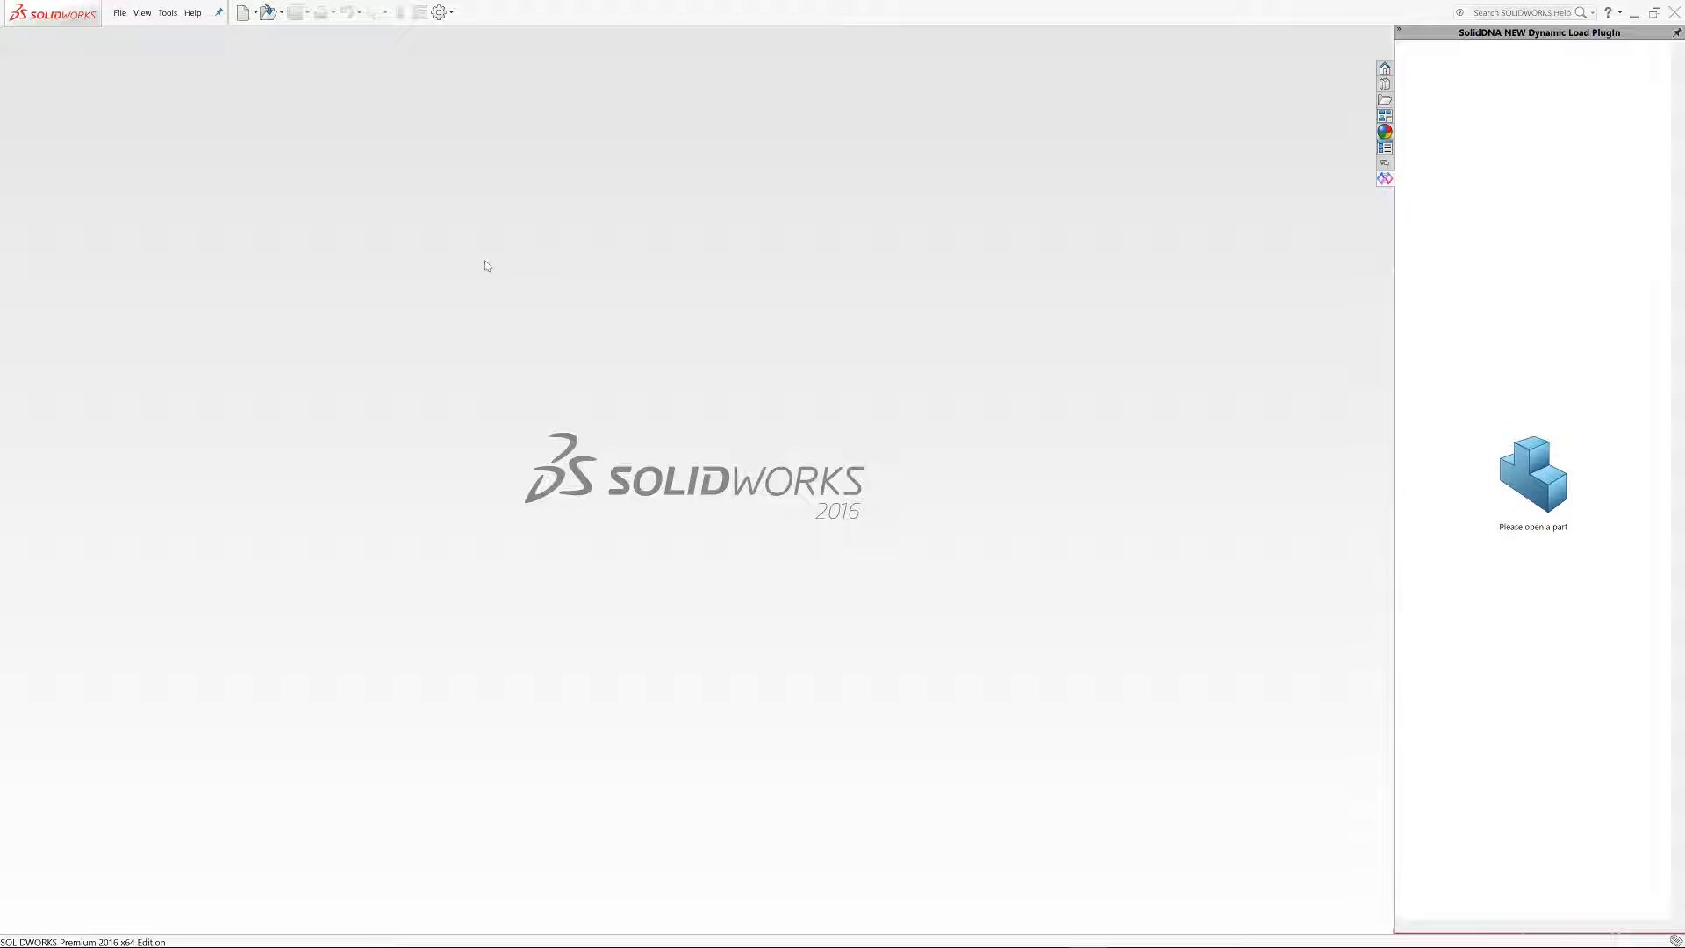
- Detach the debugger from SOLIDWORKS
left_click(167, 13)
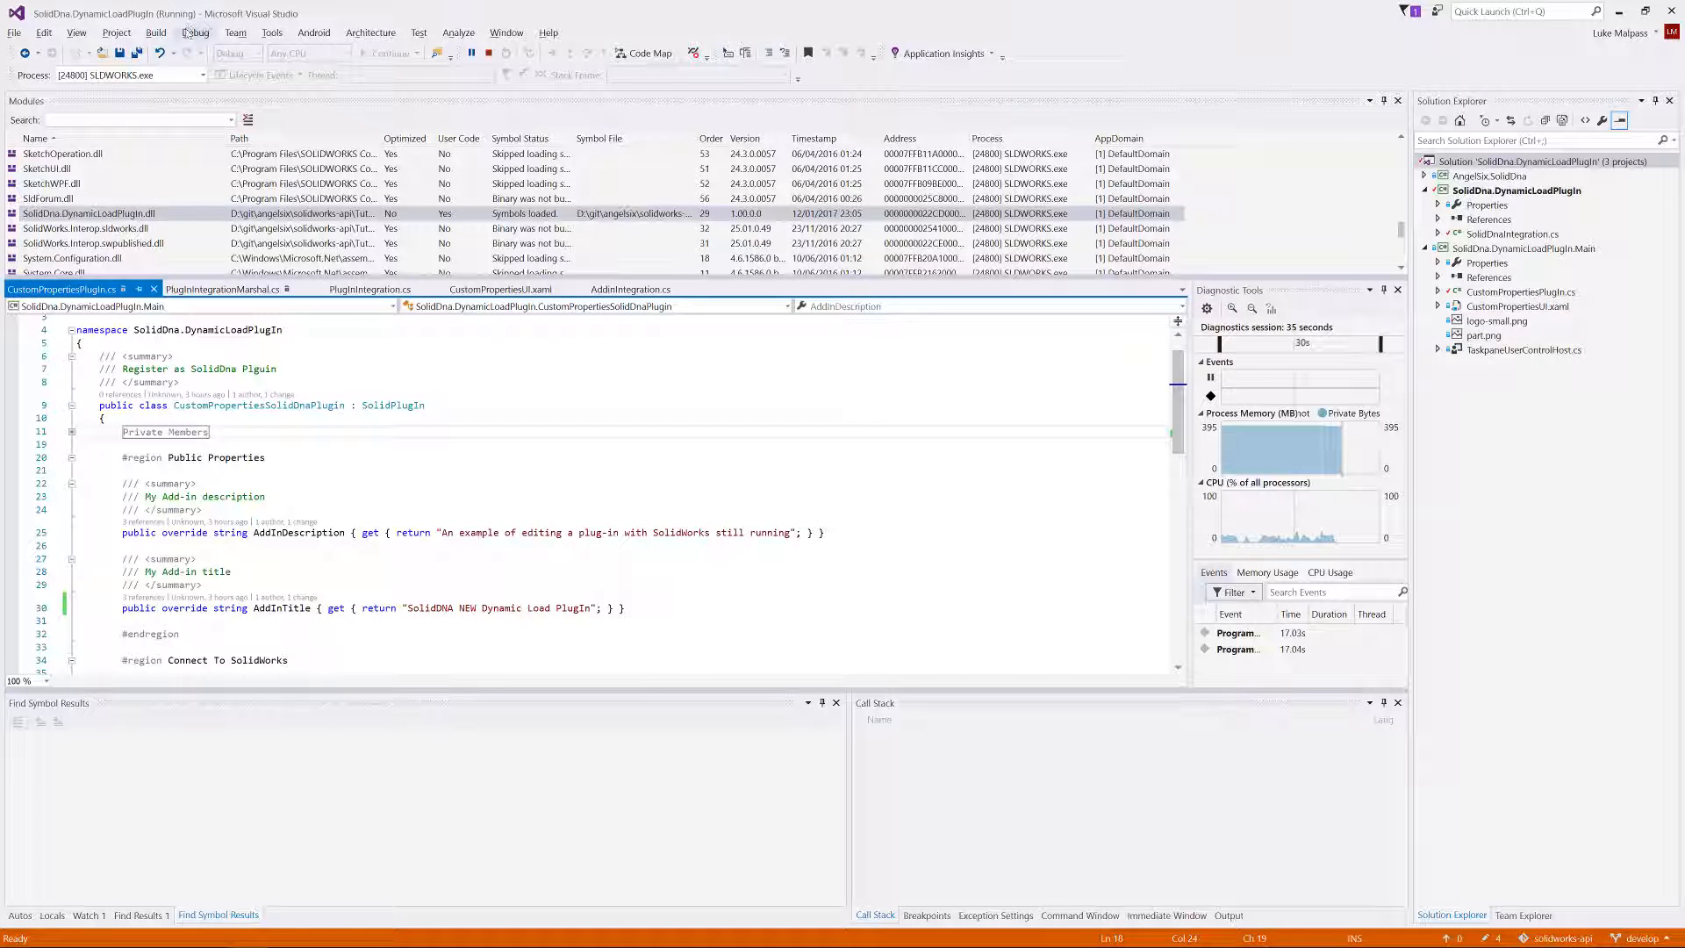
left_click(195, 32)
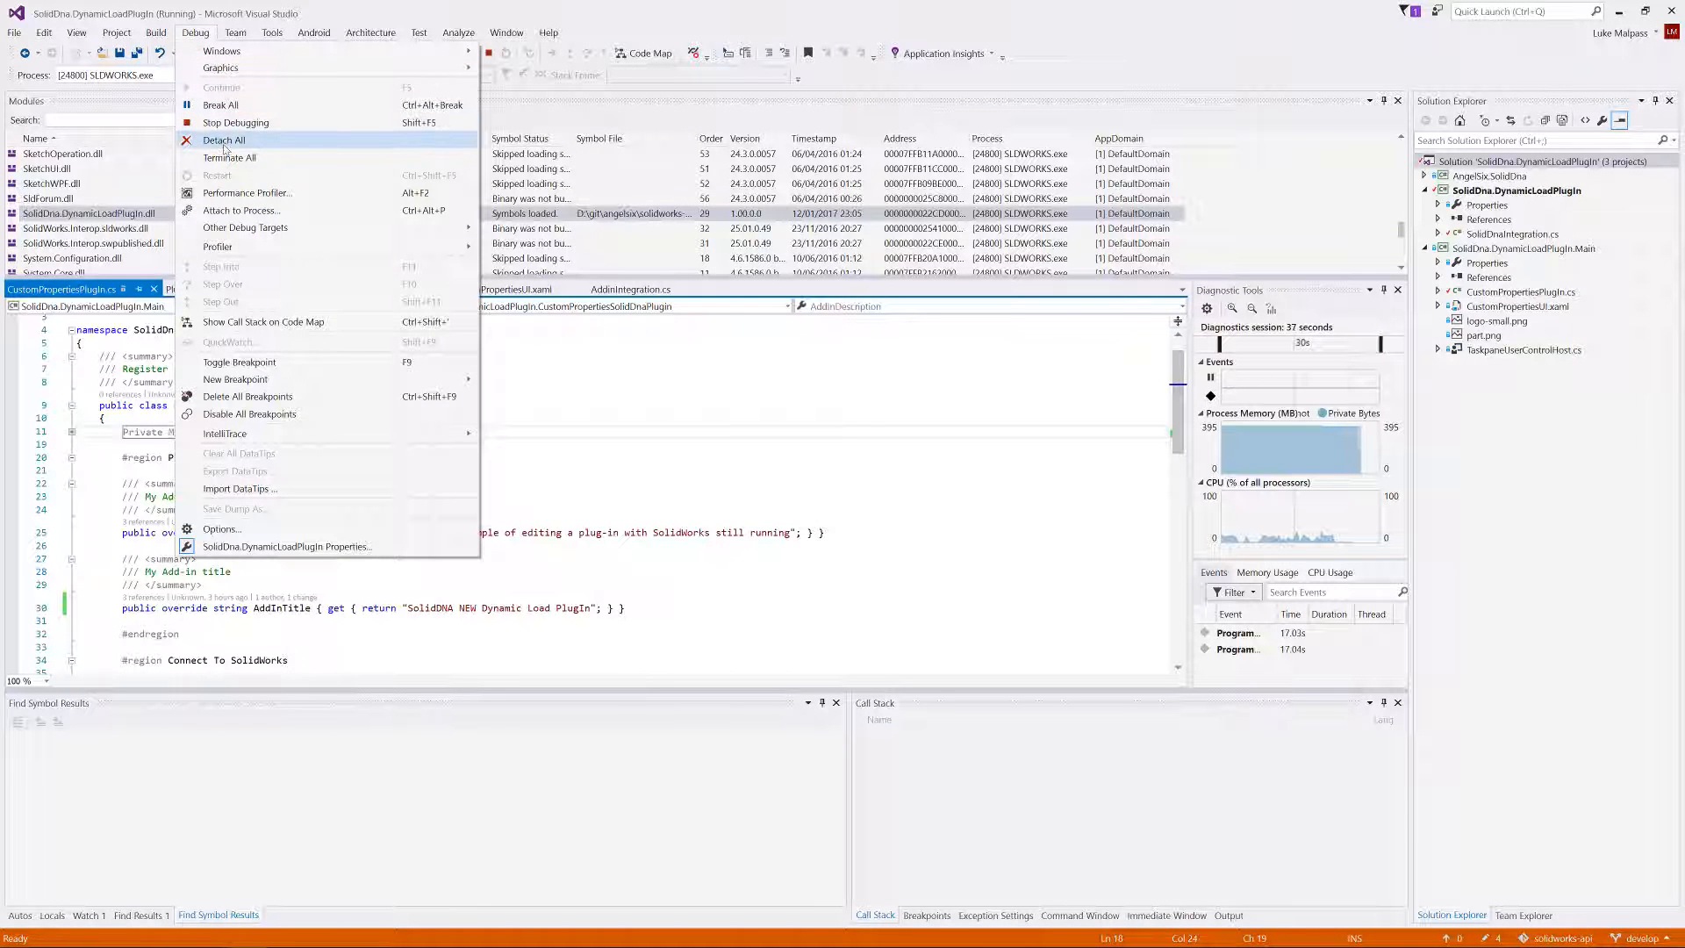
left_click(237, 121)
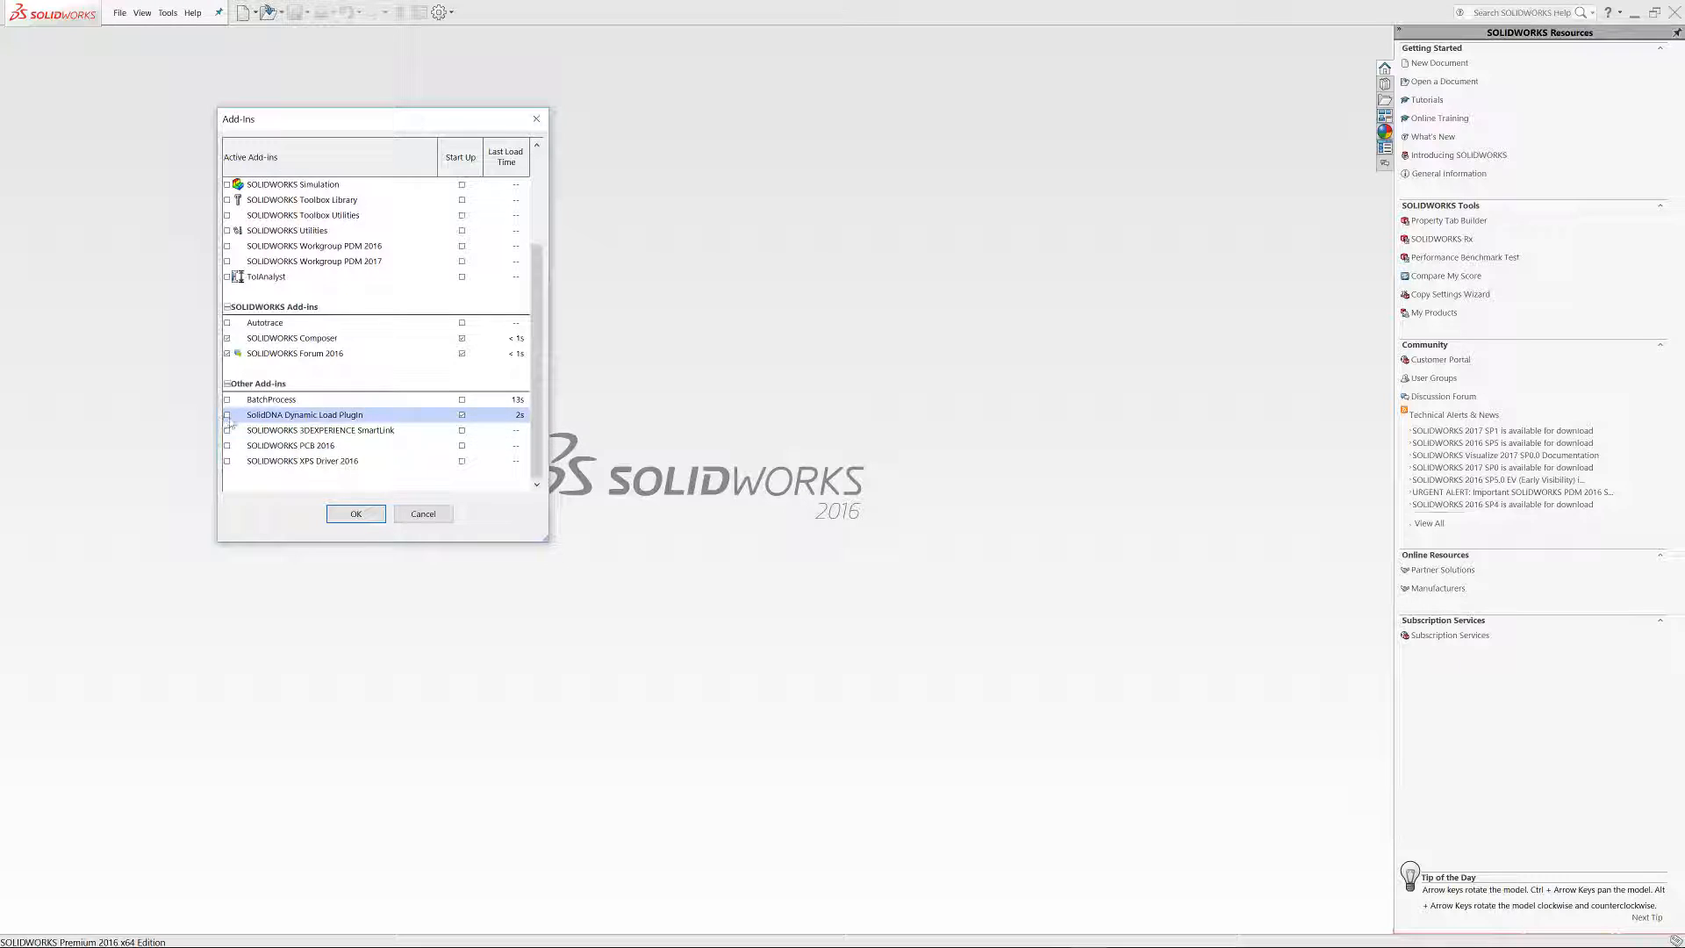
- Toggle the SolidDNA Dynamic Load Plugin add-in and detach the debugger again
left_click(354, 512)
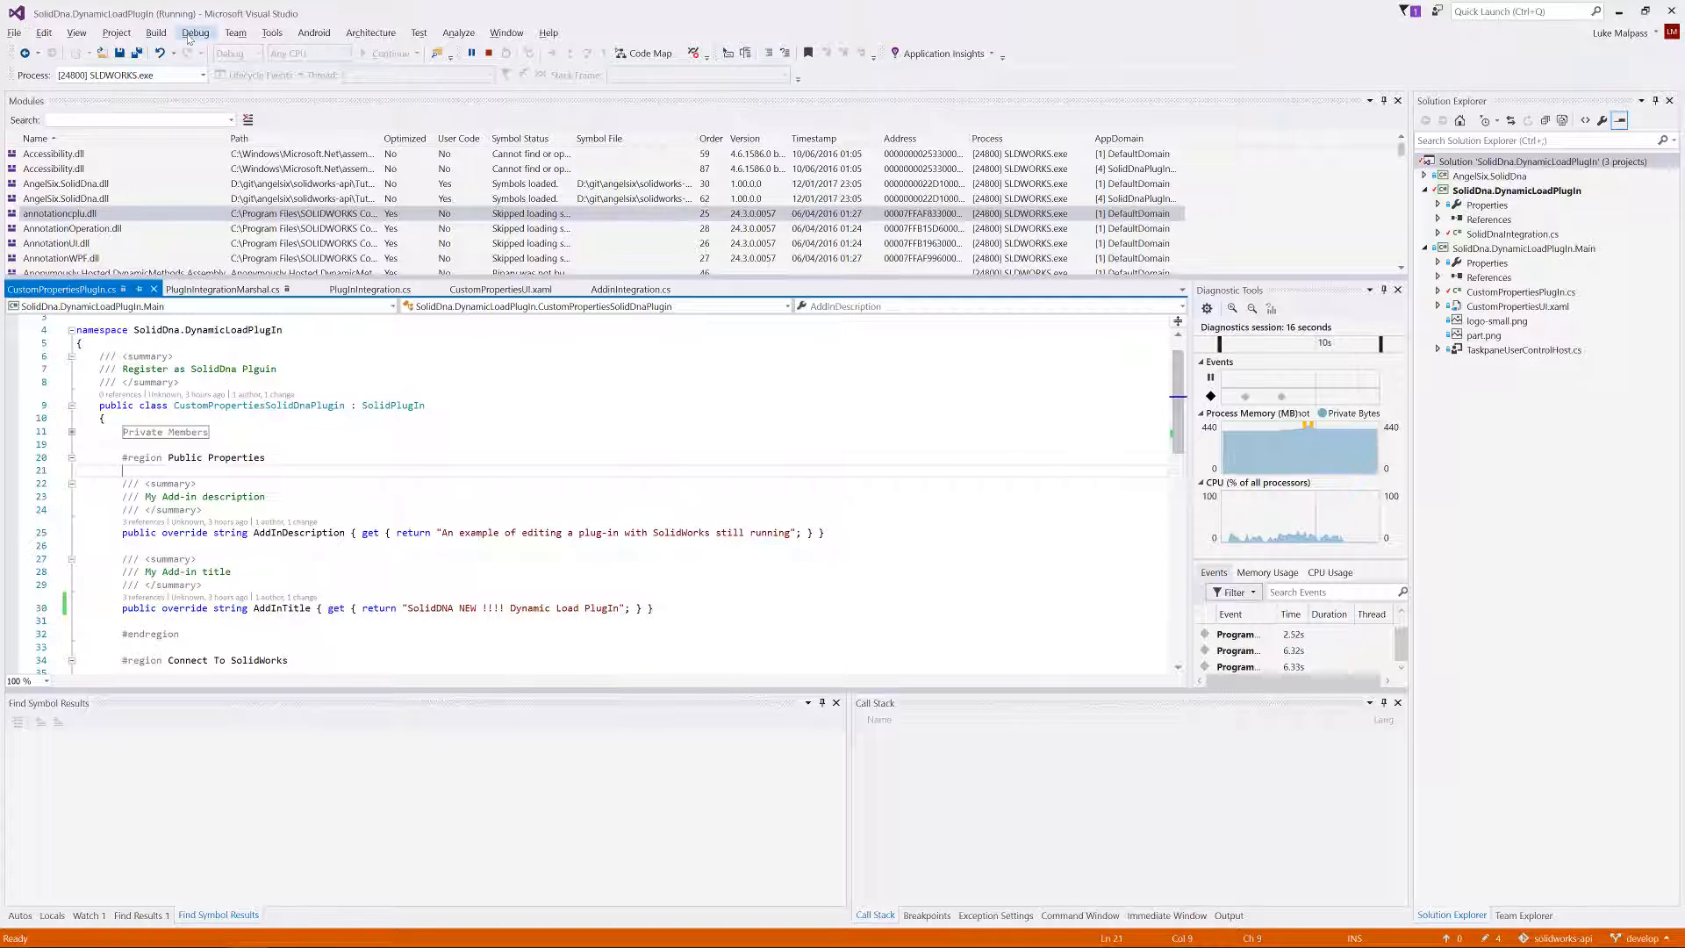
left_click(195, 31)
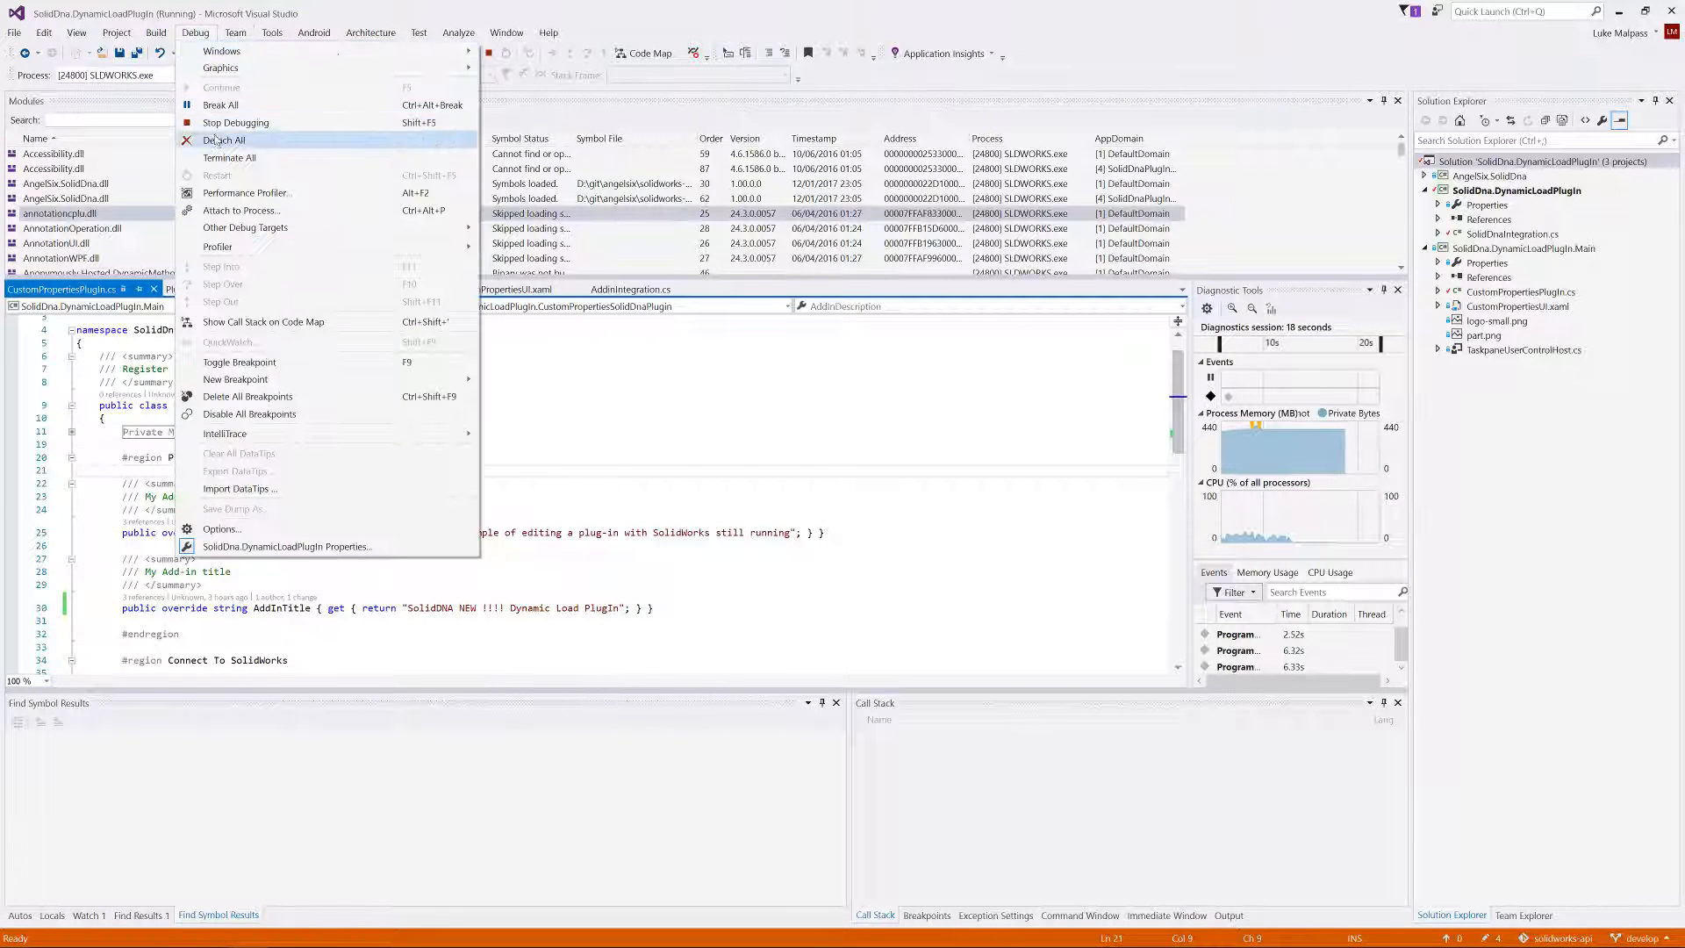
left_click(223, 141)
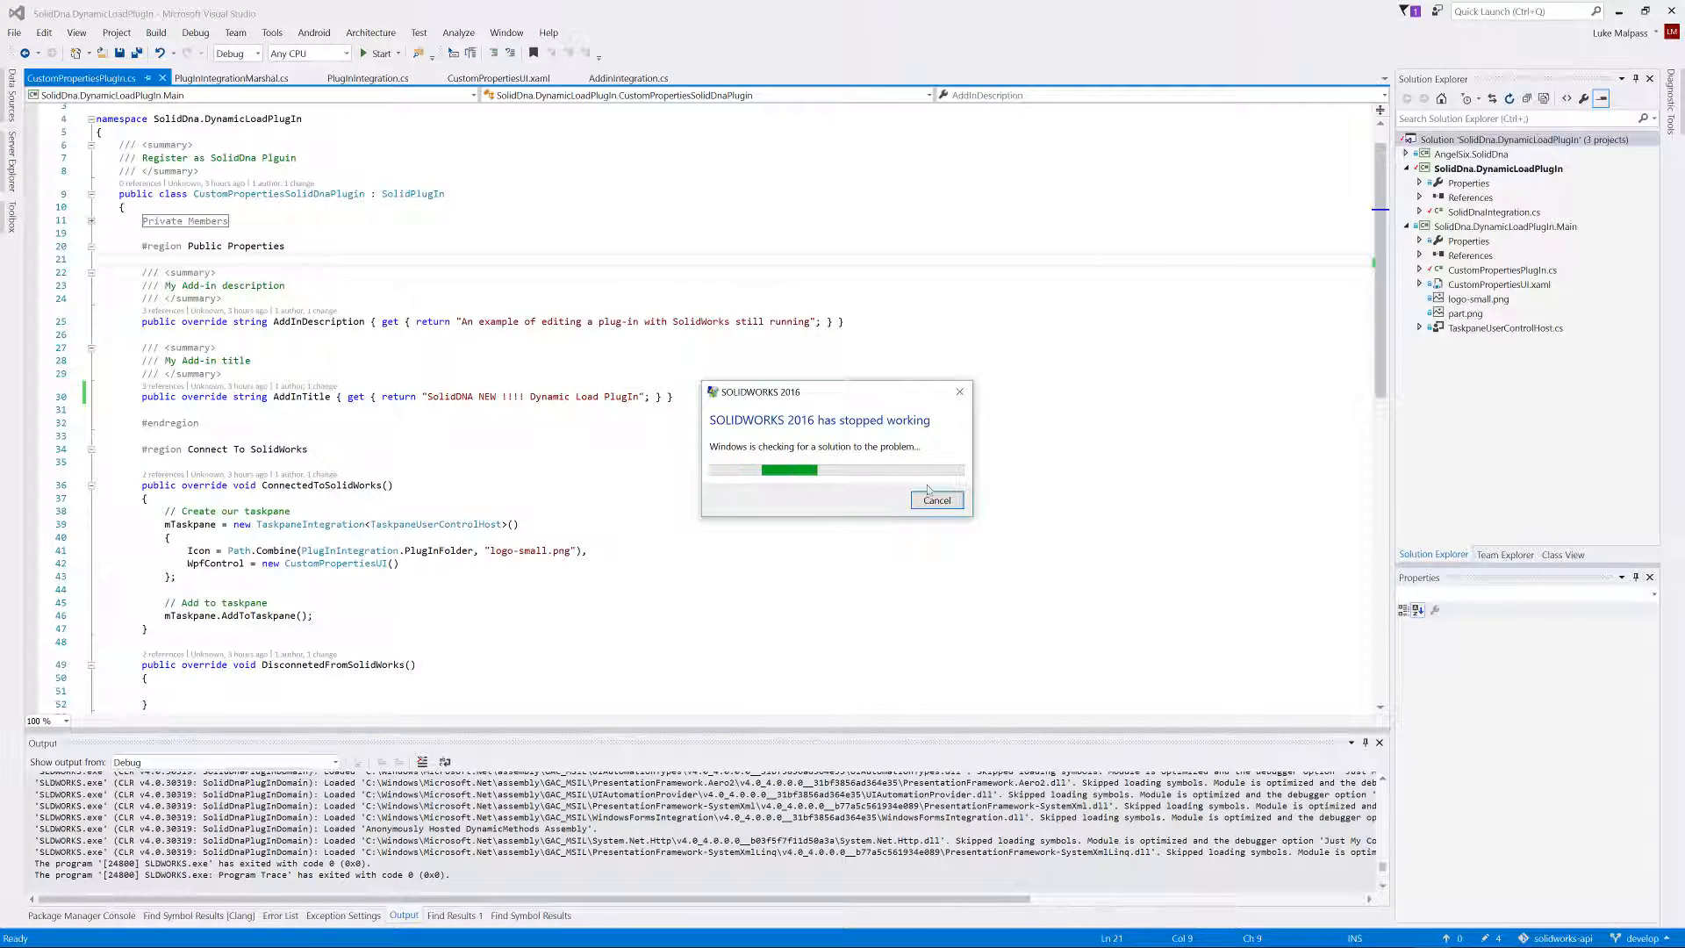
- Dismiss the SOLIDWORKS crash notice and show PlugInIntegration.cs at the AddPlugIn method
left_click(935, 500)
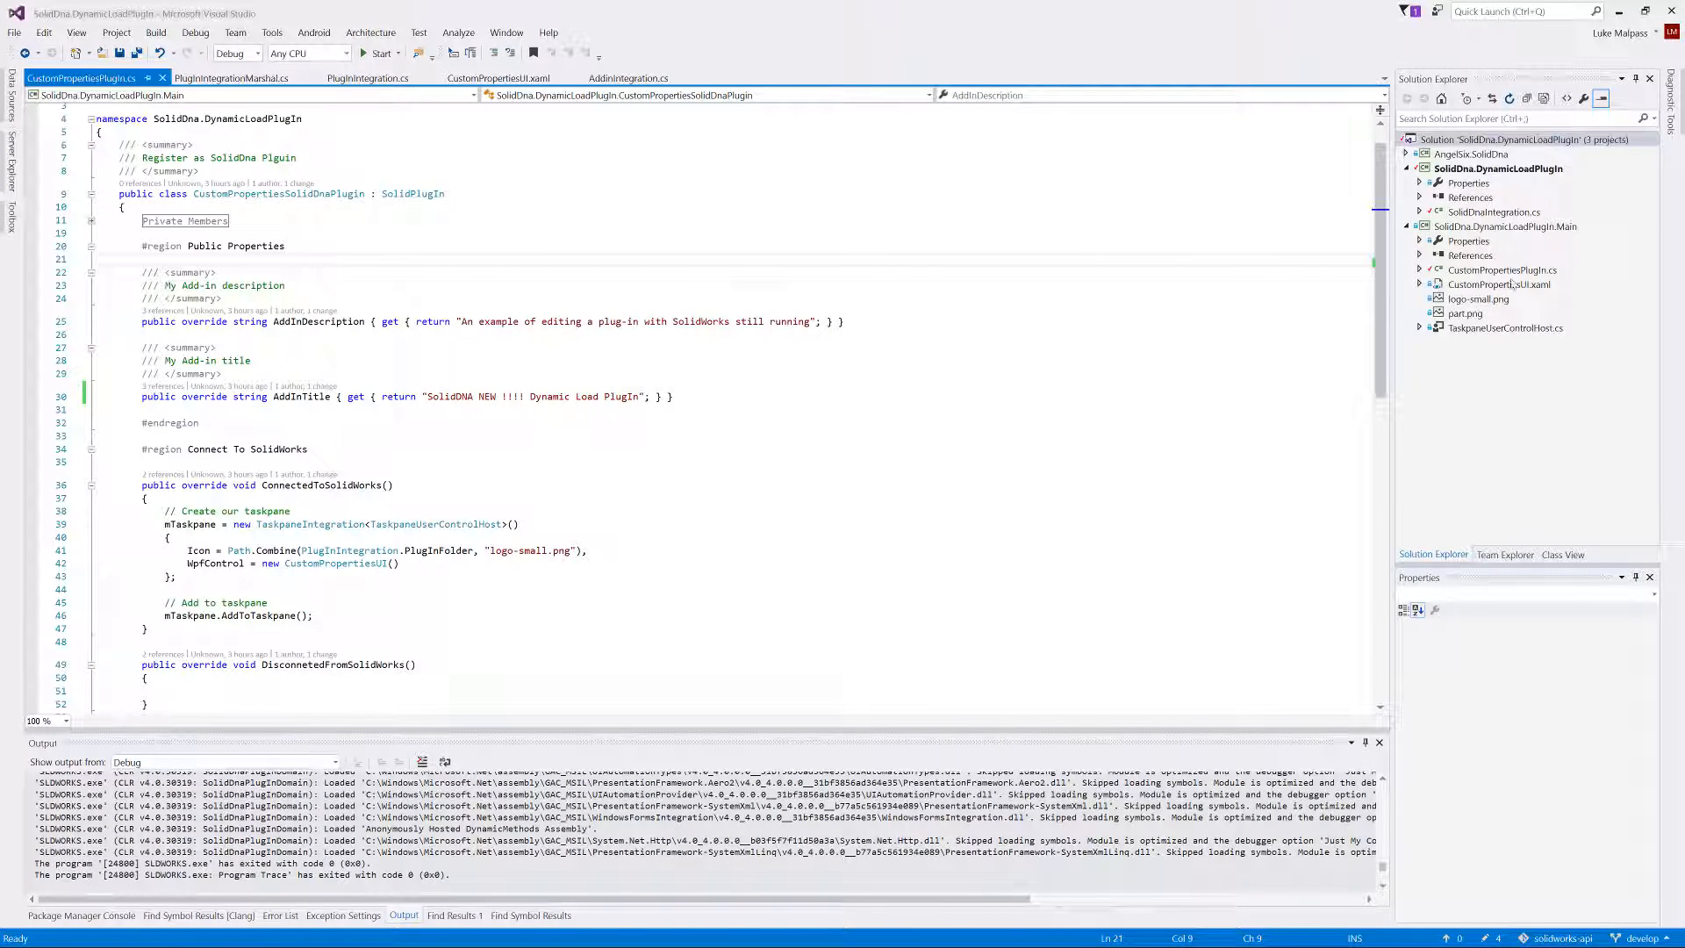
mouse_move(484, 506)
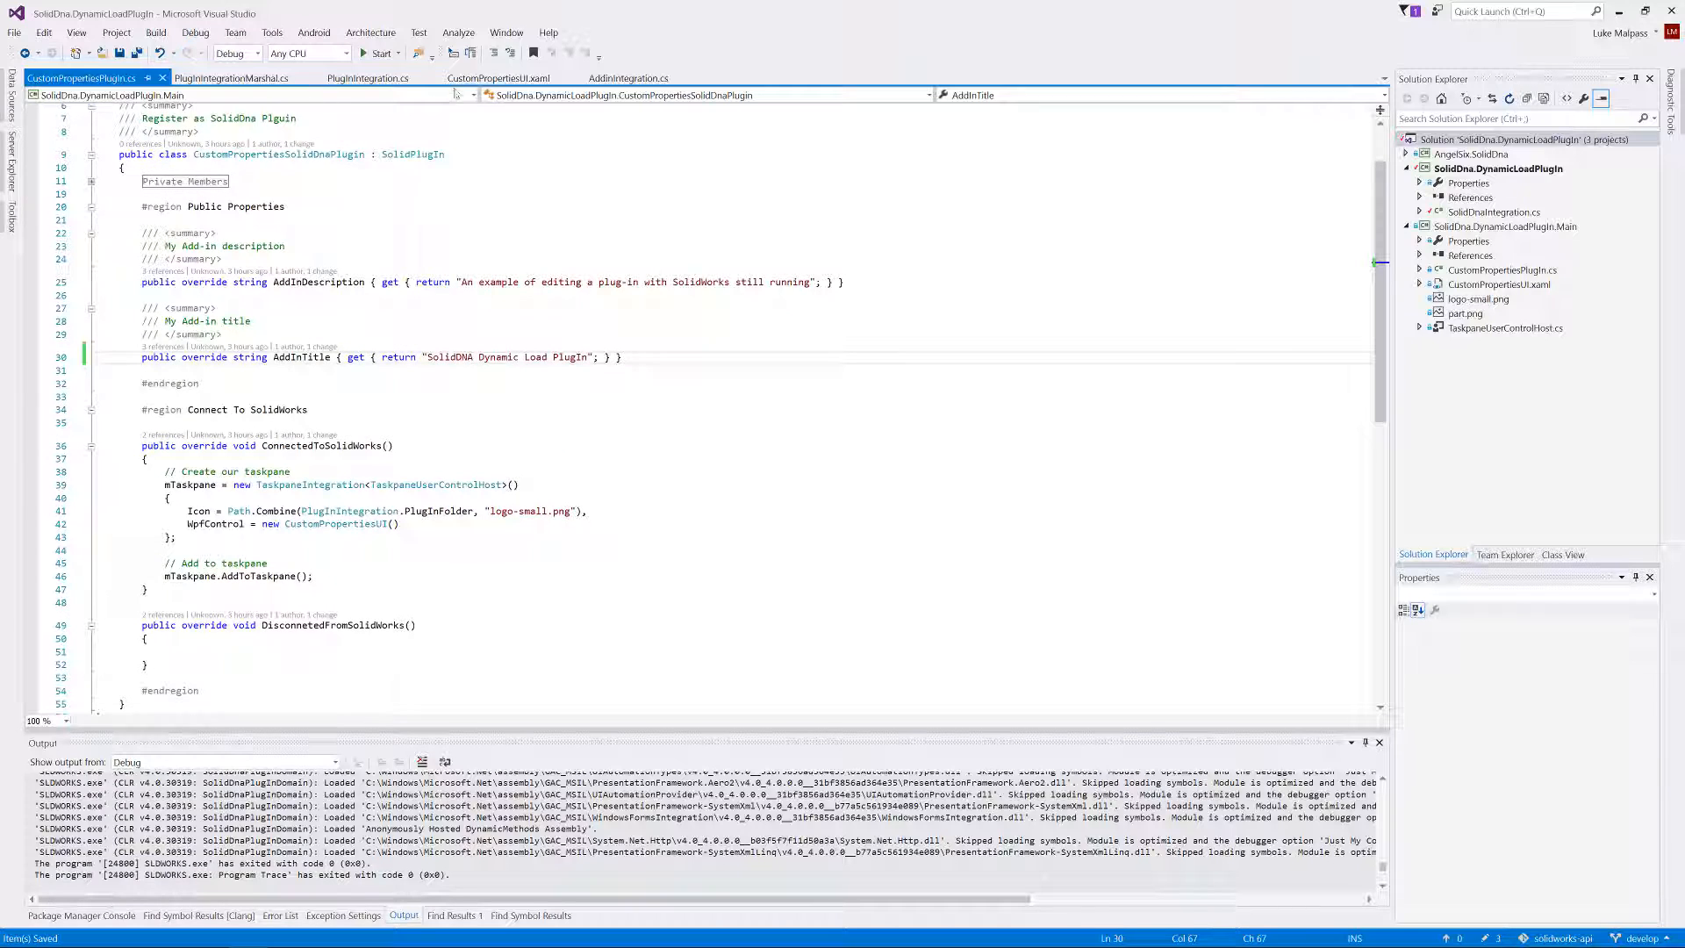
left_click(367, 77)
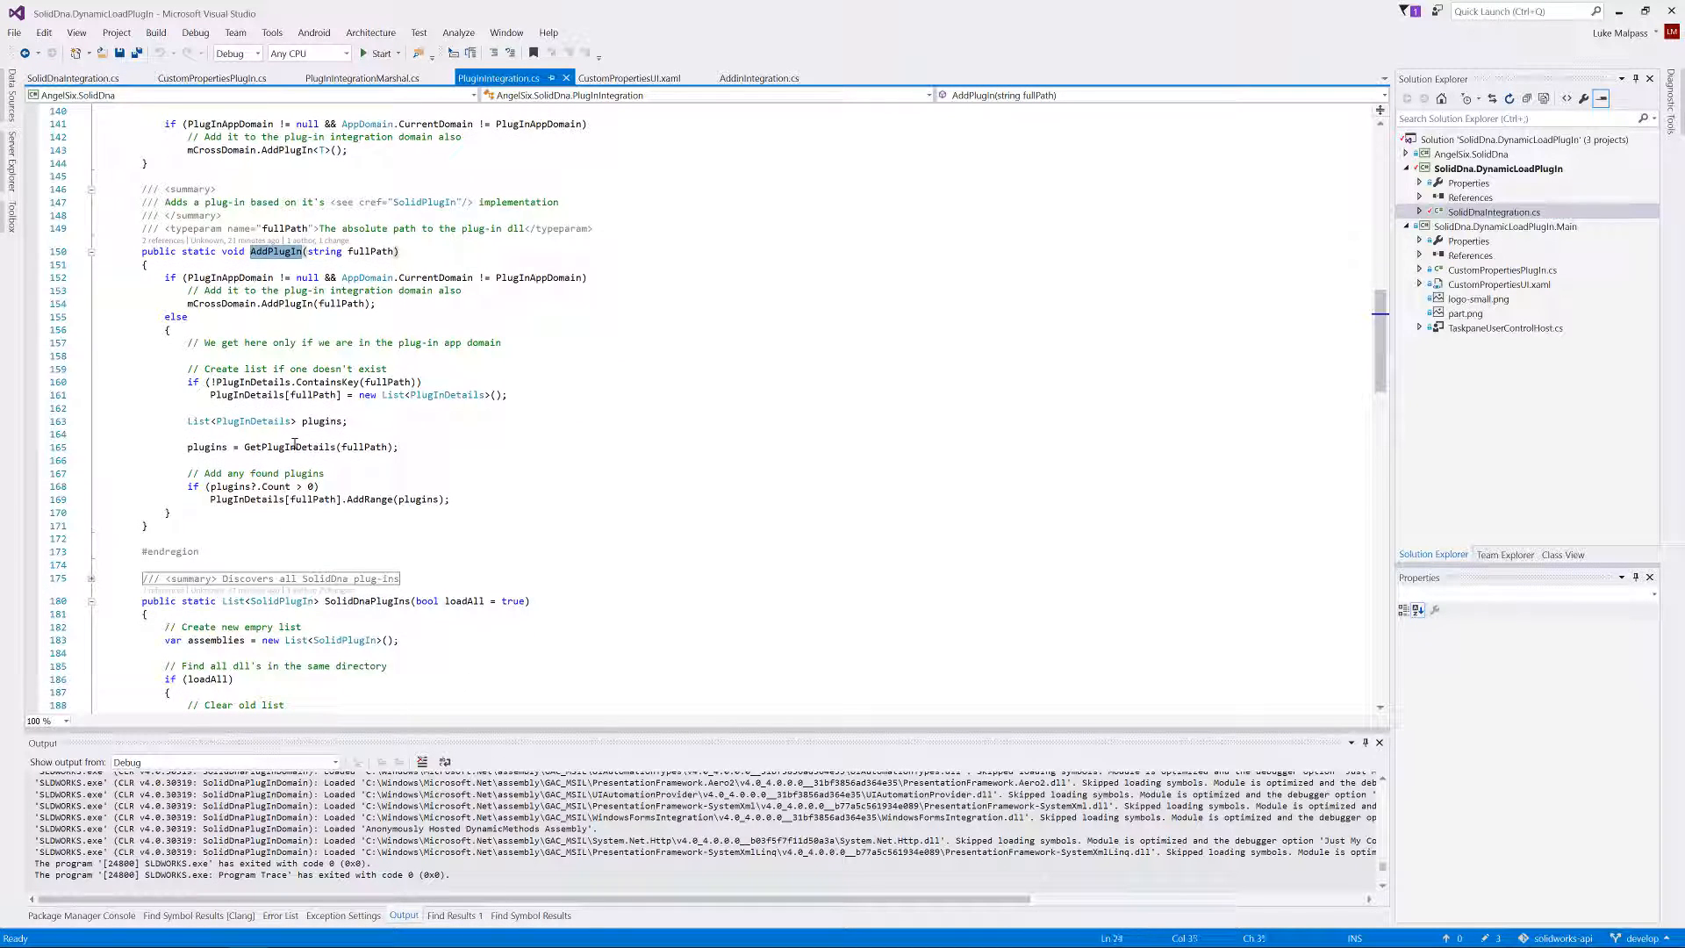
- Review PreLoadPlugIns in SolidDnaIntegration.cs, then select the Main project in Solution Explorer
left_click(72, 77)
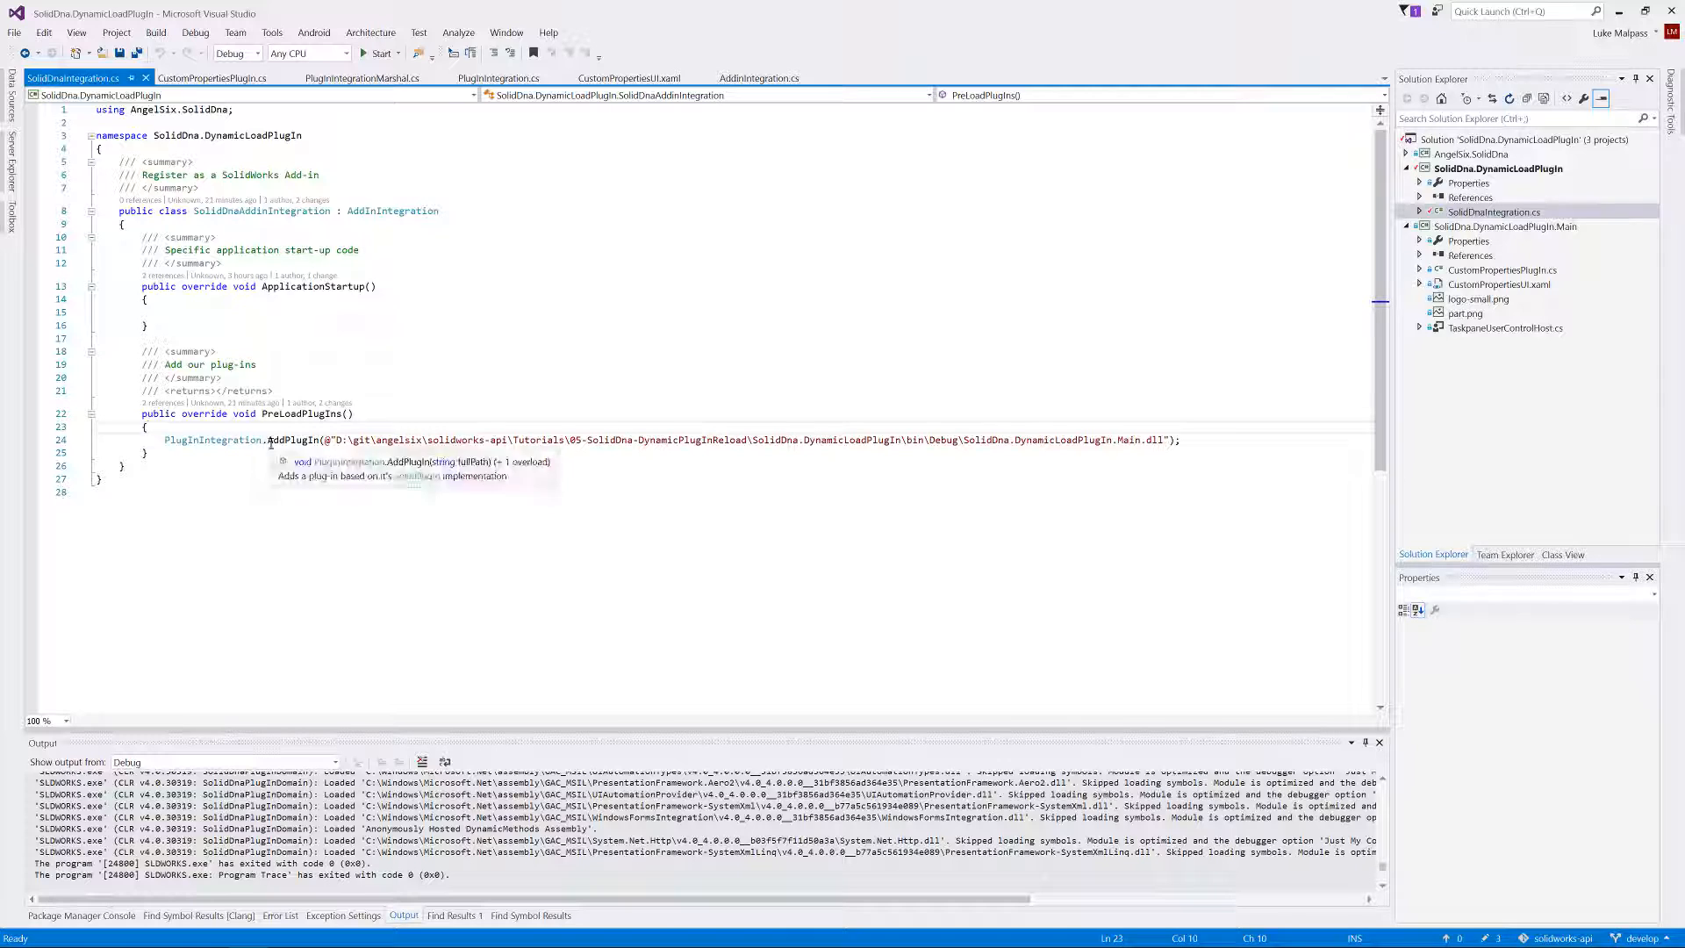
left_click(1506, 226)
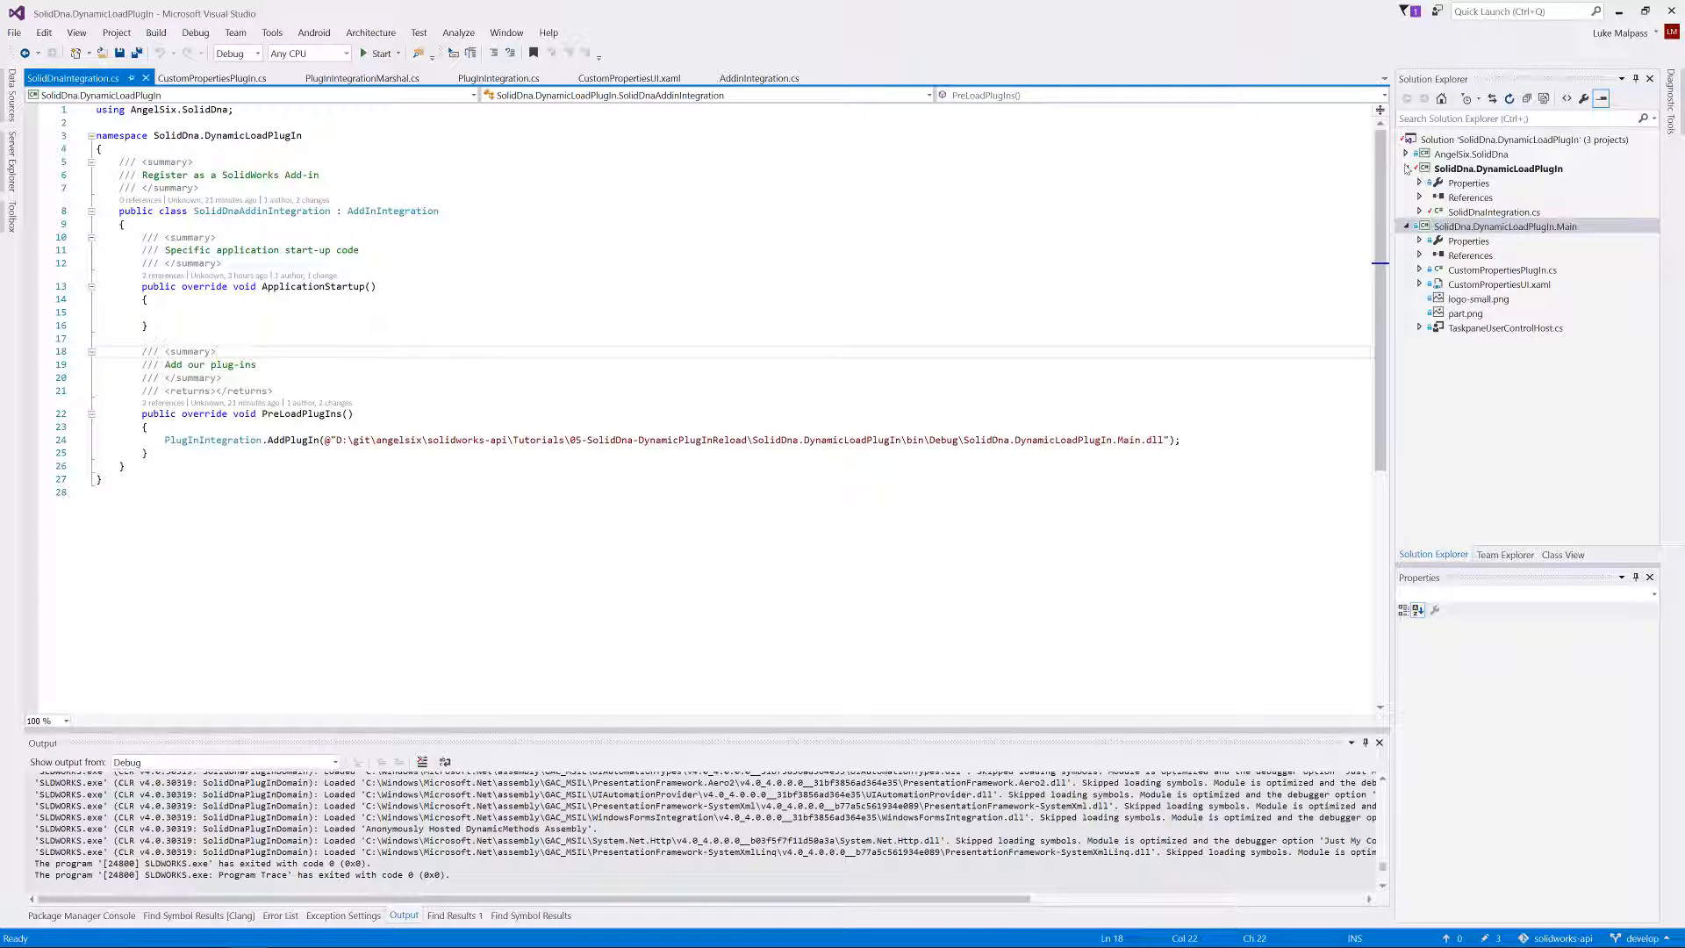
left_click(1505, 181)
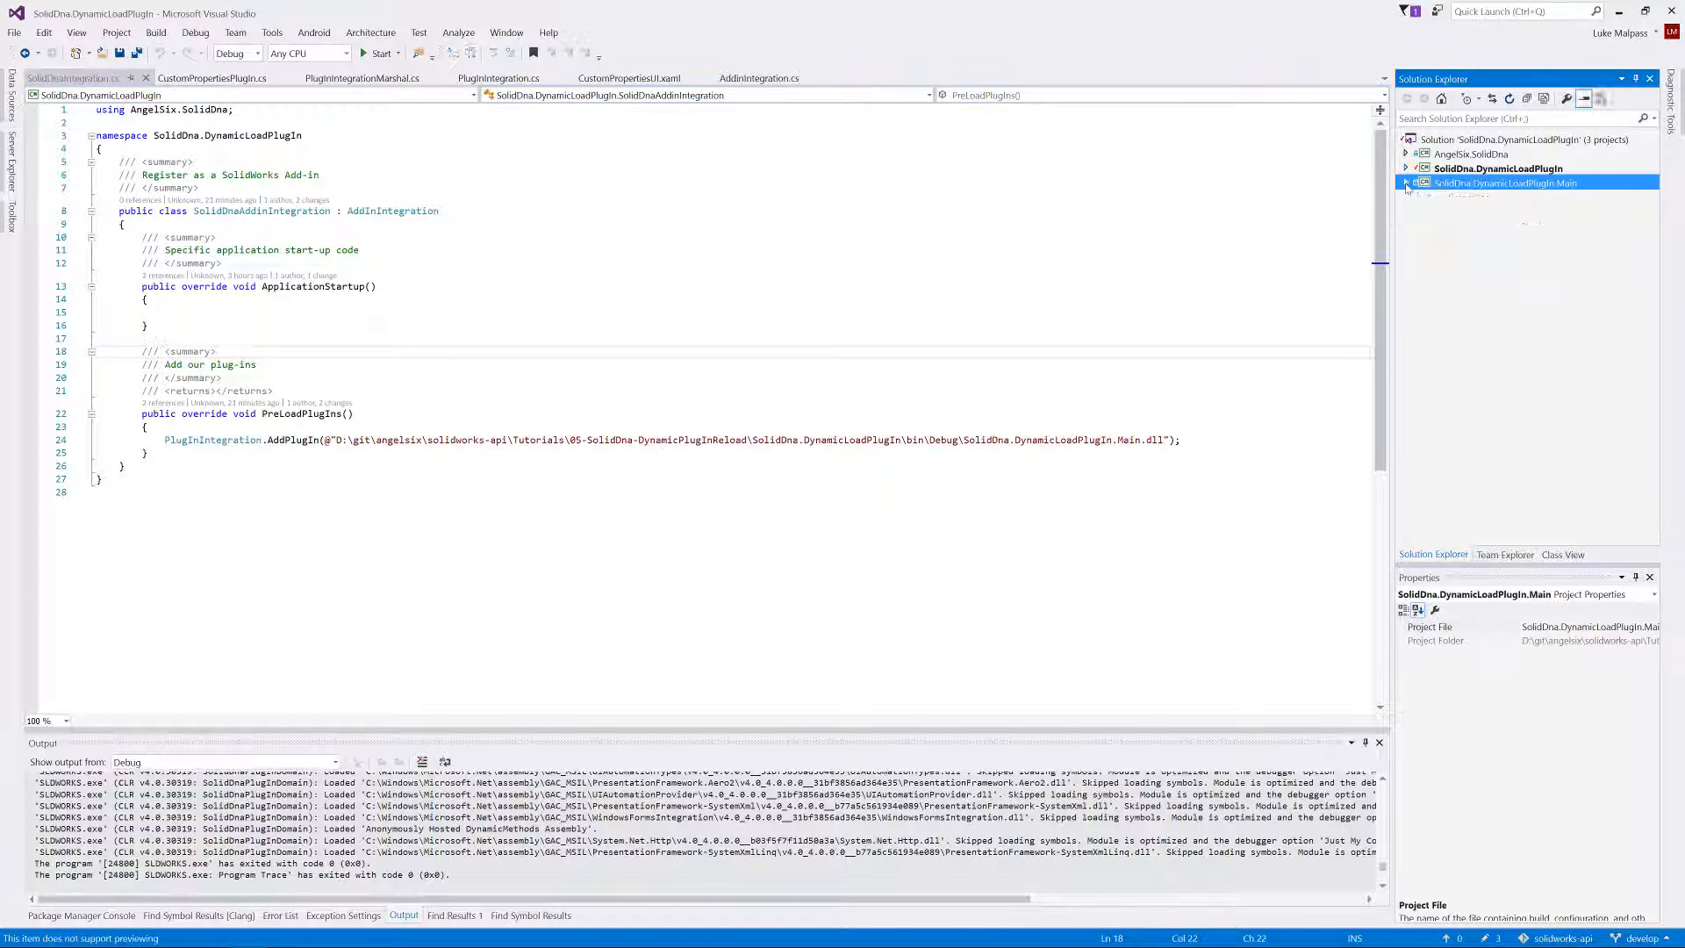